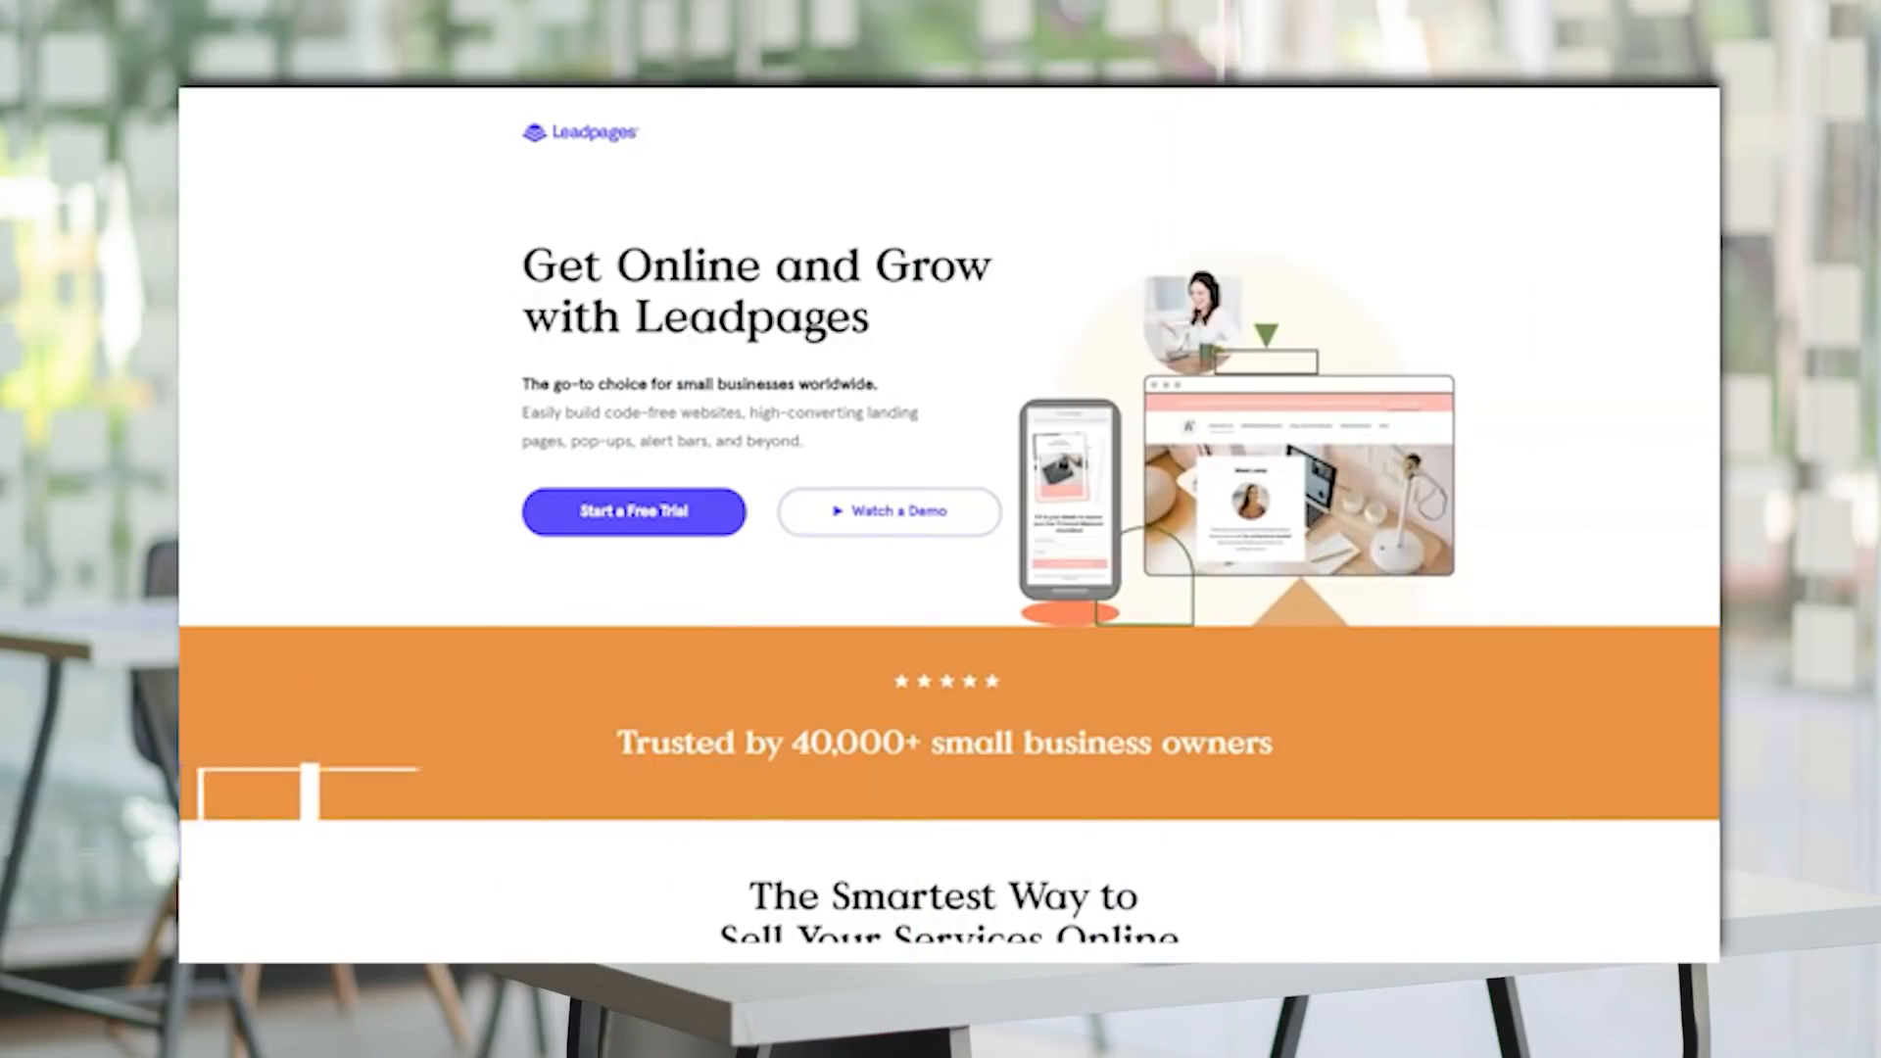
Scroll the free-trial landing page through tools, plans and features down to the footer.
scroll("down", 3)
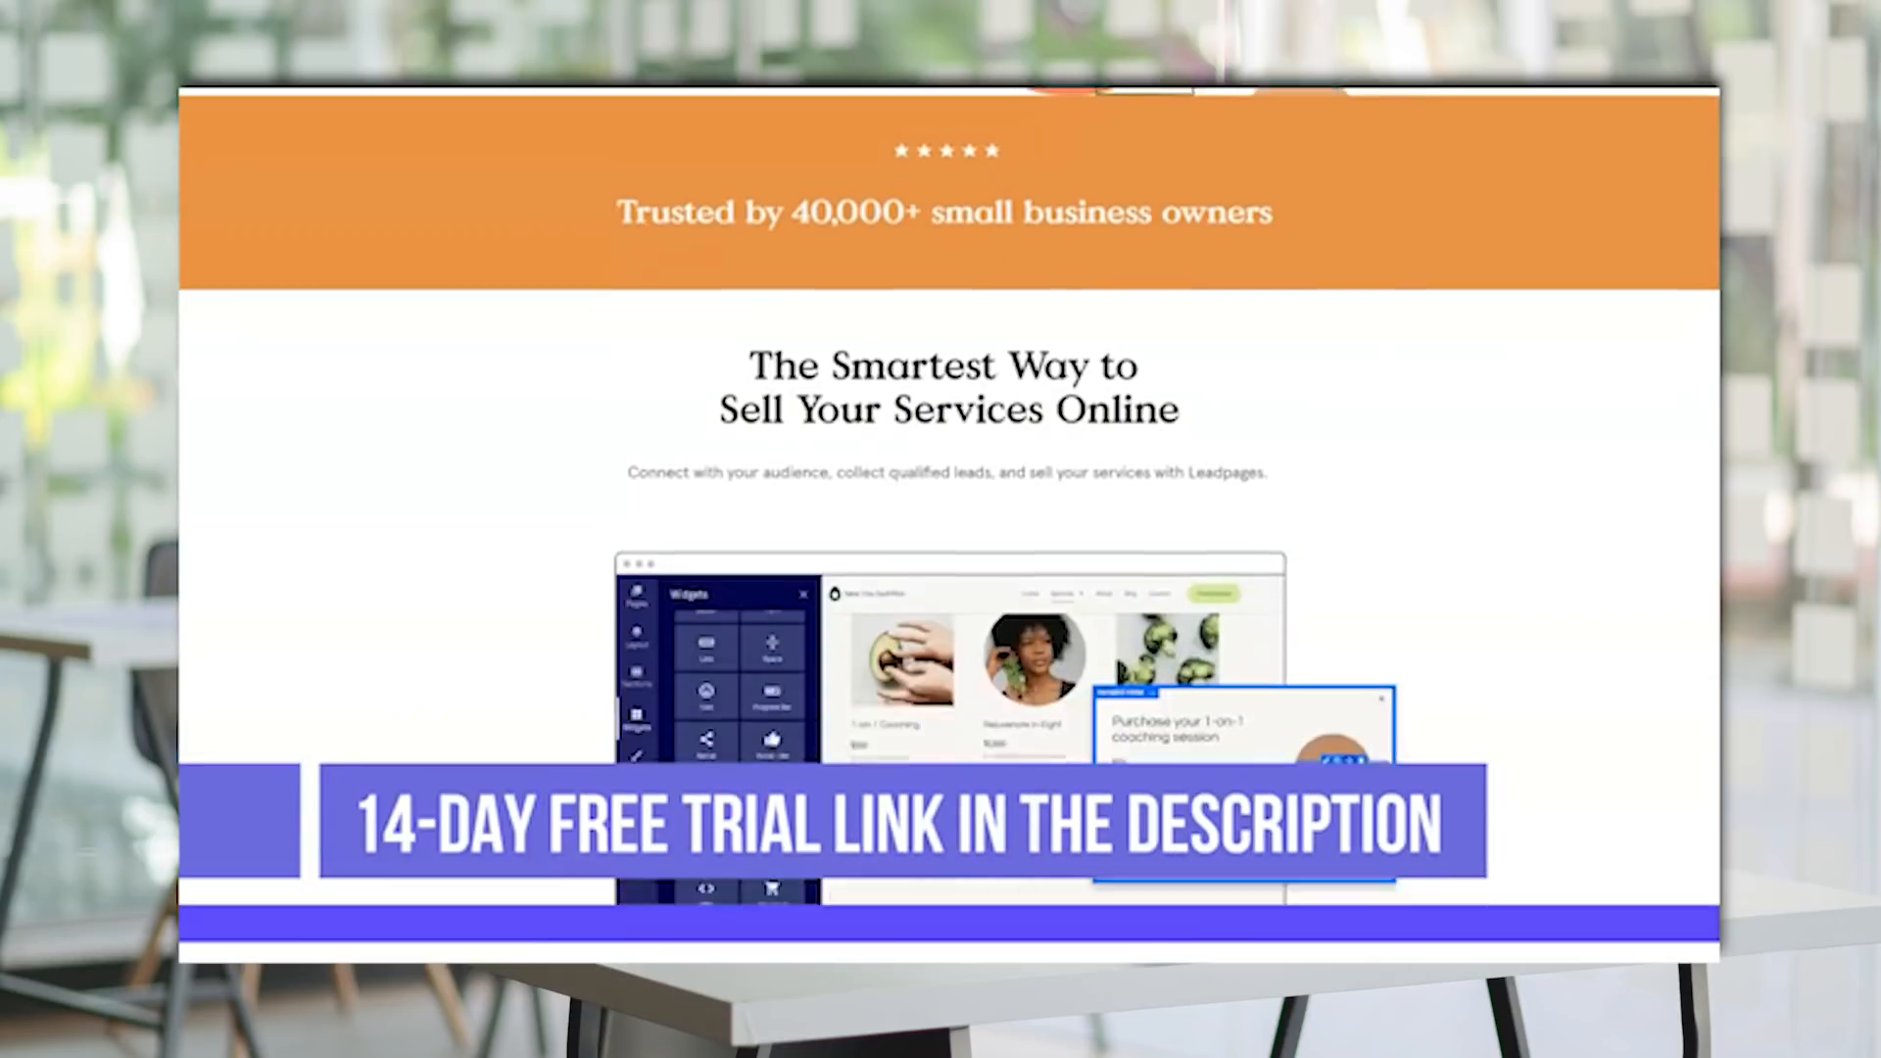
scroll("down", 3)
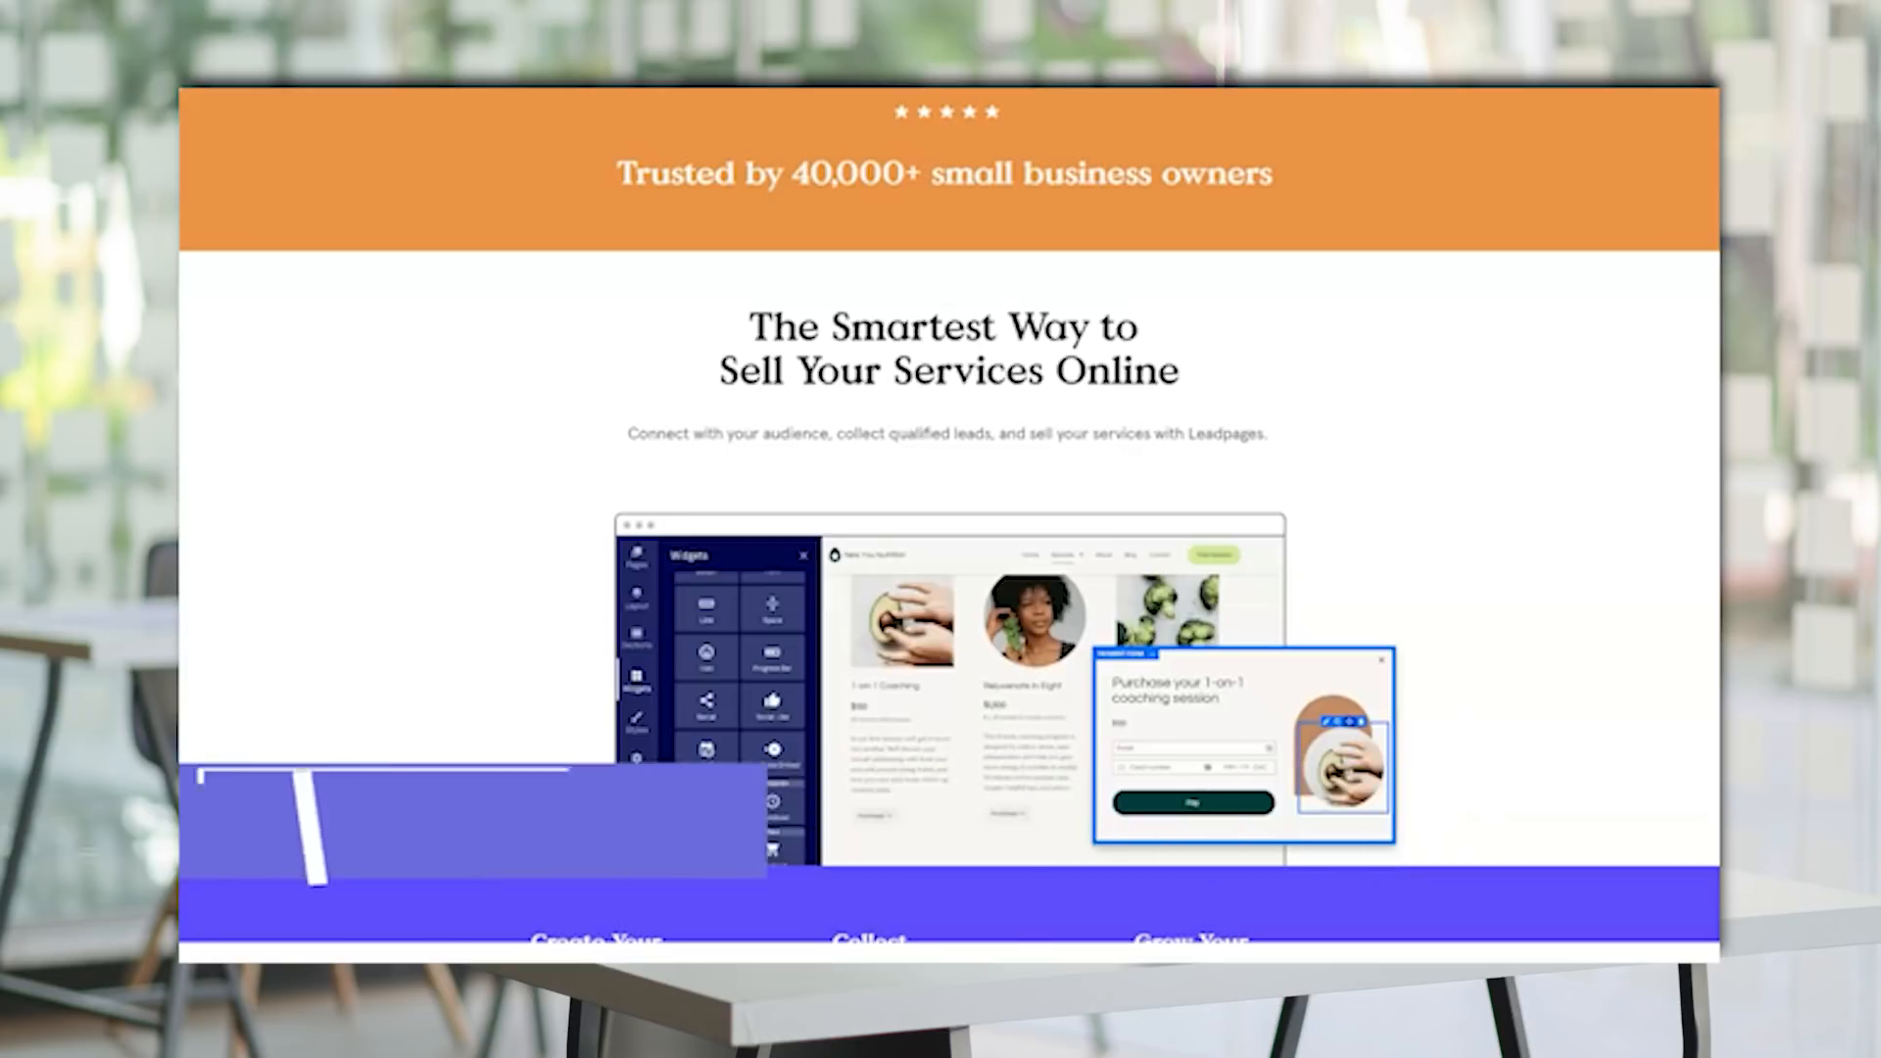
scroll("down", 3)
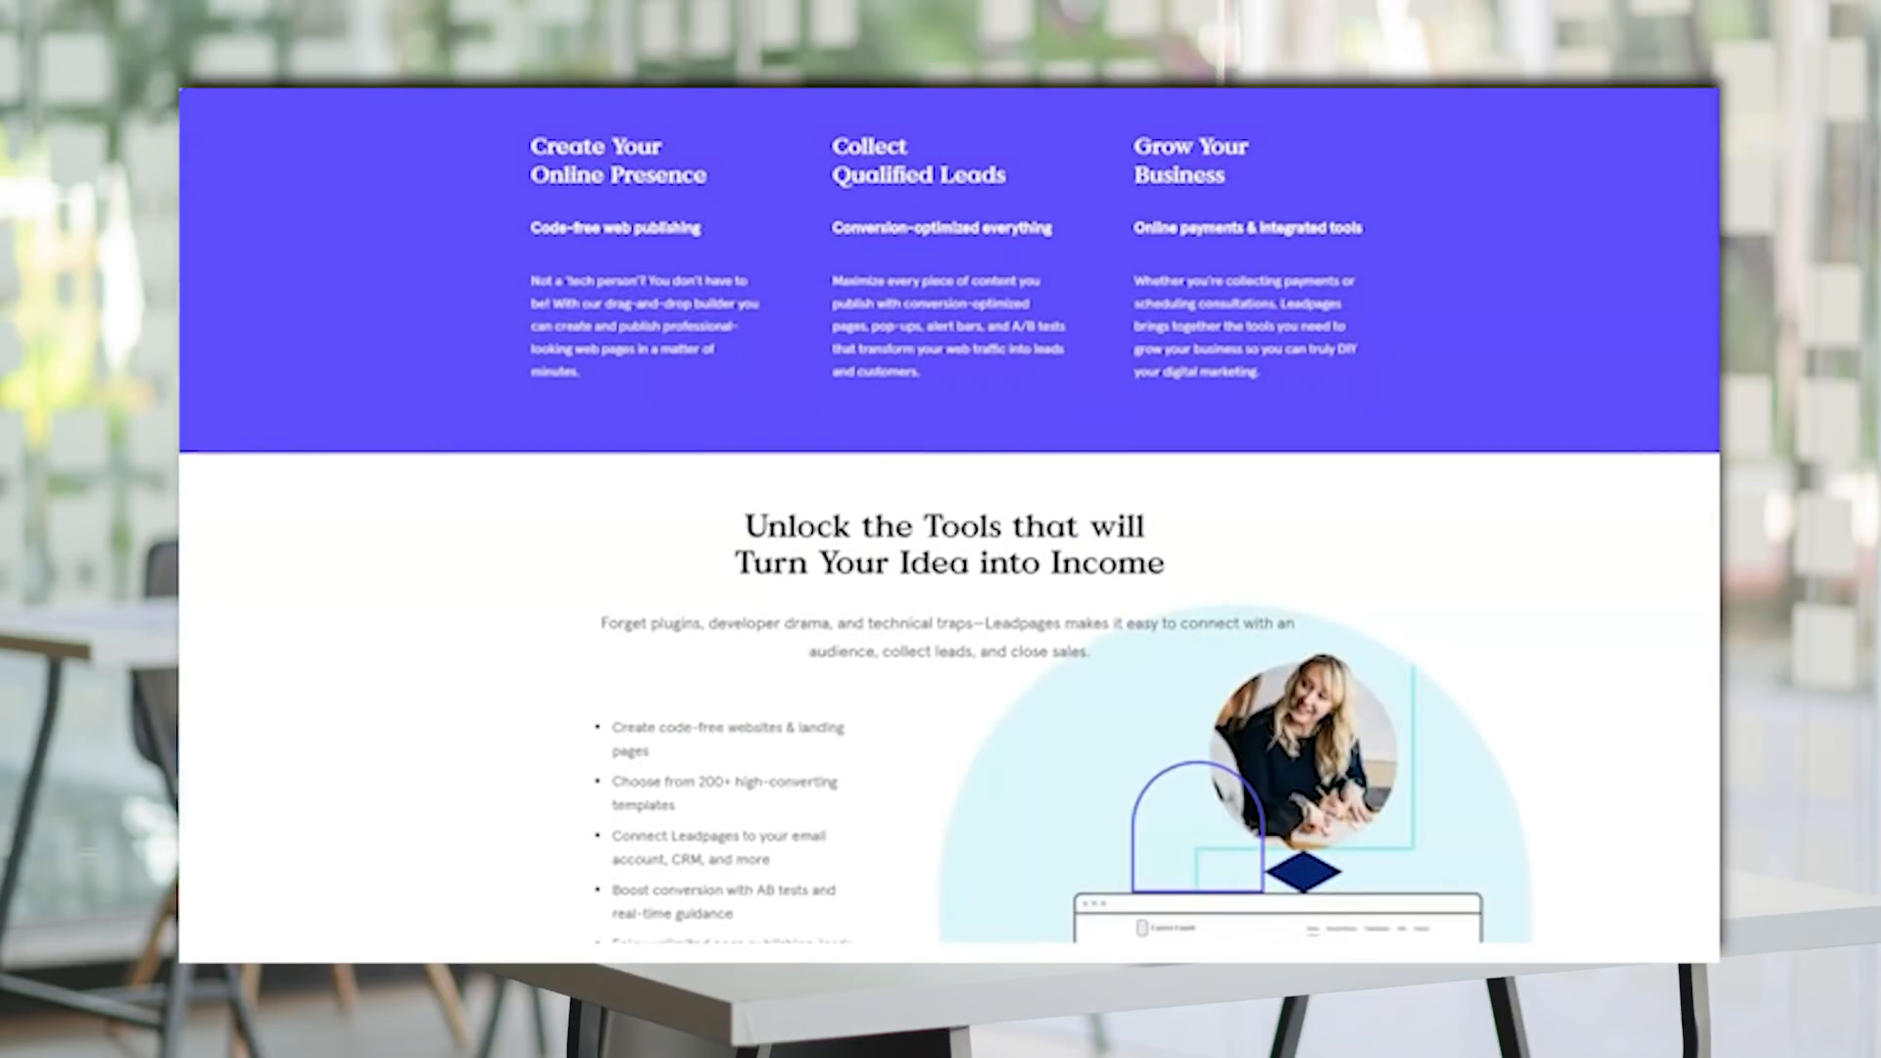
scroll("down", 3)
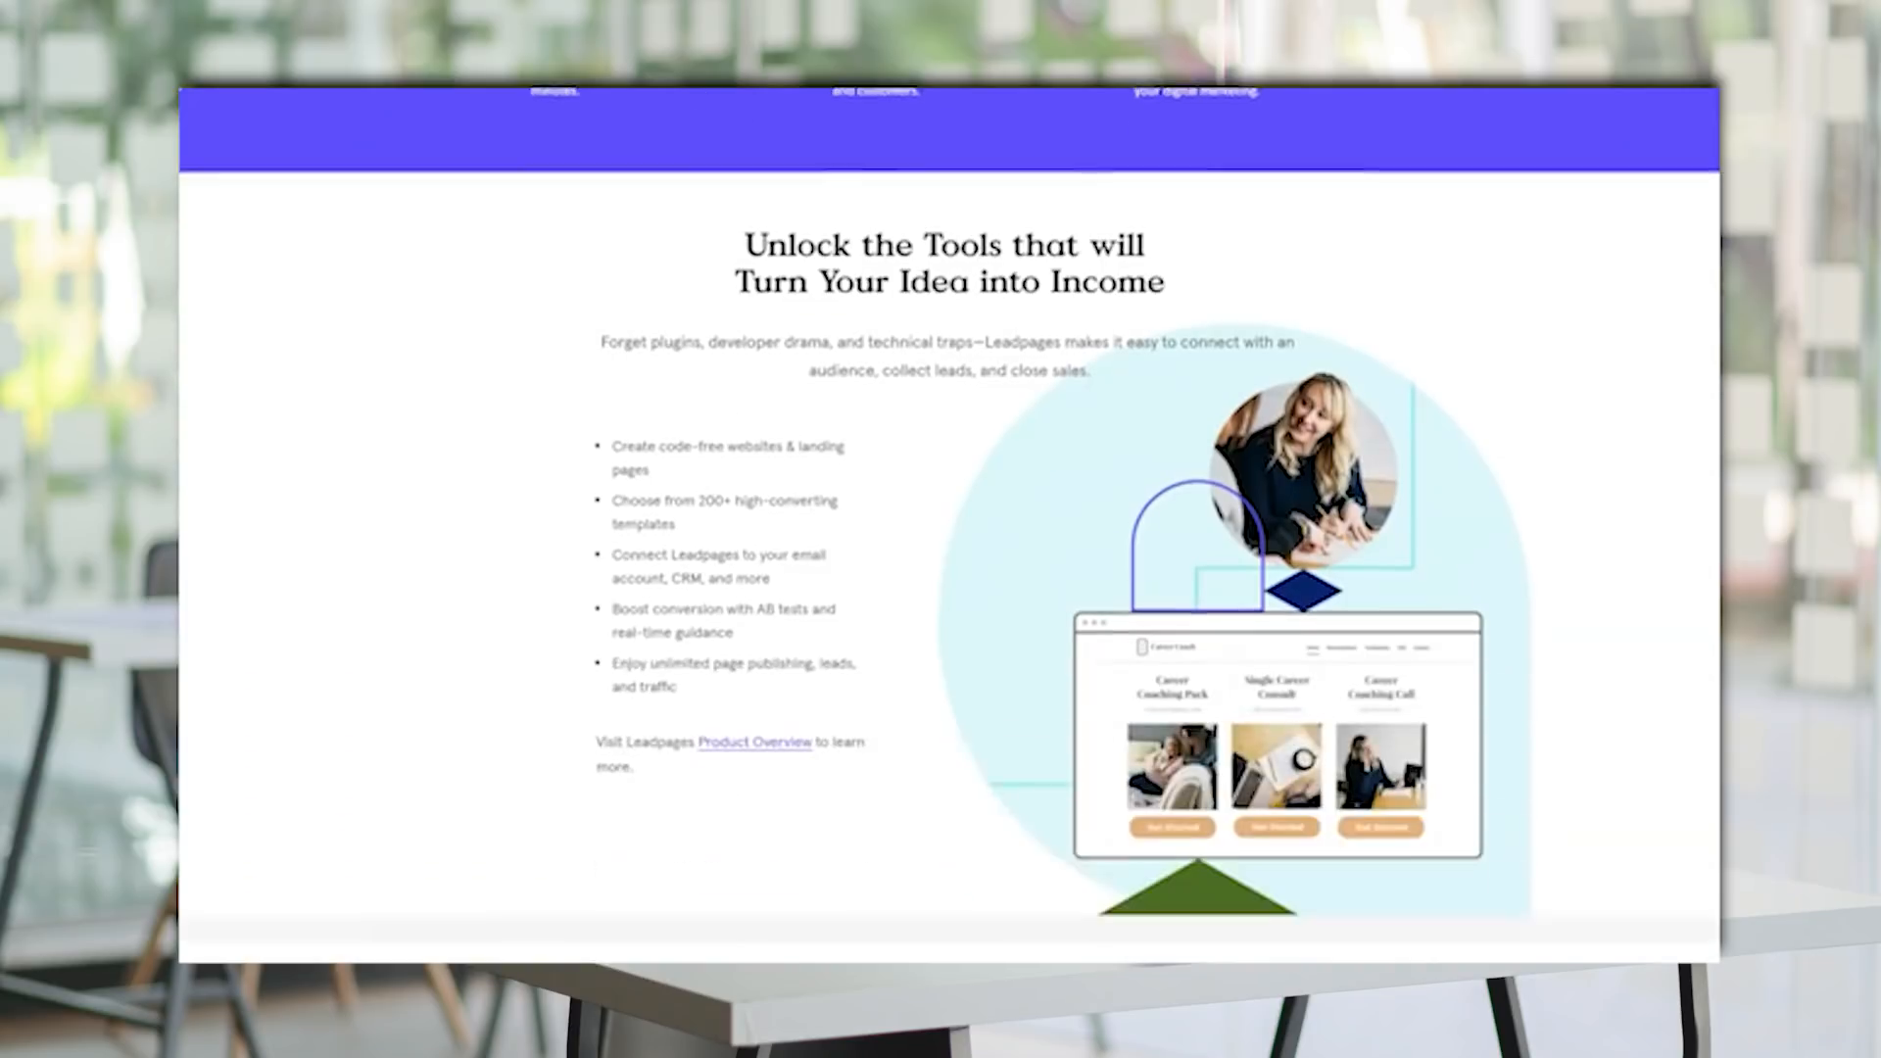
scroll("down", 3)
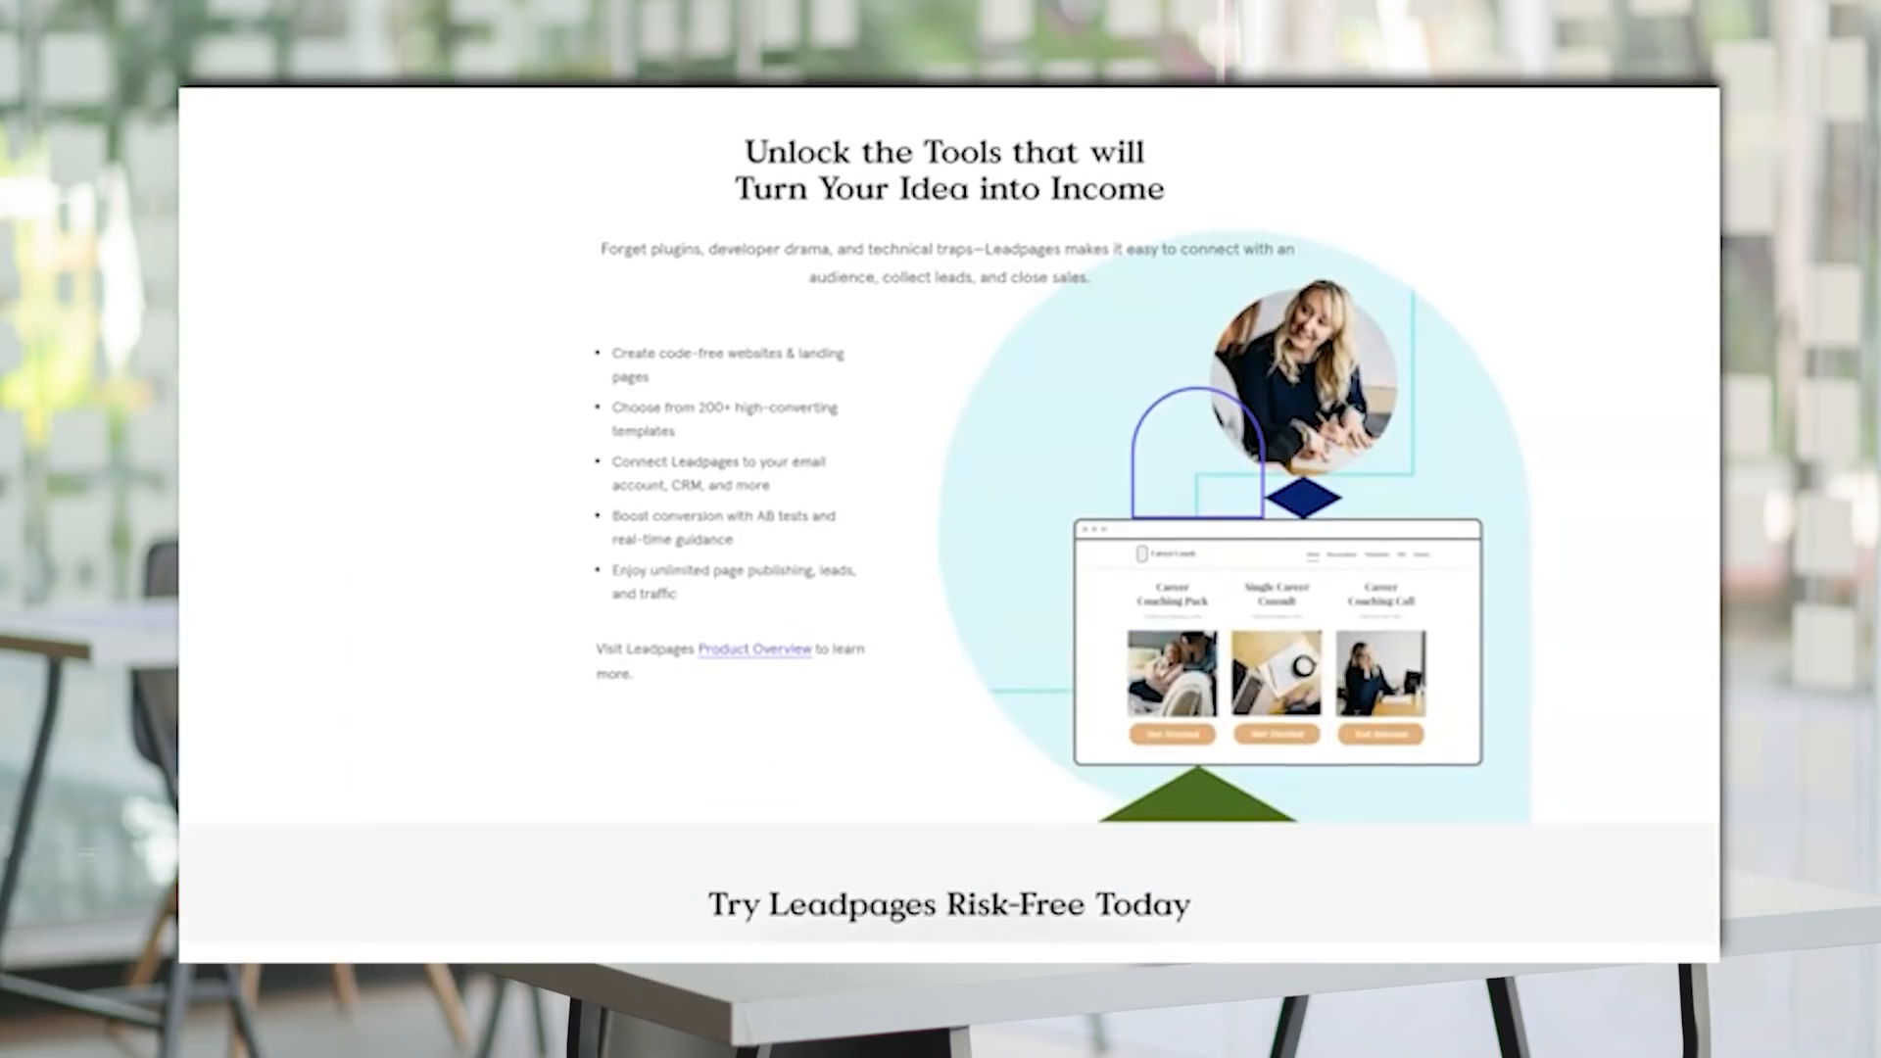
scroll("down", 3)
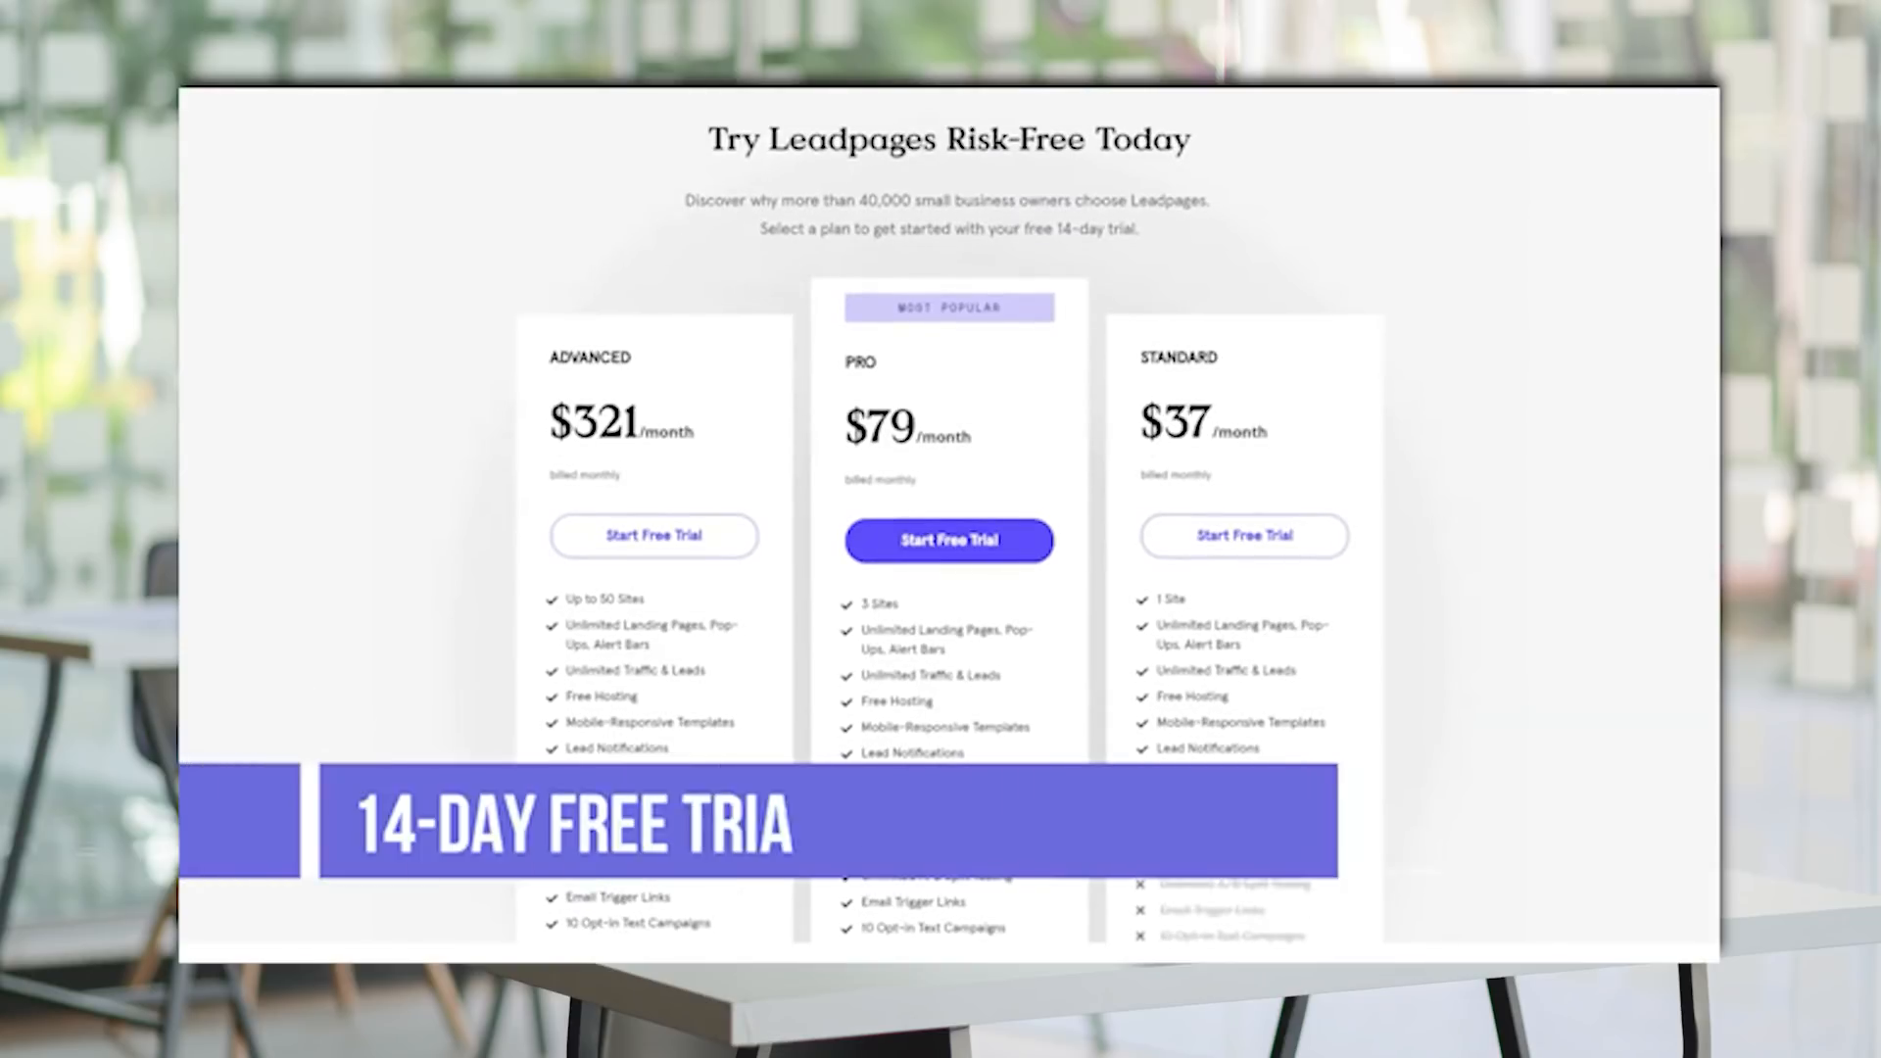
scroll("down", 3)
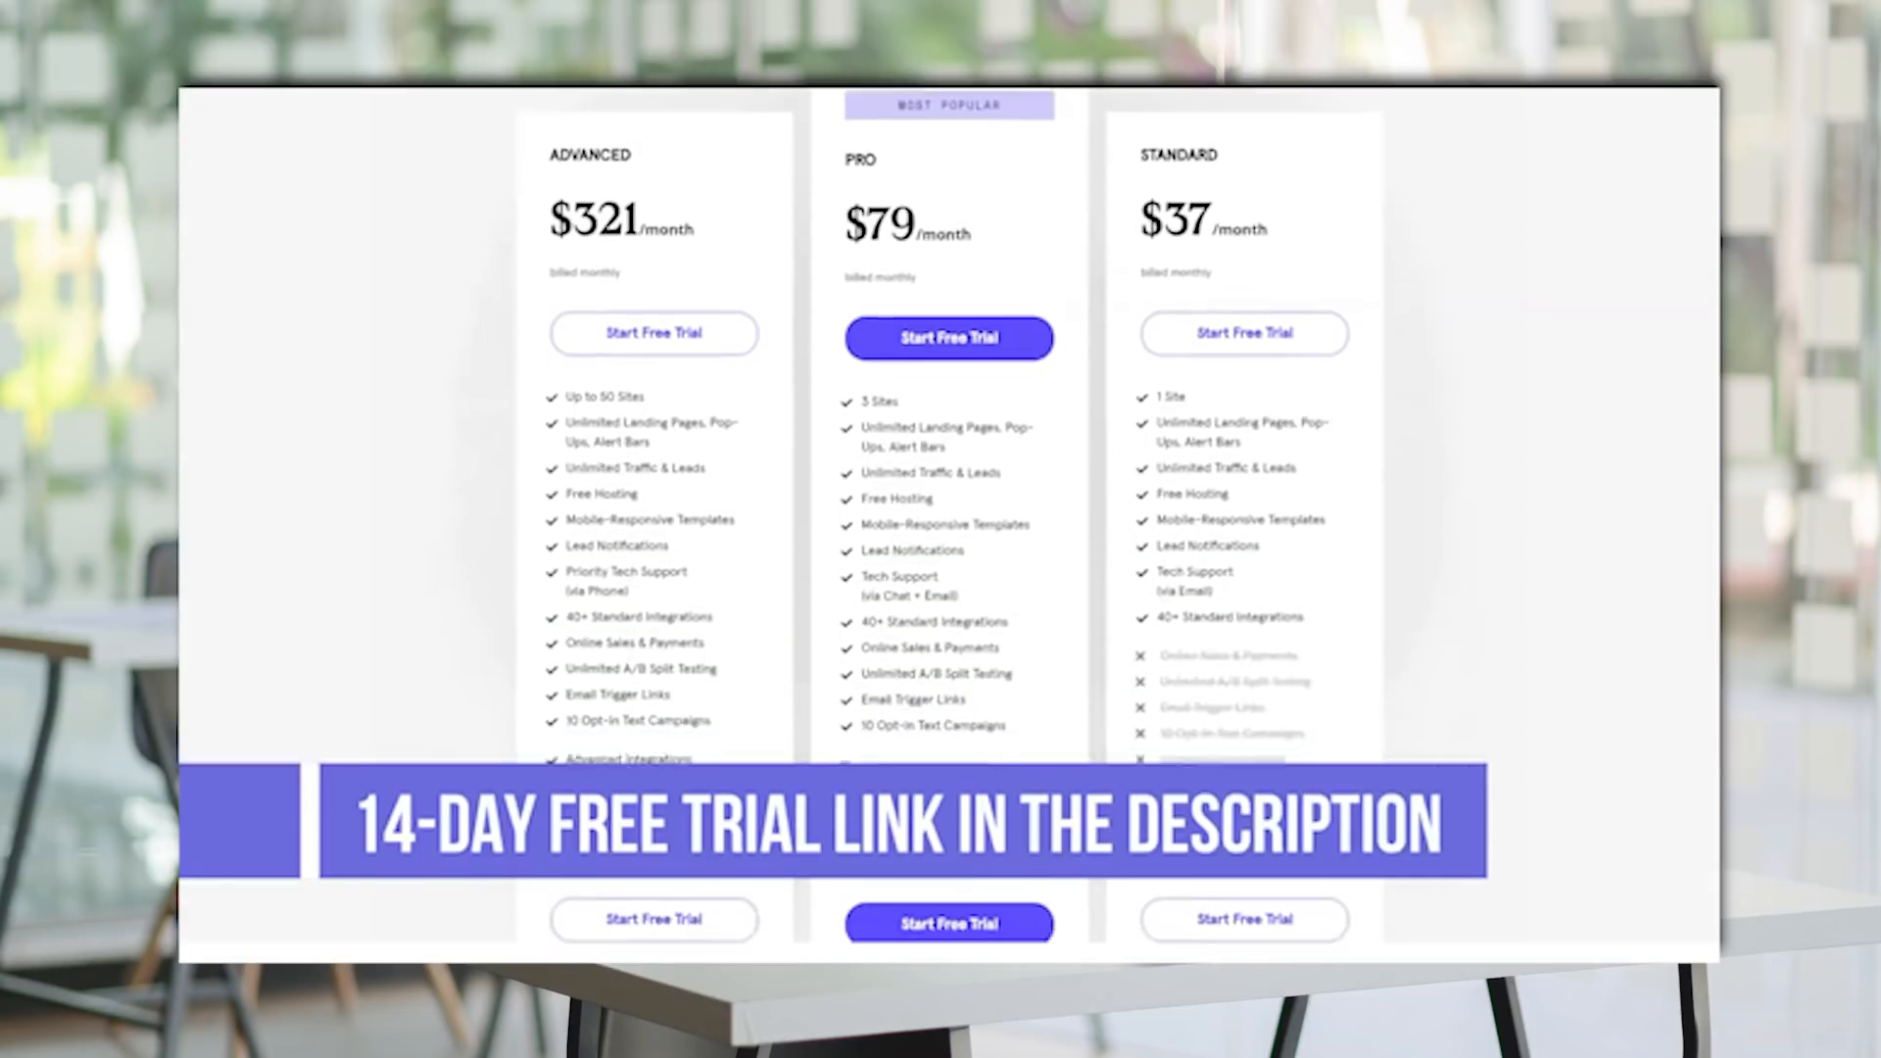
scroll("down", 3)
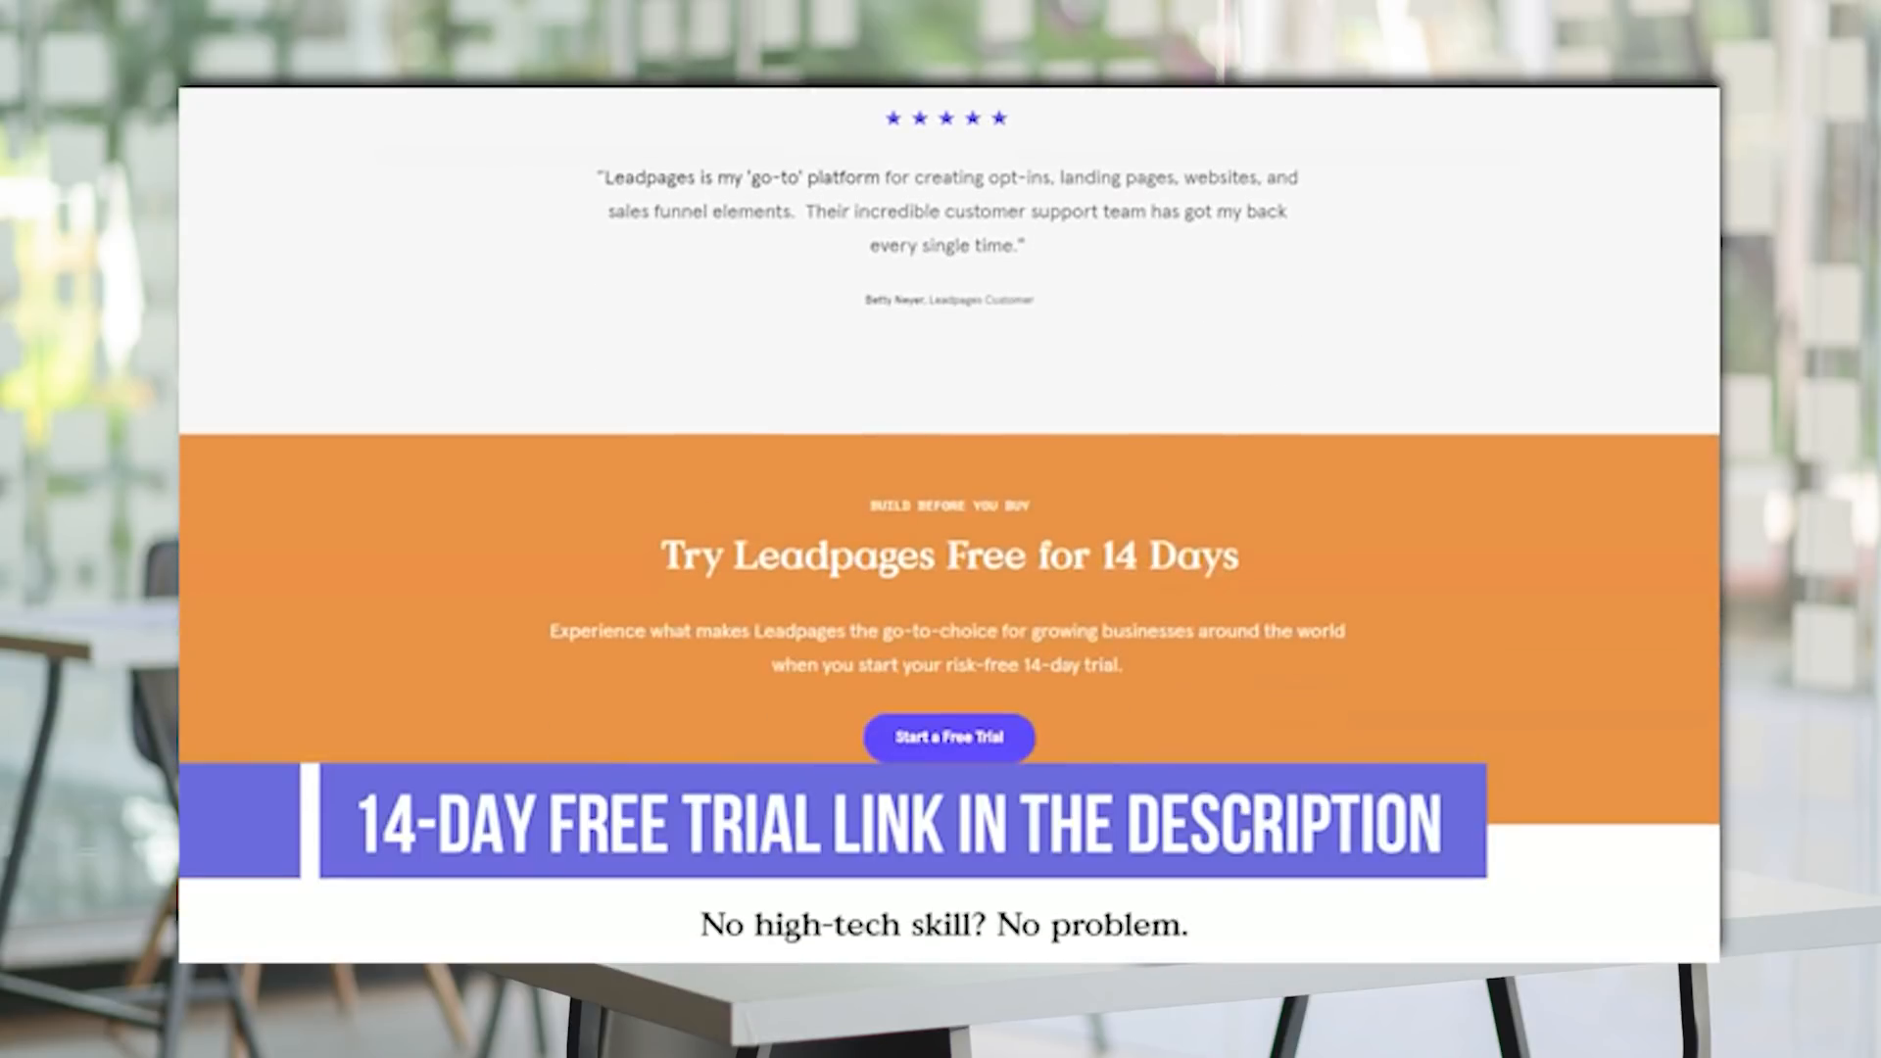
scroll("down", 3)
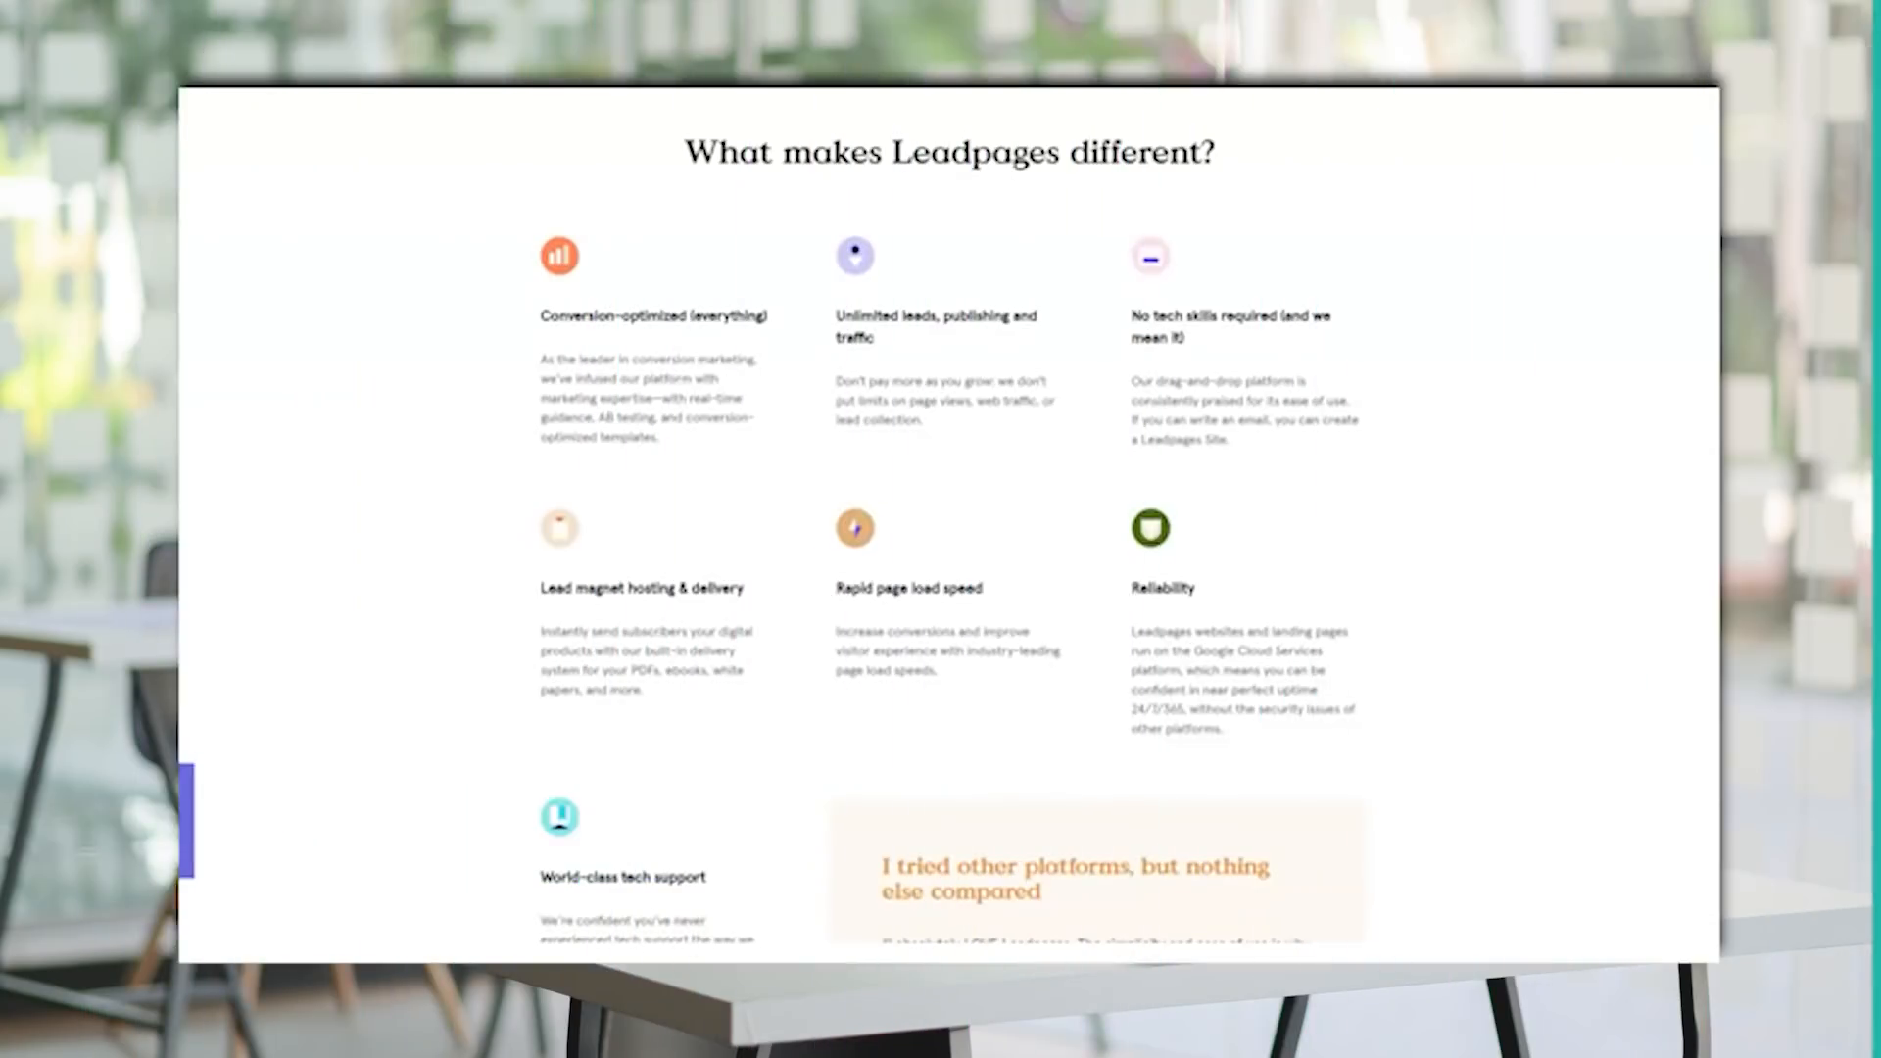
scroll("down", 3)
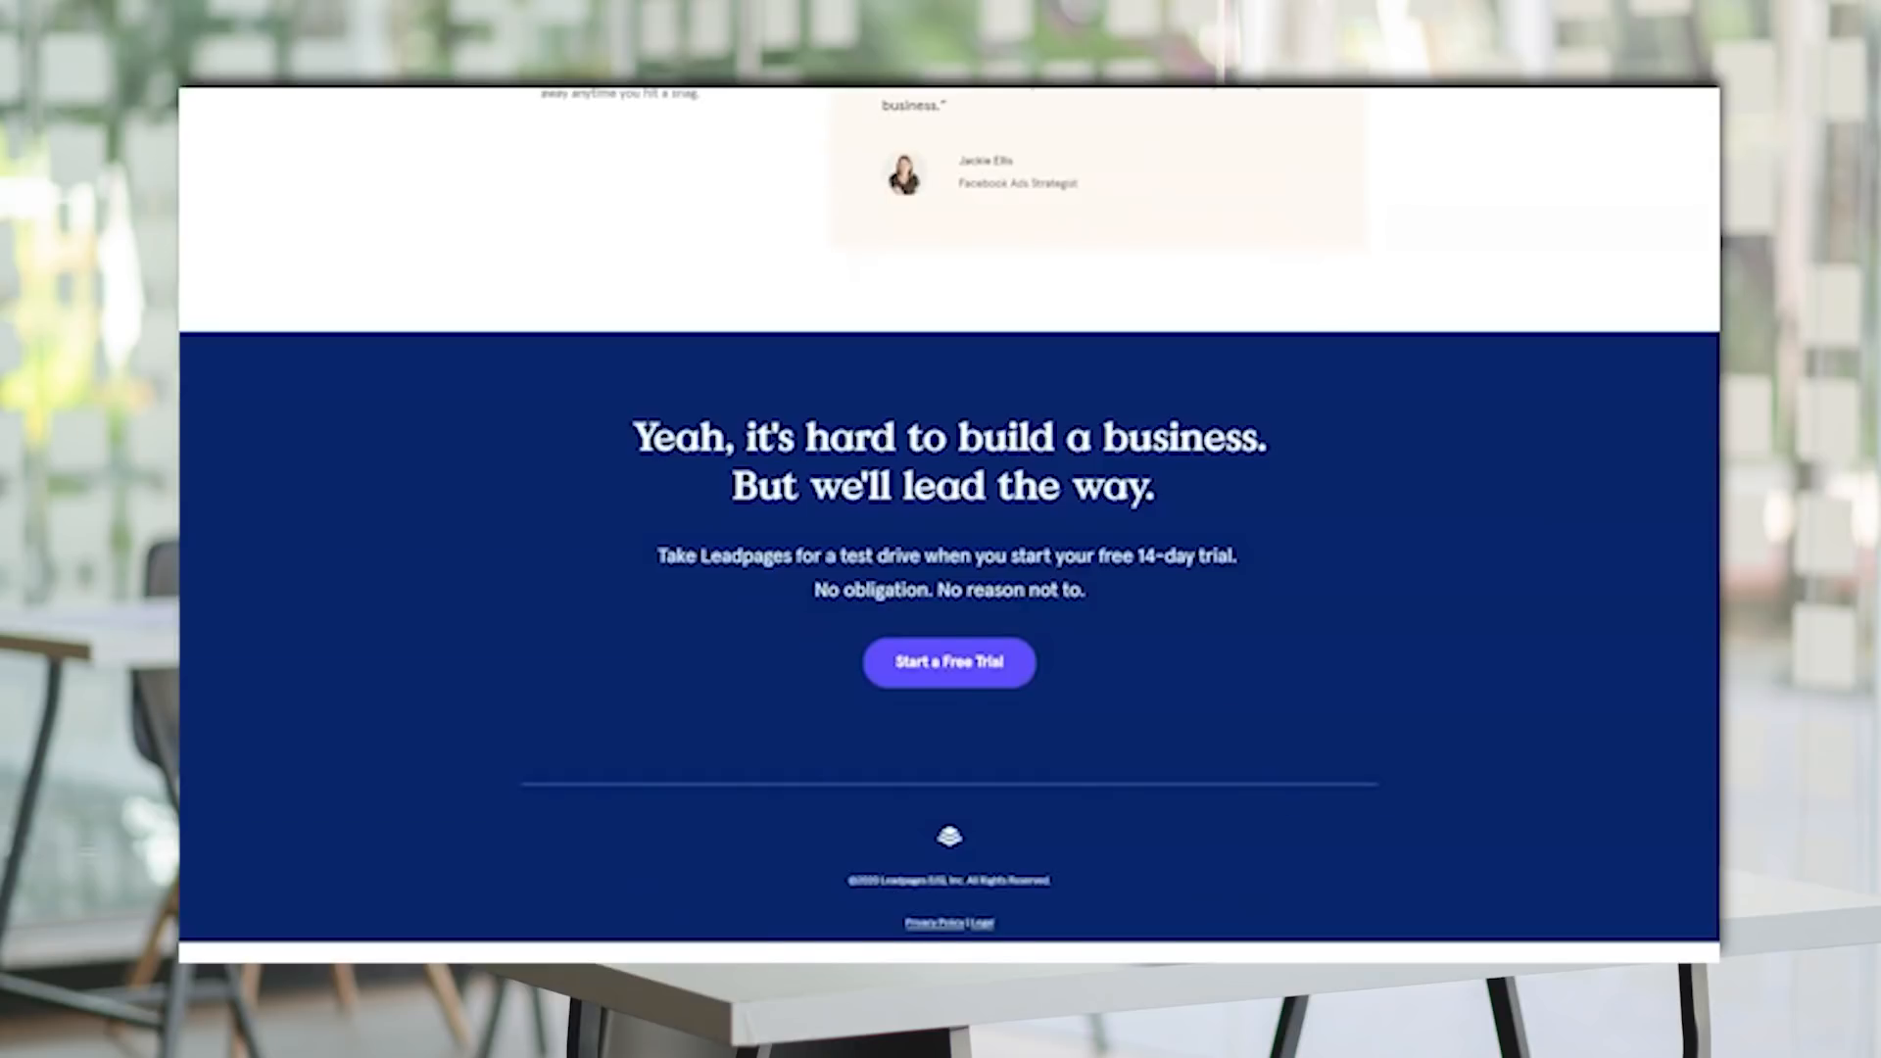
scroll("up", 3)
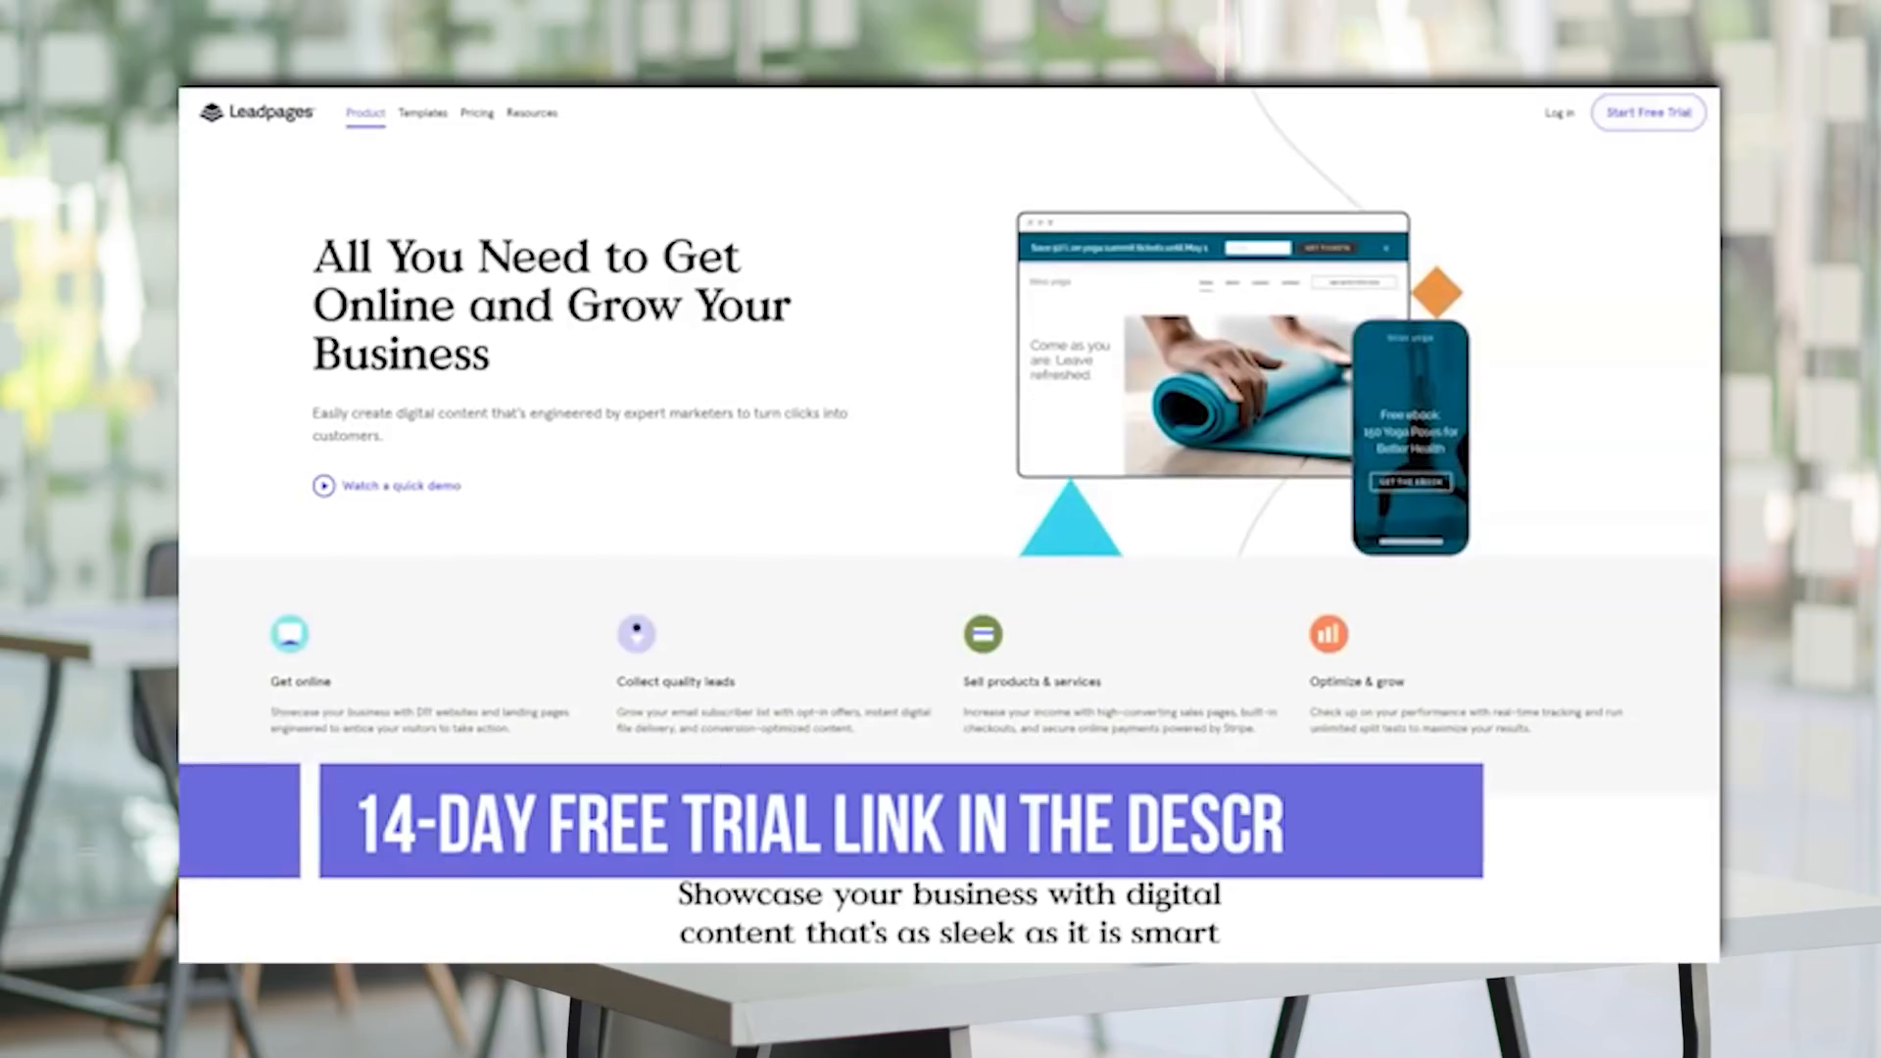
scroll("down", 3)
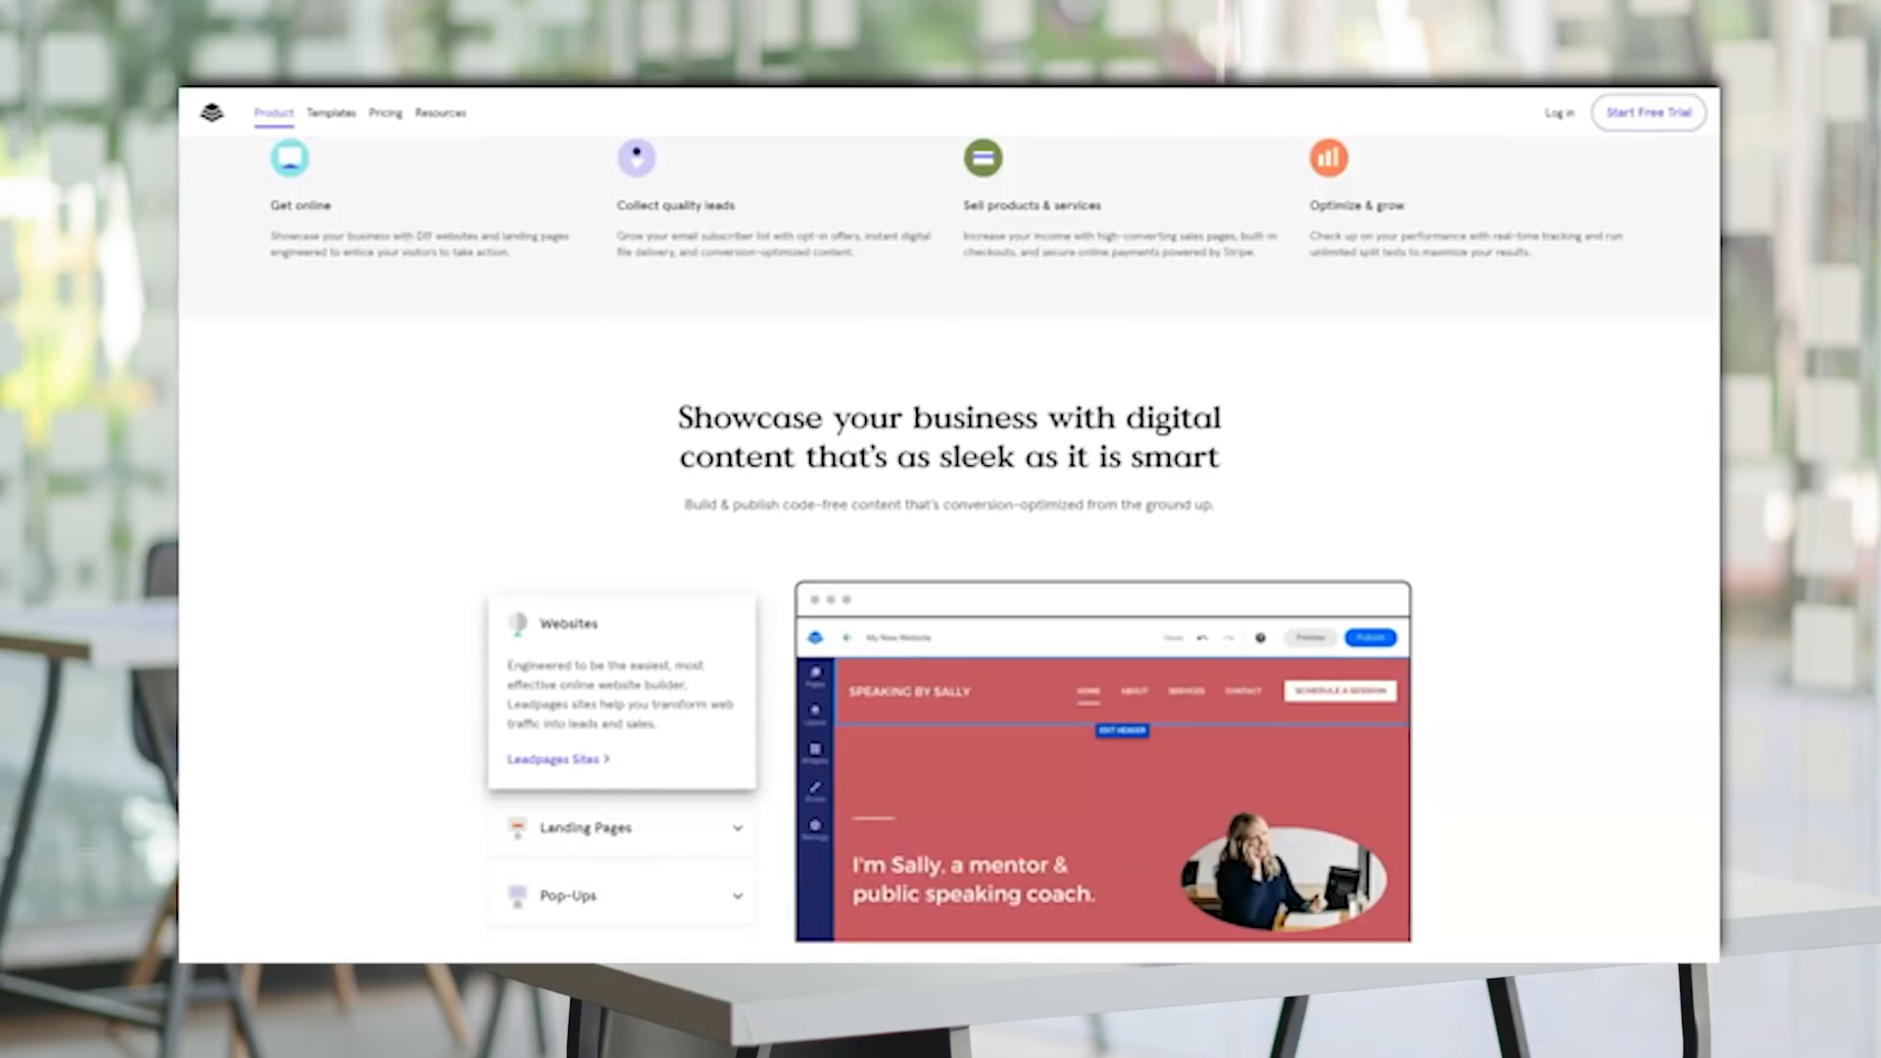
scroll("down", 3)
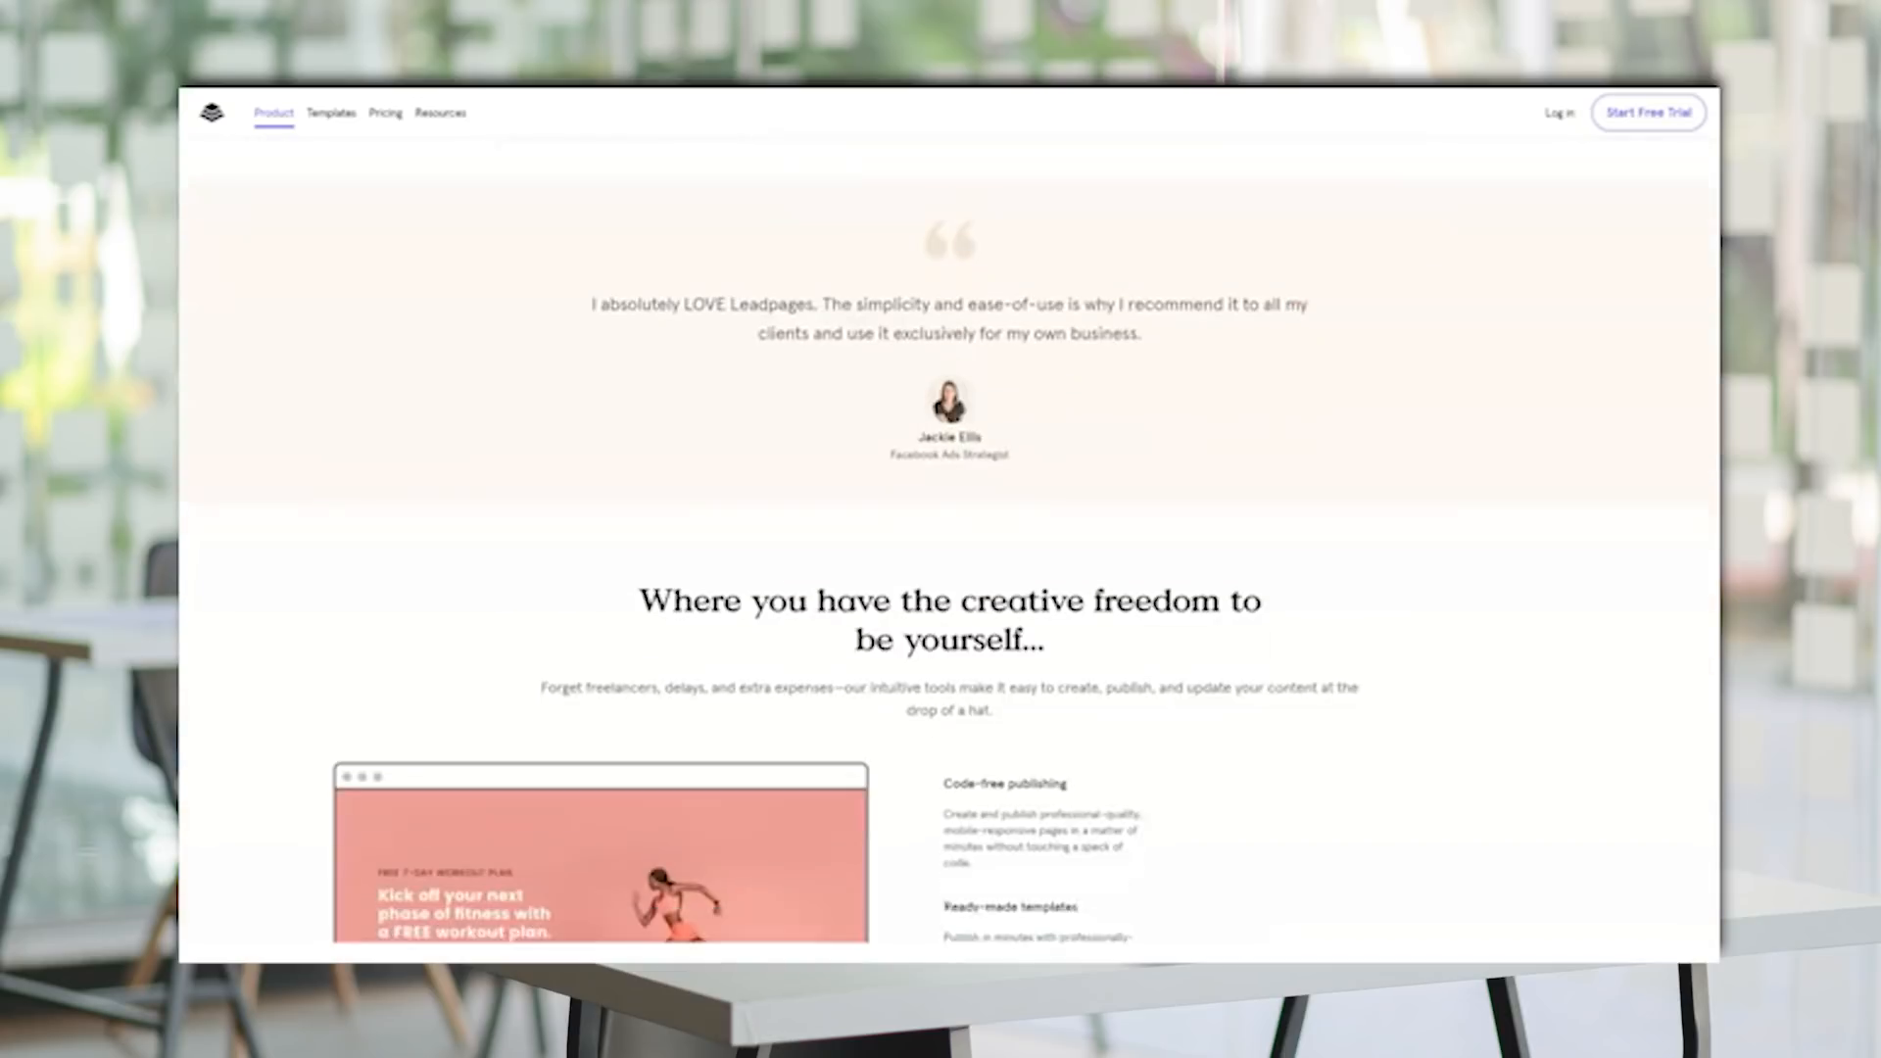
scroll("down", 3)
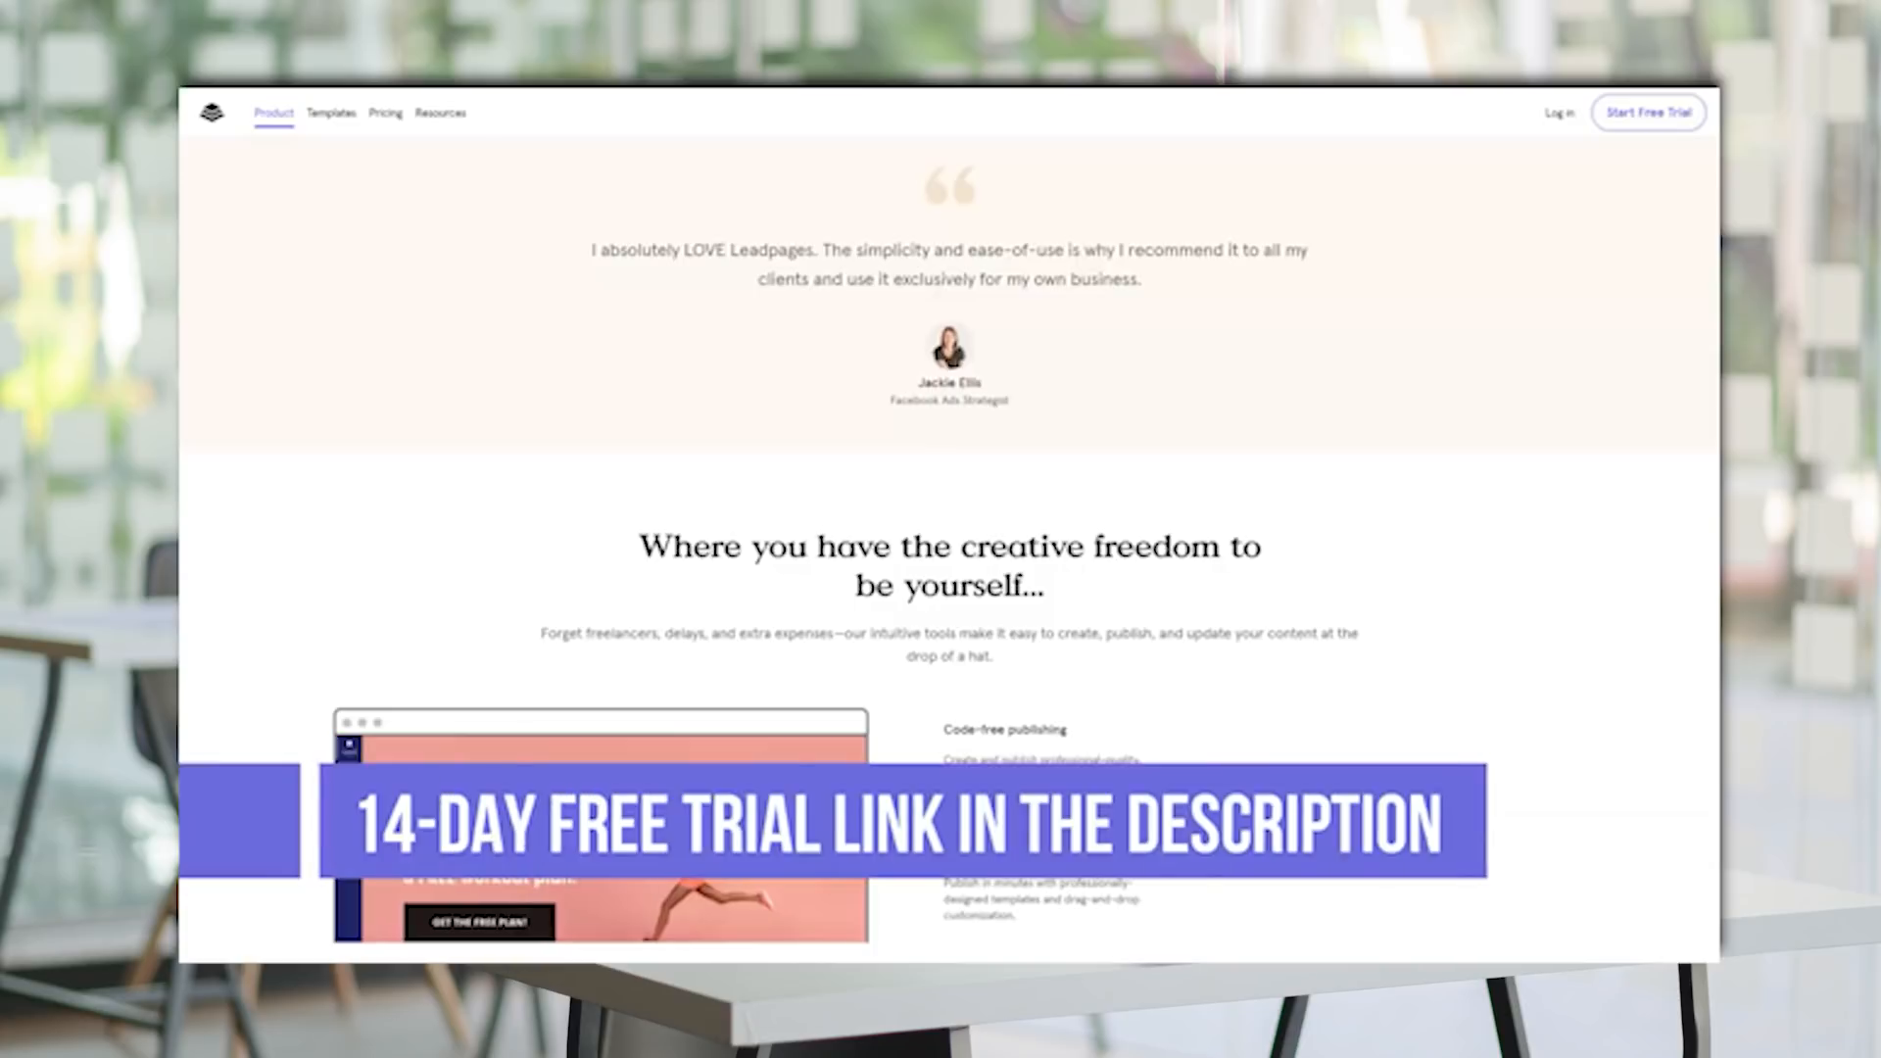
scroll("down", 3)
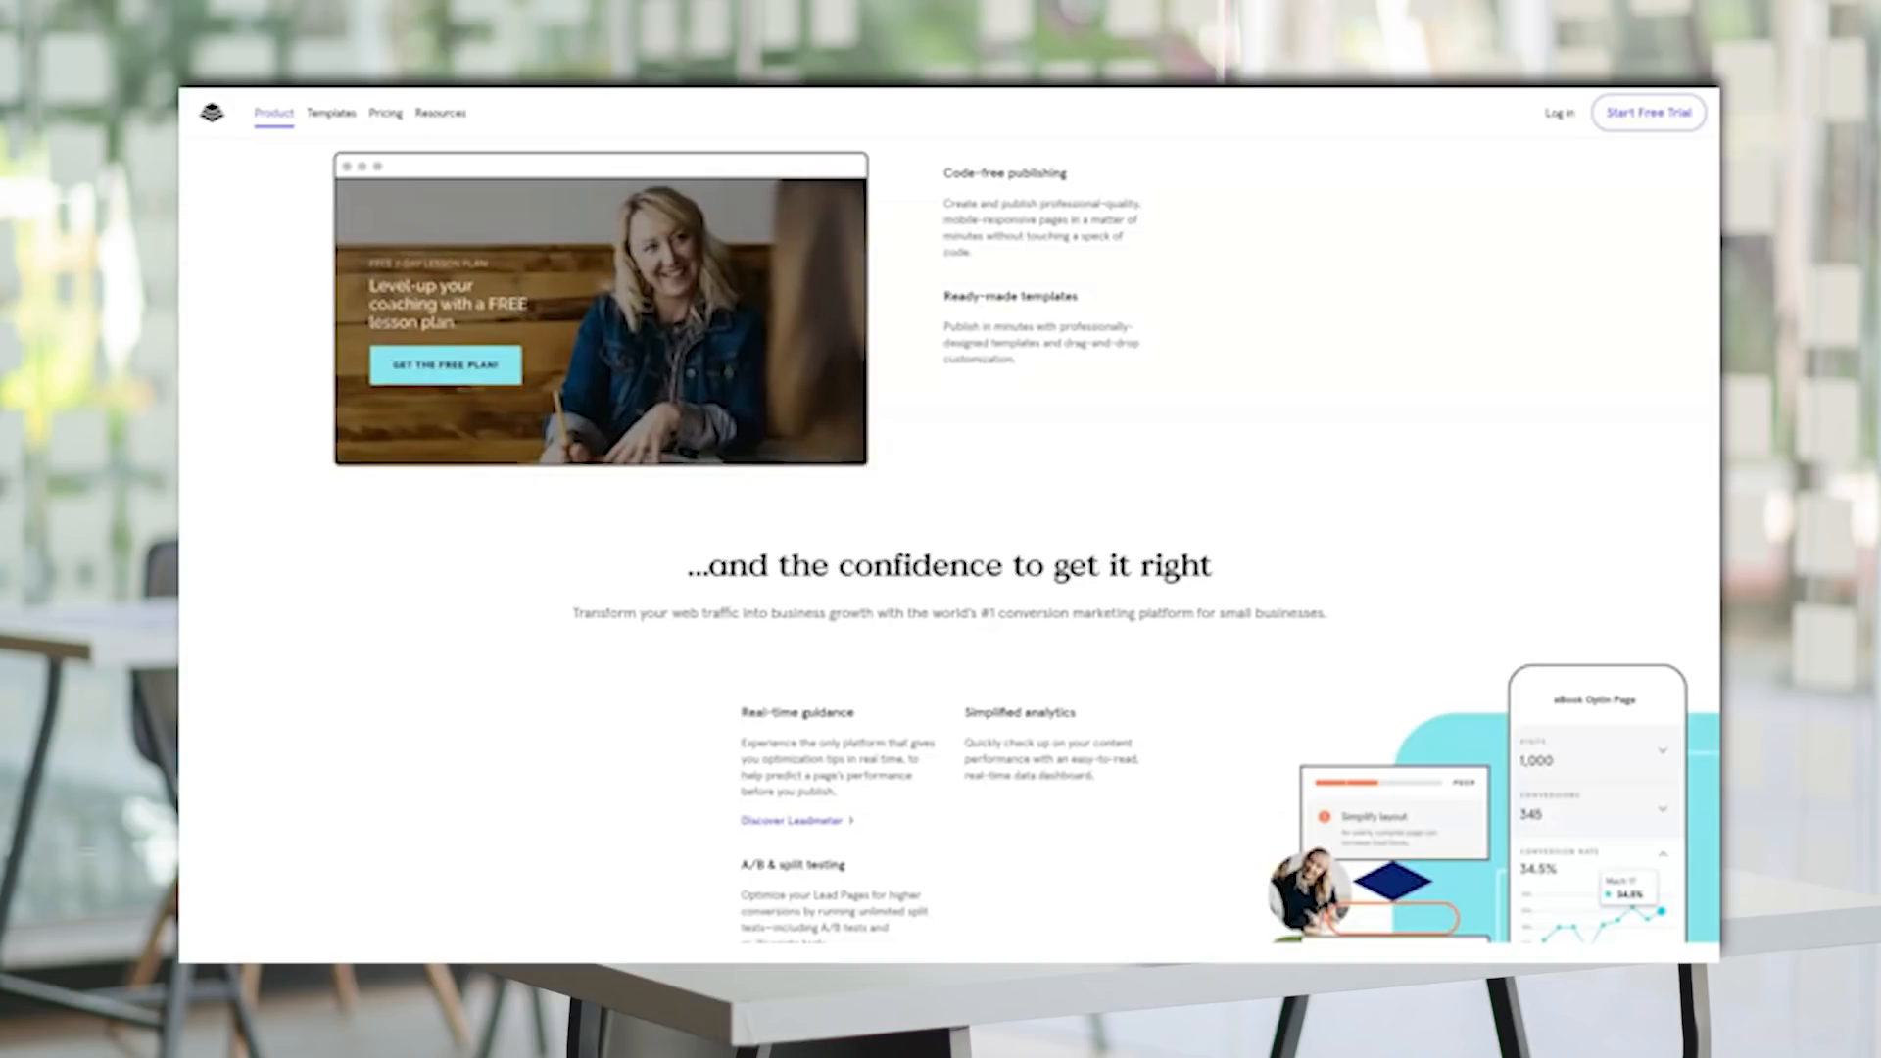
scroll("down", 3)
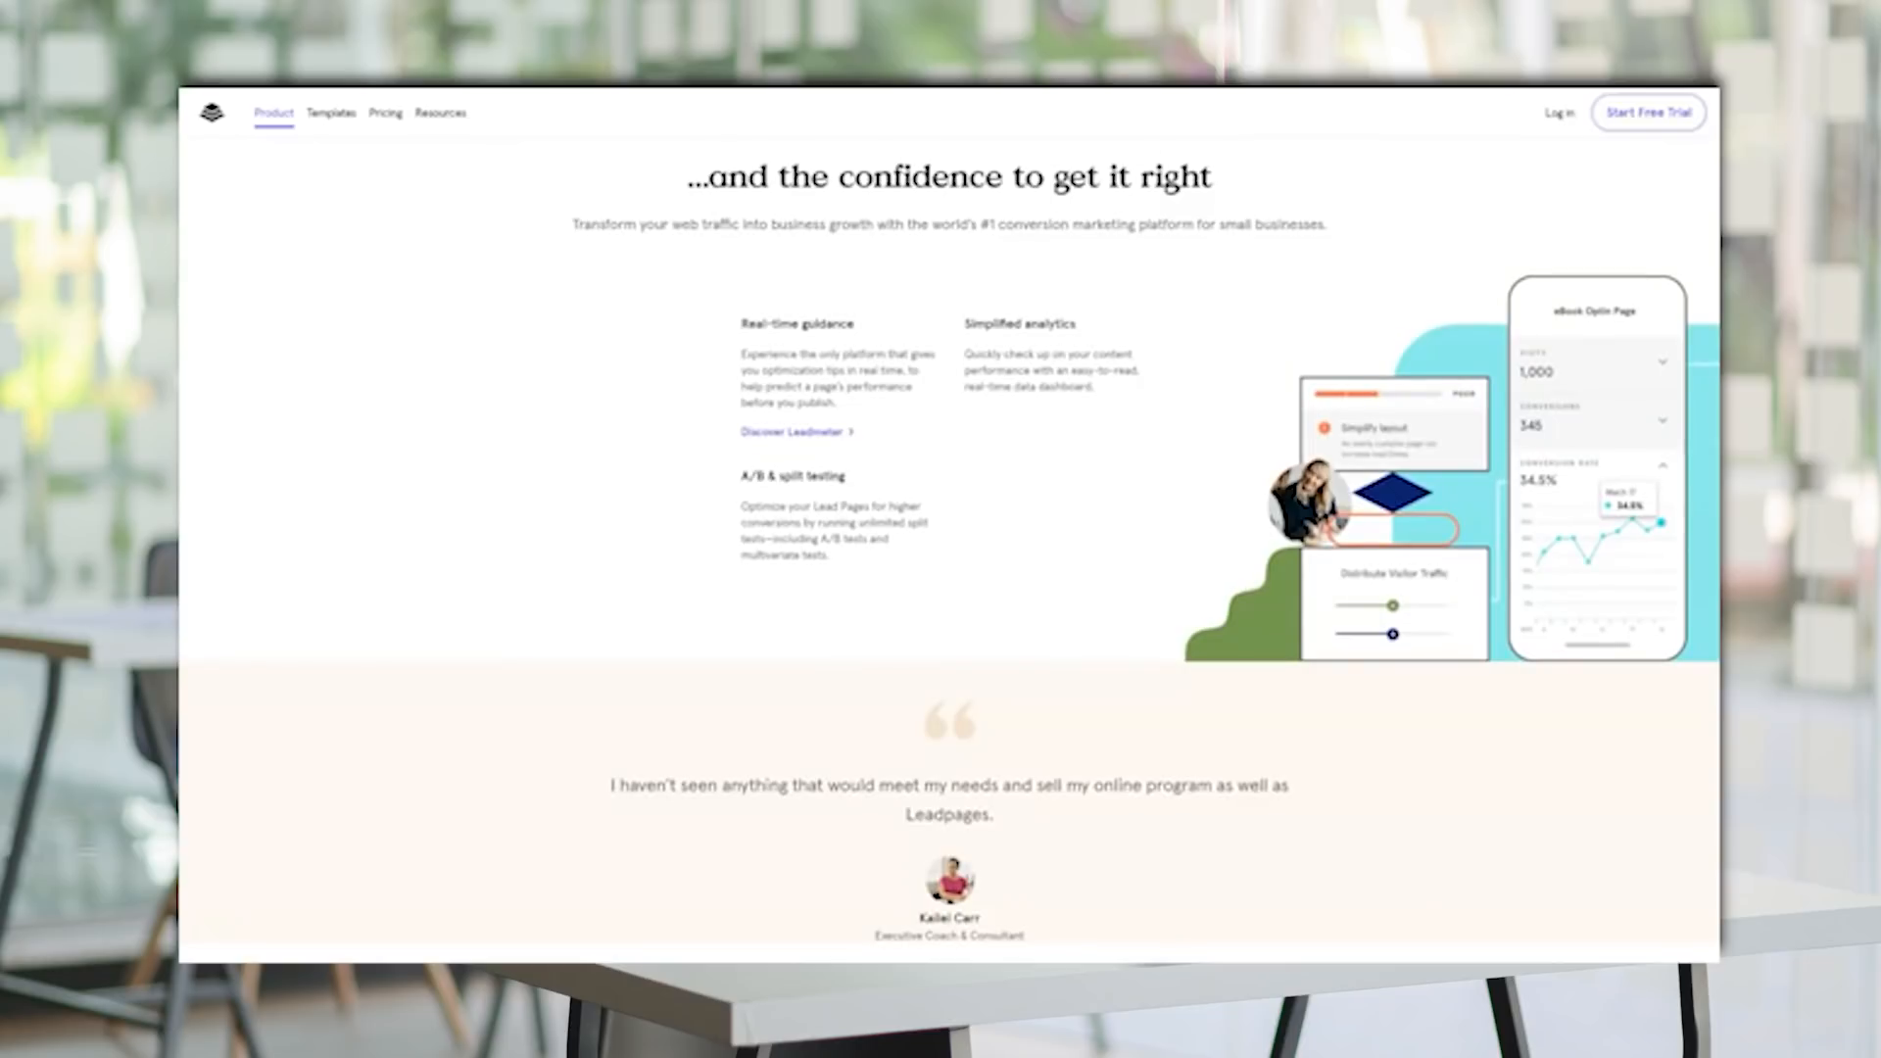
scroll("down", 3)
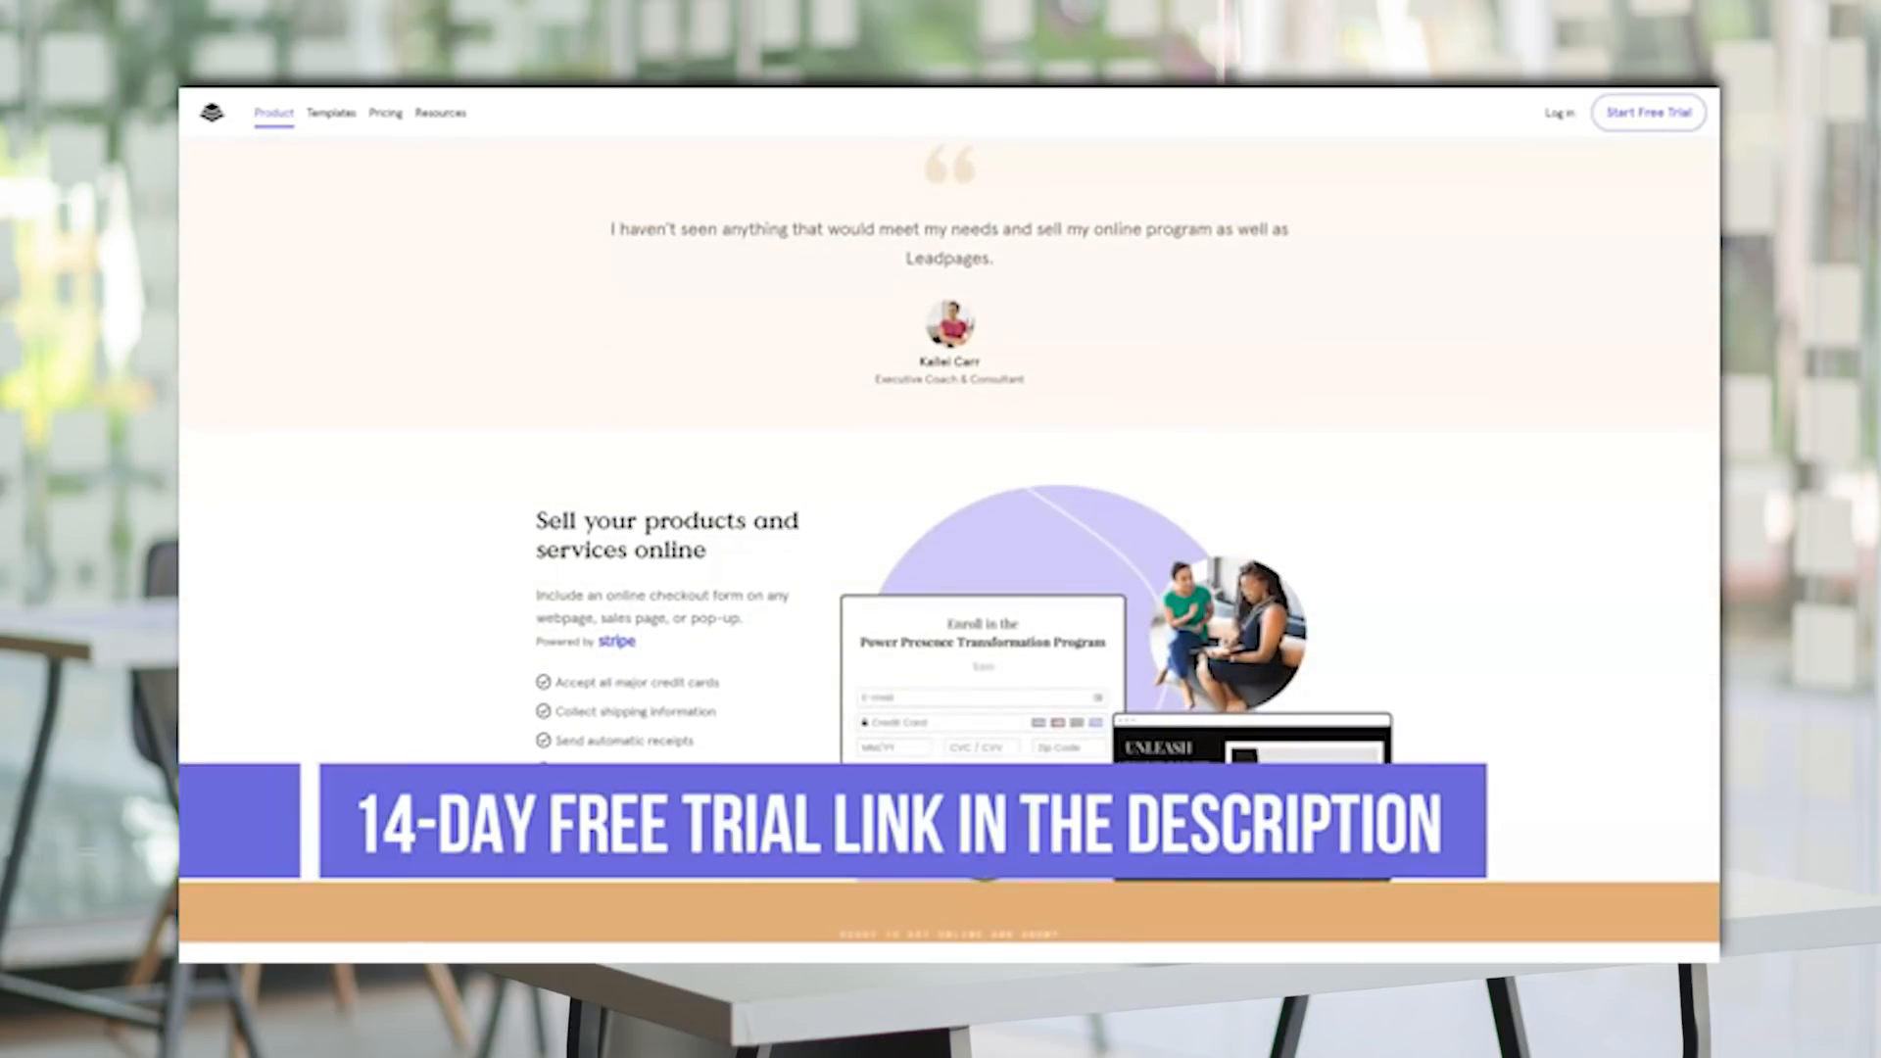
scroll("down", 3)
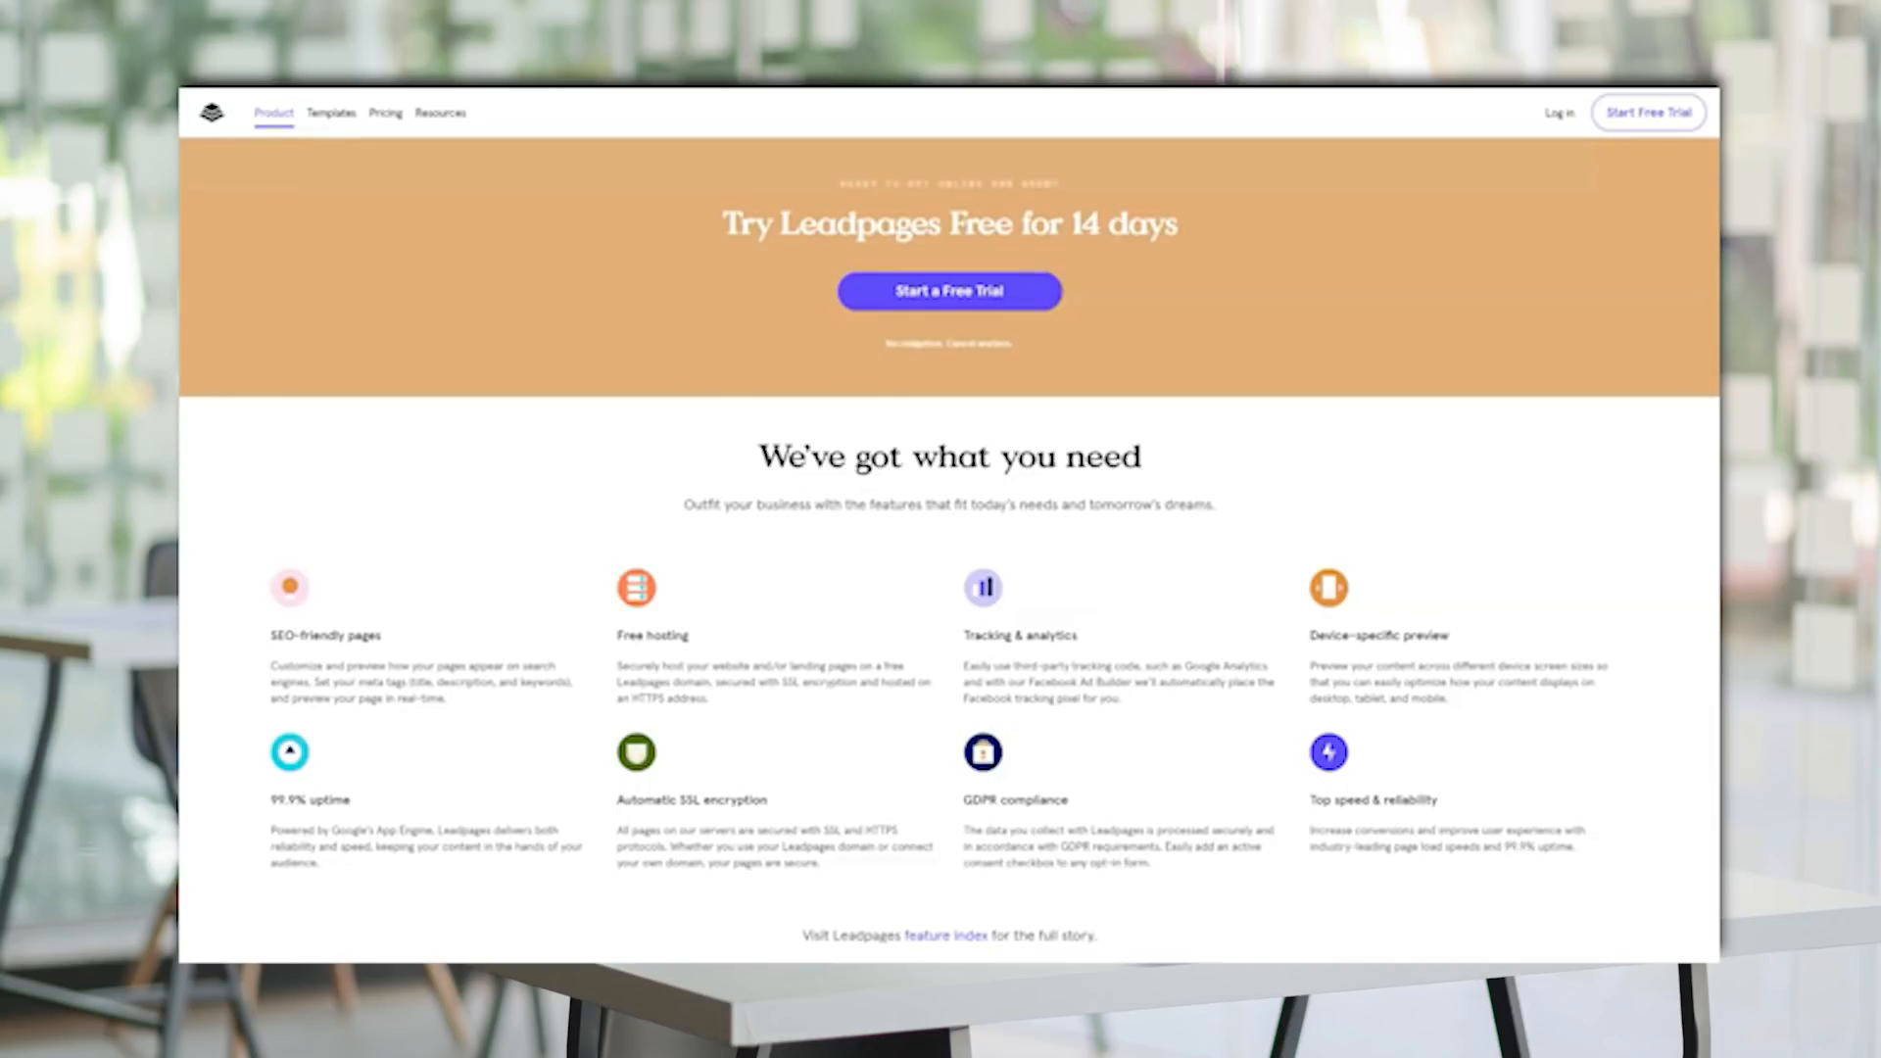
scroll("down", 3)
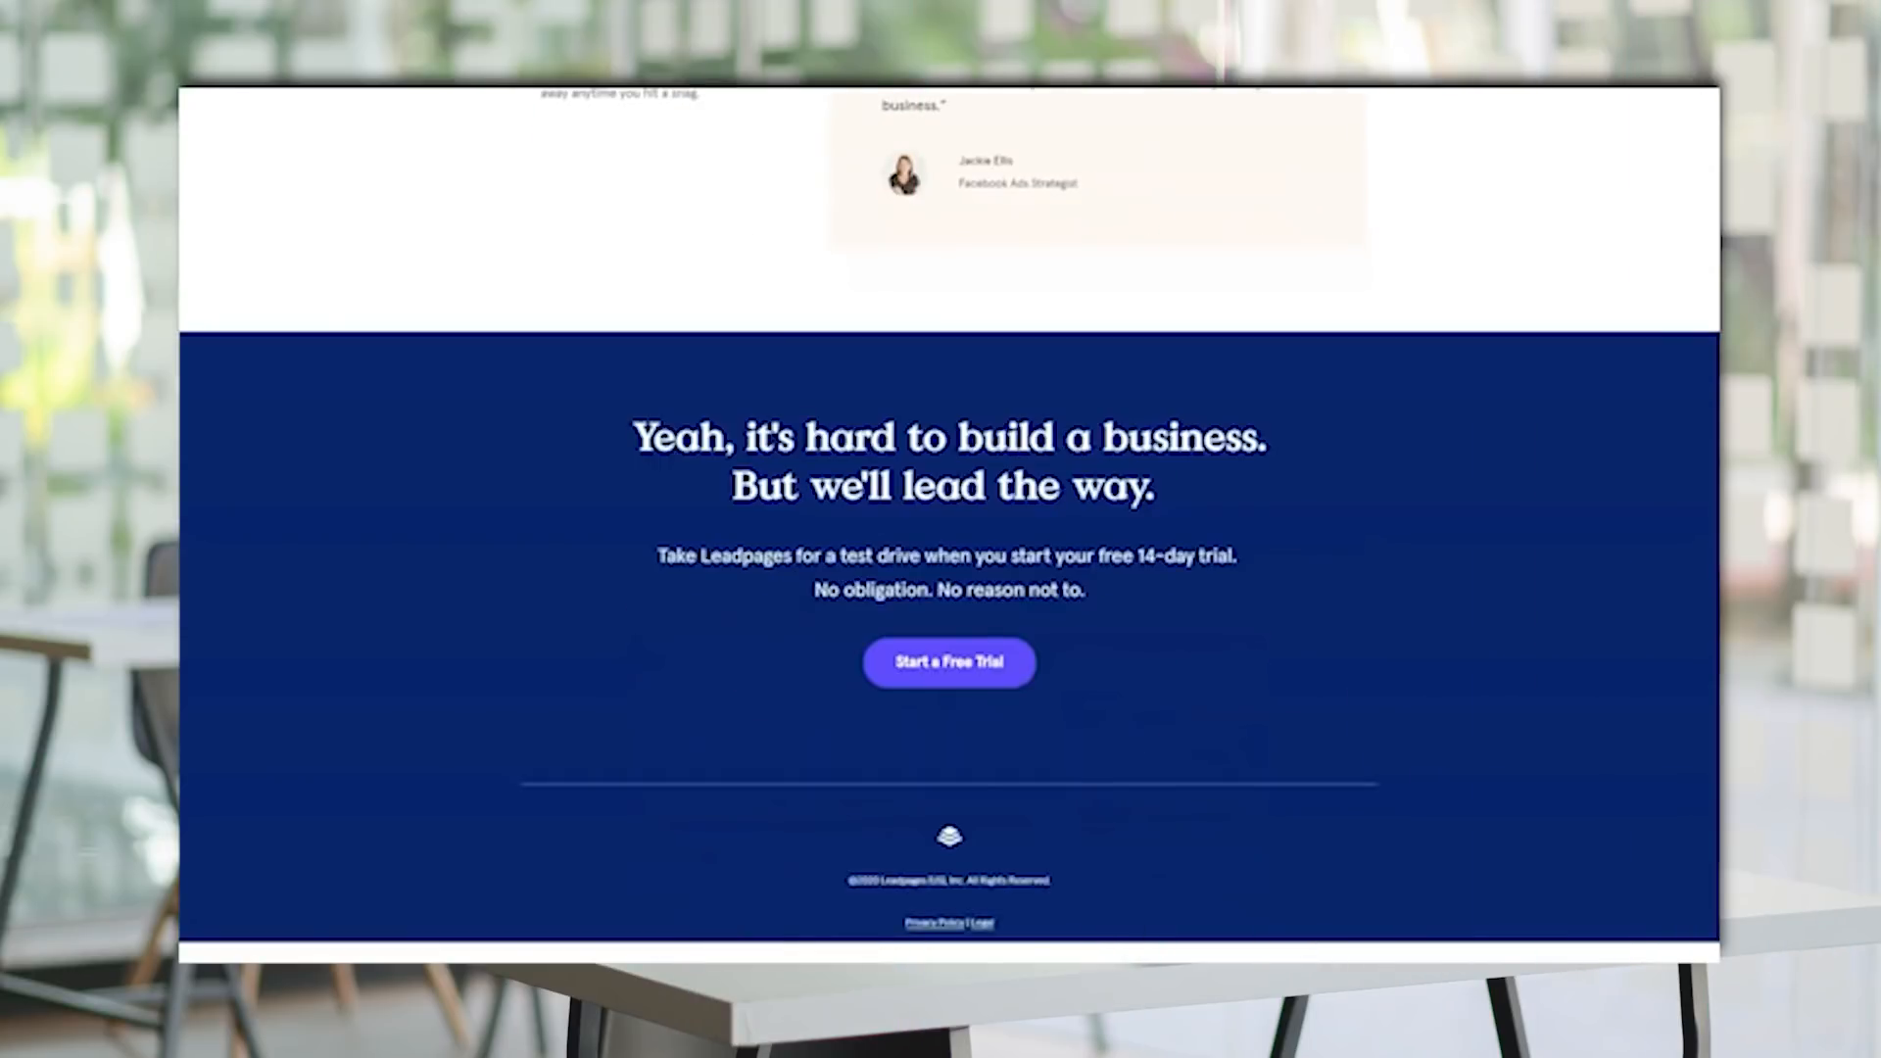
scroll("up", 3)
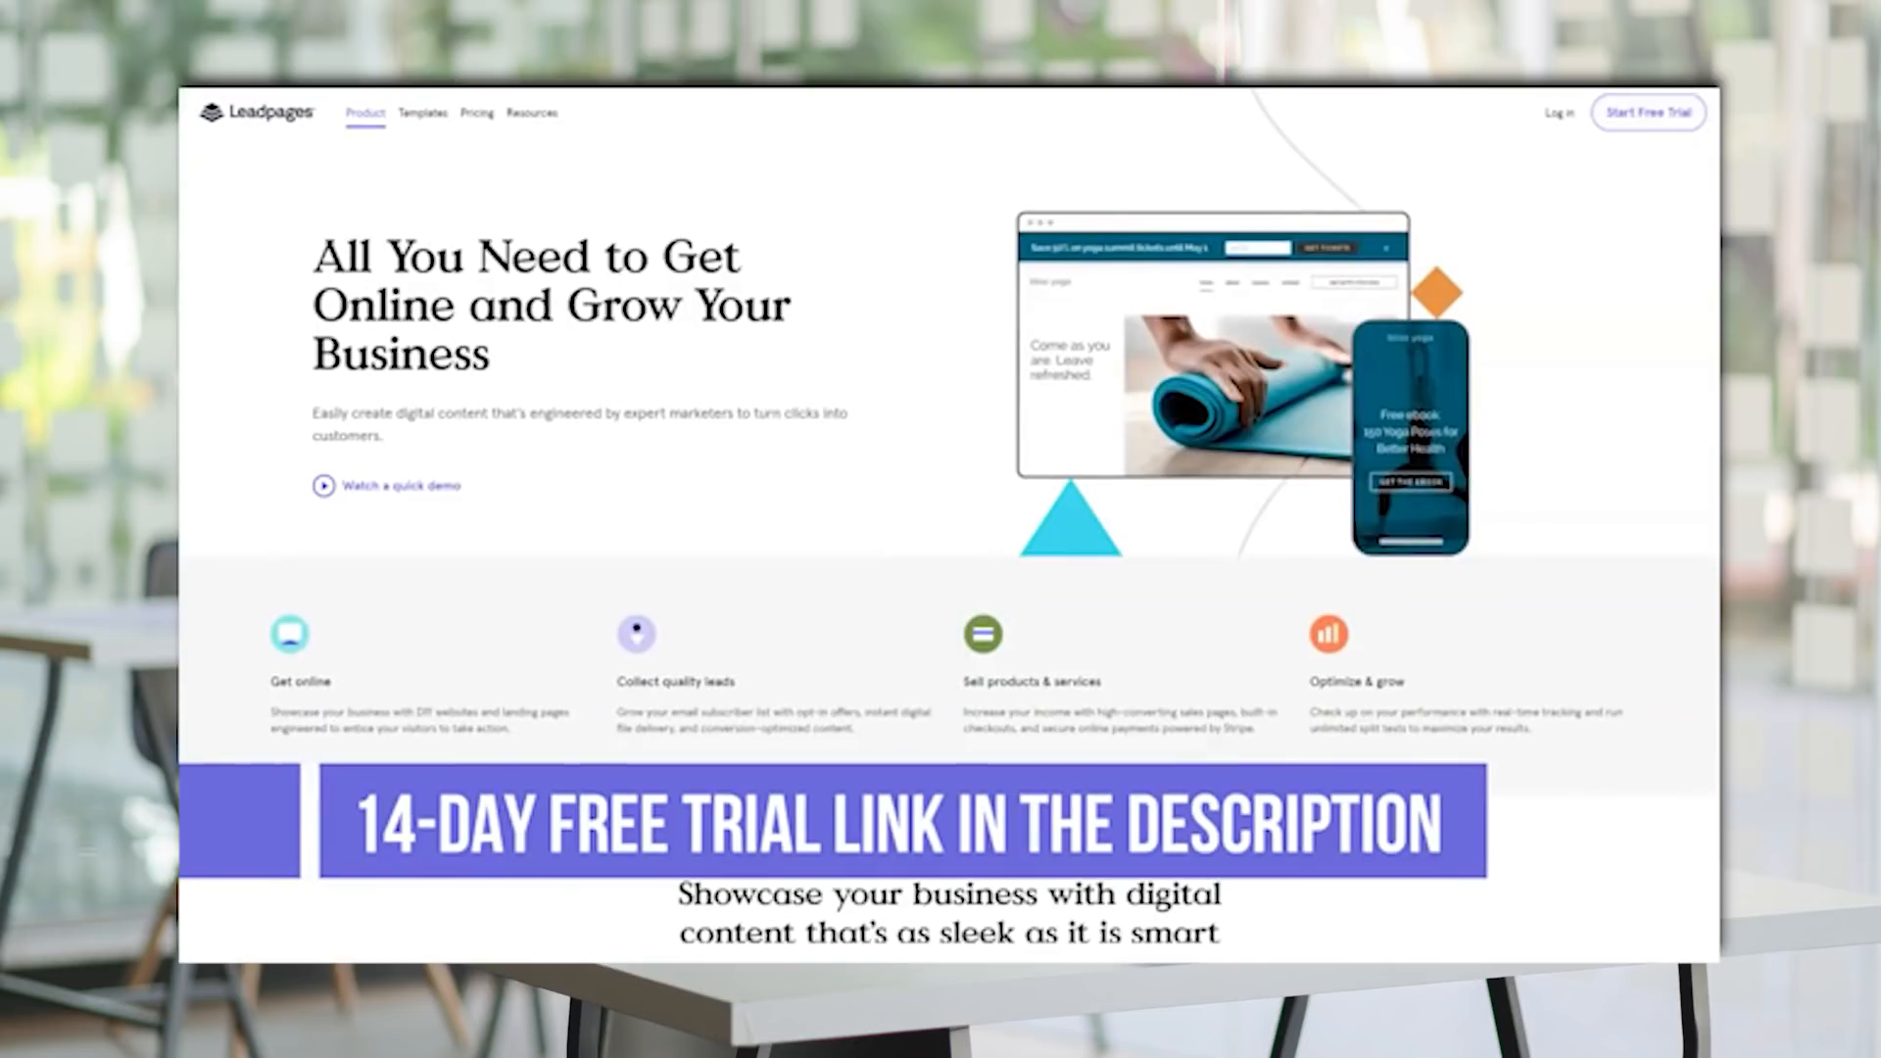
Scroll the Product page past analytics features and the testimonial to 'Sell your products and services online'.
scroll("down", 3)
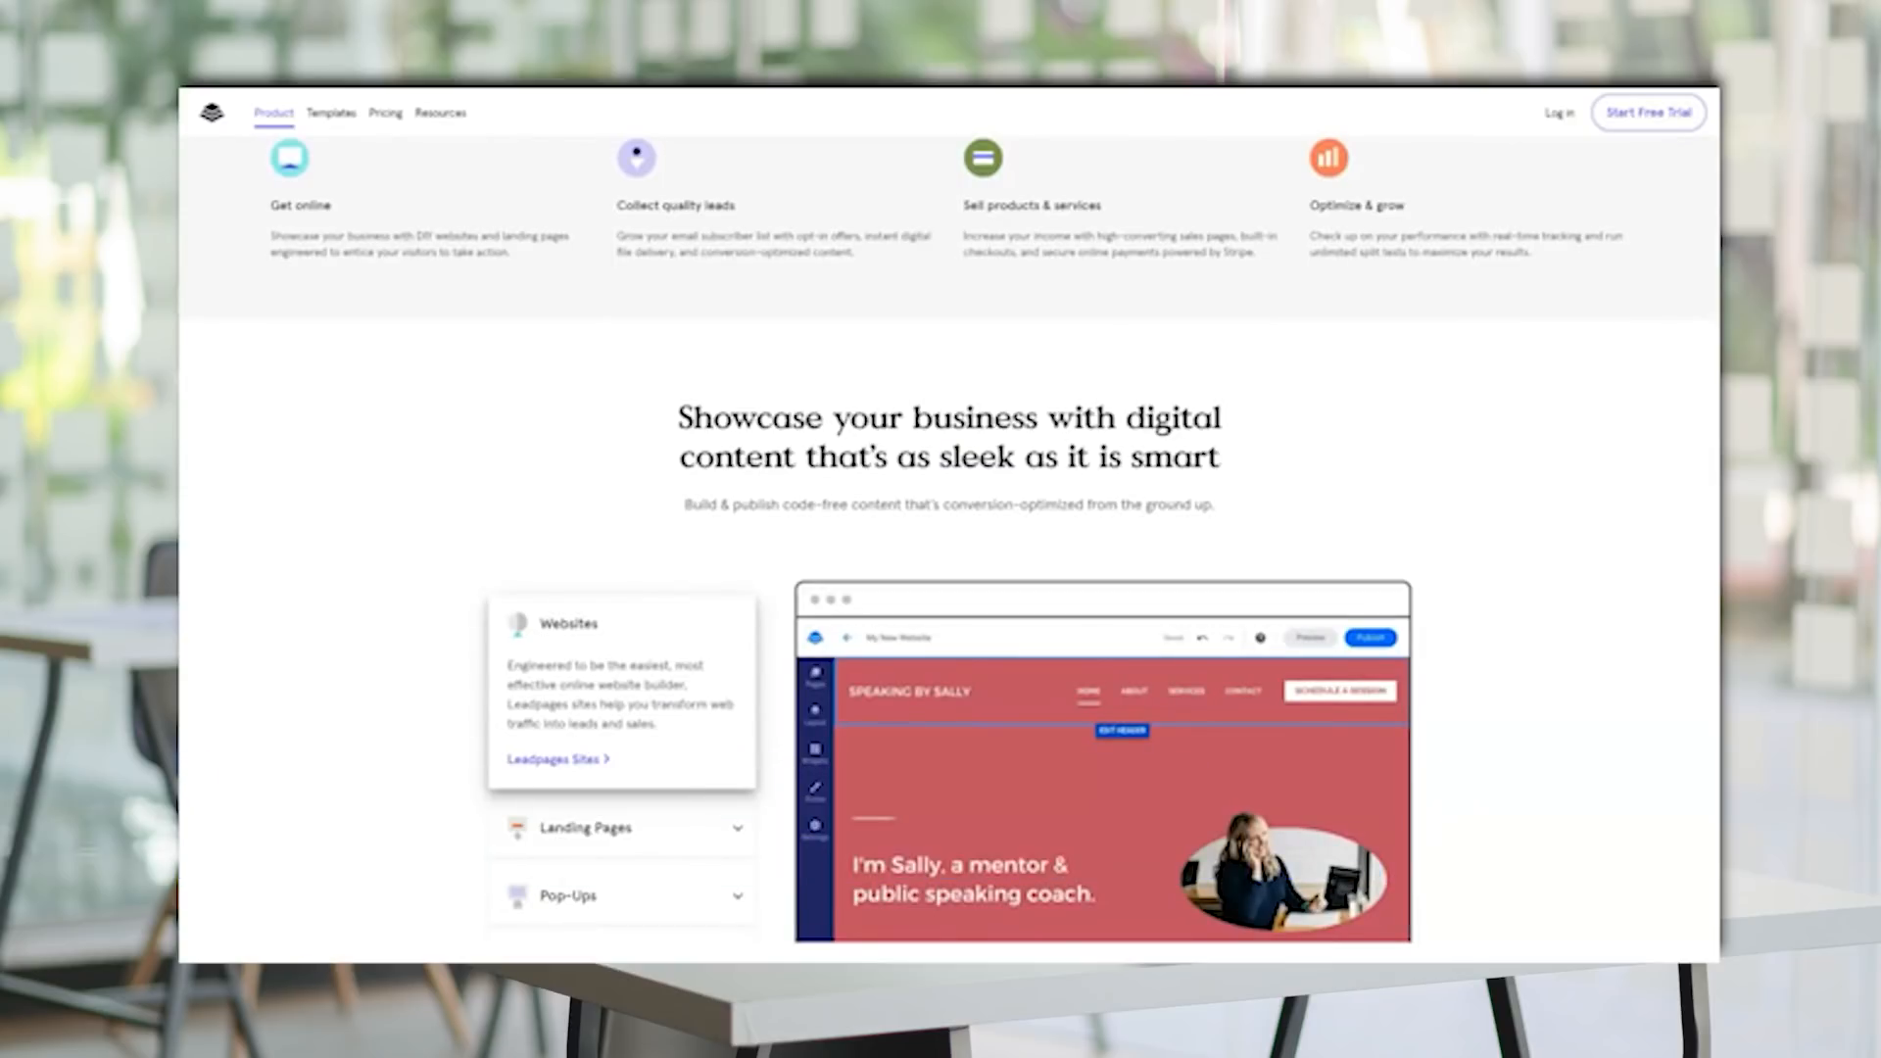
scroll("down", 3)
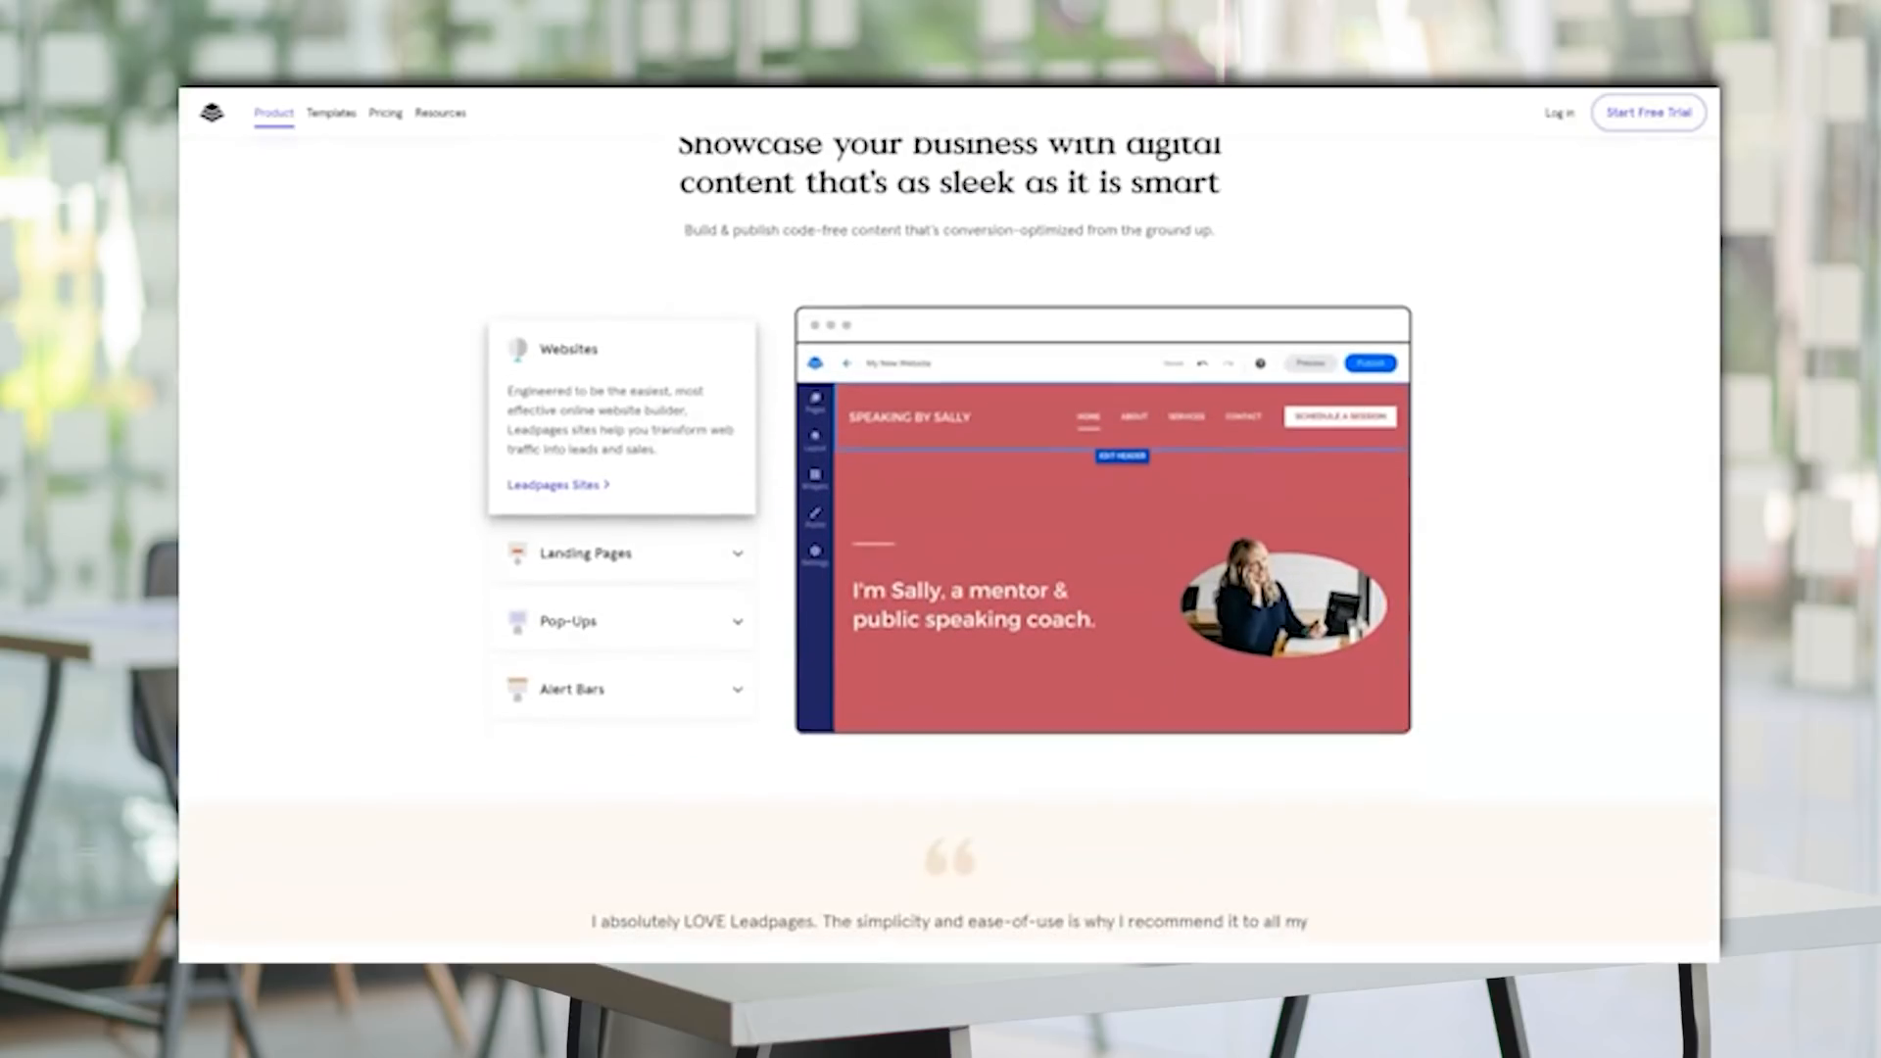
scroll("down", 3)
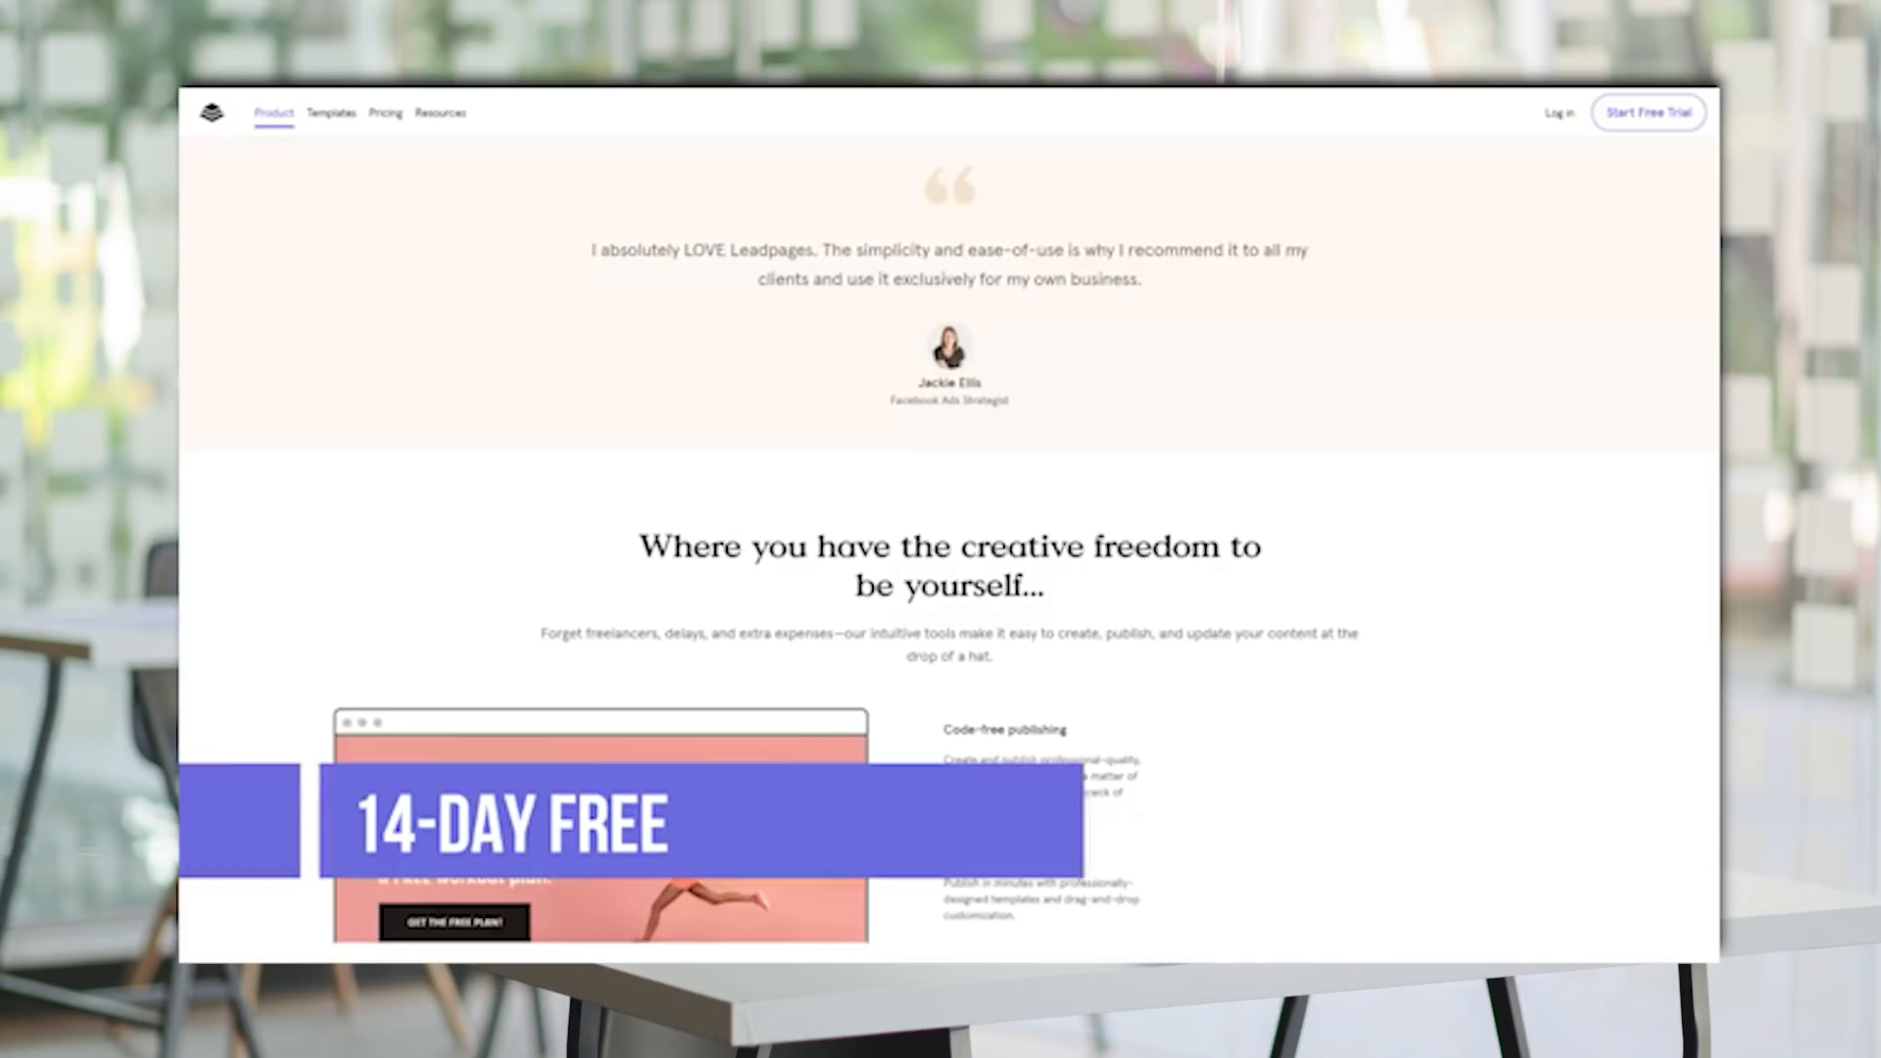
scroll("down", 3)
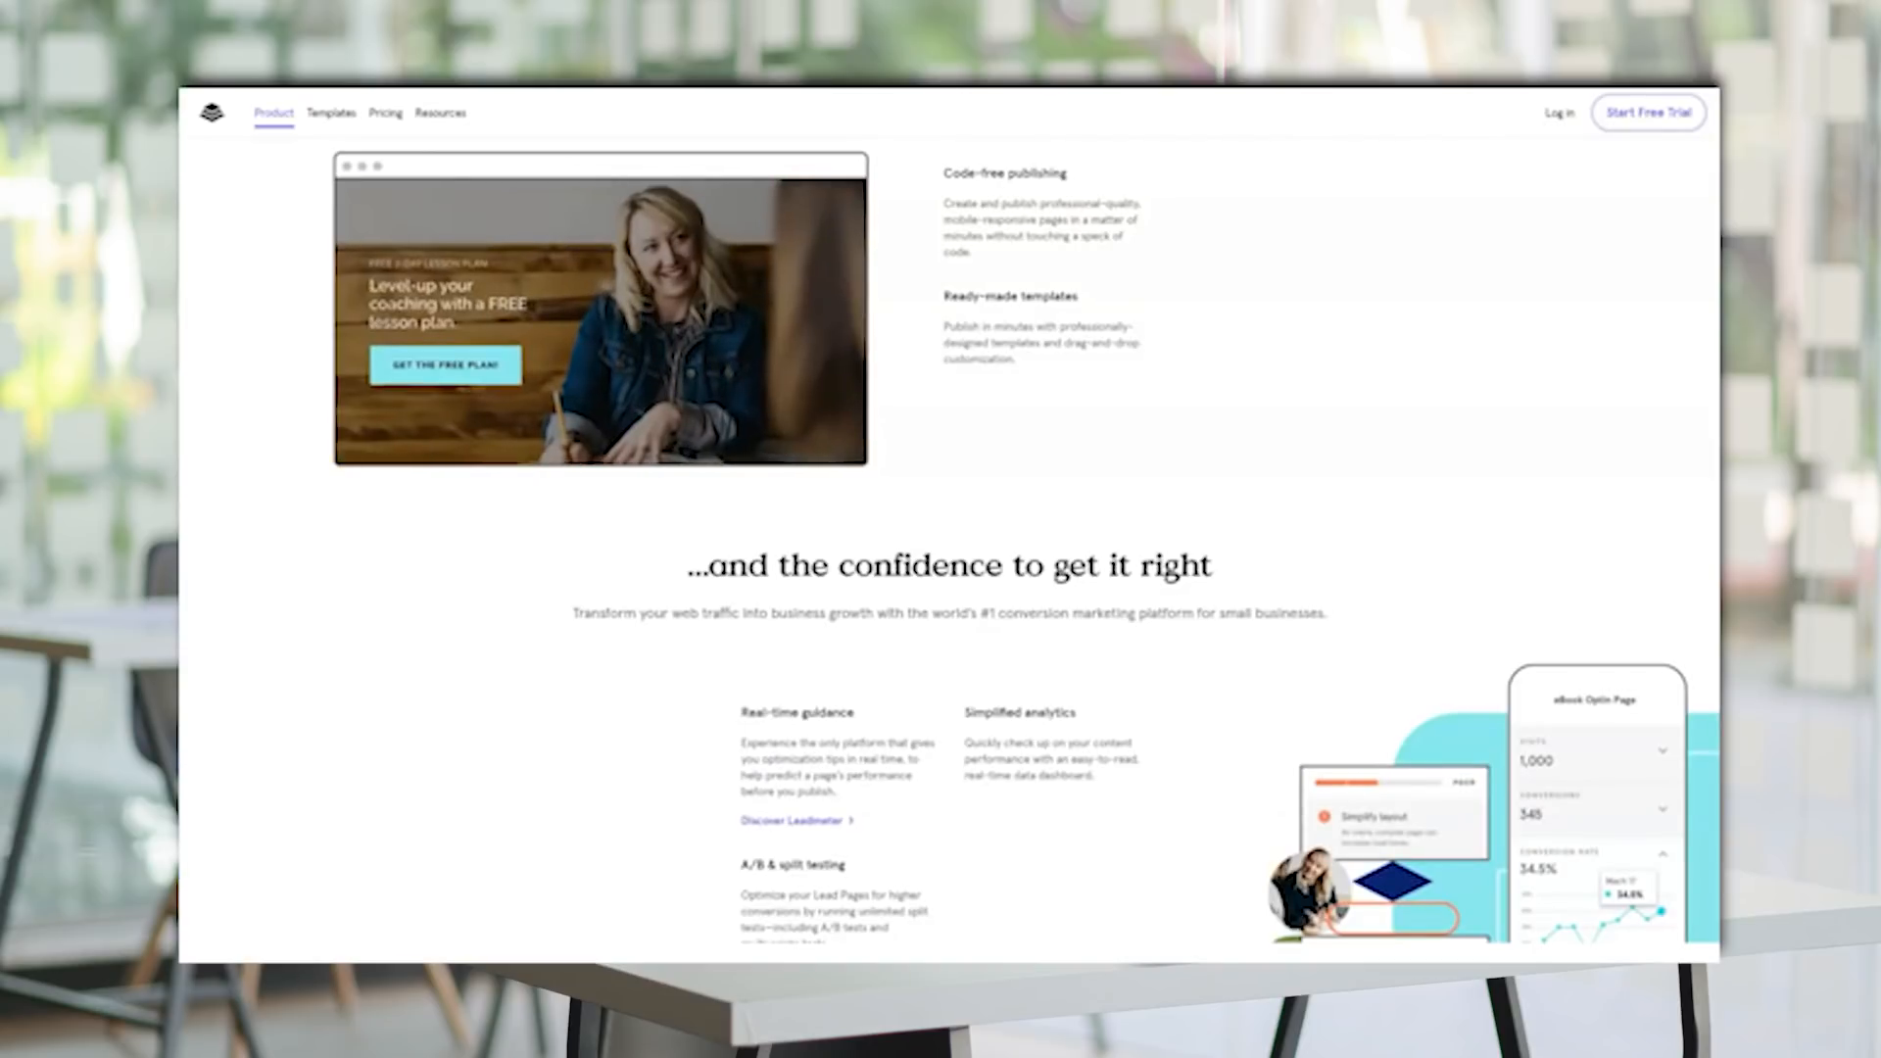
scroll("down", 3)
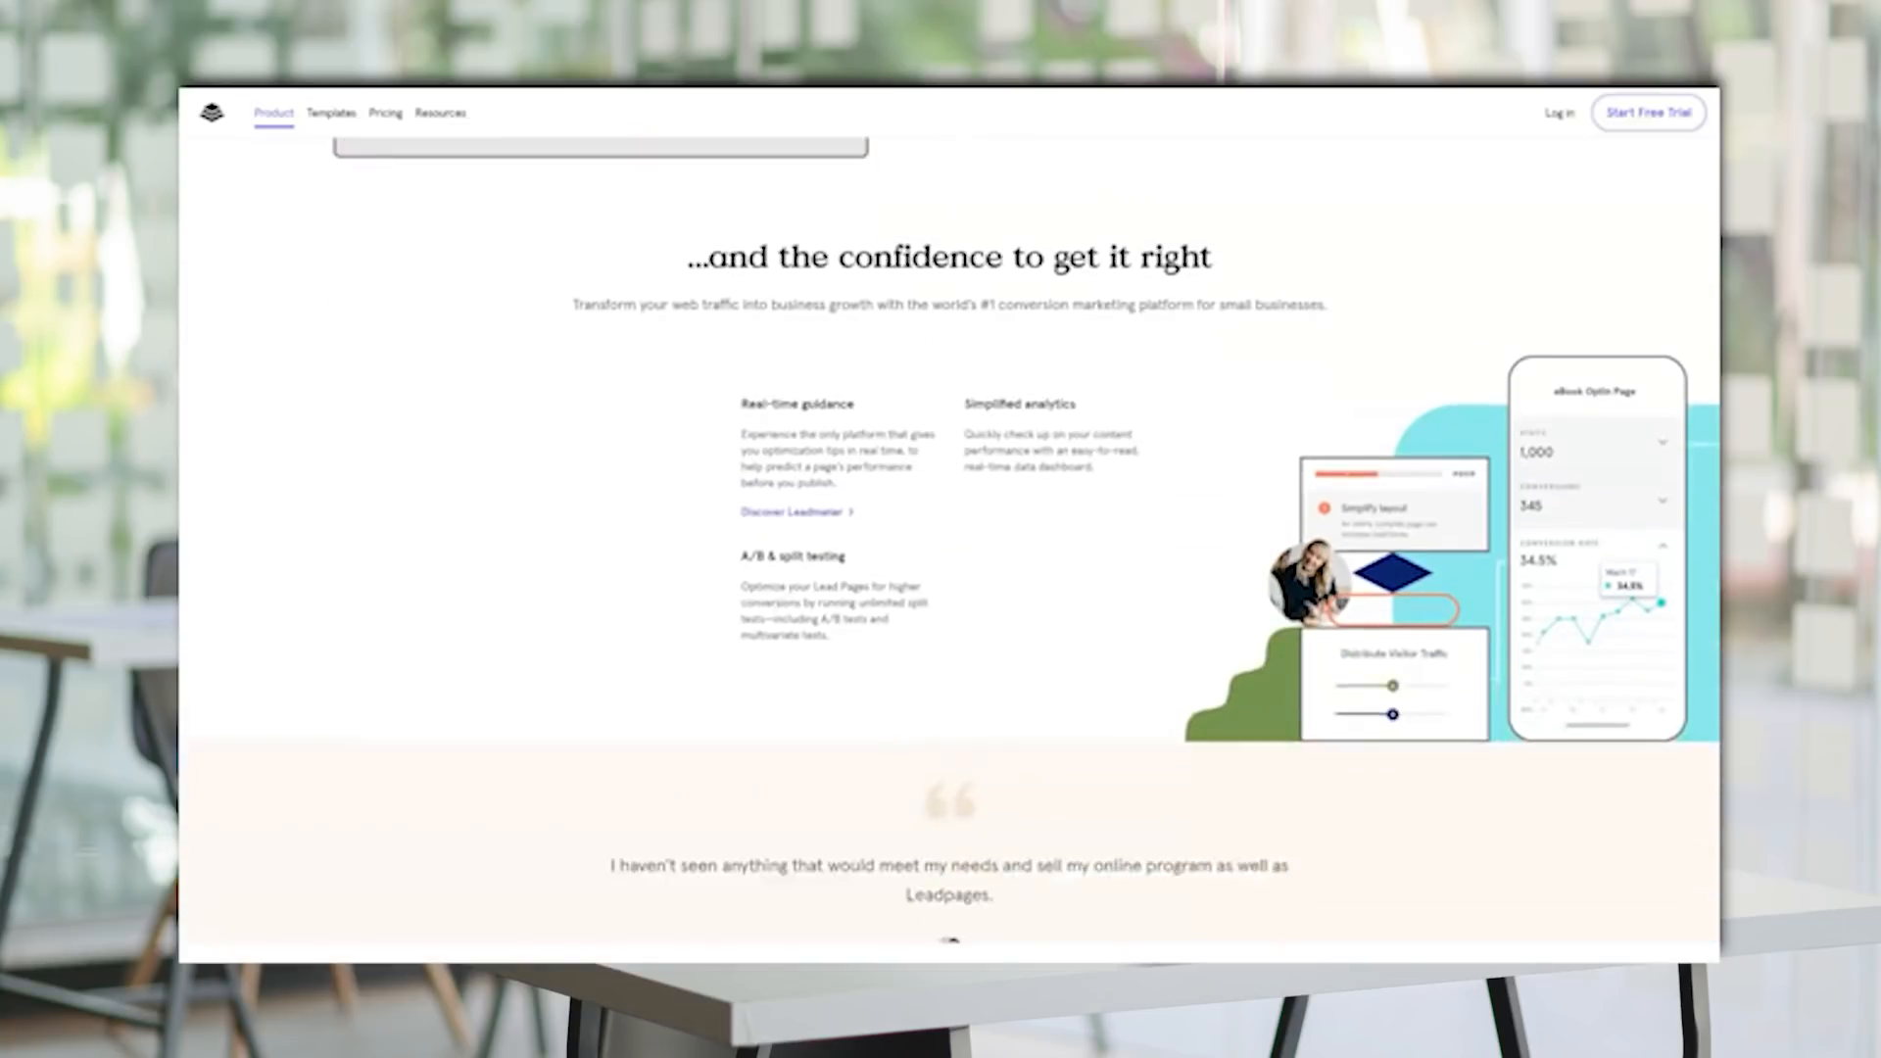
scroll("down", 3)
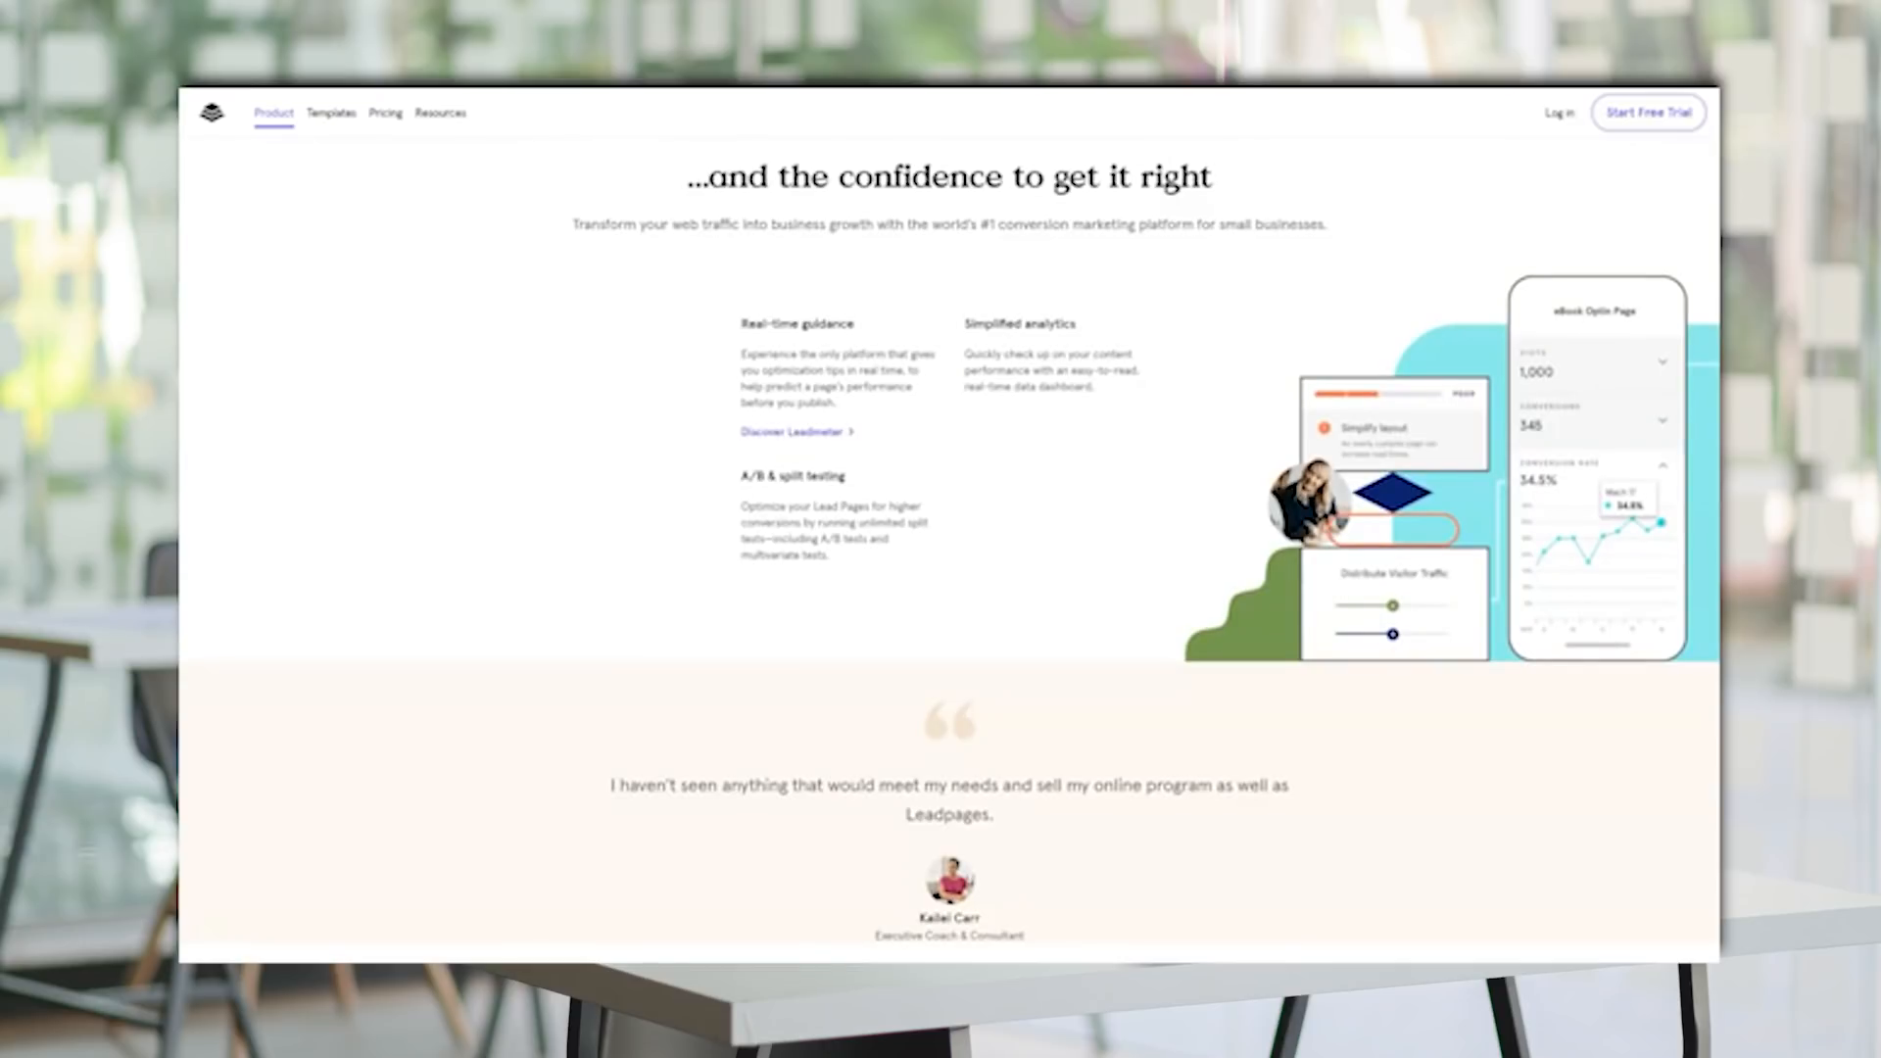
scroll("down", 3)
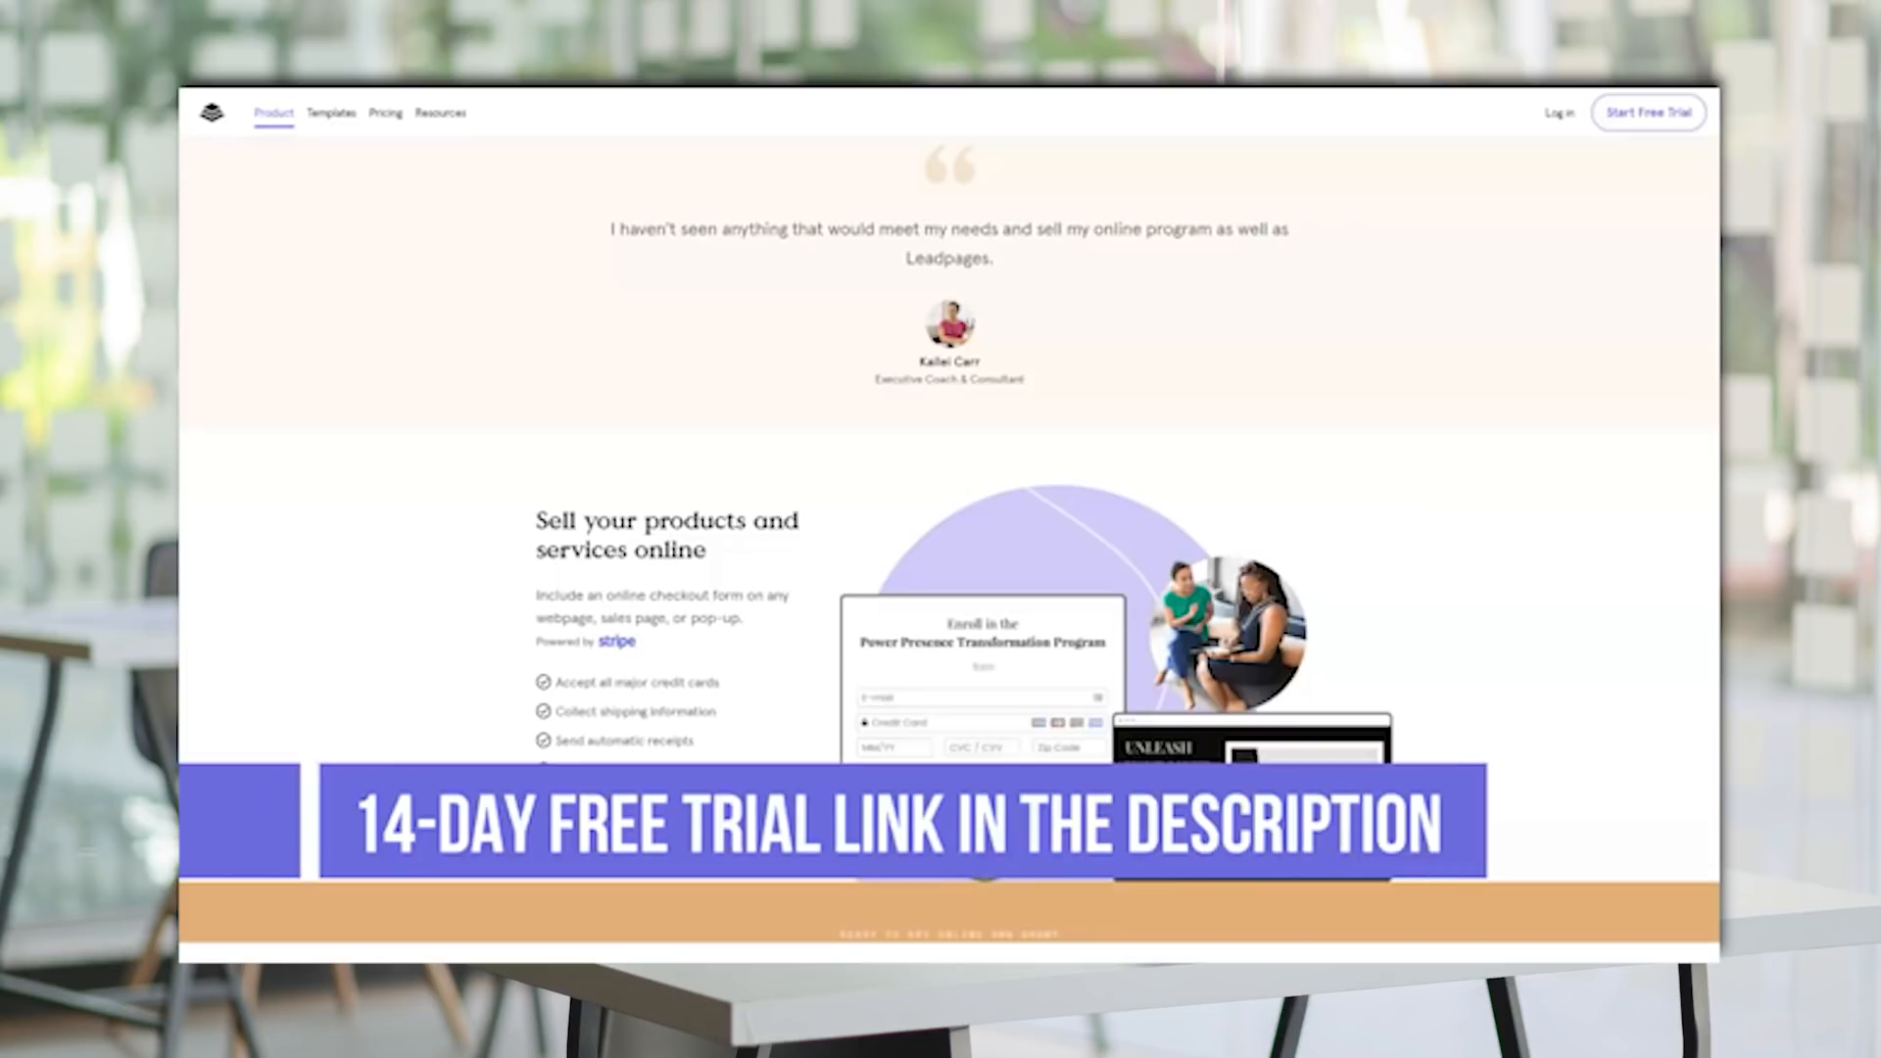
Scroll past the free-trial banner, features grid and integrations to support resources and the conversion toolkit.
scroll("down", 3)
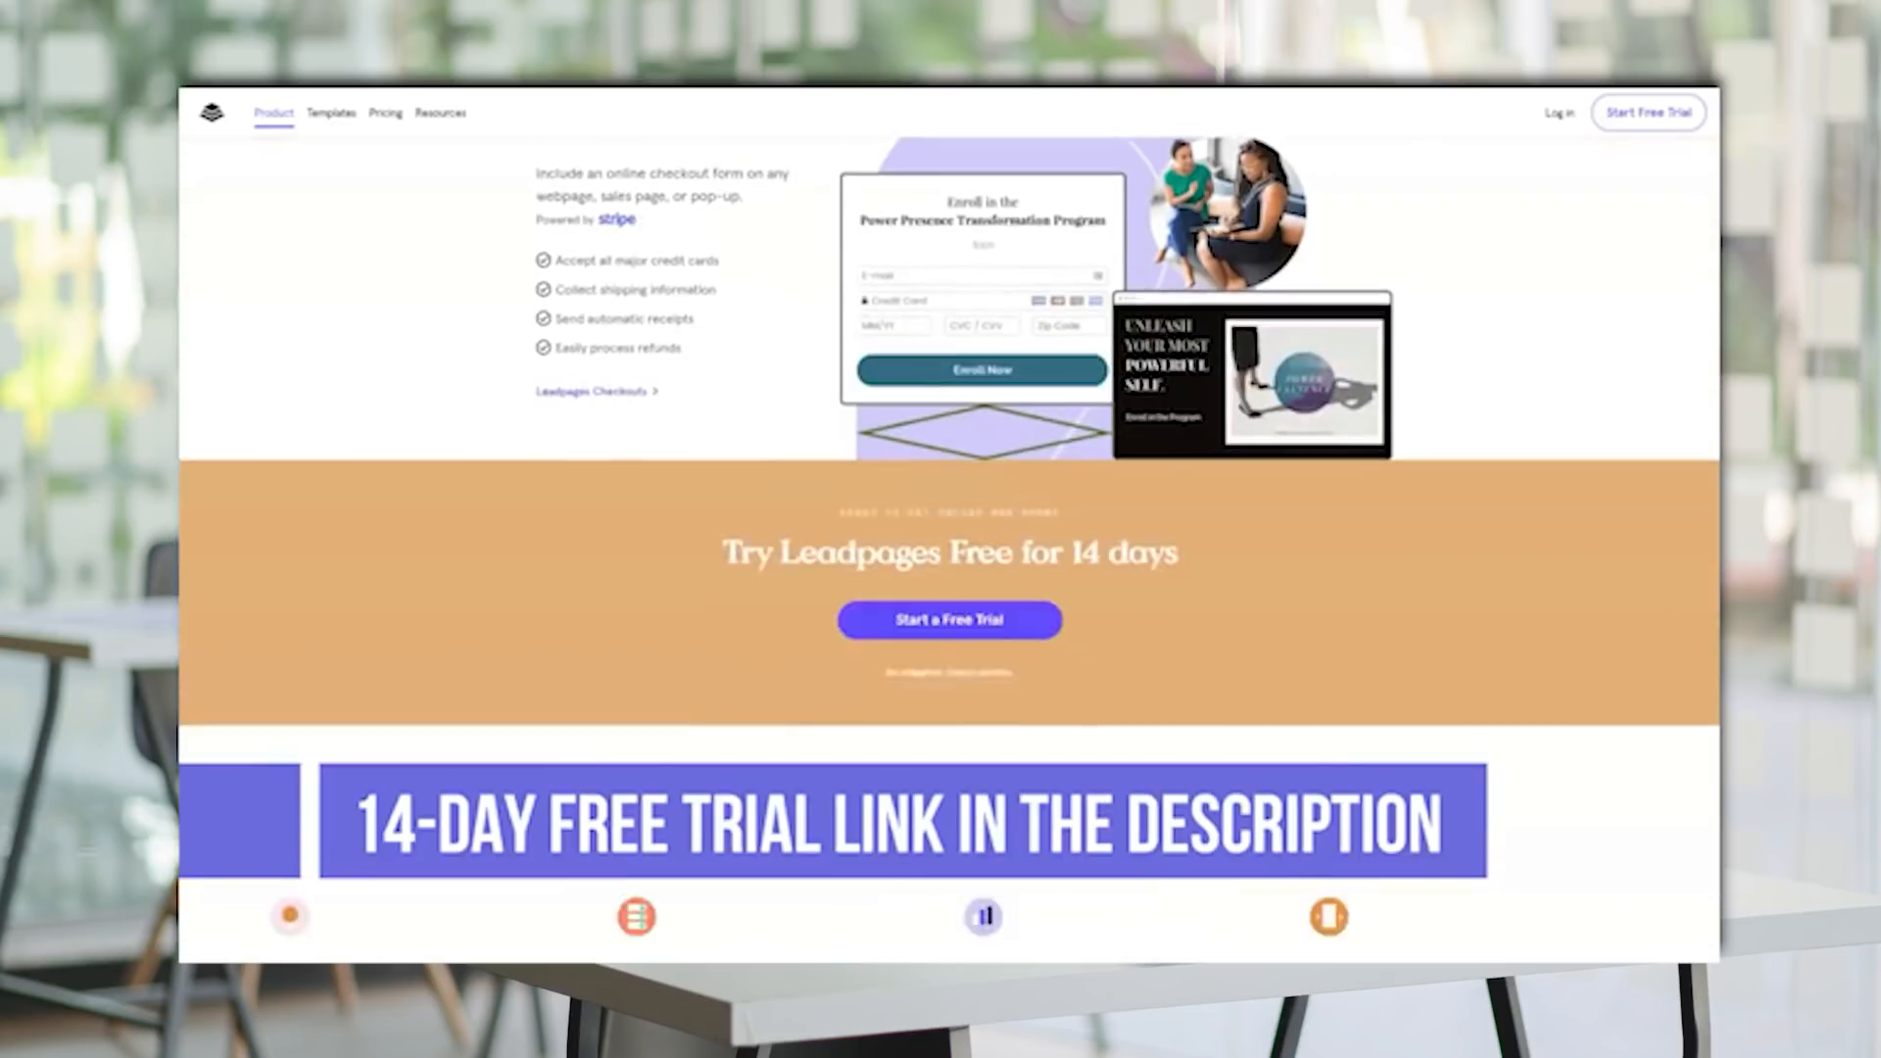
scroll("down", 3)
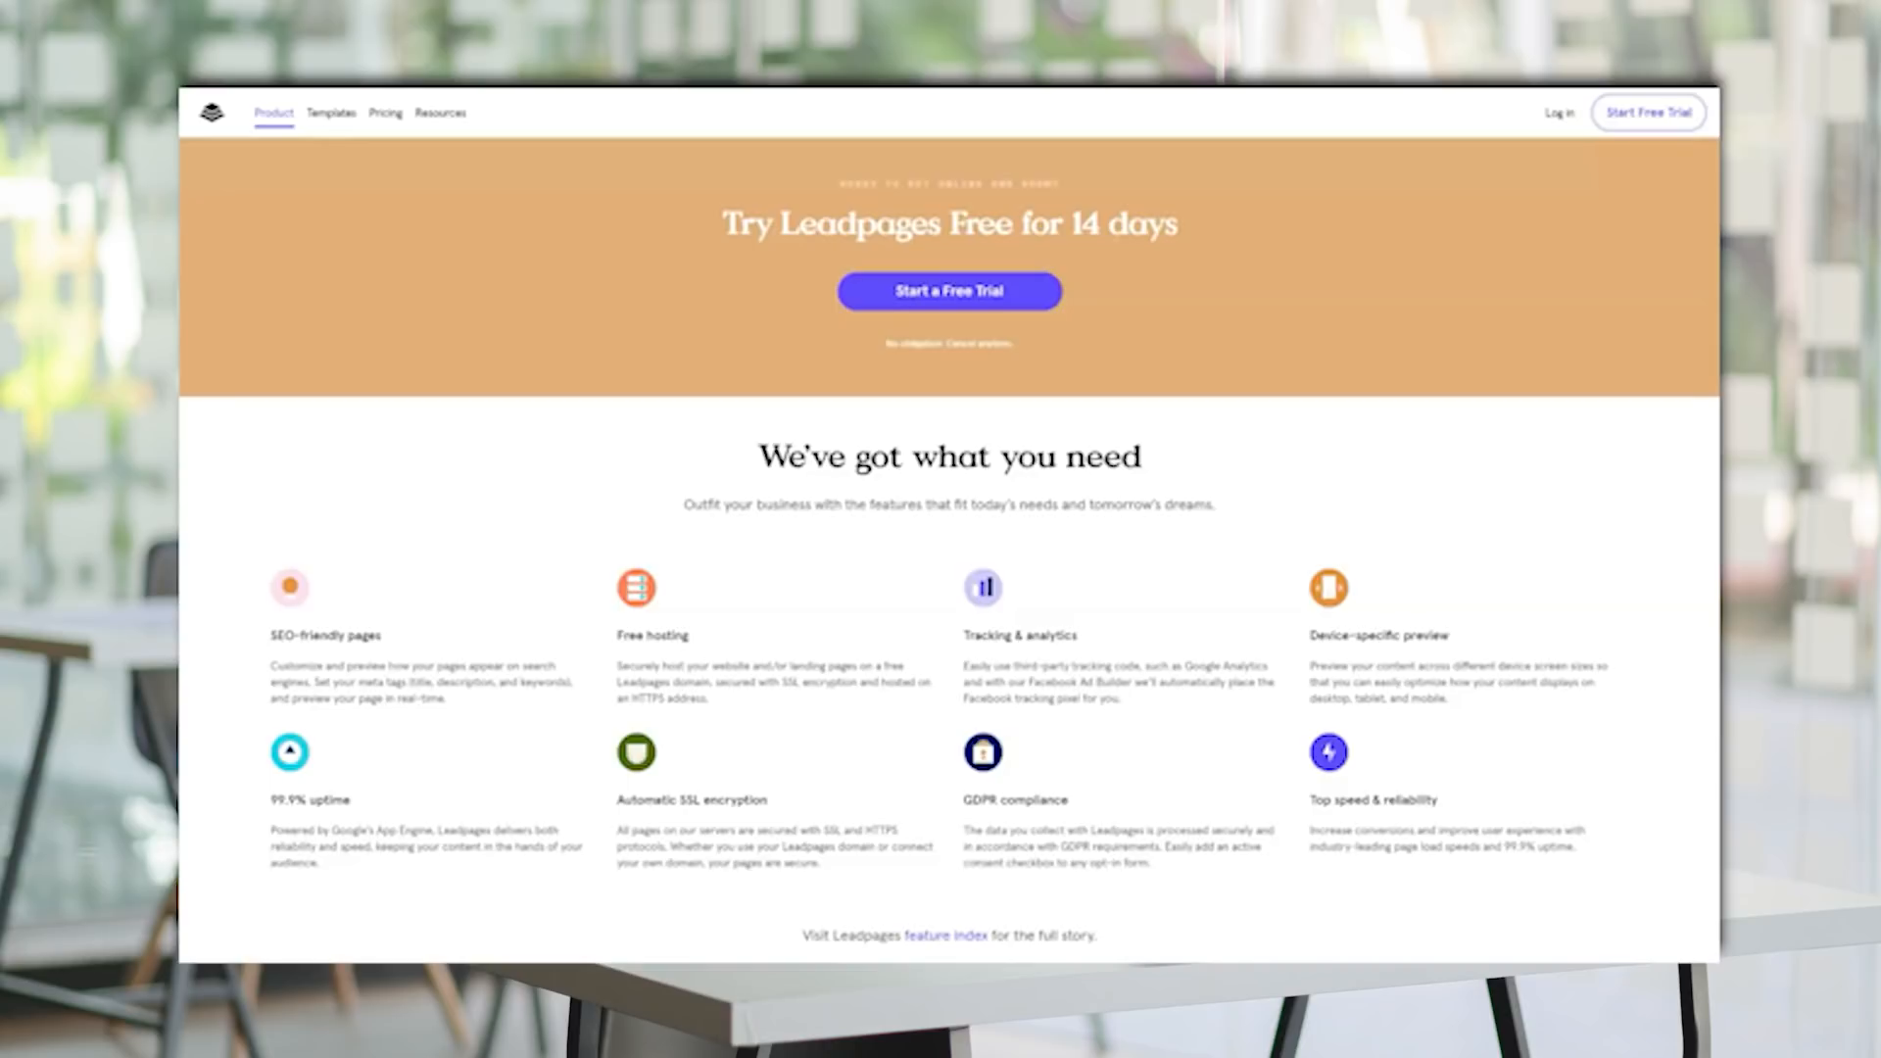
scroll("down", 3)
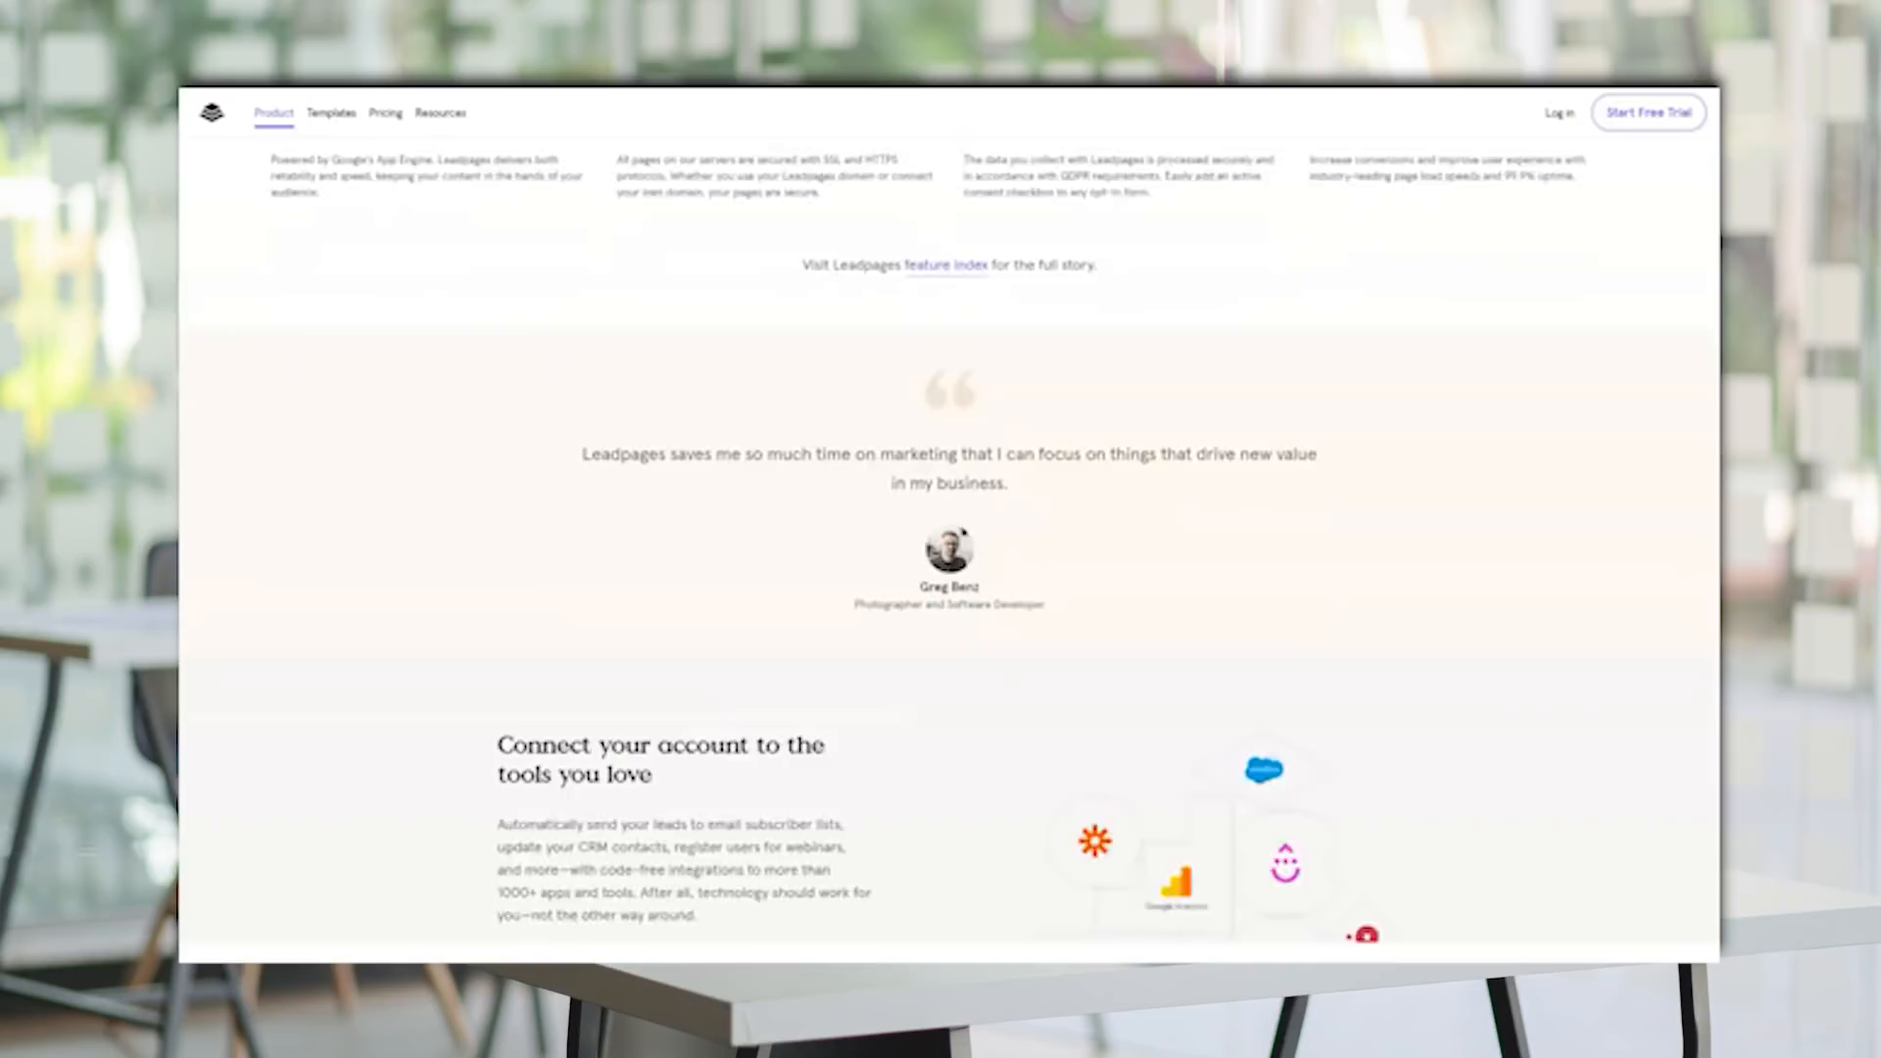
scroll("down", 3)
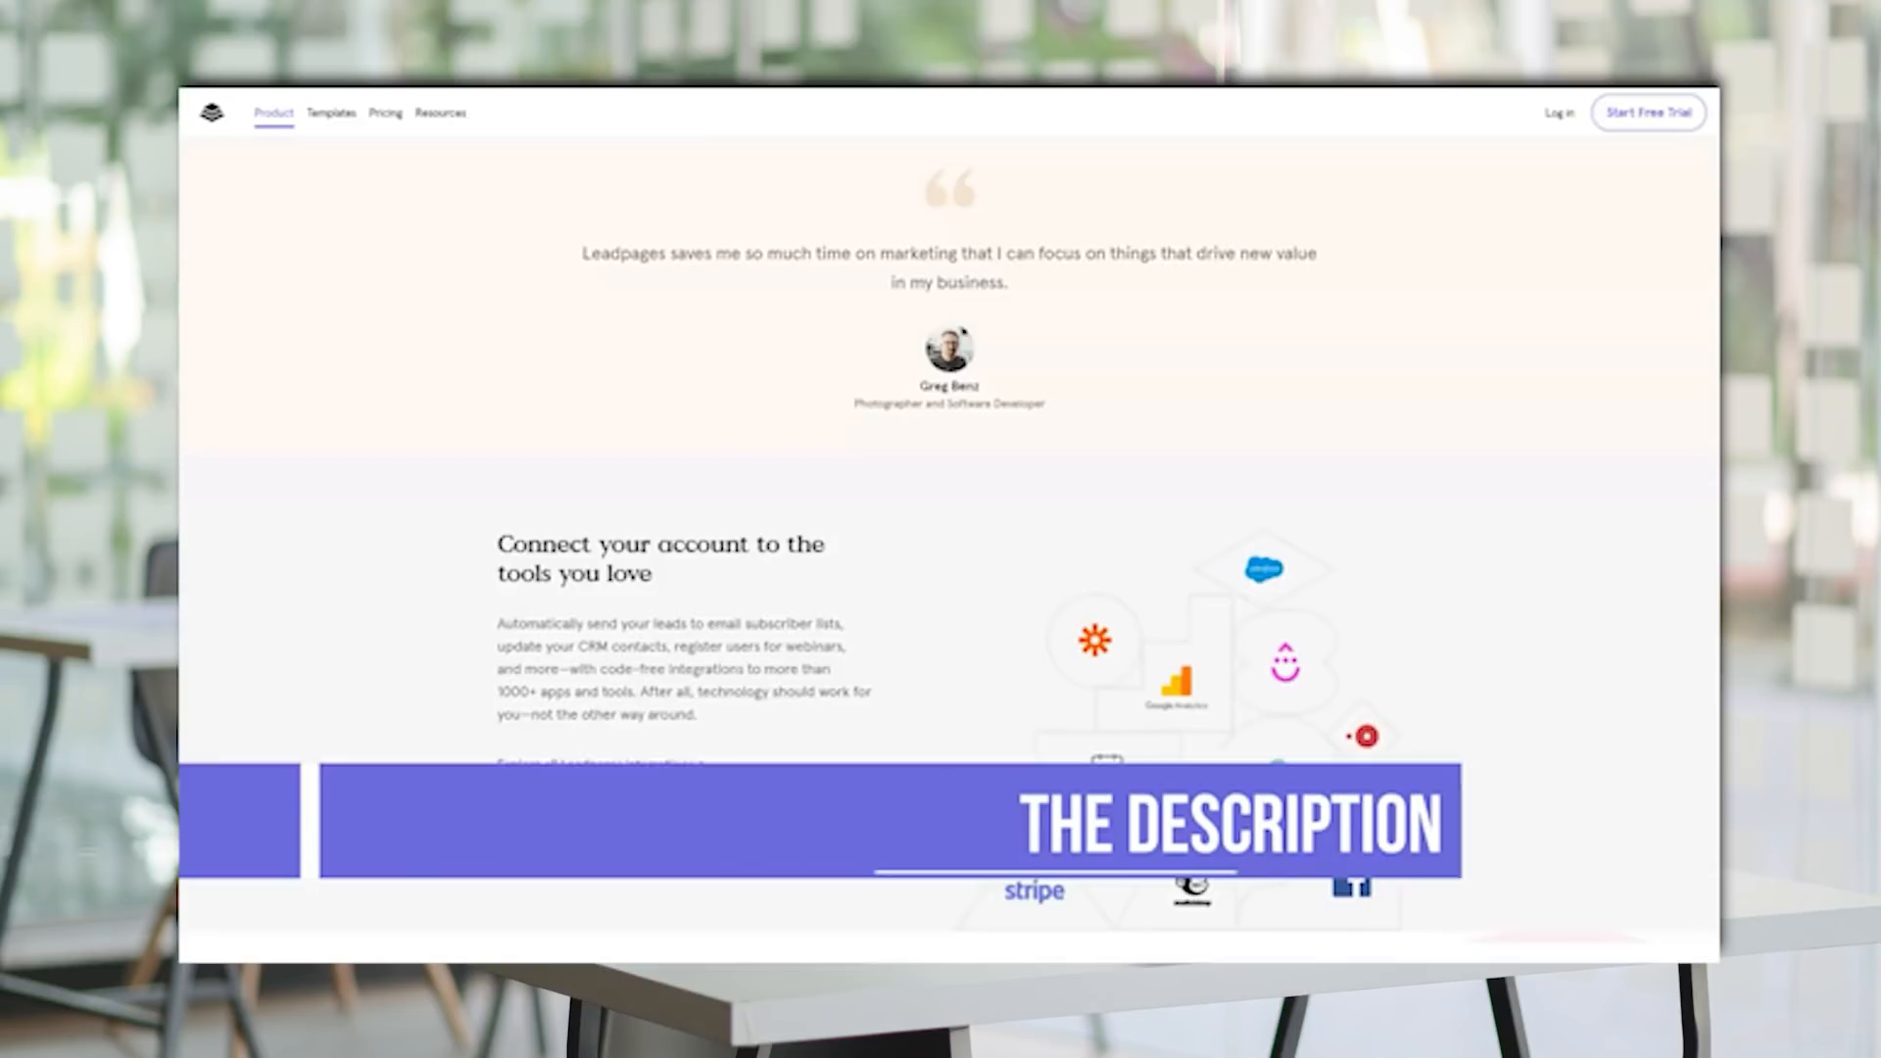
scroll("down", 3)
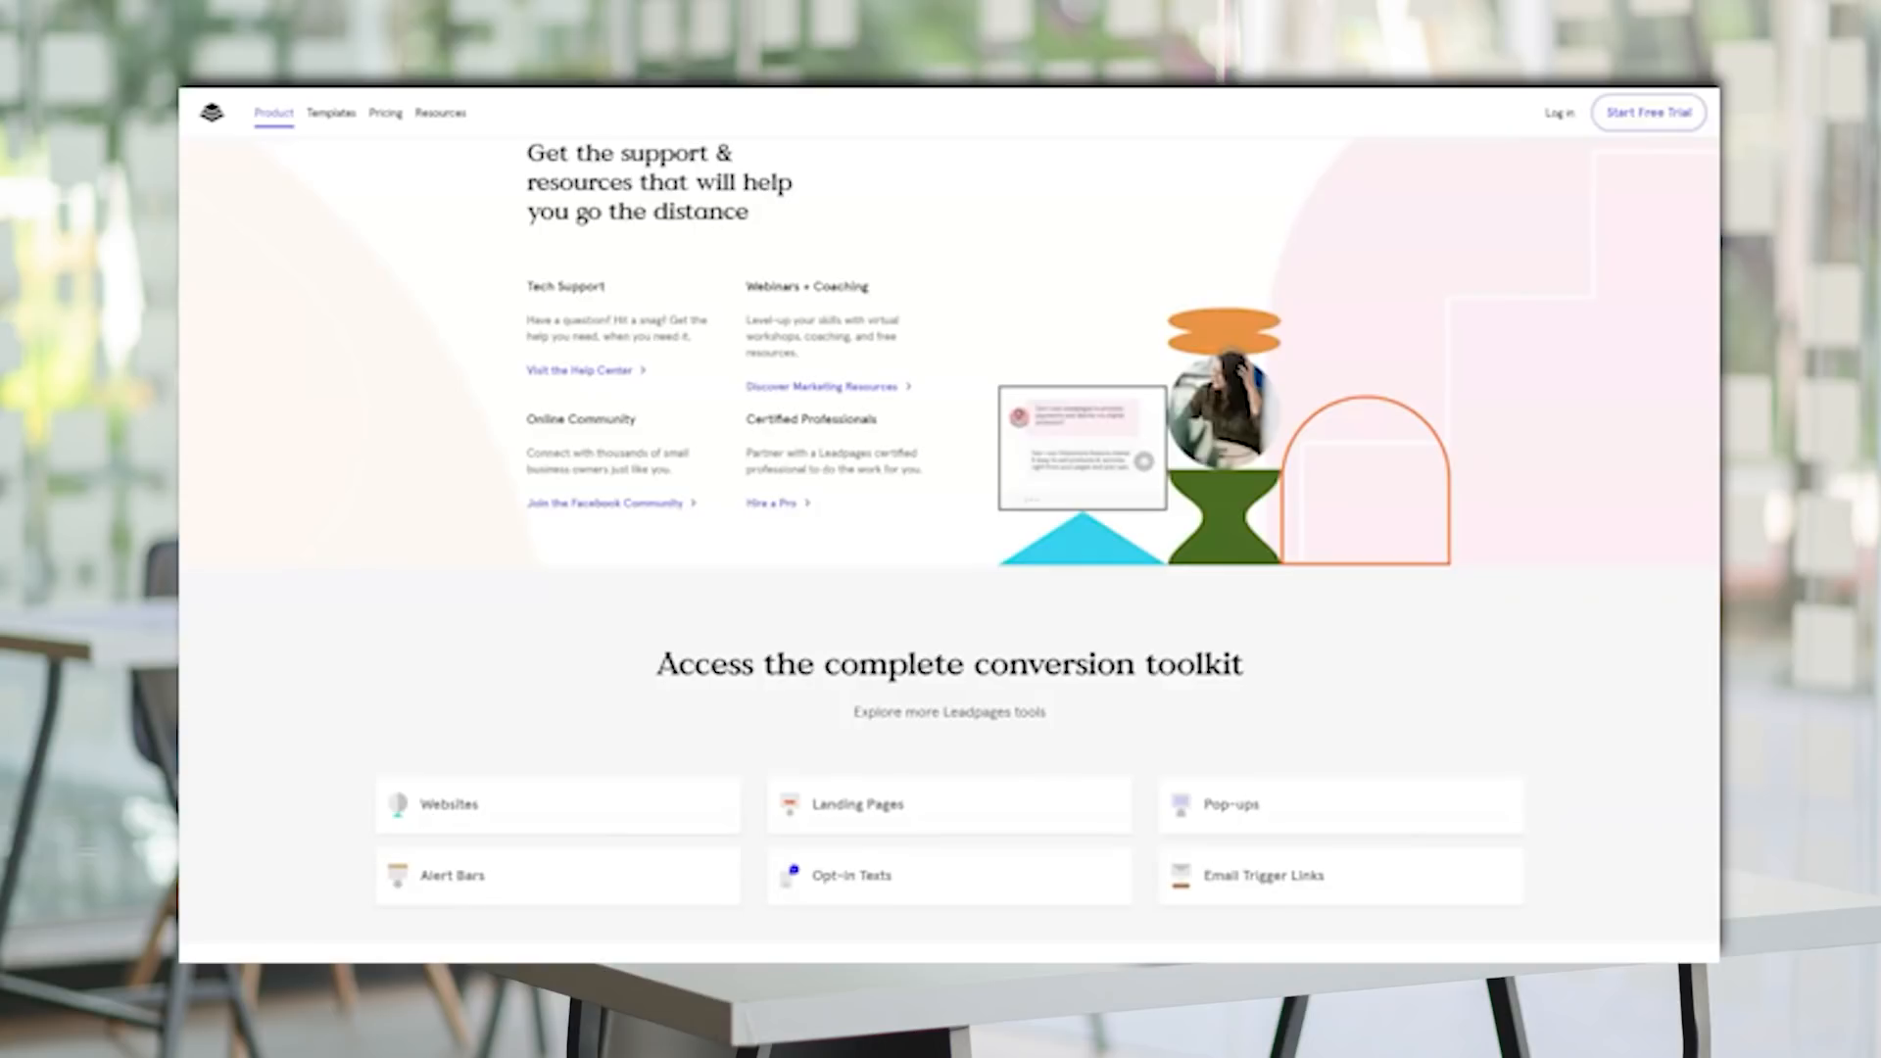
Scroll down to the Product page's closing 'Ready to grow?' free-trial section.
scroll("down", 3)
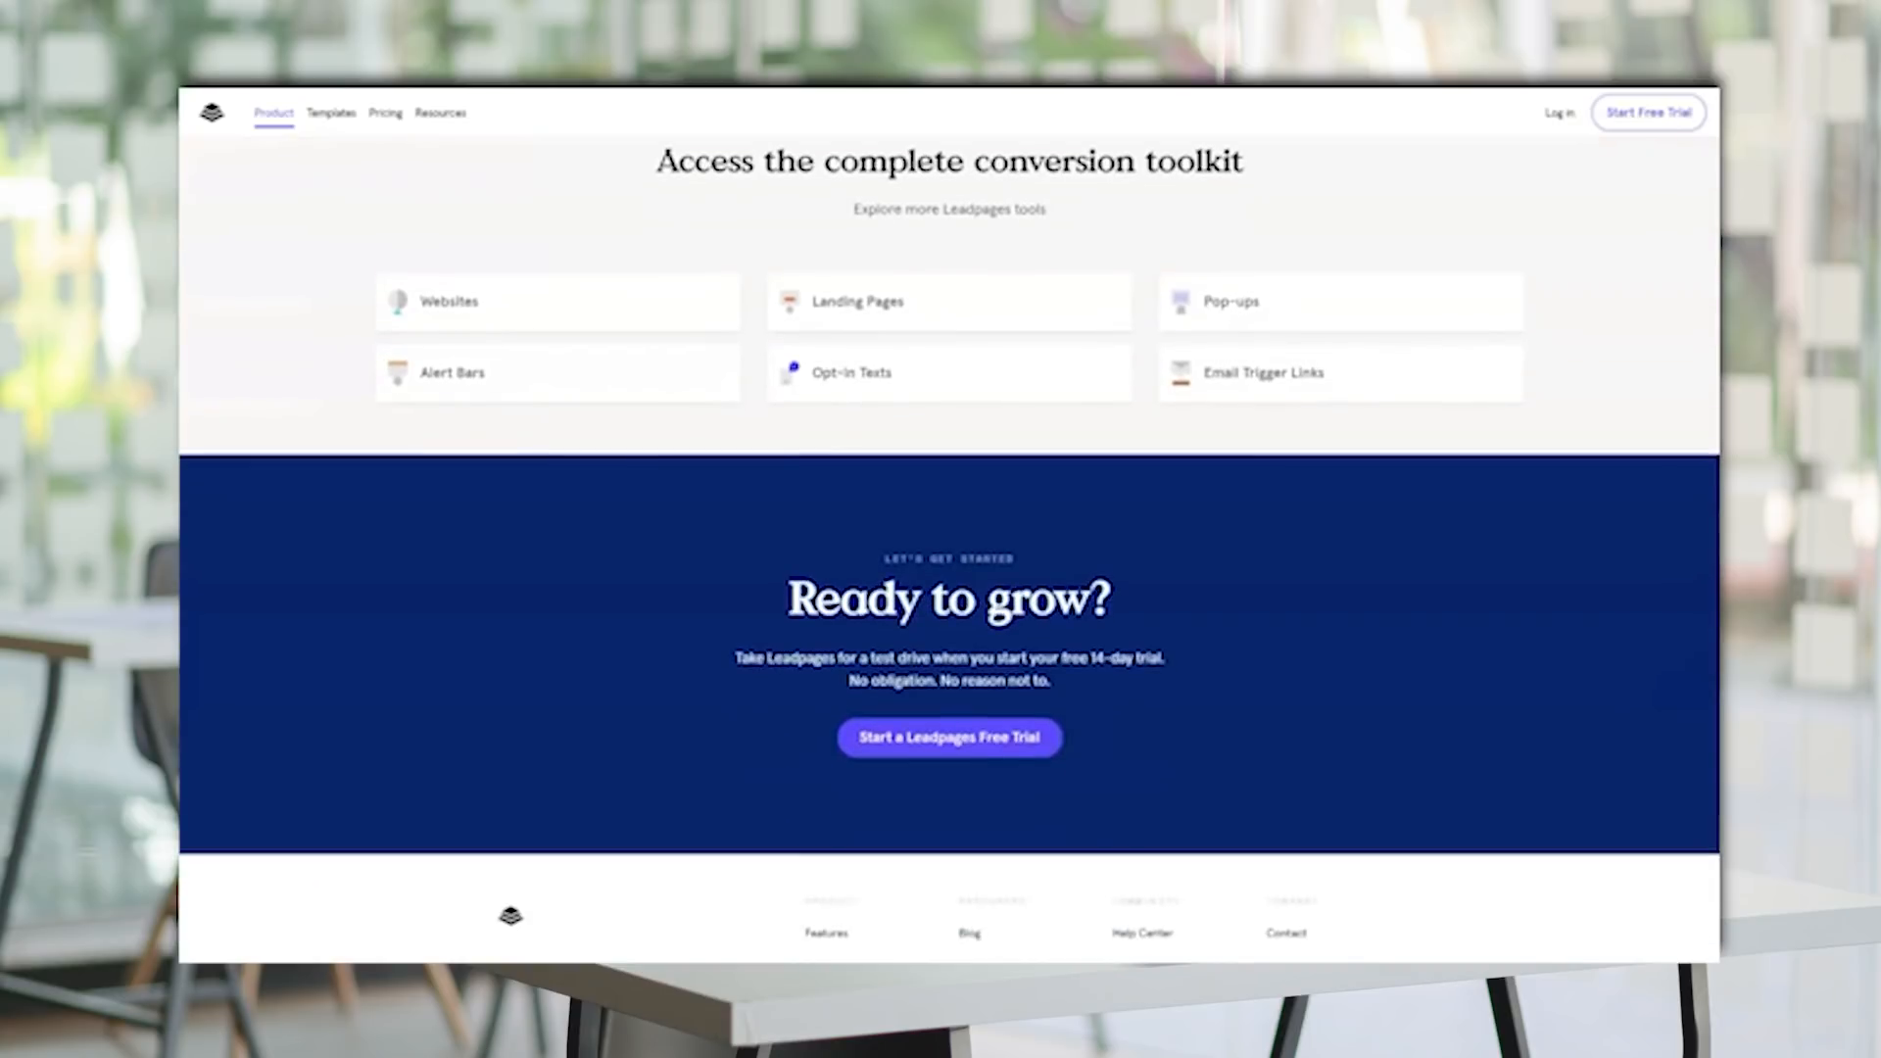
scroll("down", 3)
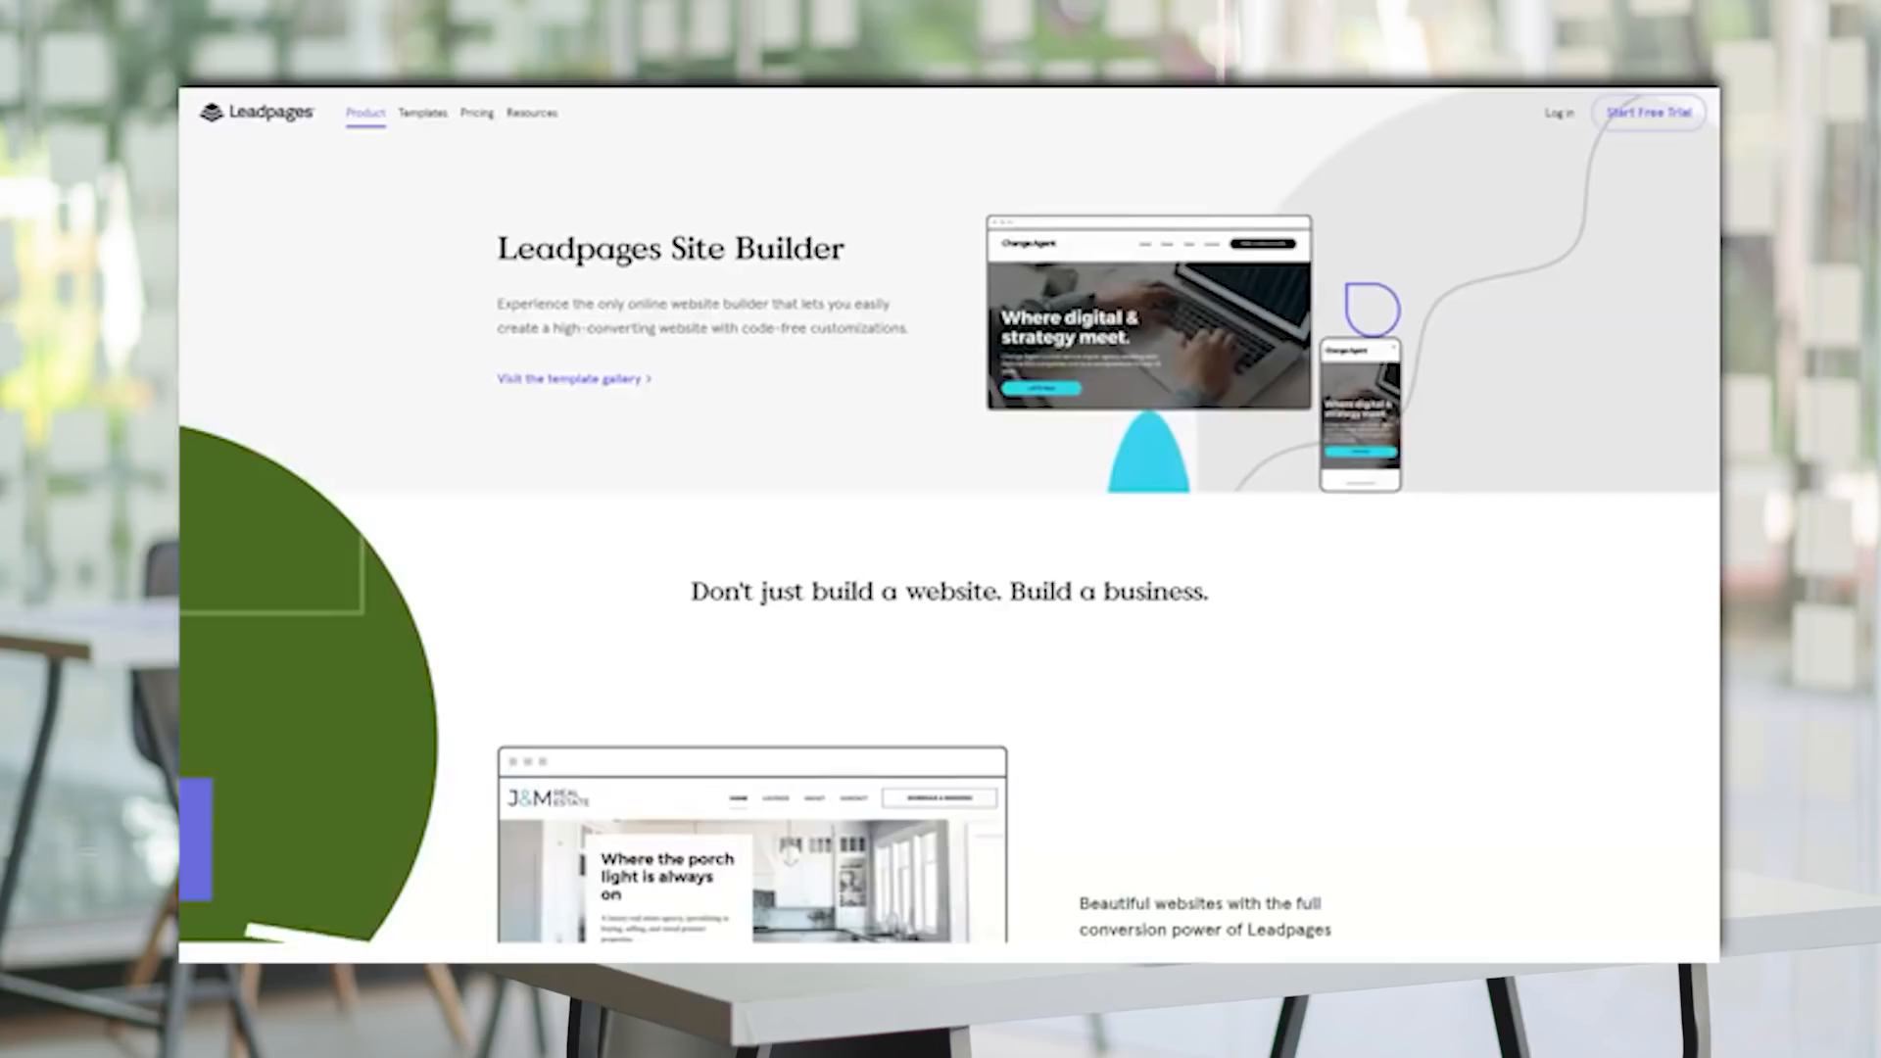
Scroll the Site Builder page through its testimonials and features sections.
scroll("down", 3)
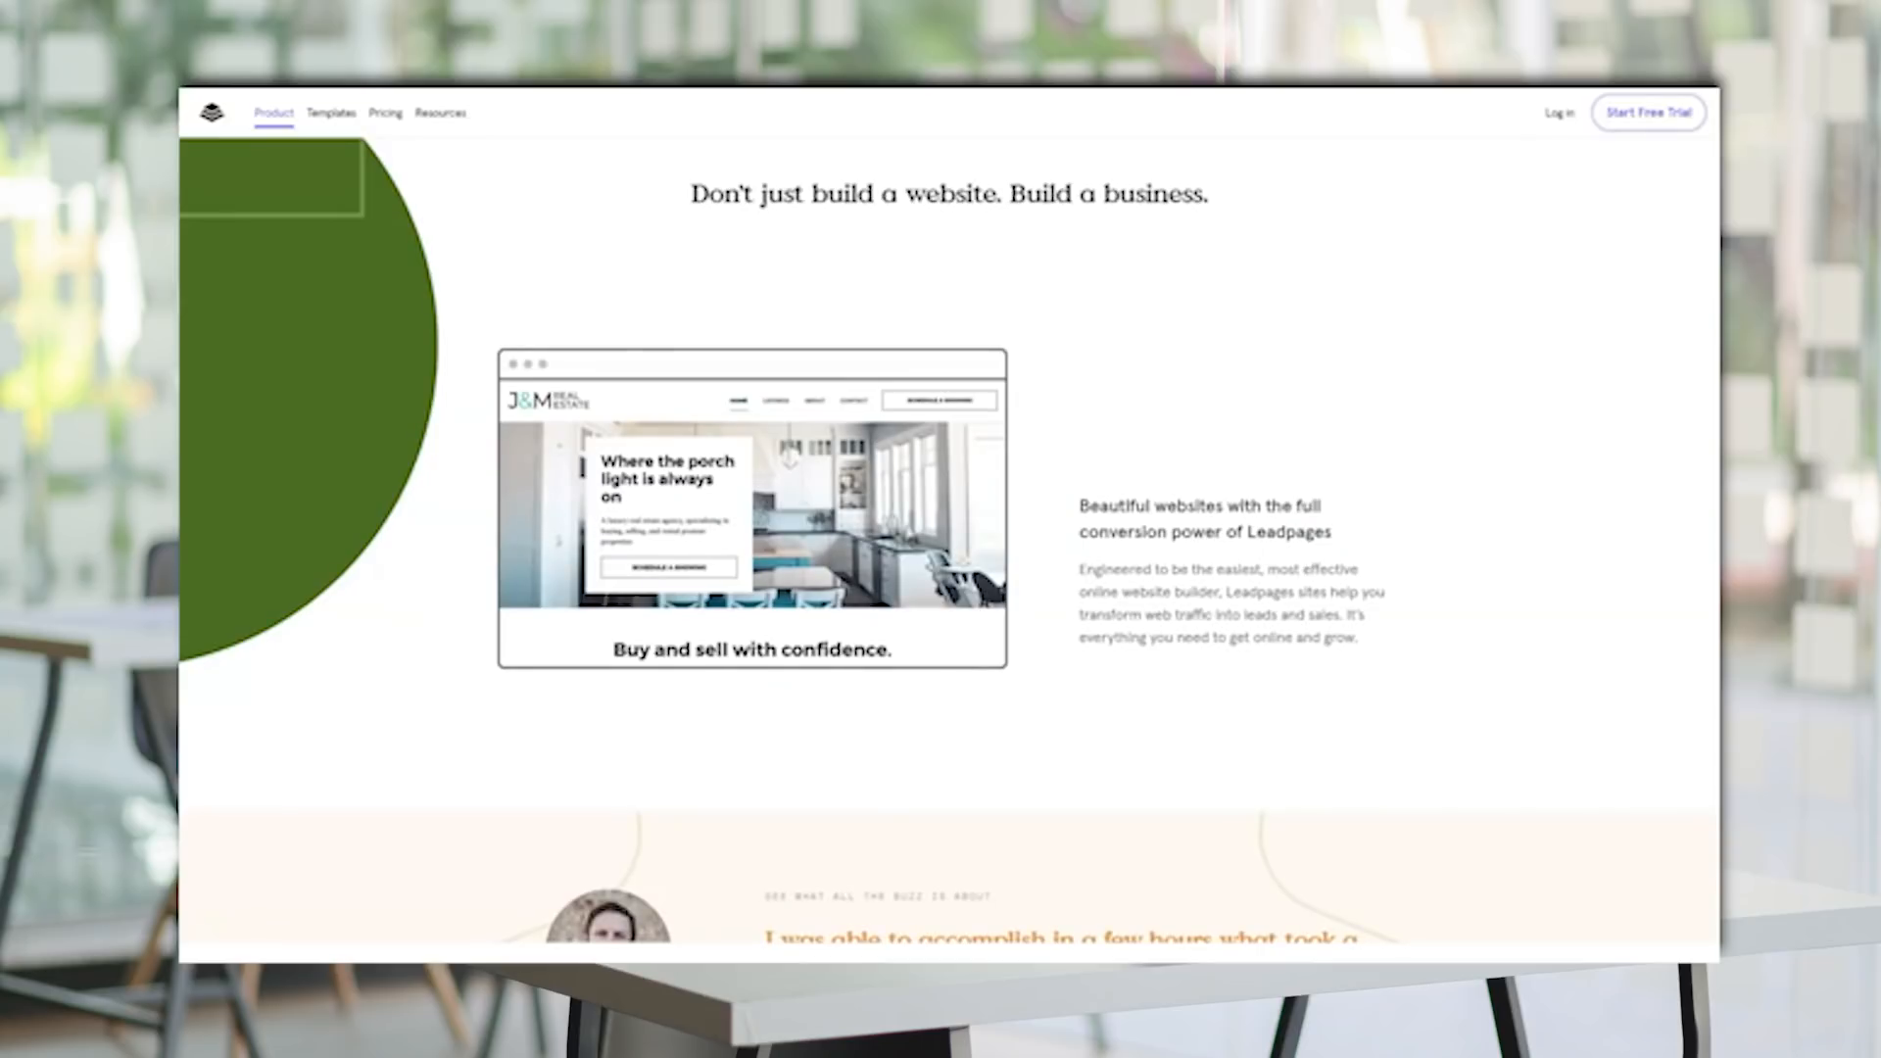
scroll("down", 3)
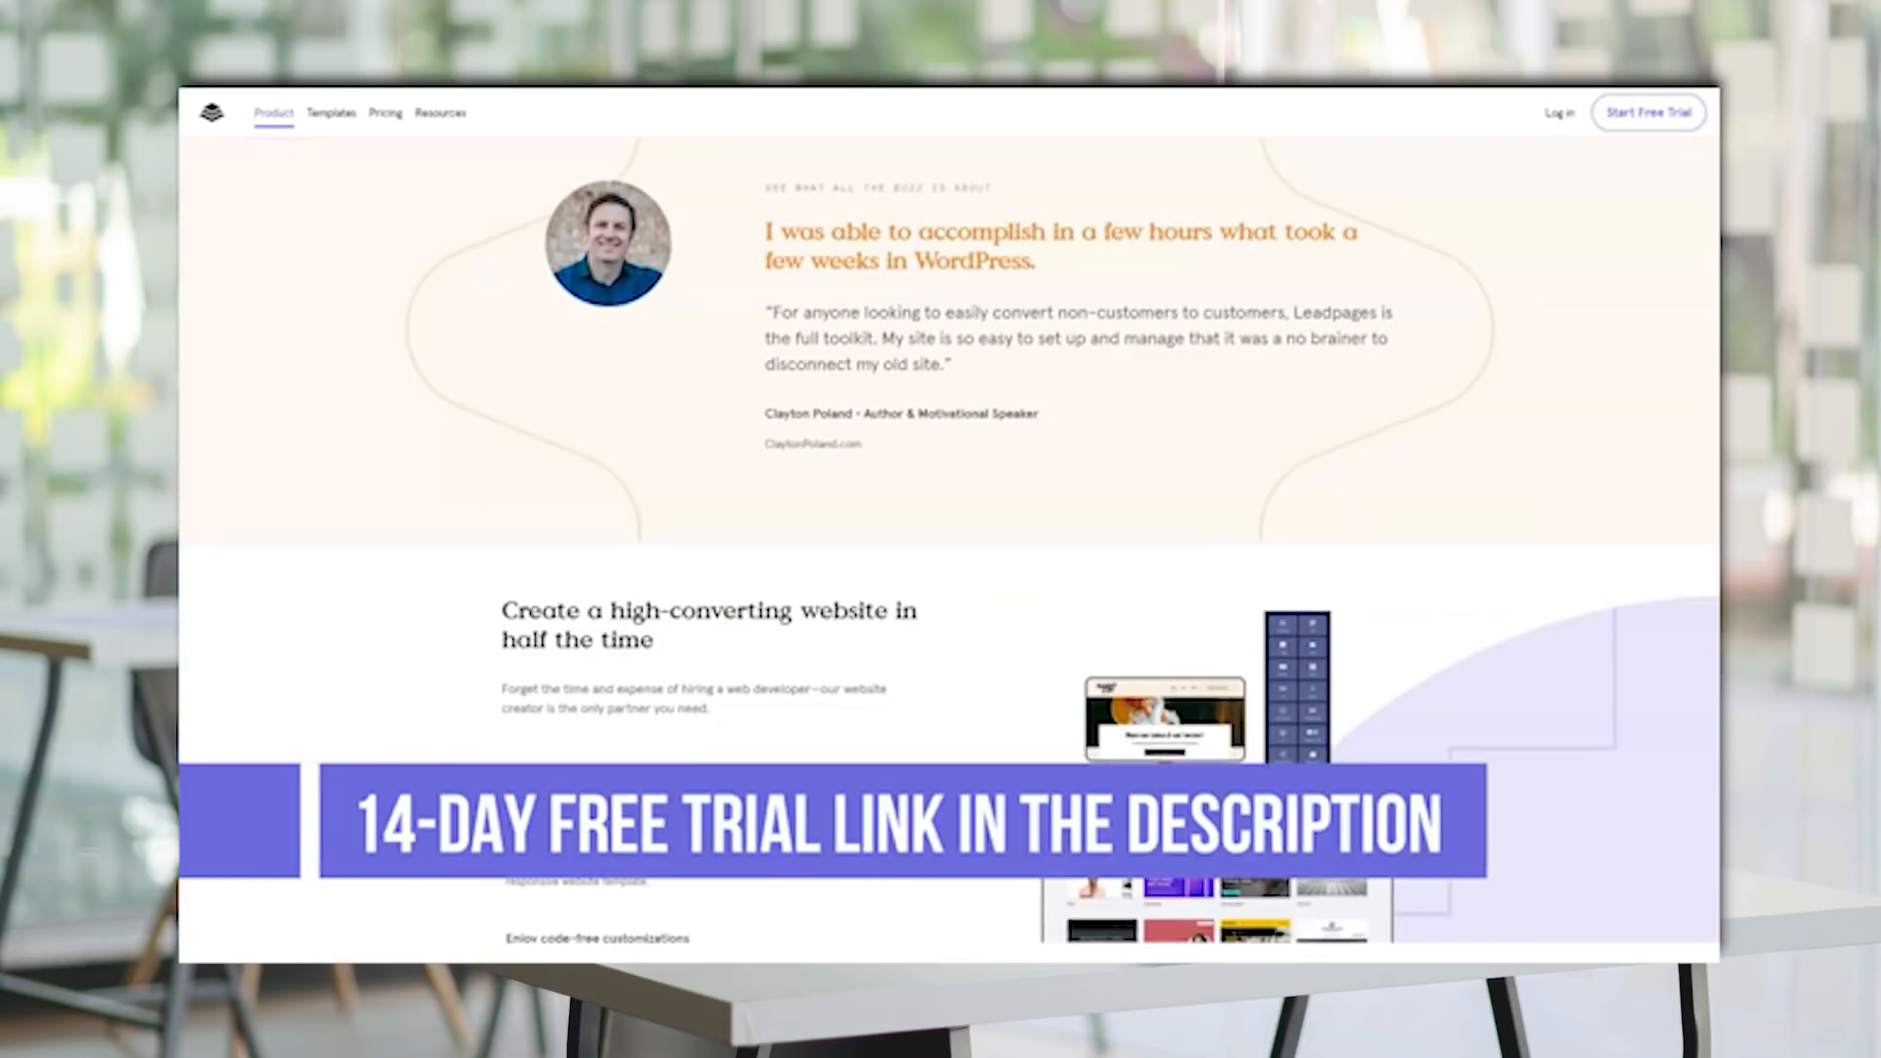
scroll("down", 3)
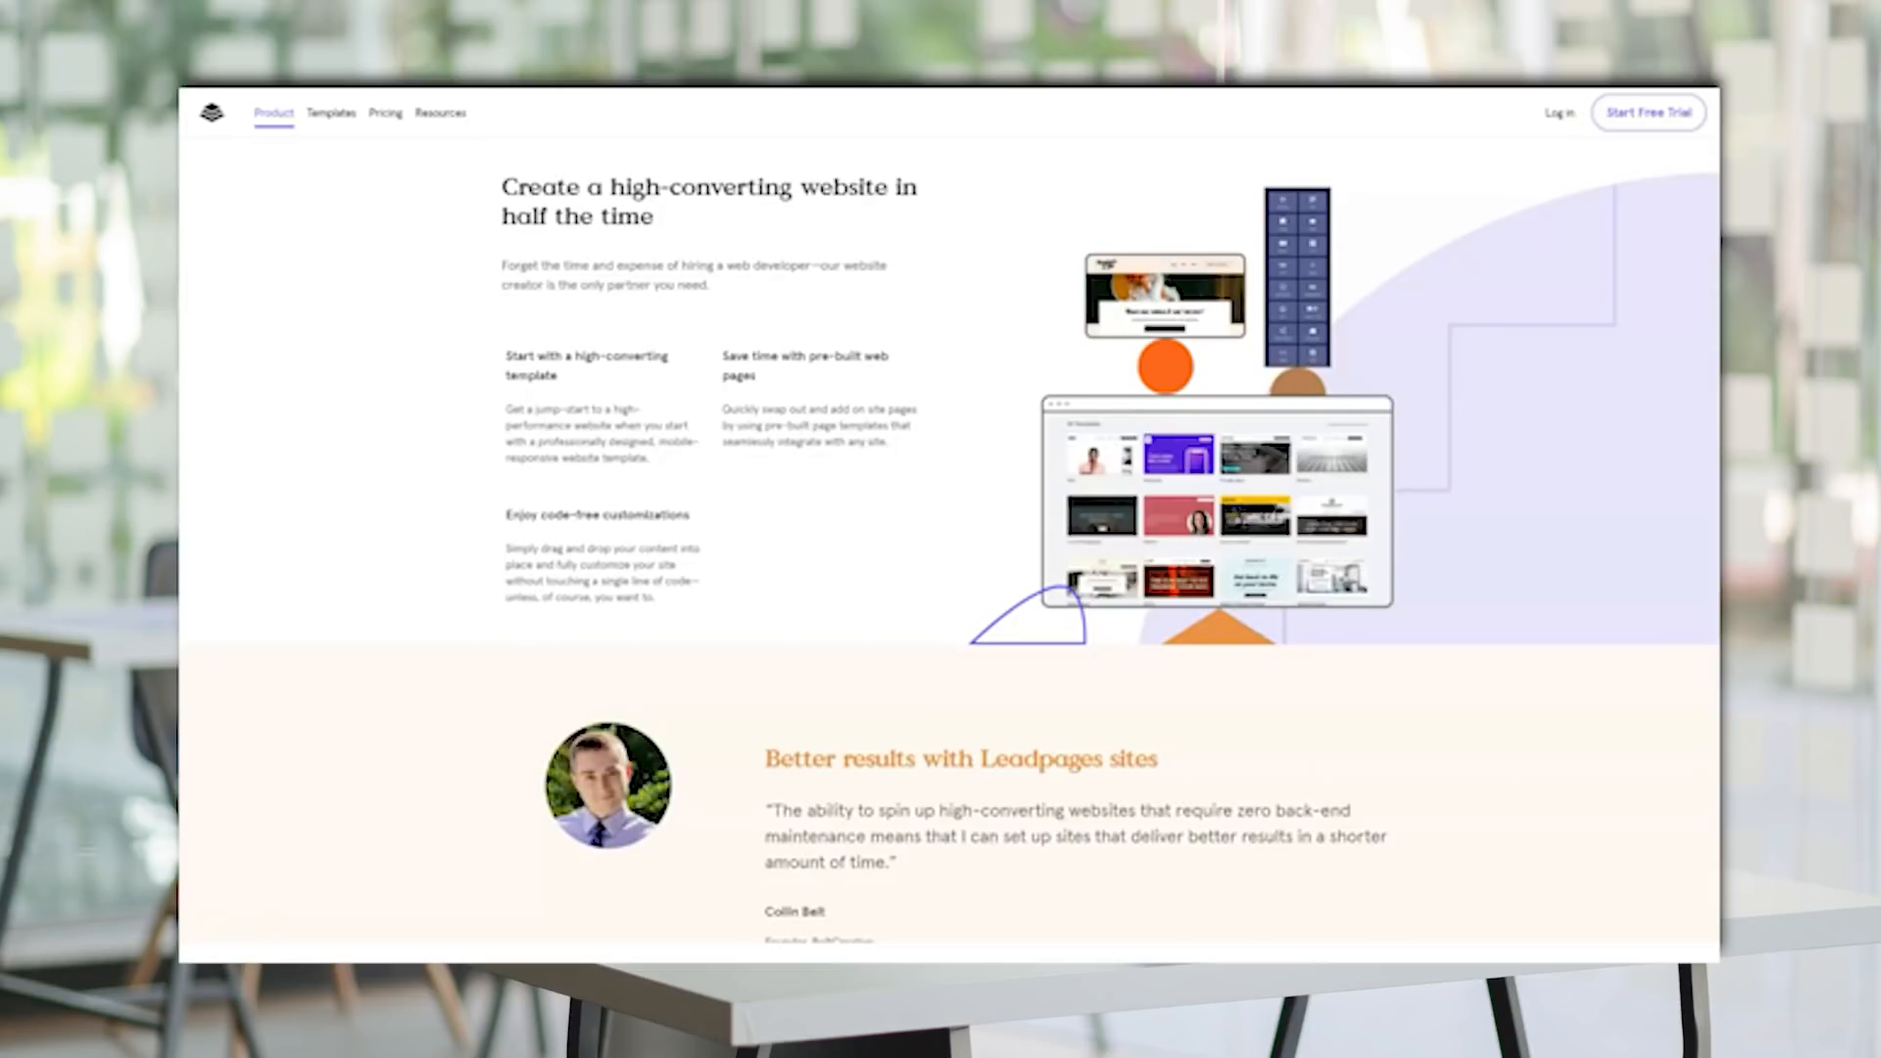
scroll("down", 3)
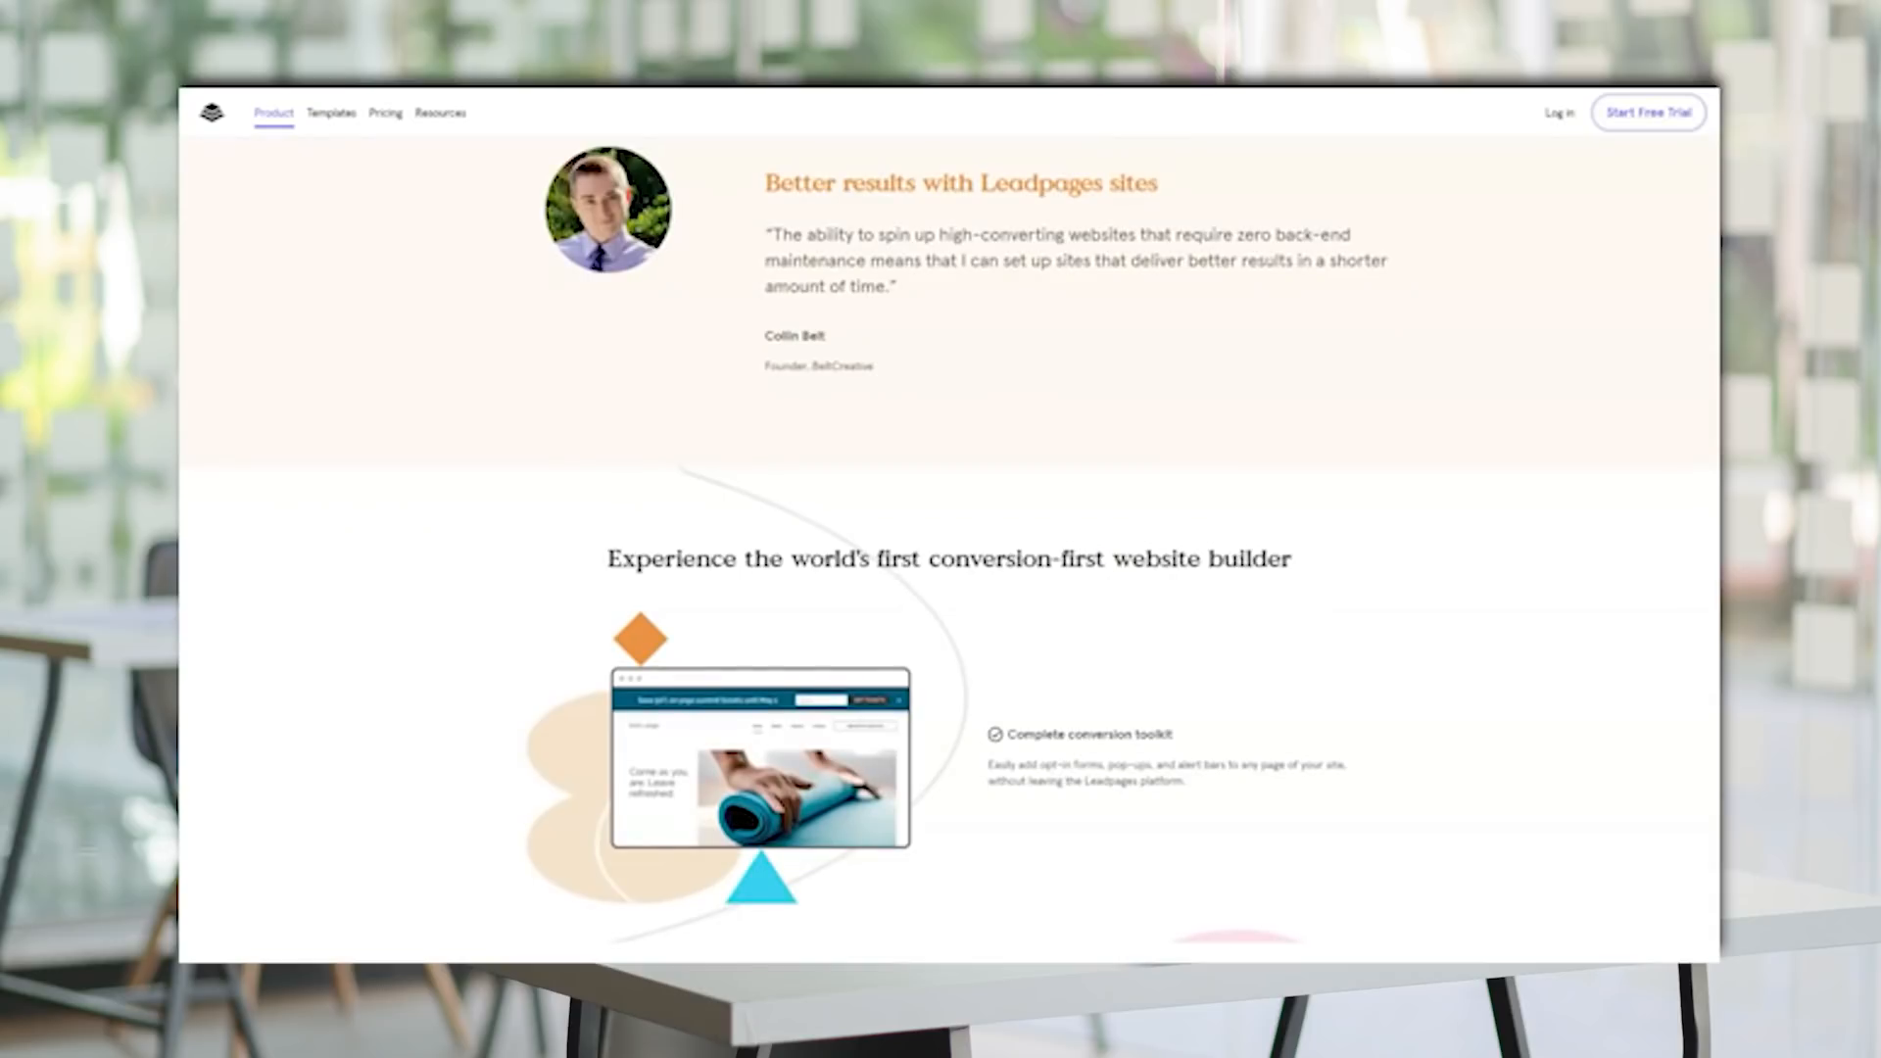
scroll("down", 3)
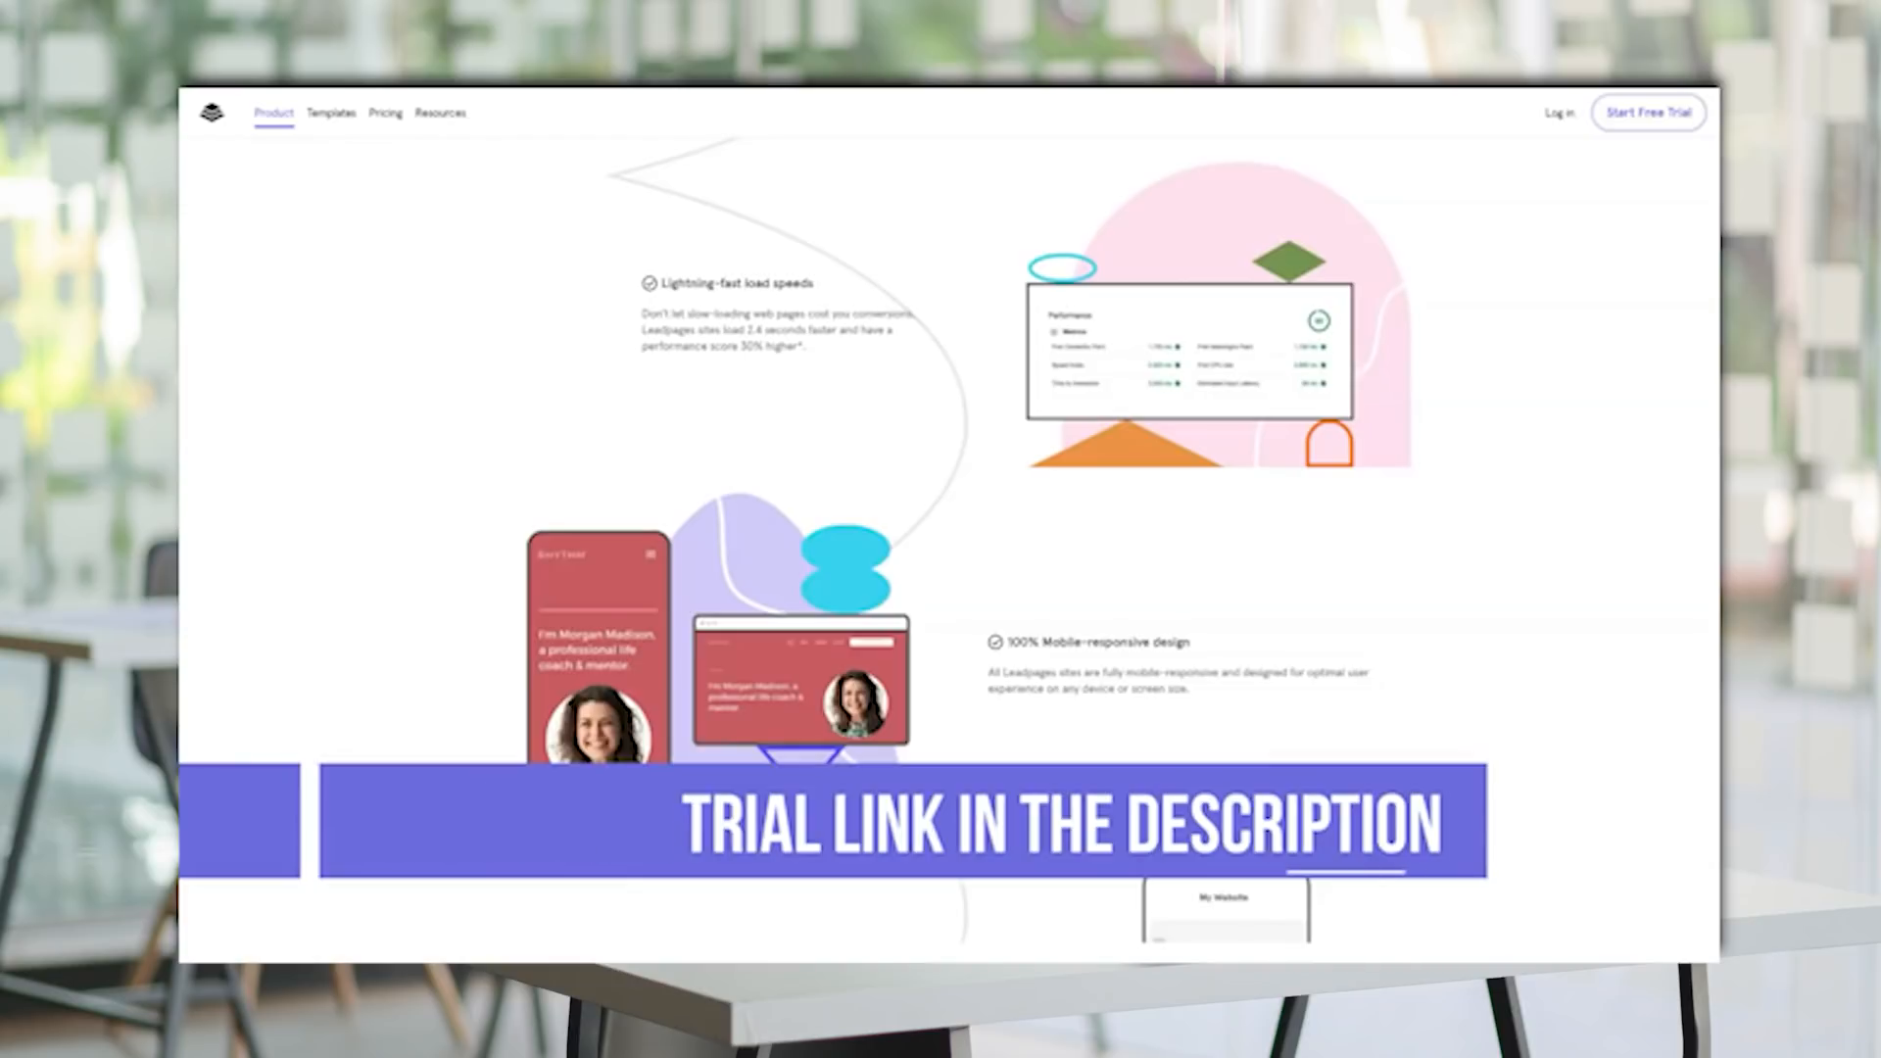
Continue past support to the publishing options and toolkit, then go to the Templates gallery.
scroll("down", 3)
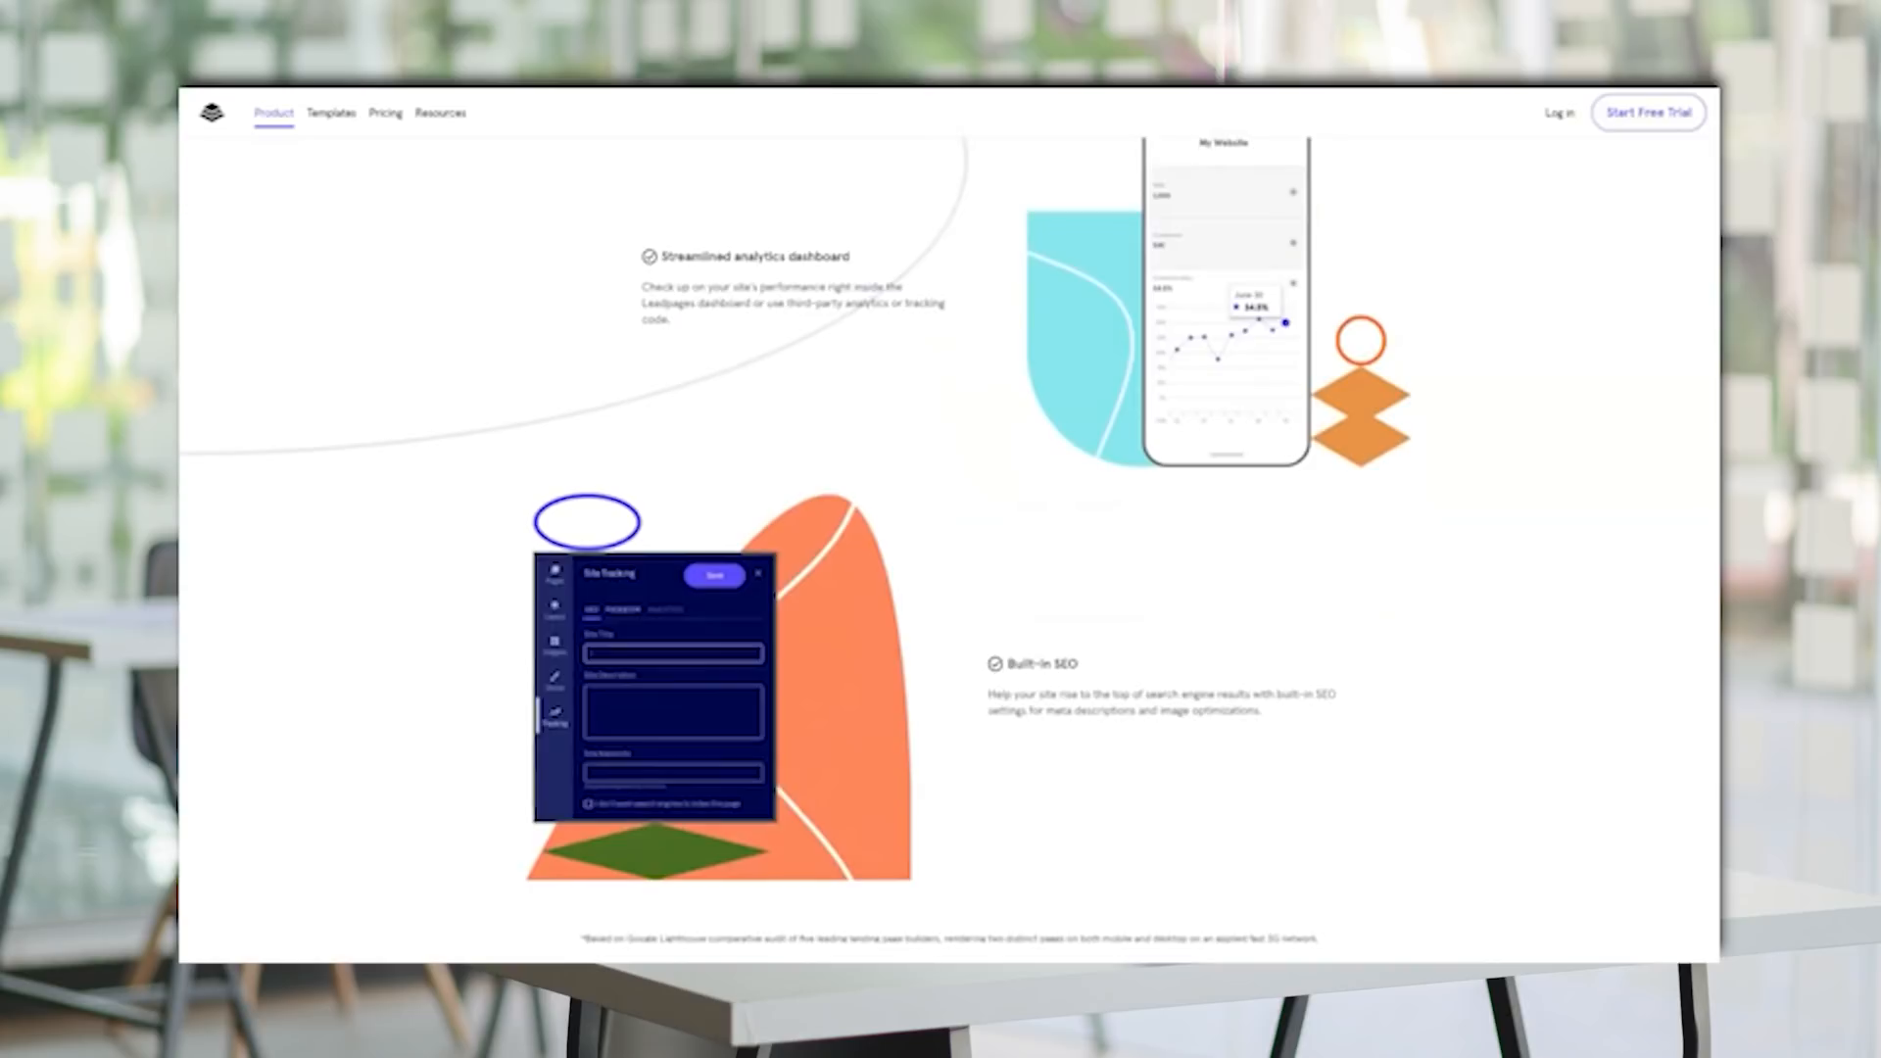
scroll("down", 3)
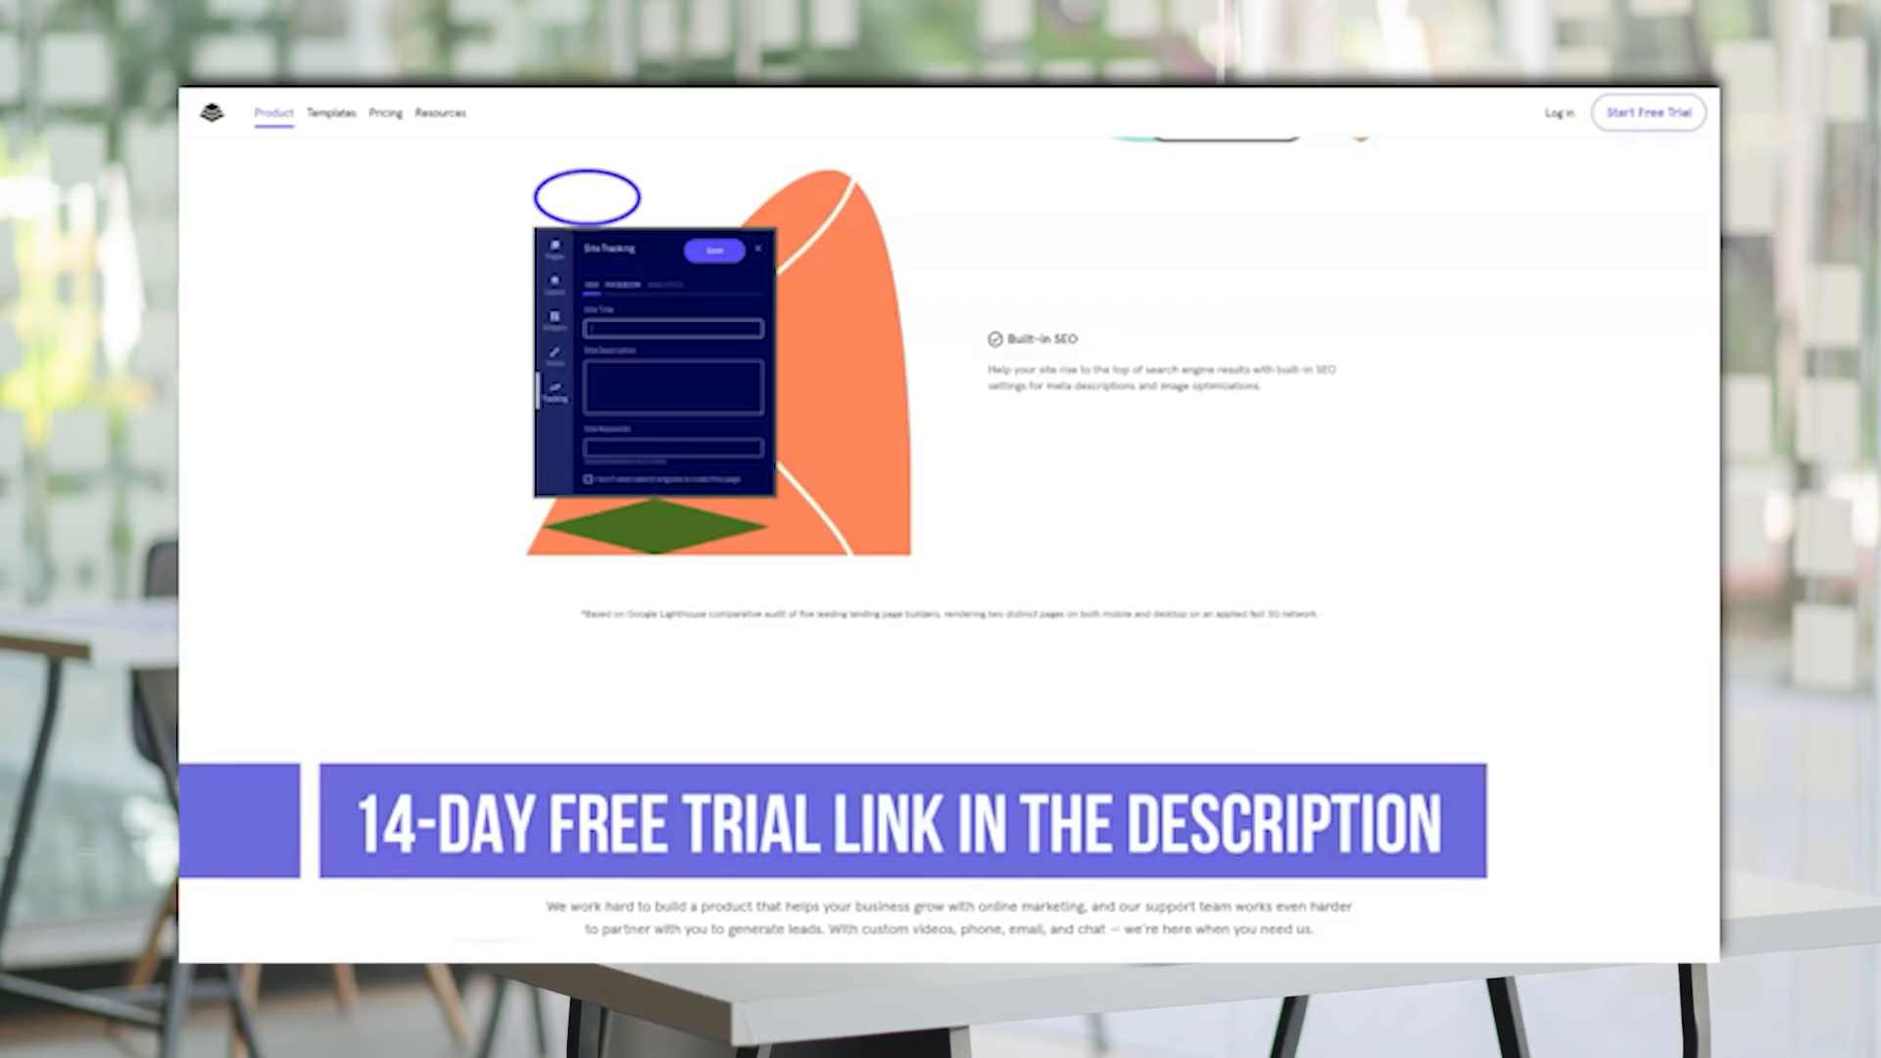
scroll("down", 3)
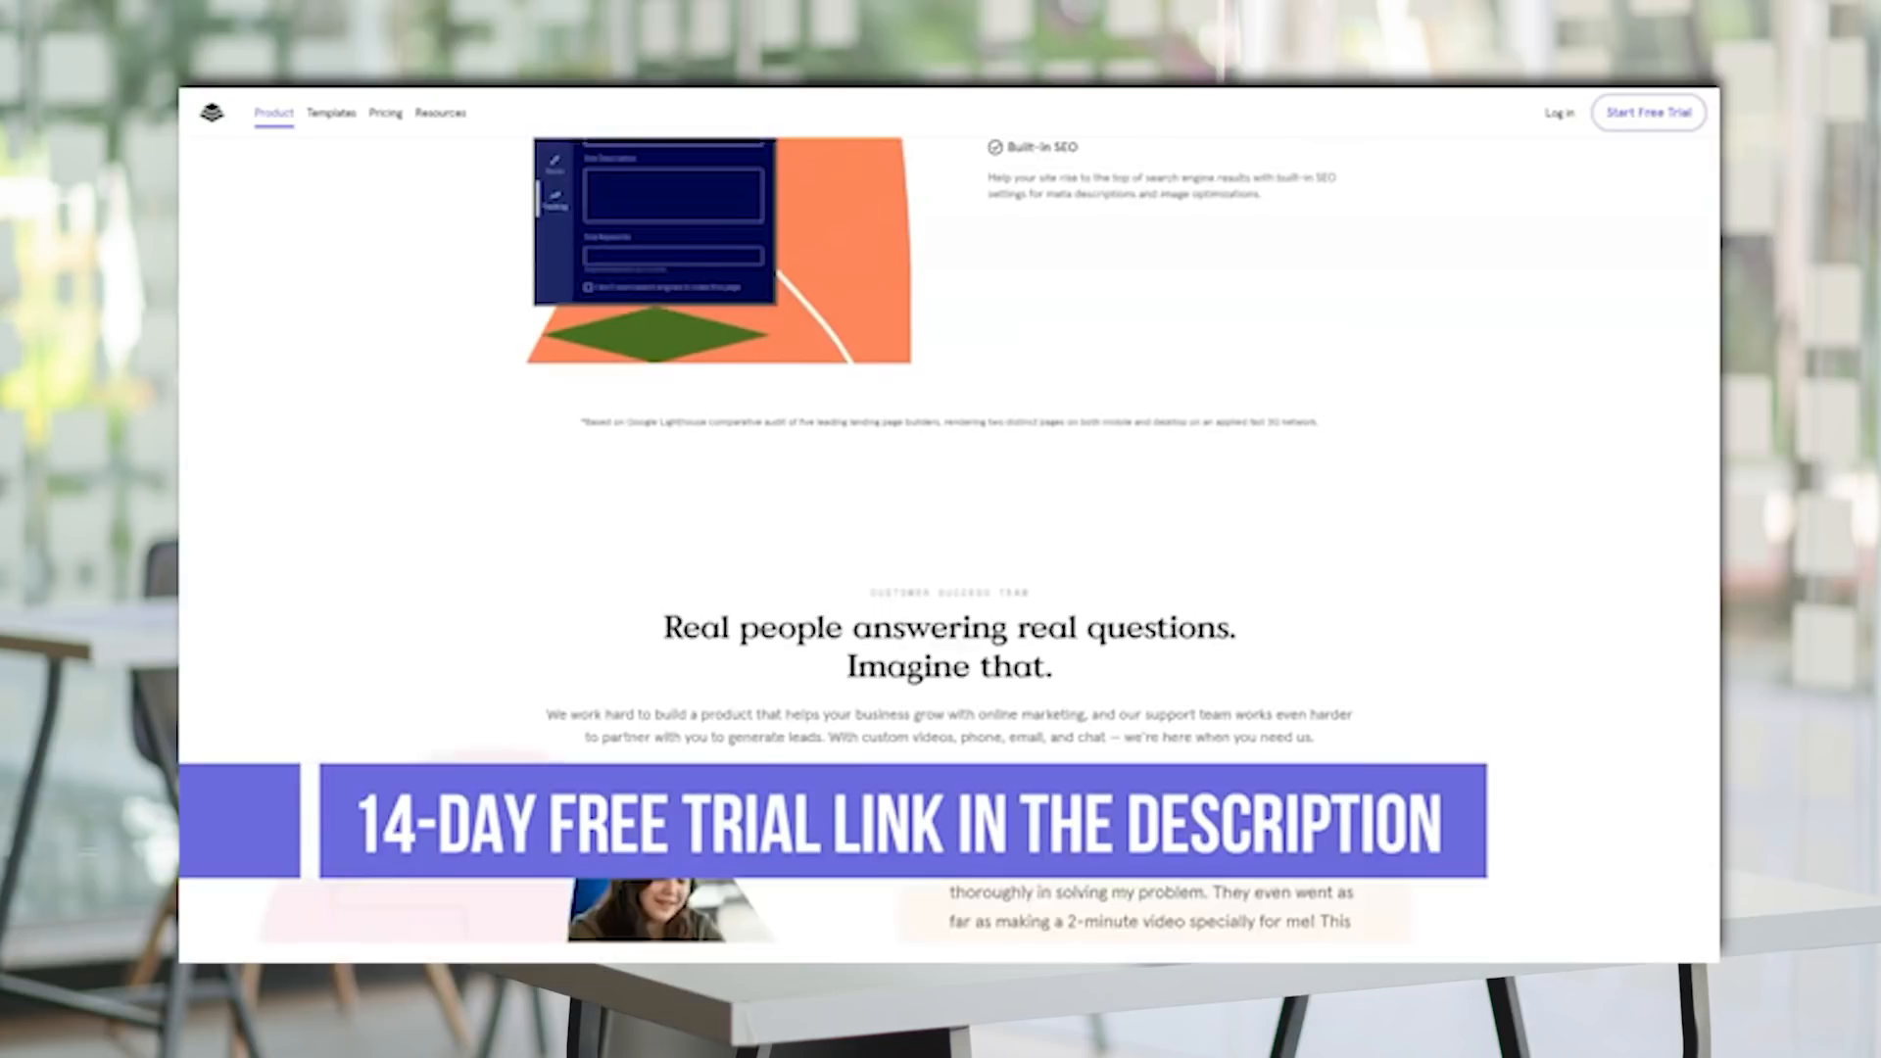
scroll("down", 3)
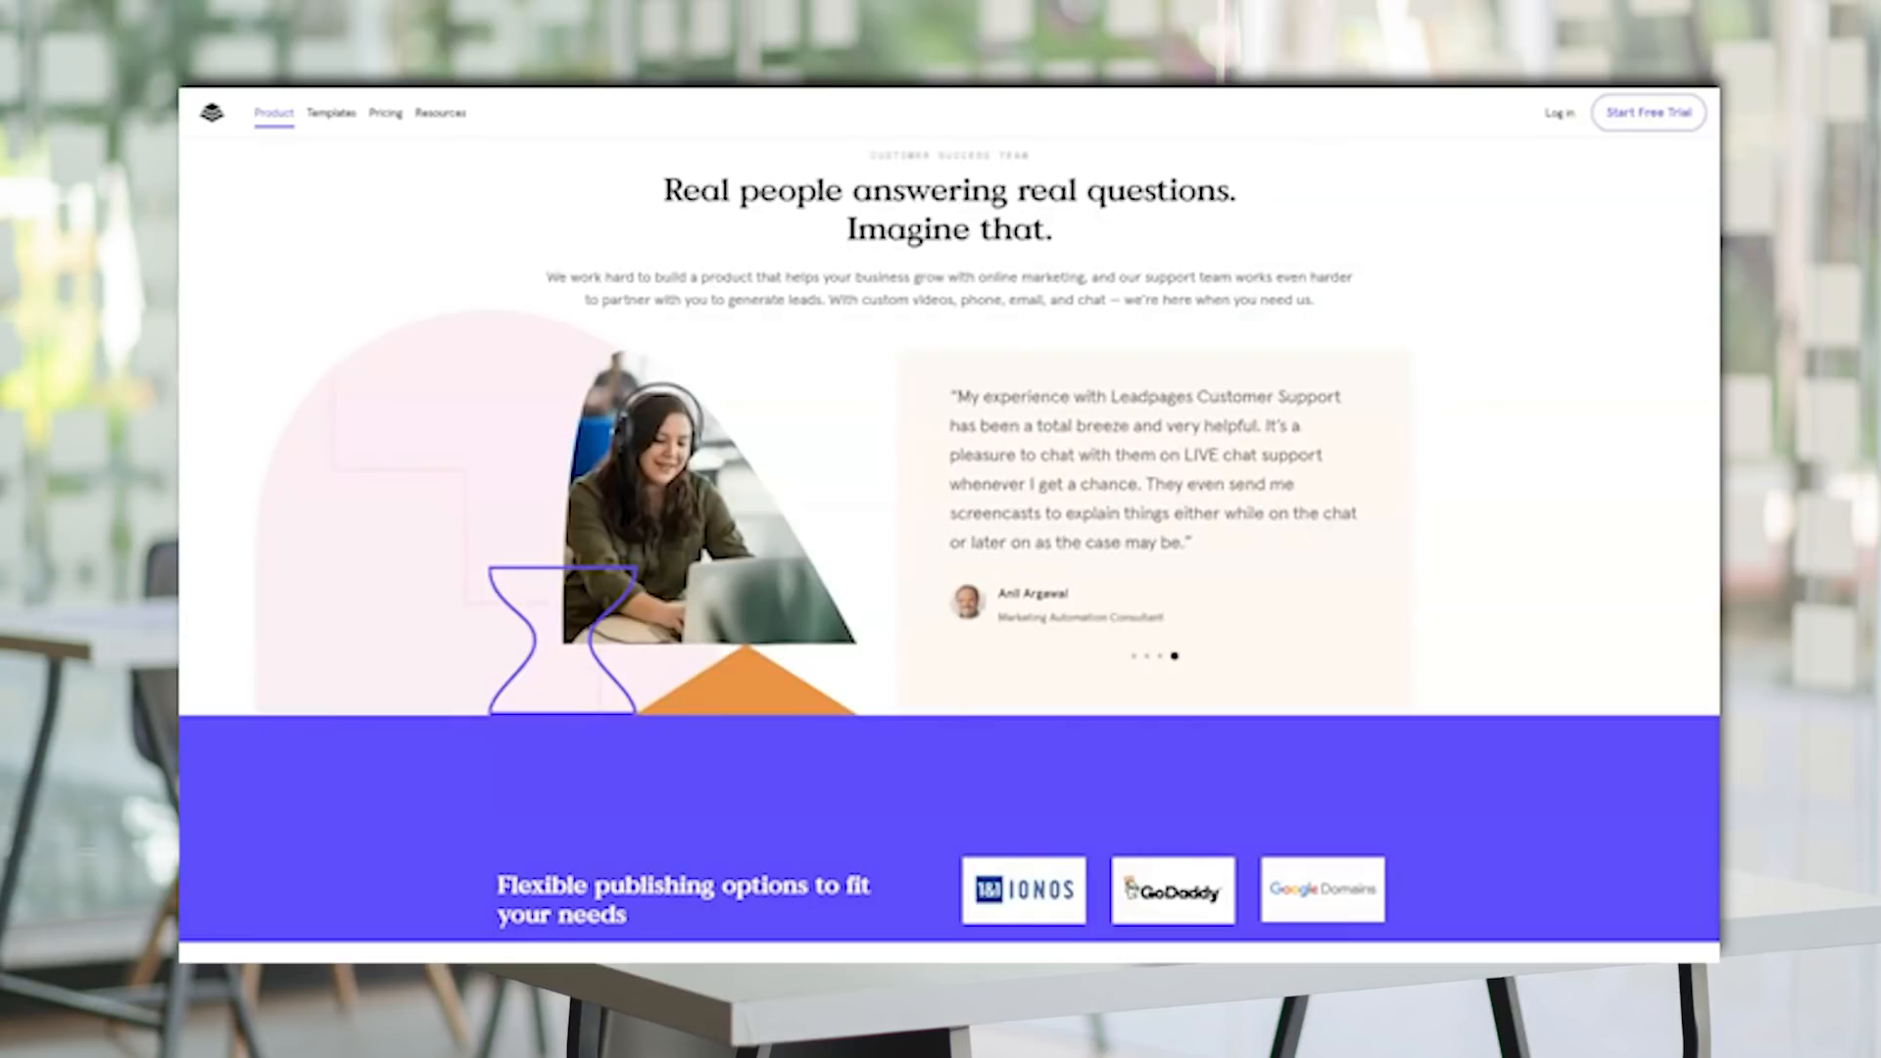
scroll("down", 3)
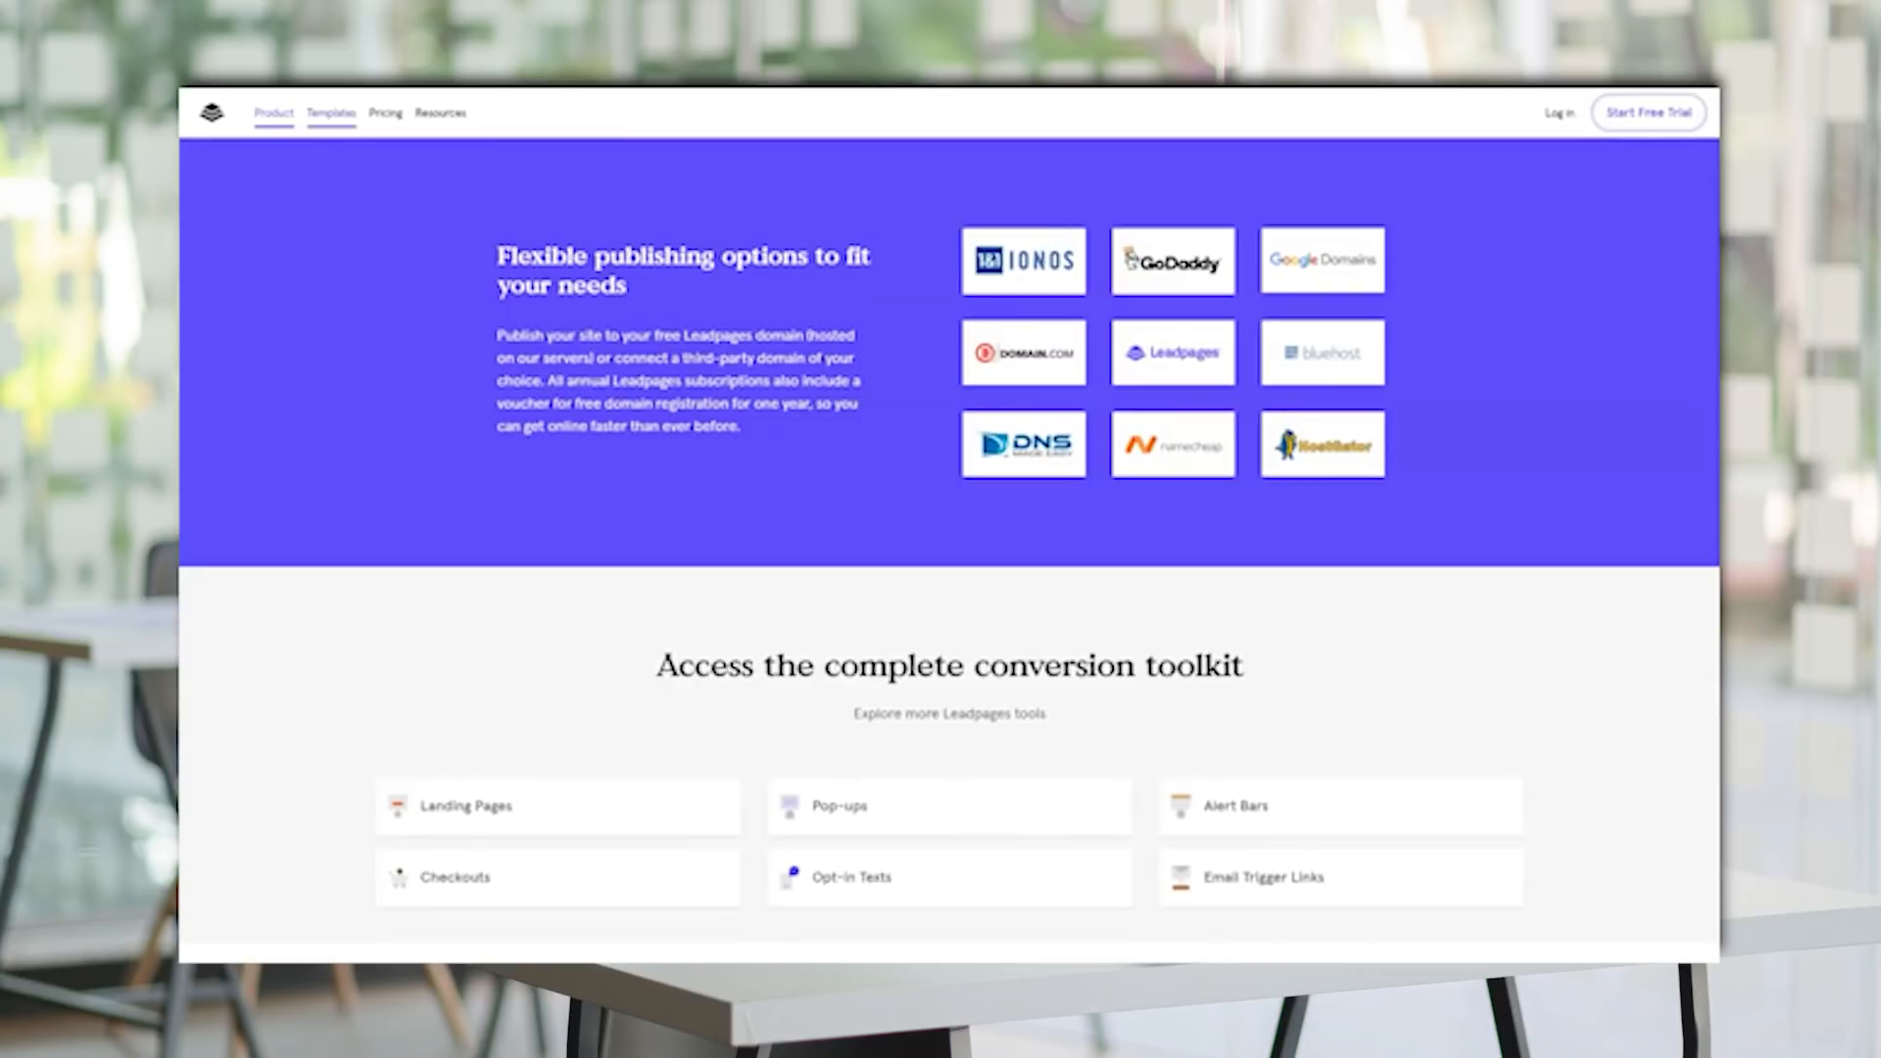
left_click(331, 113)
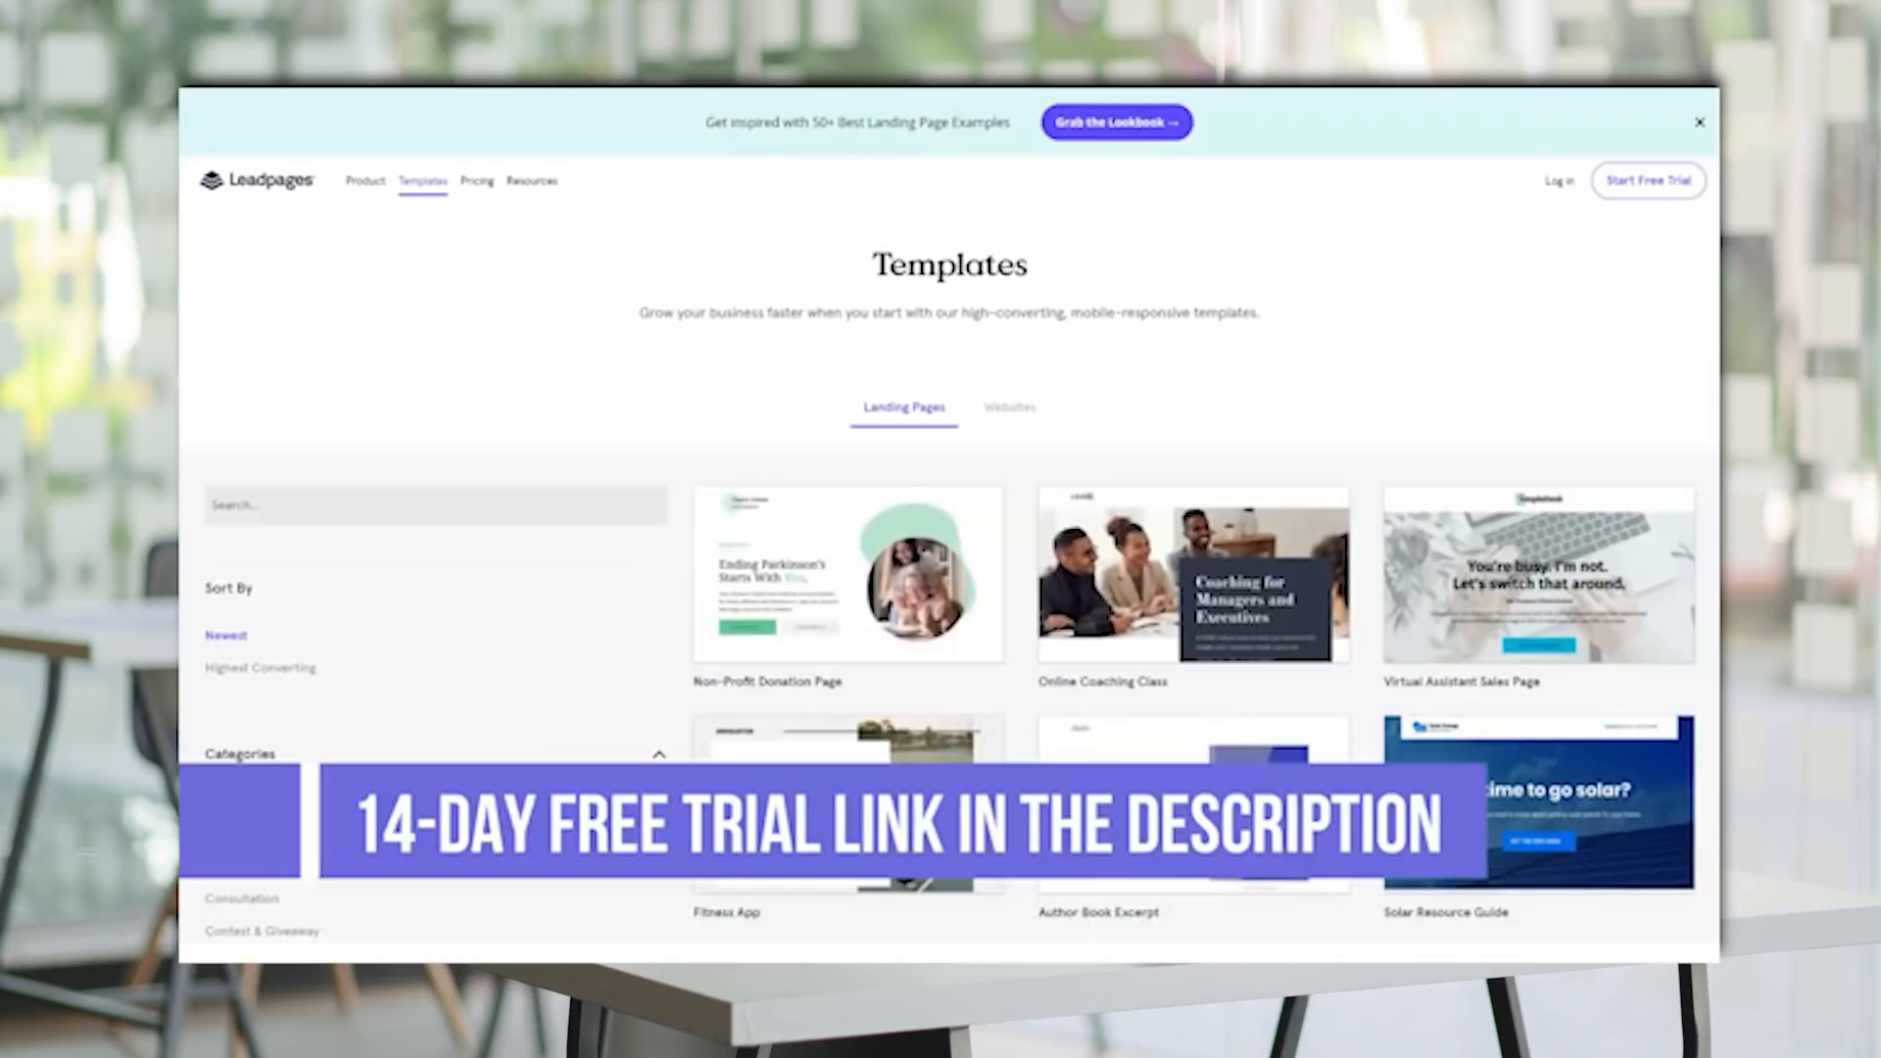
Scroll down the Templates gallery past all the landing-page template thumbnails.
scroll("down", 3)
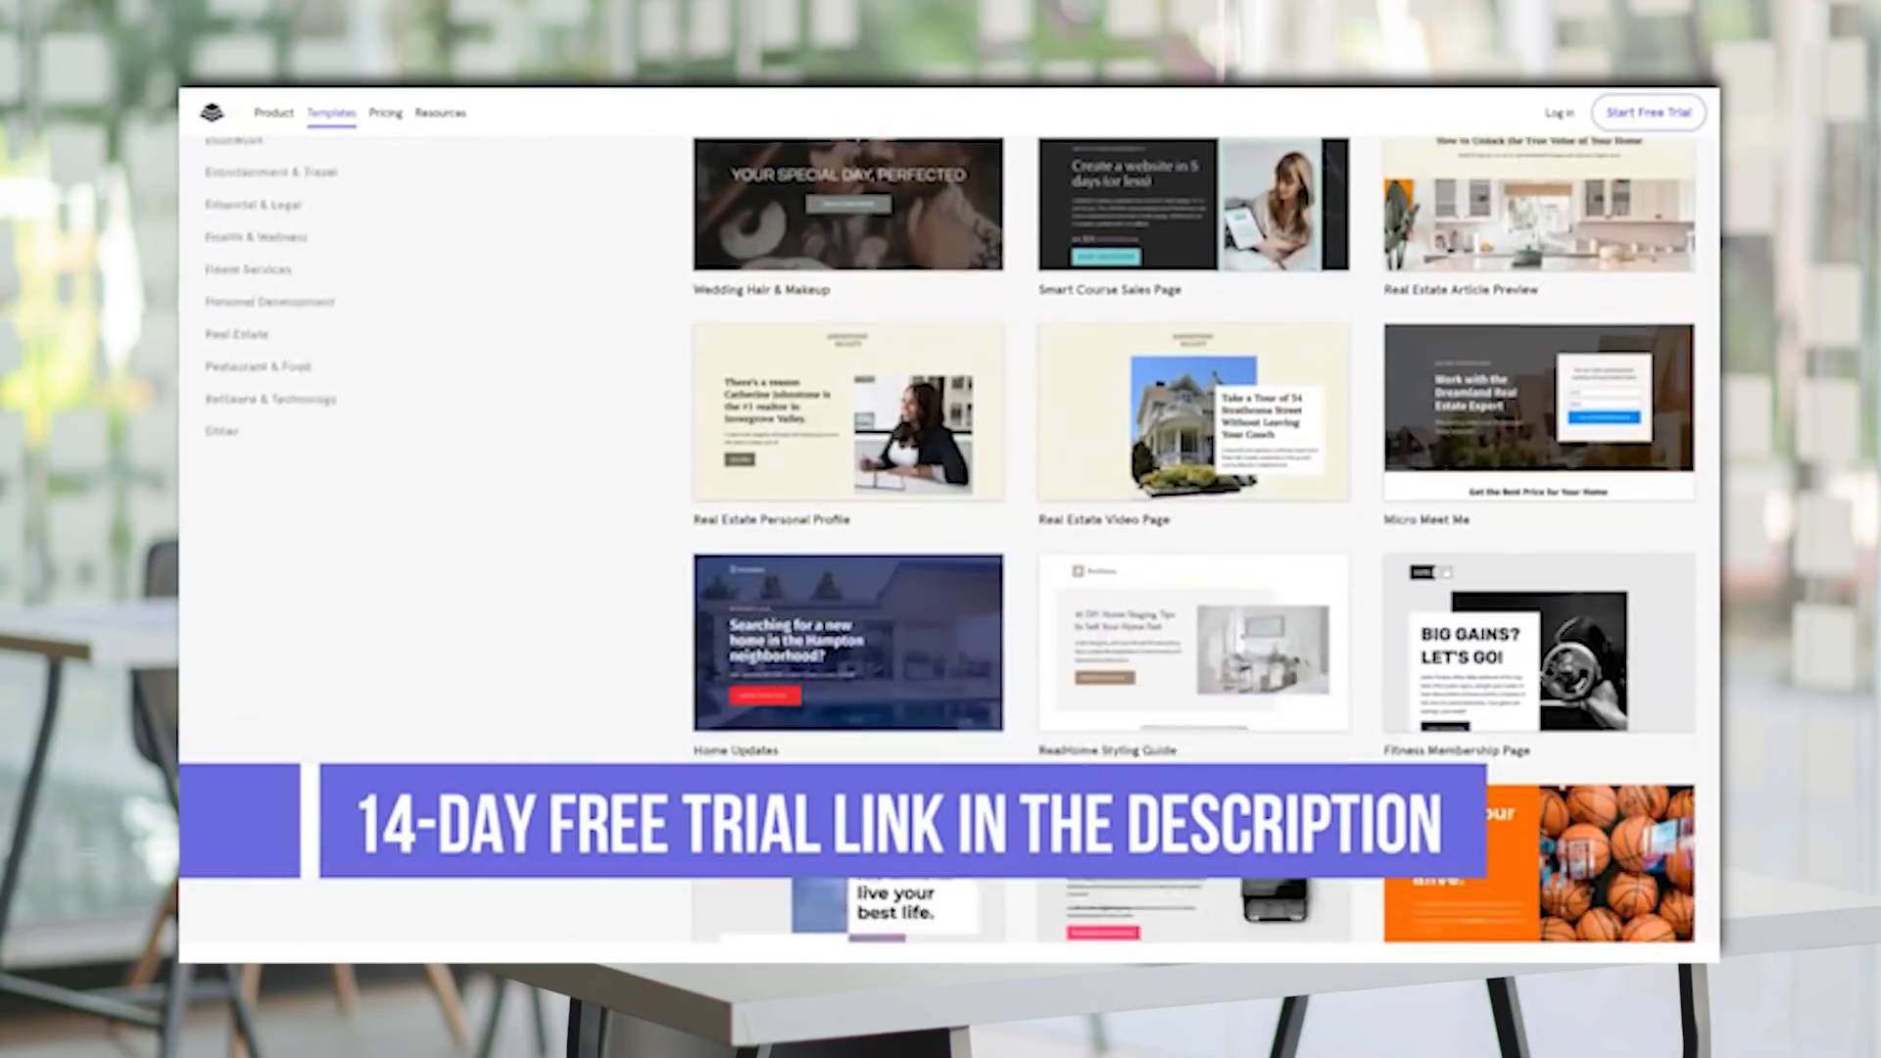
scroll("down", 3)
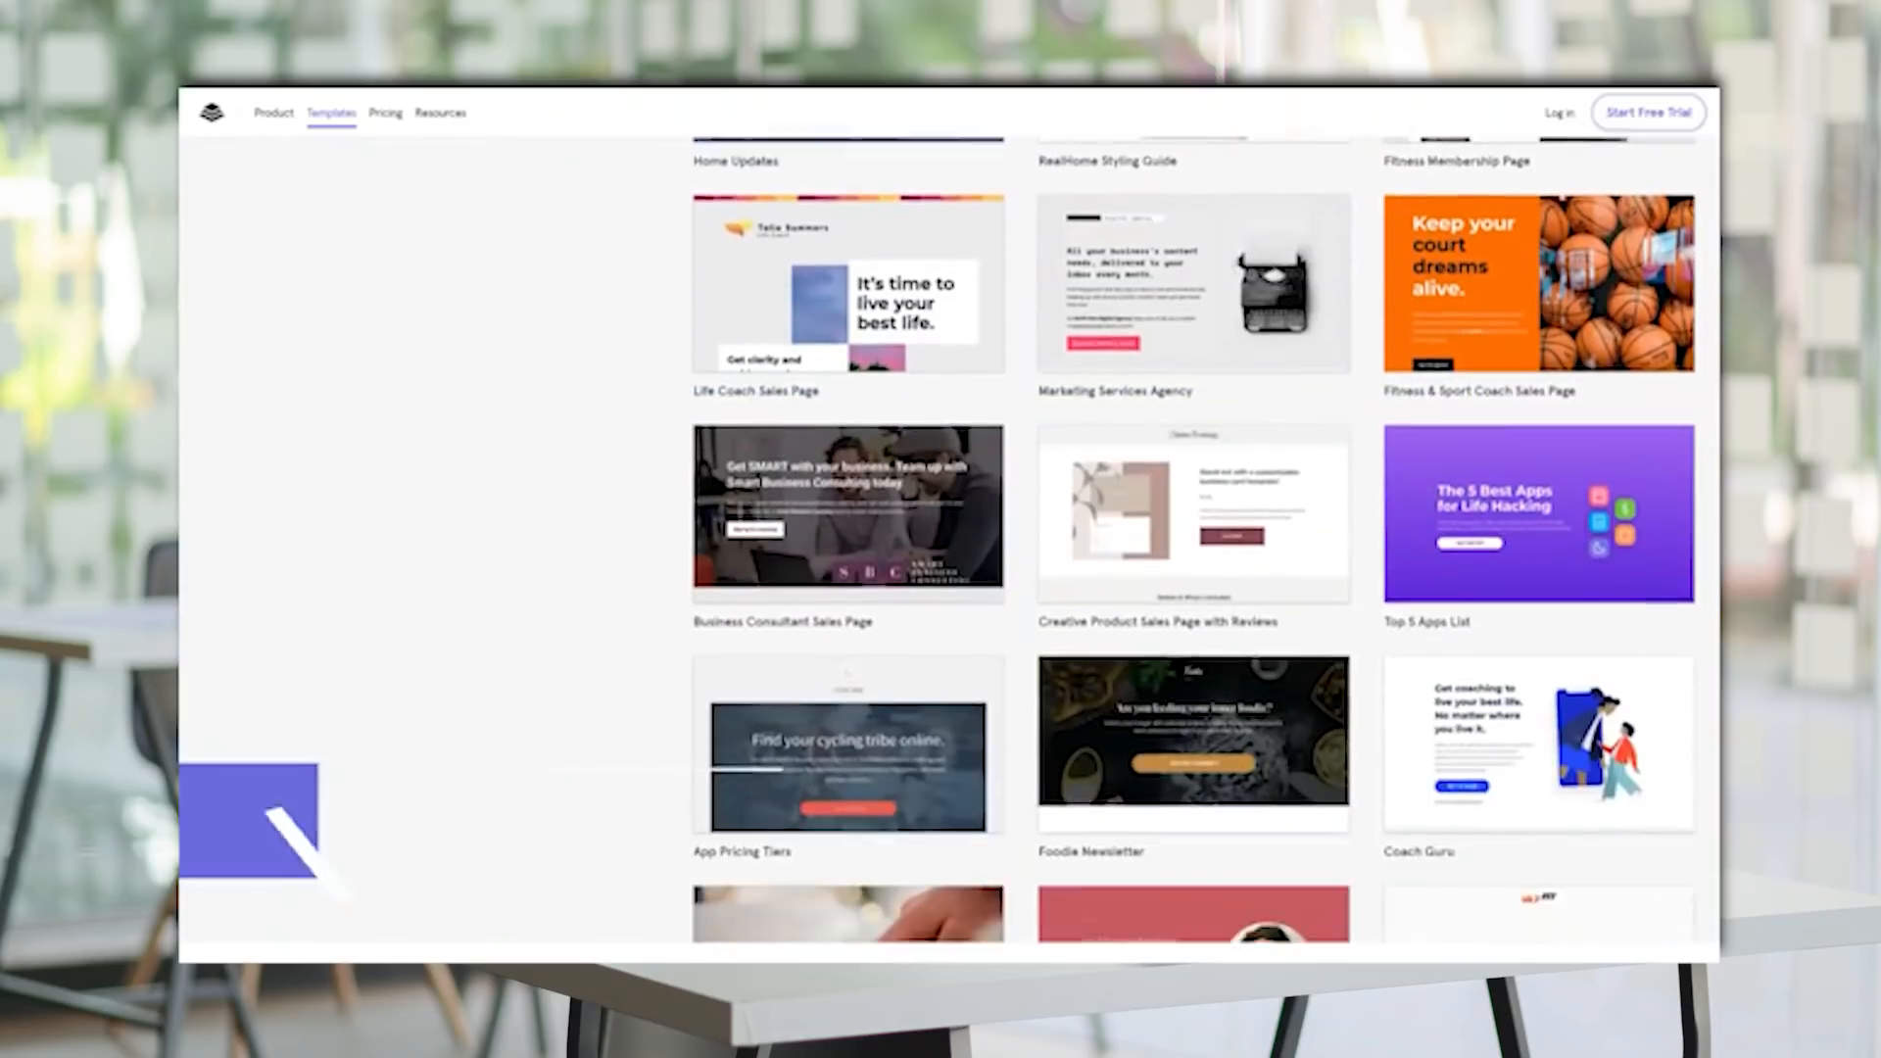
scroll("down", 3)
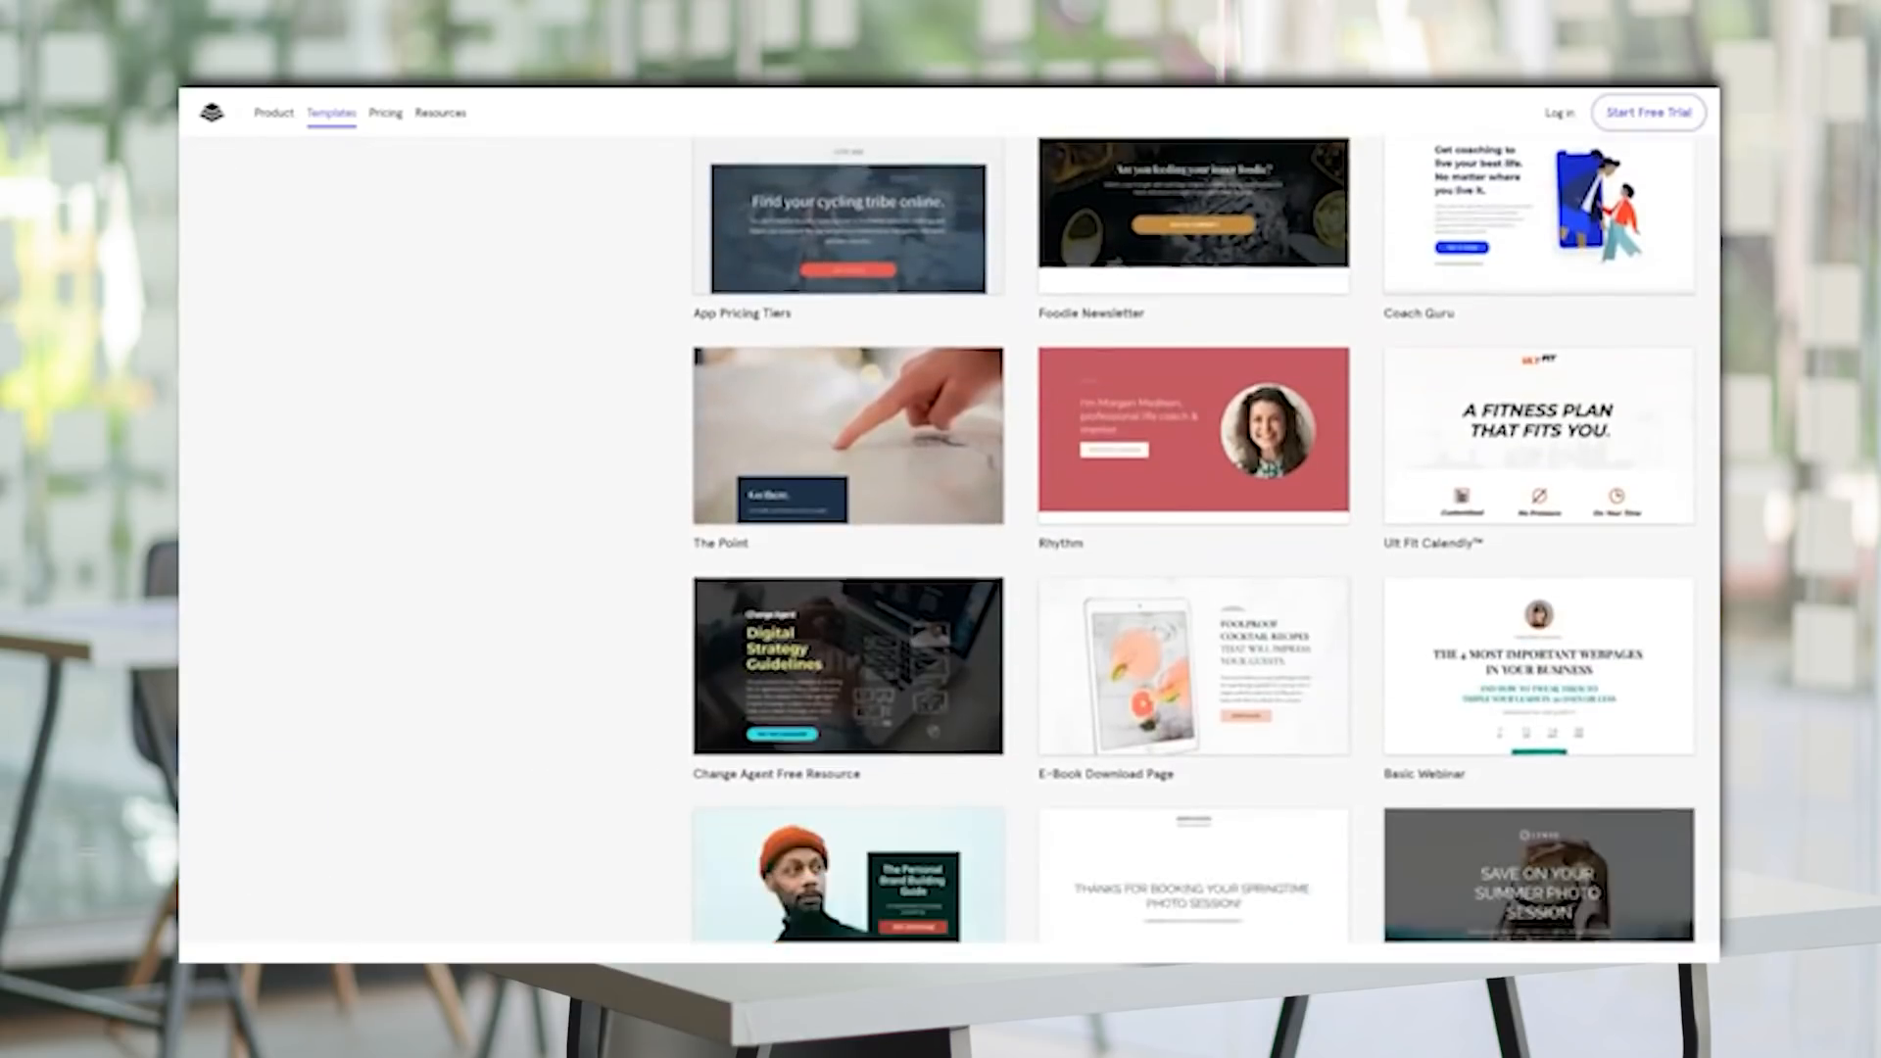
scroll("down", 3)
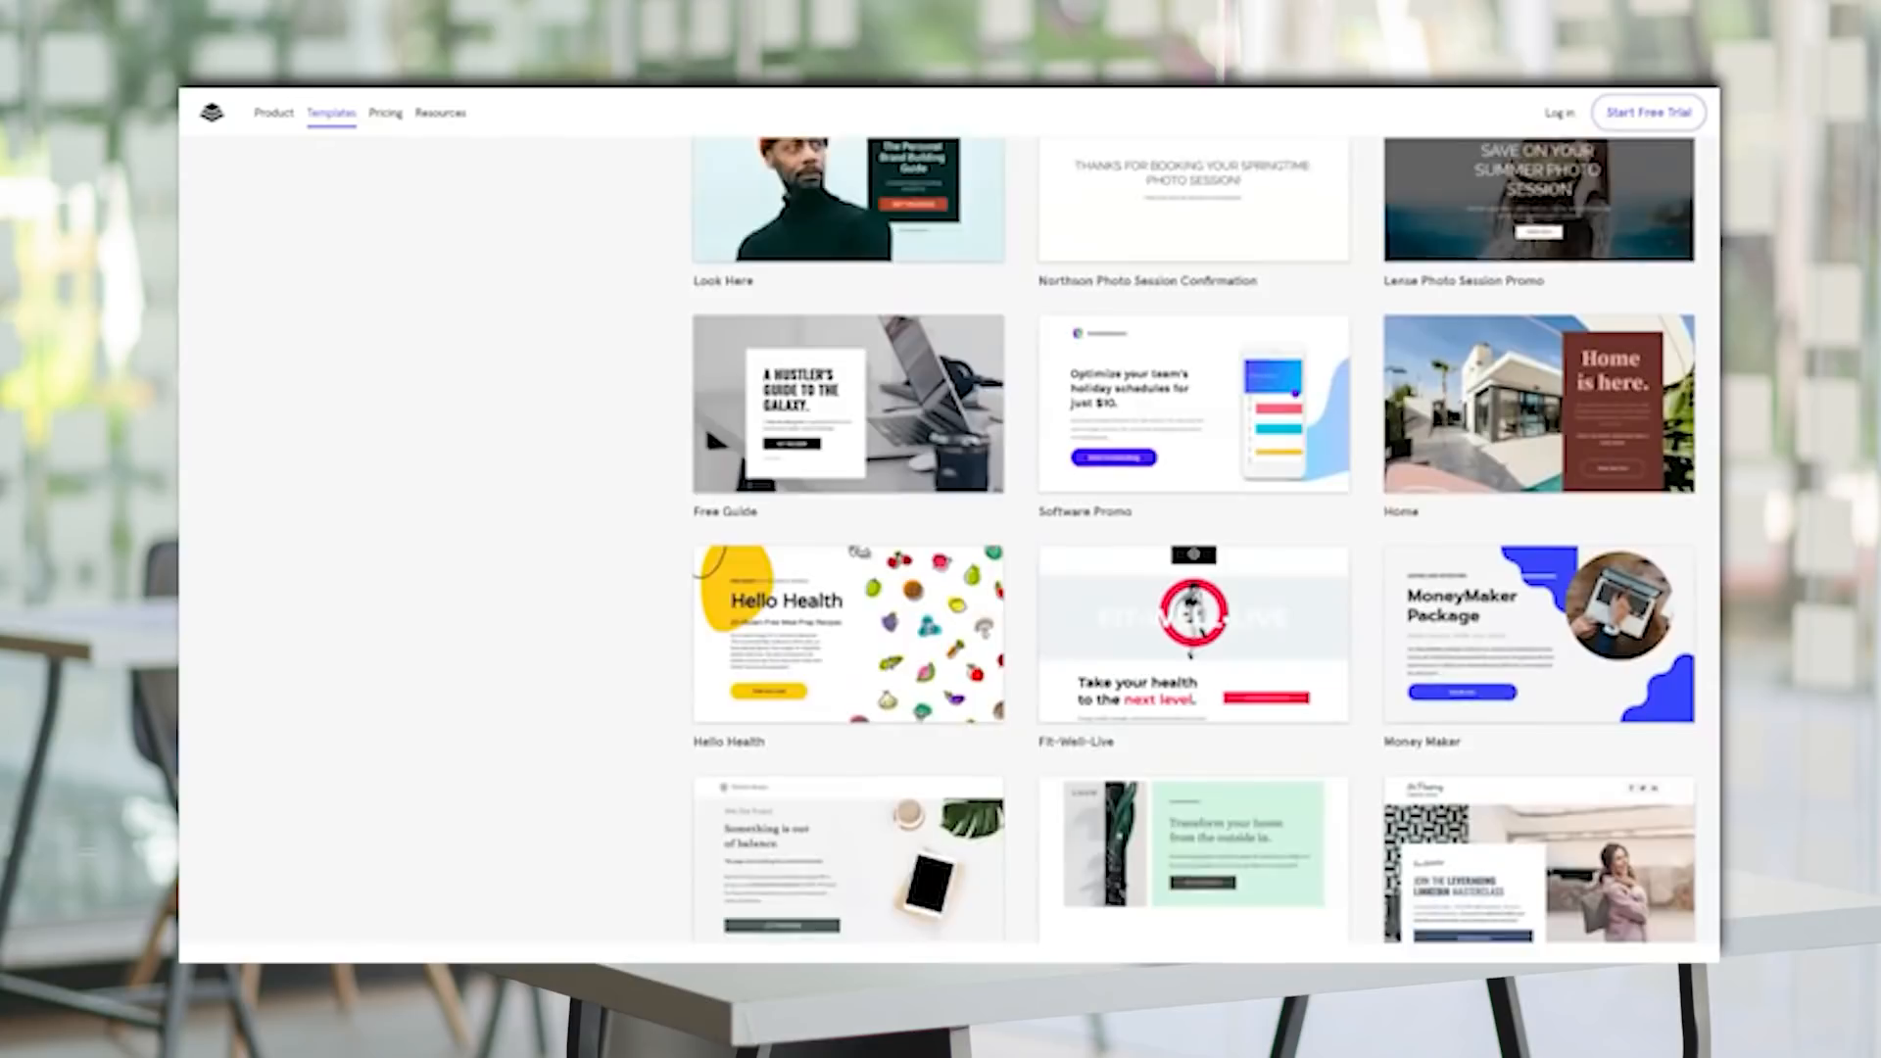
scroll("down", 3)
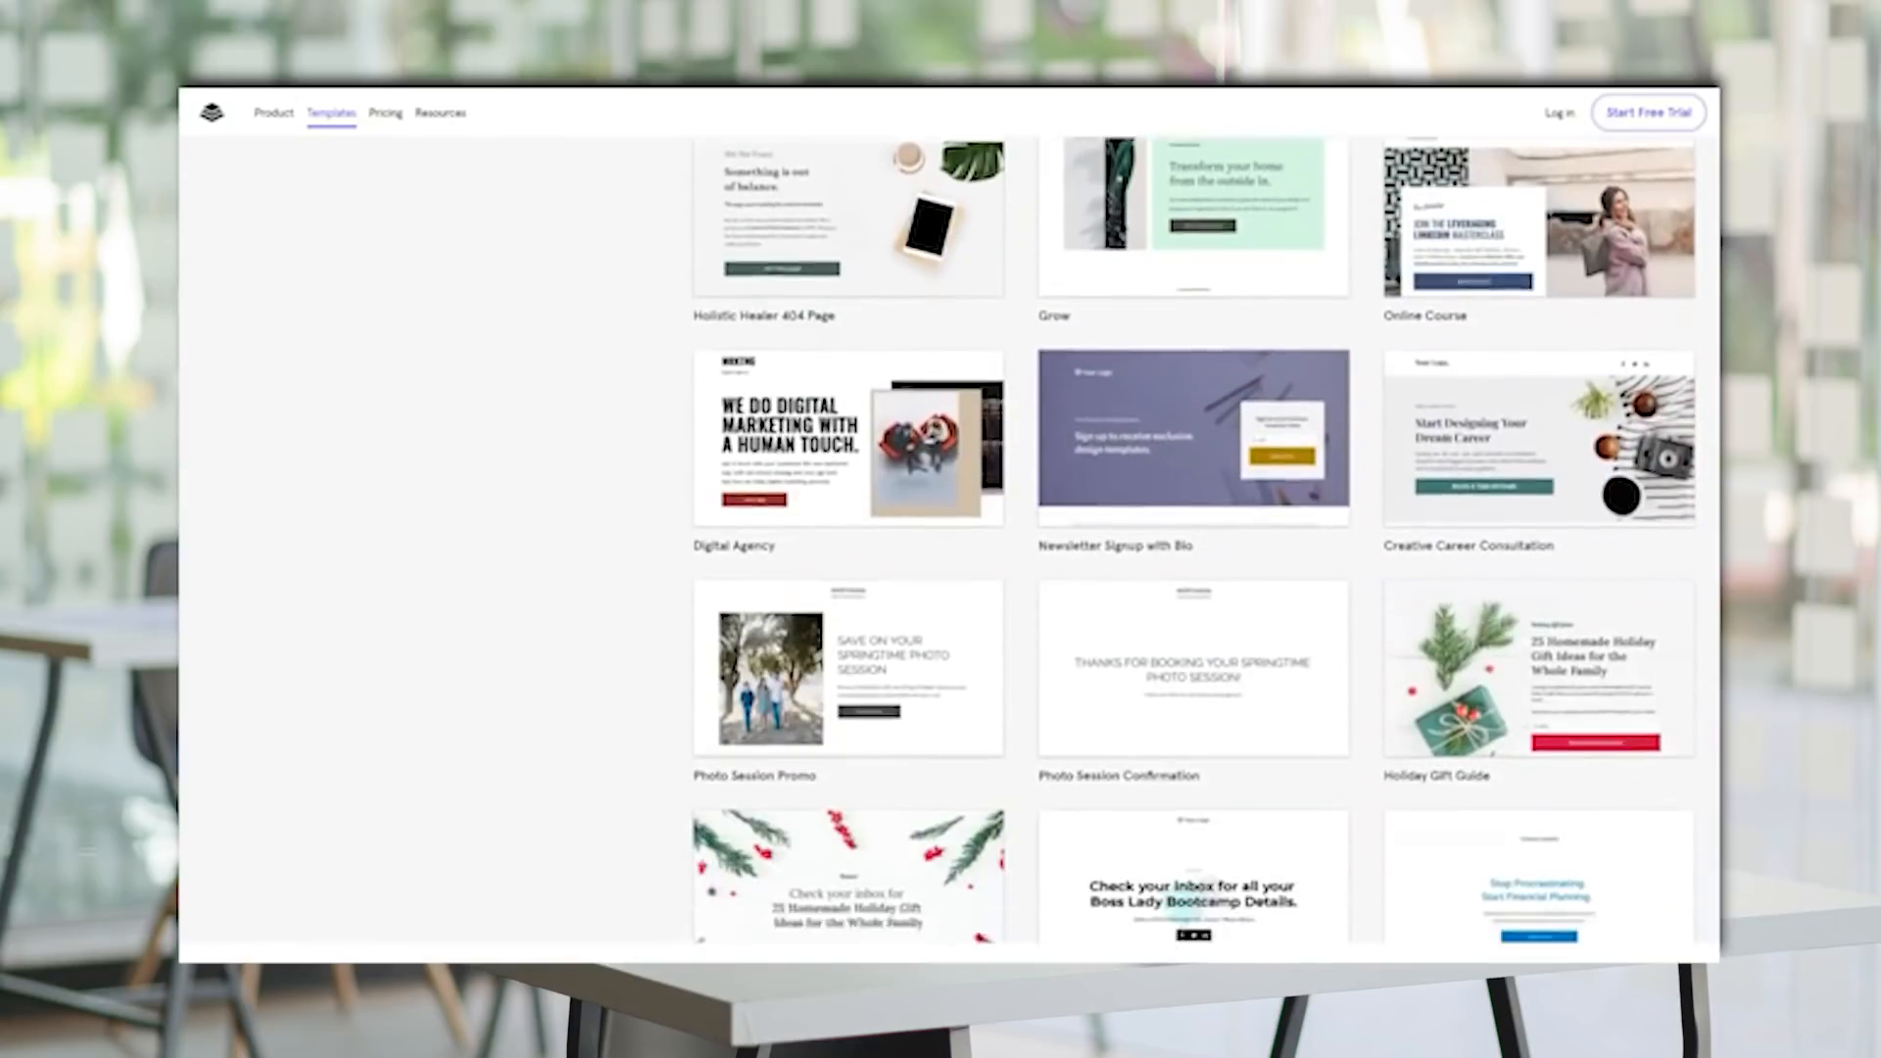
scroll("down", 3)
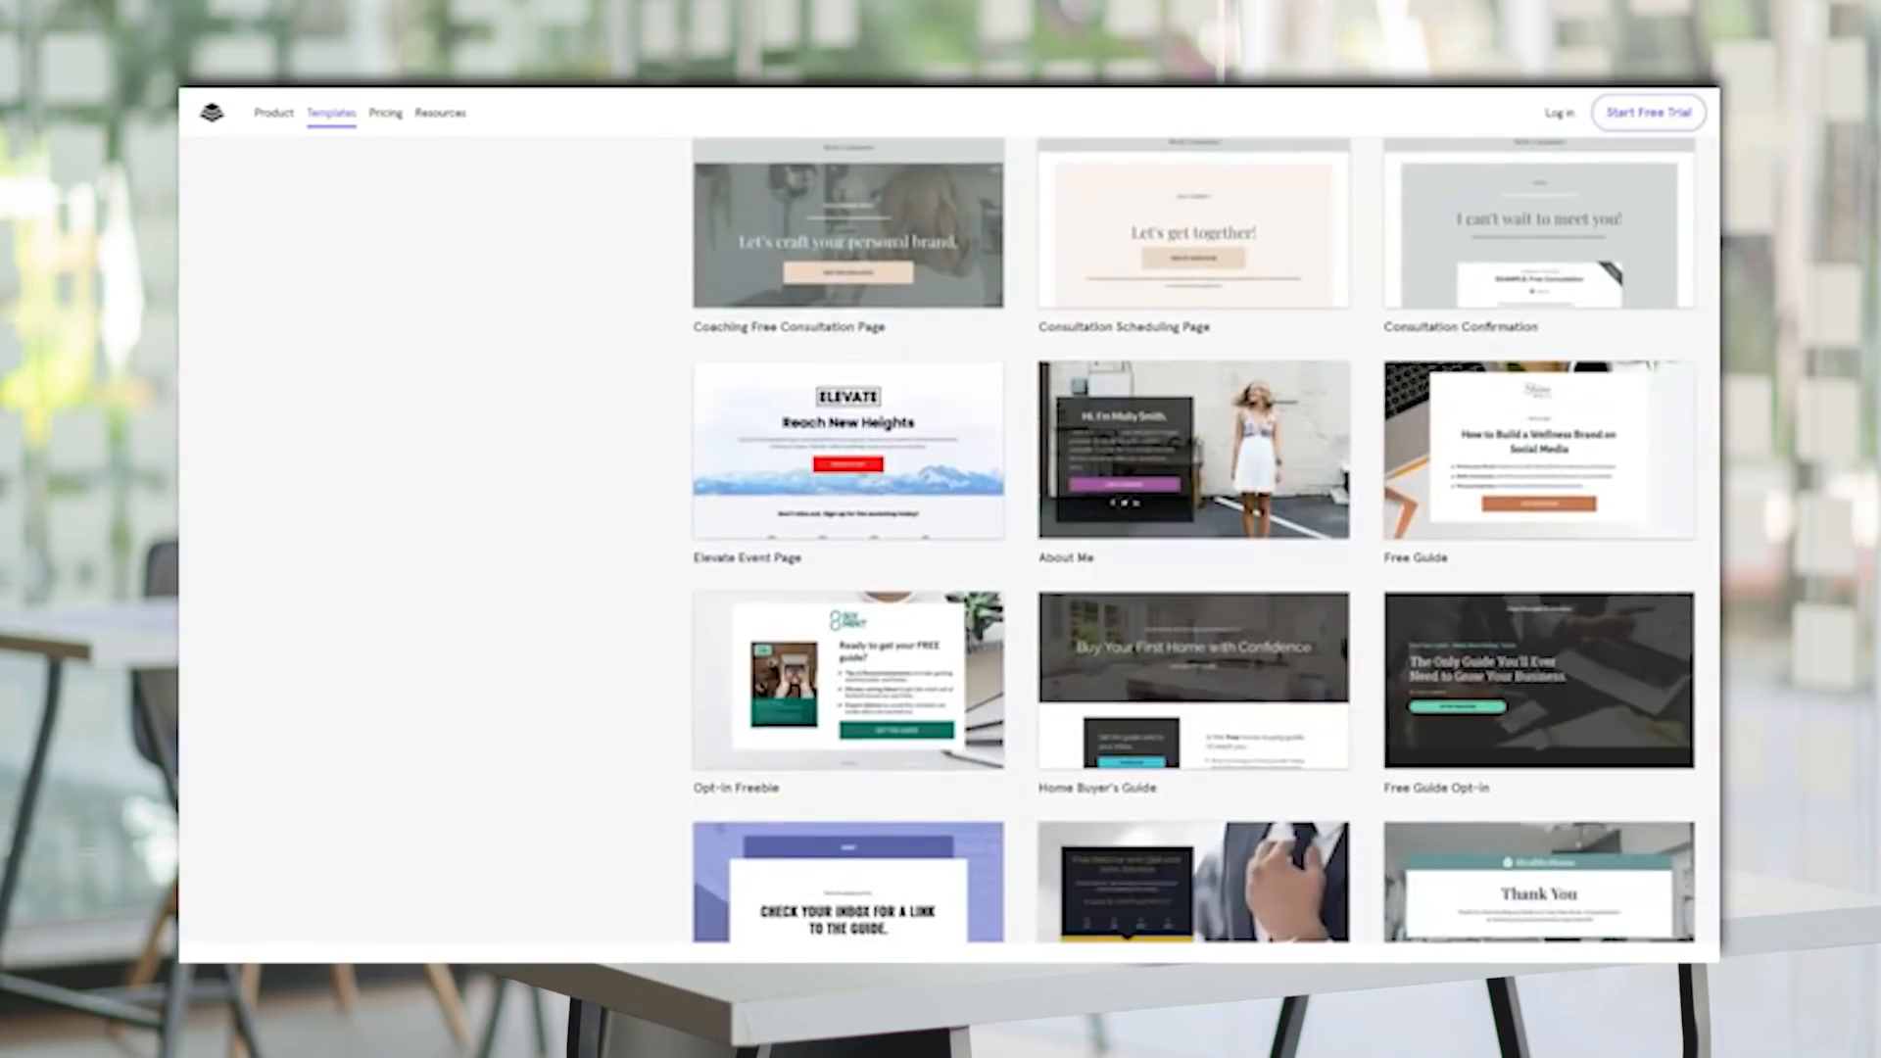
scroll("down", 3)
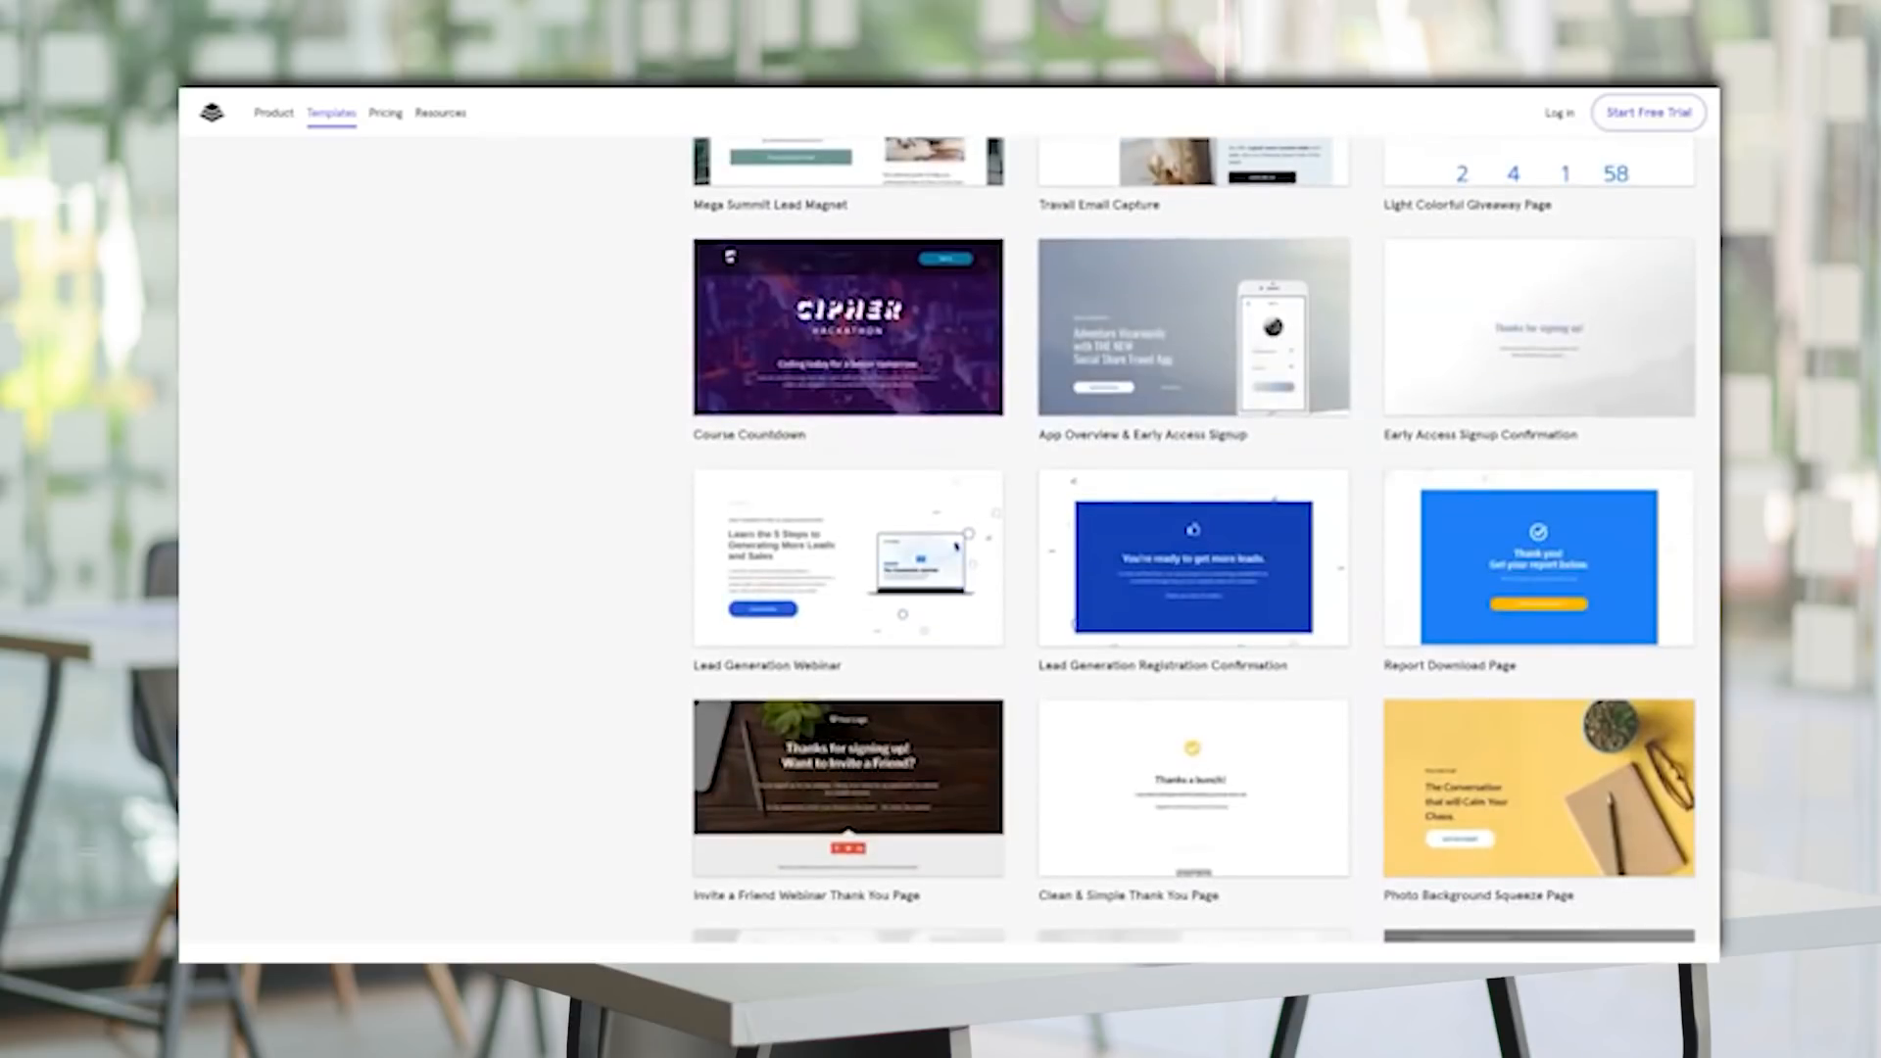
scroll("down", 3)
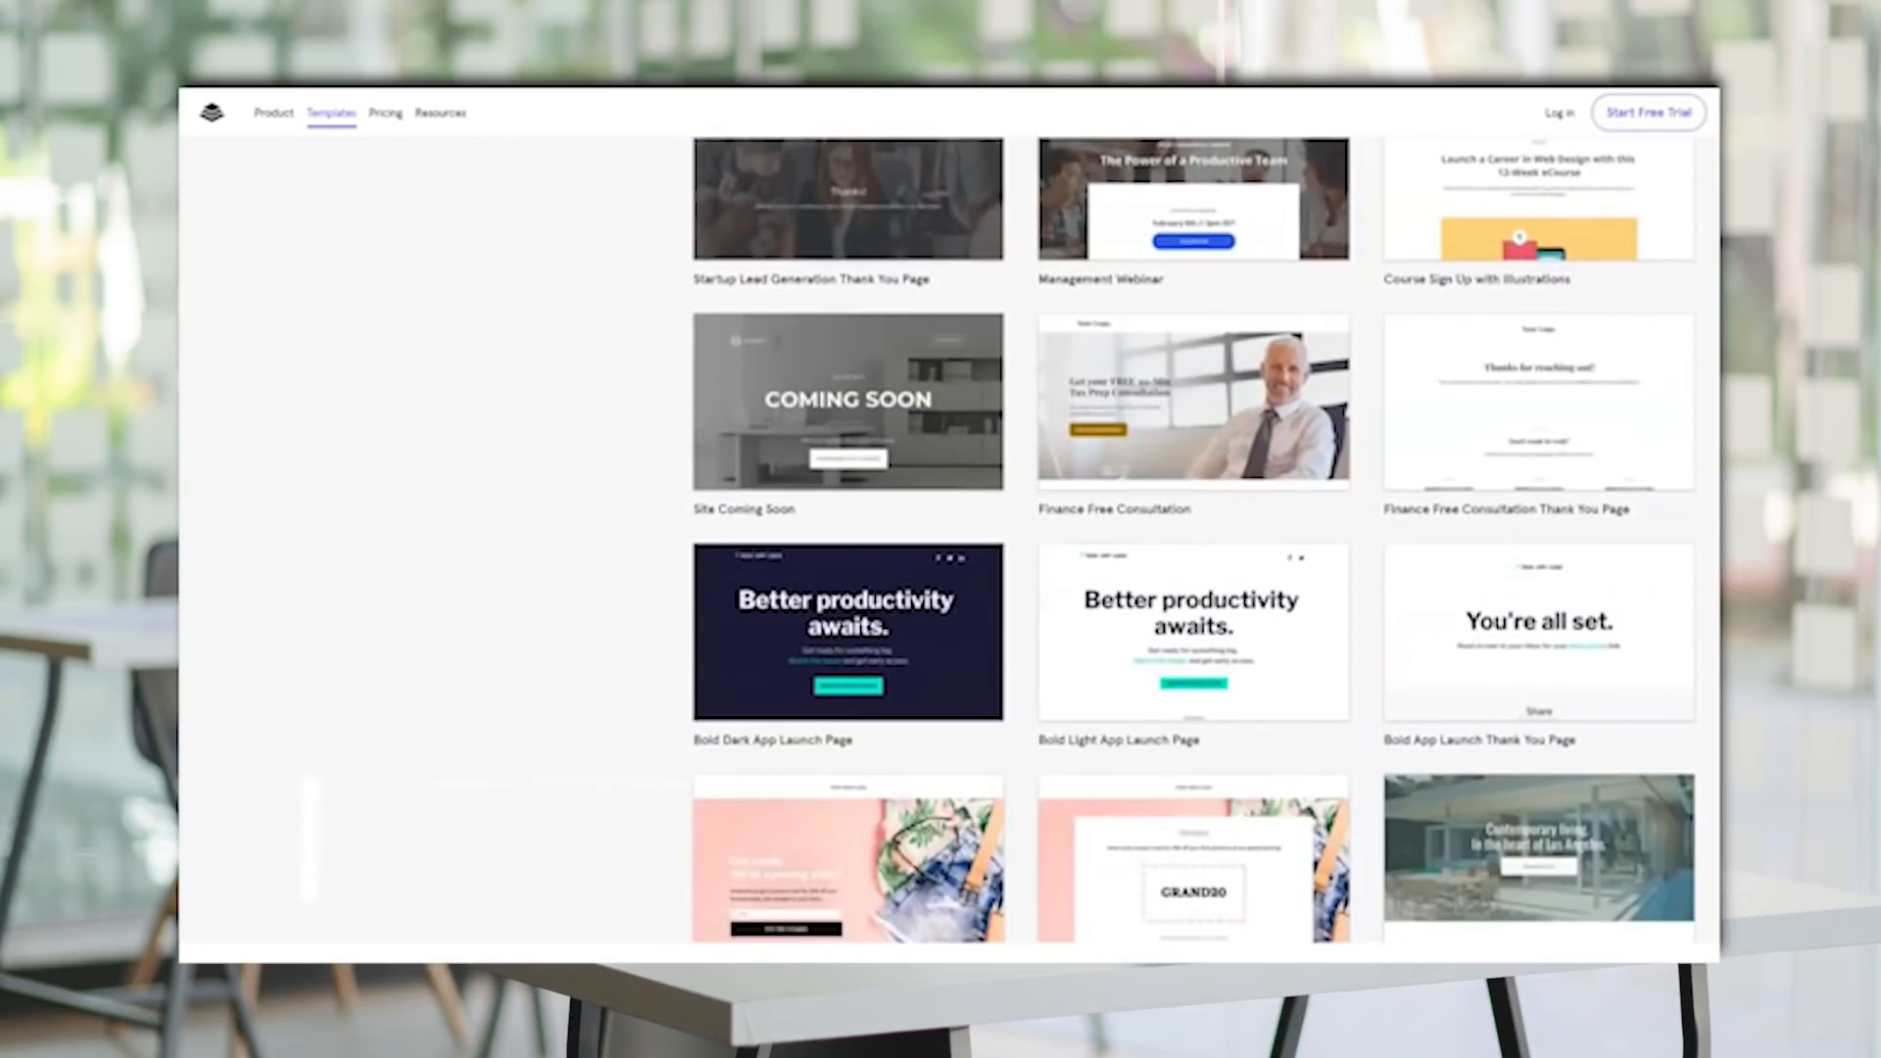
scroll("down", 3)
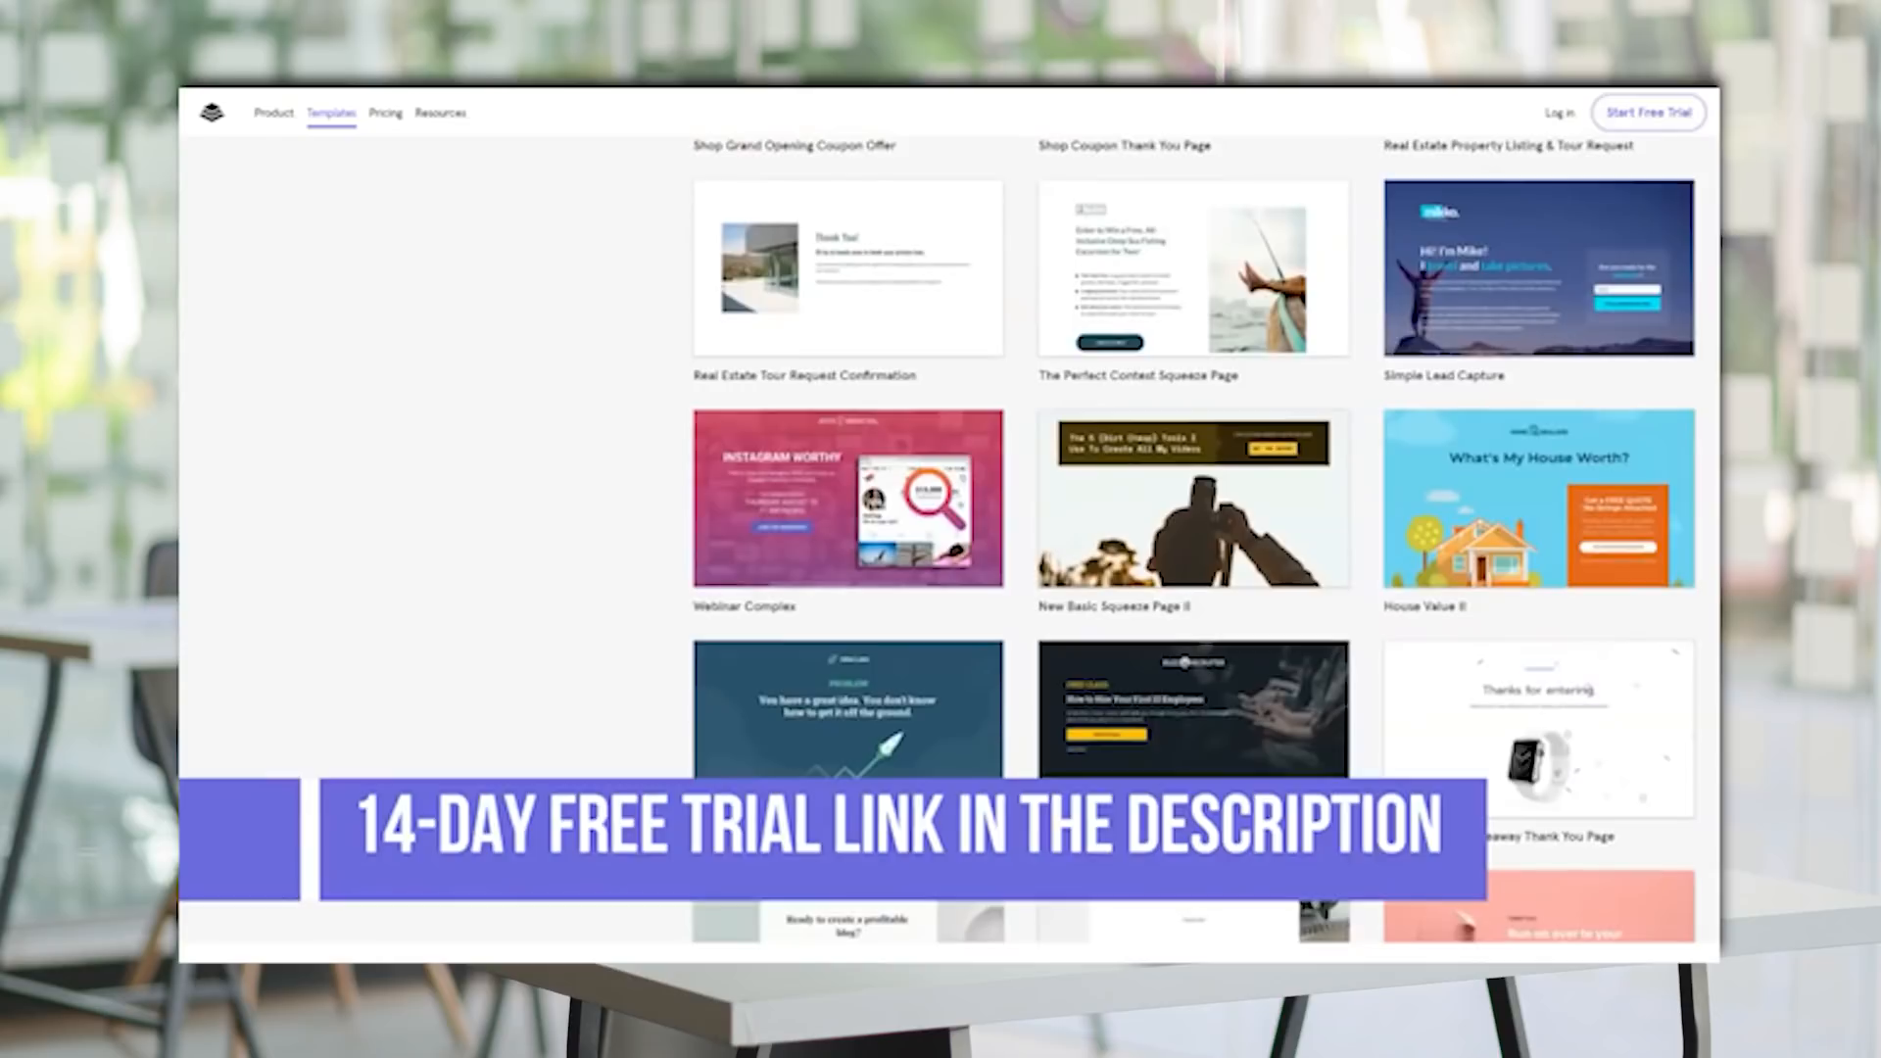
scroll("down", 3)
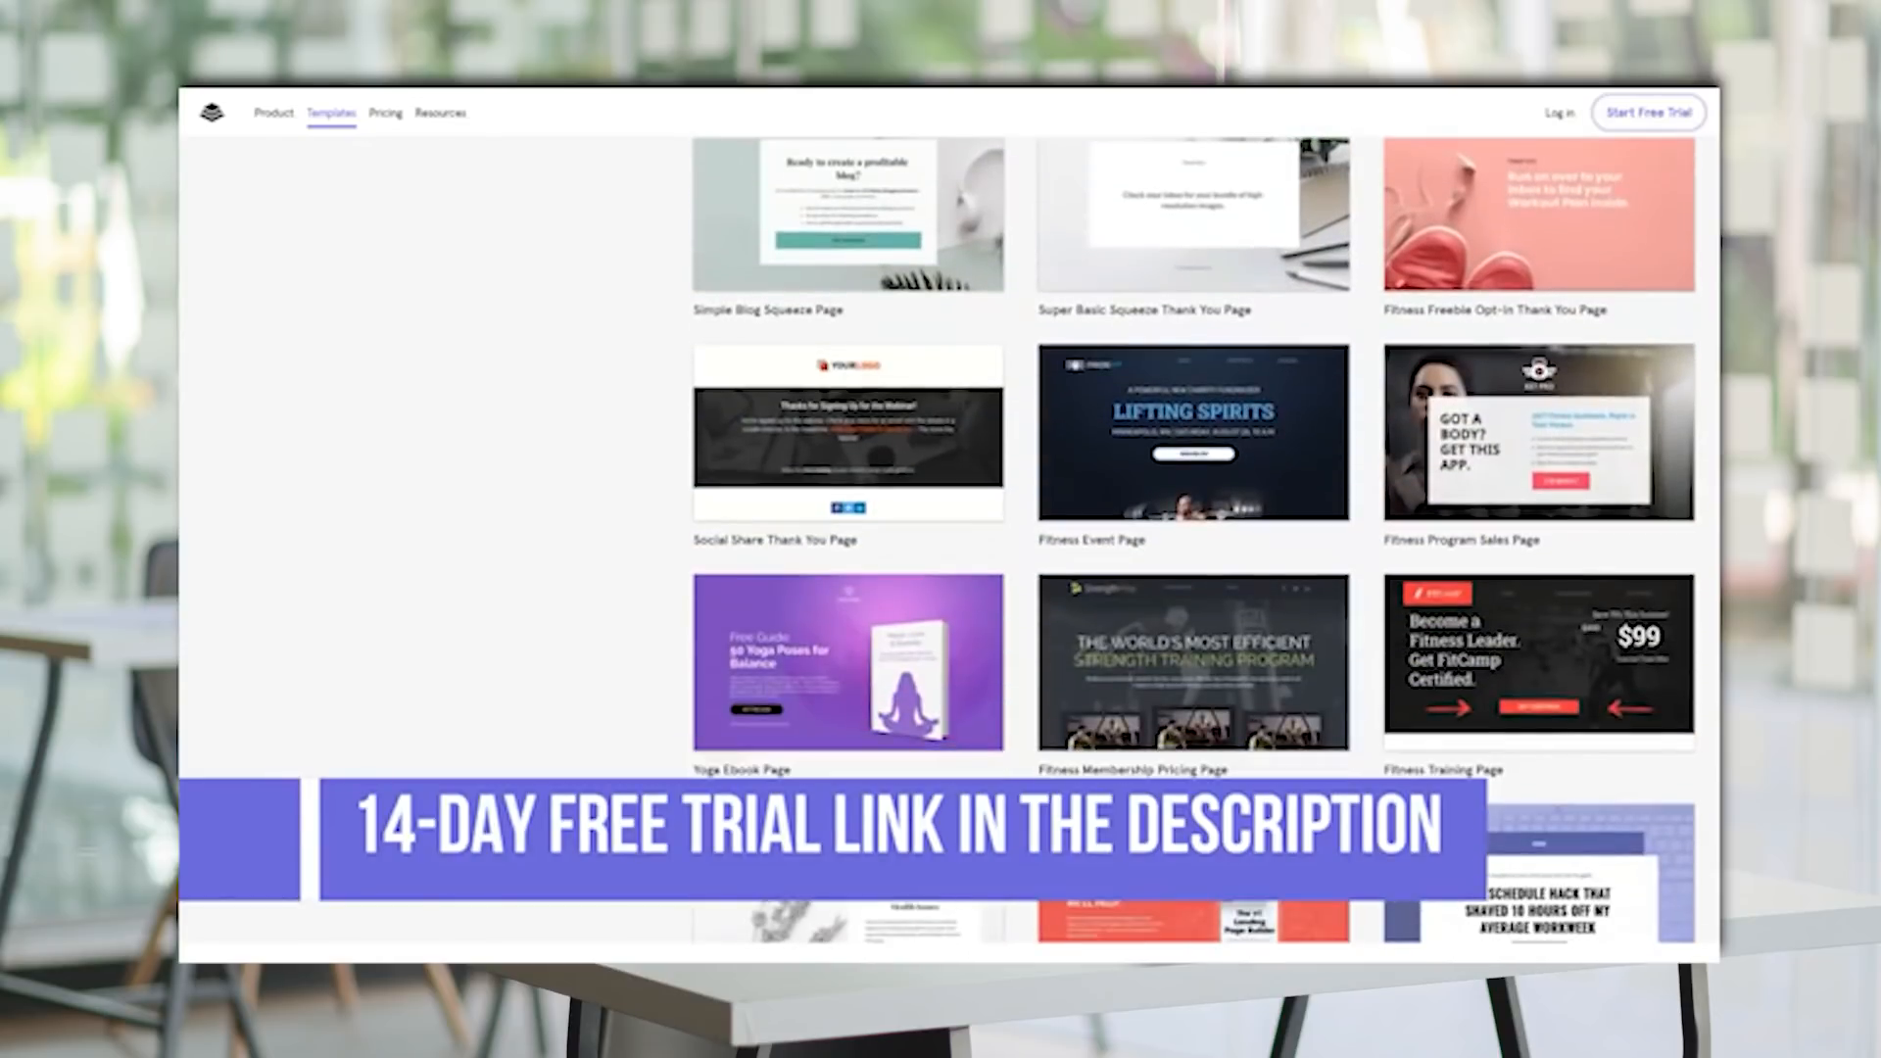
scroll("down", 3)
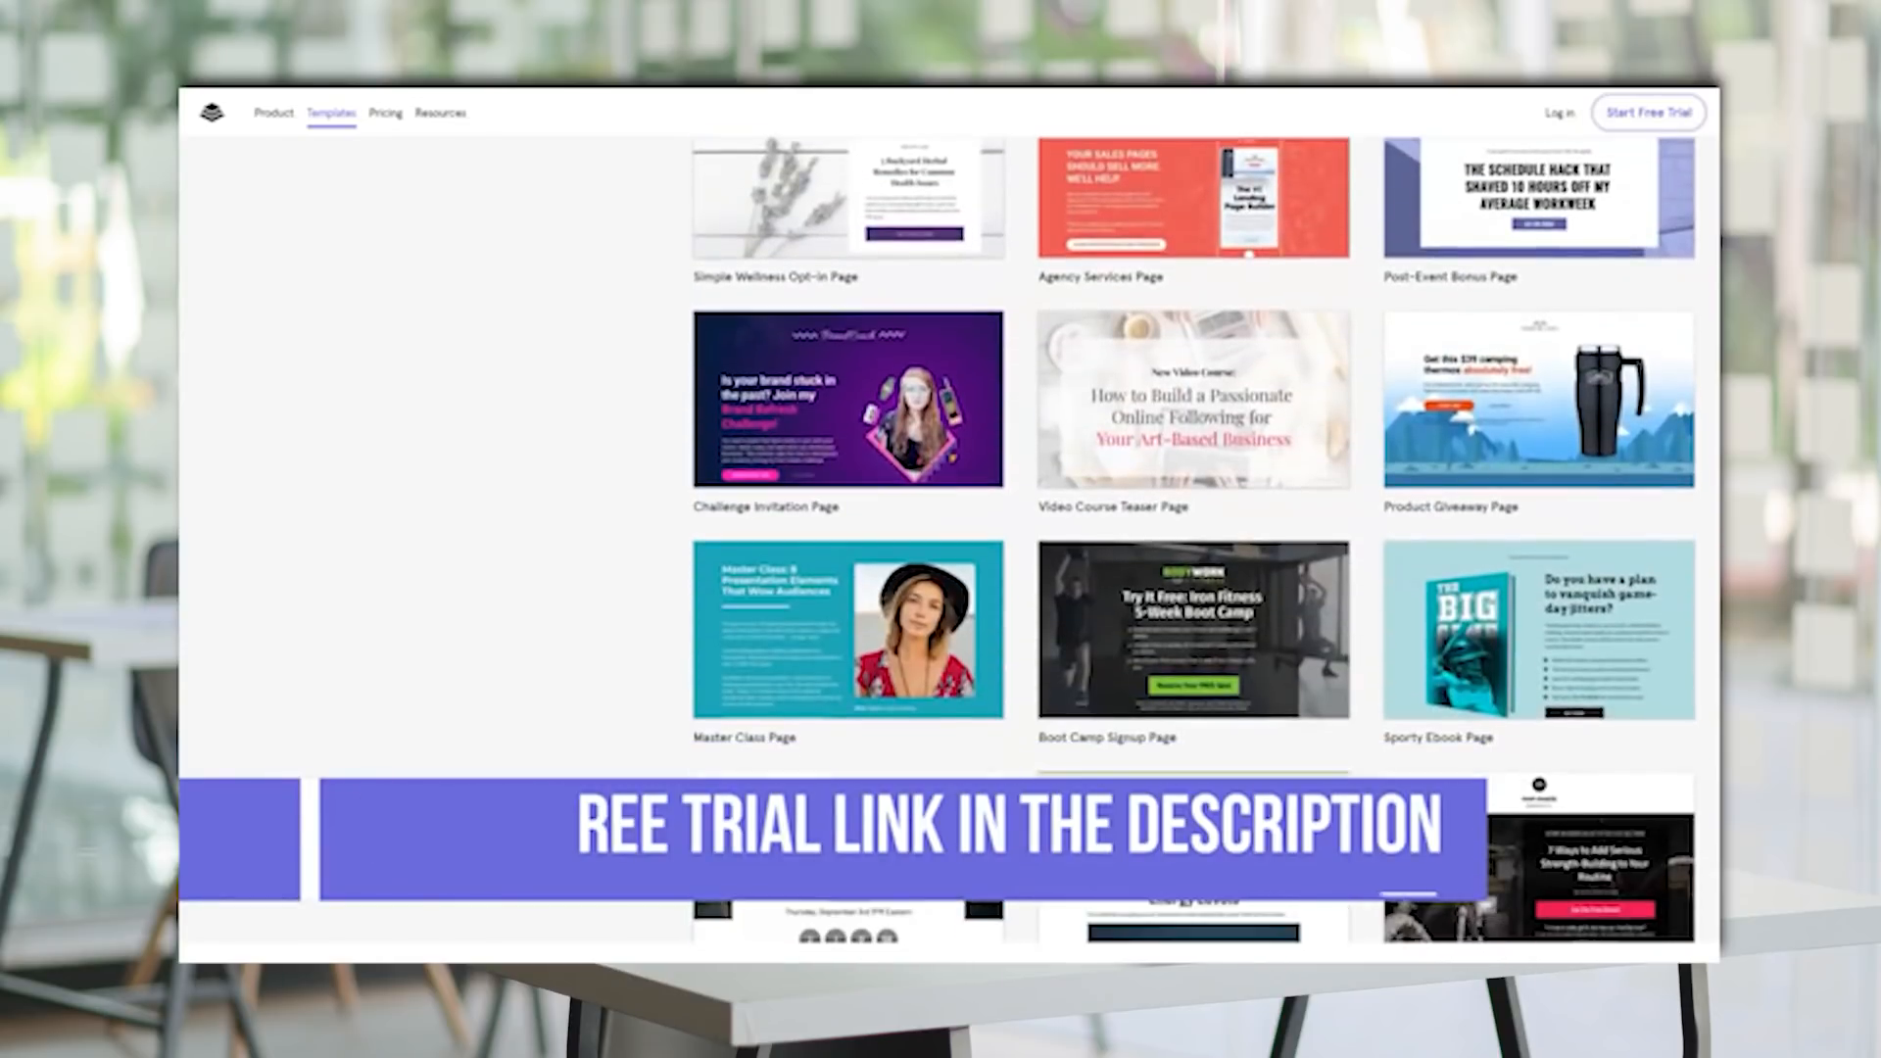
scroll("down", 3)
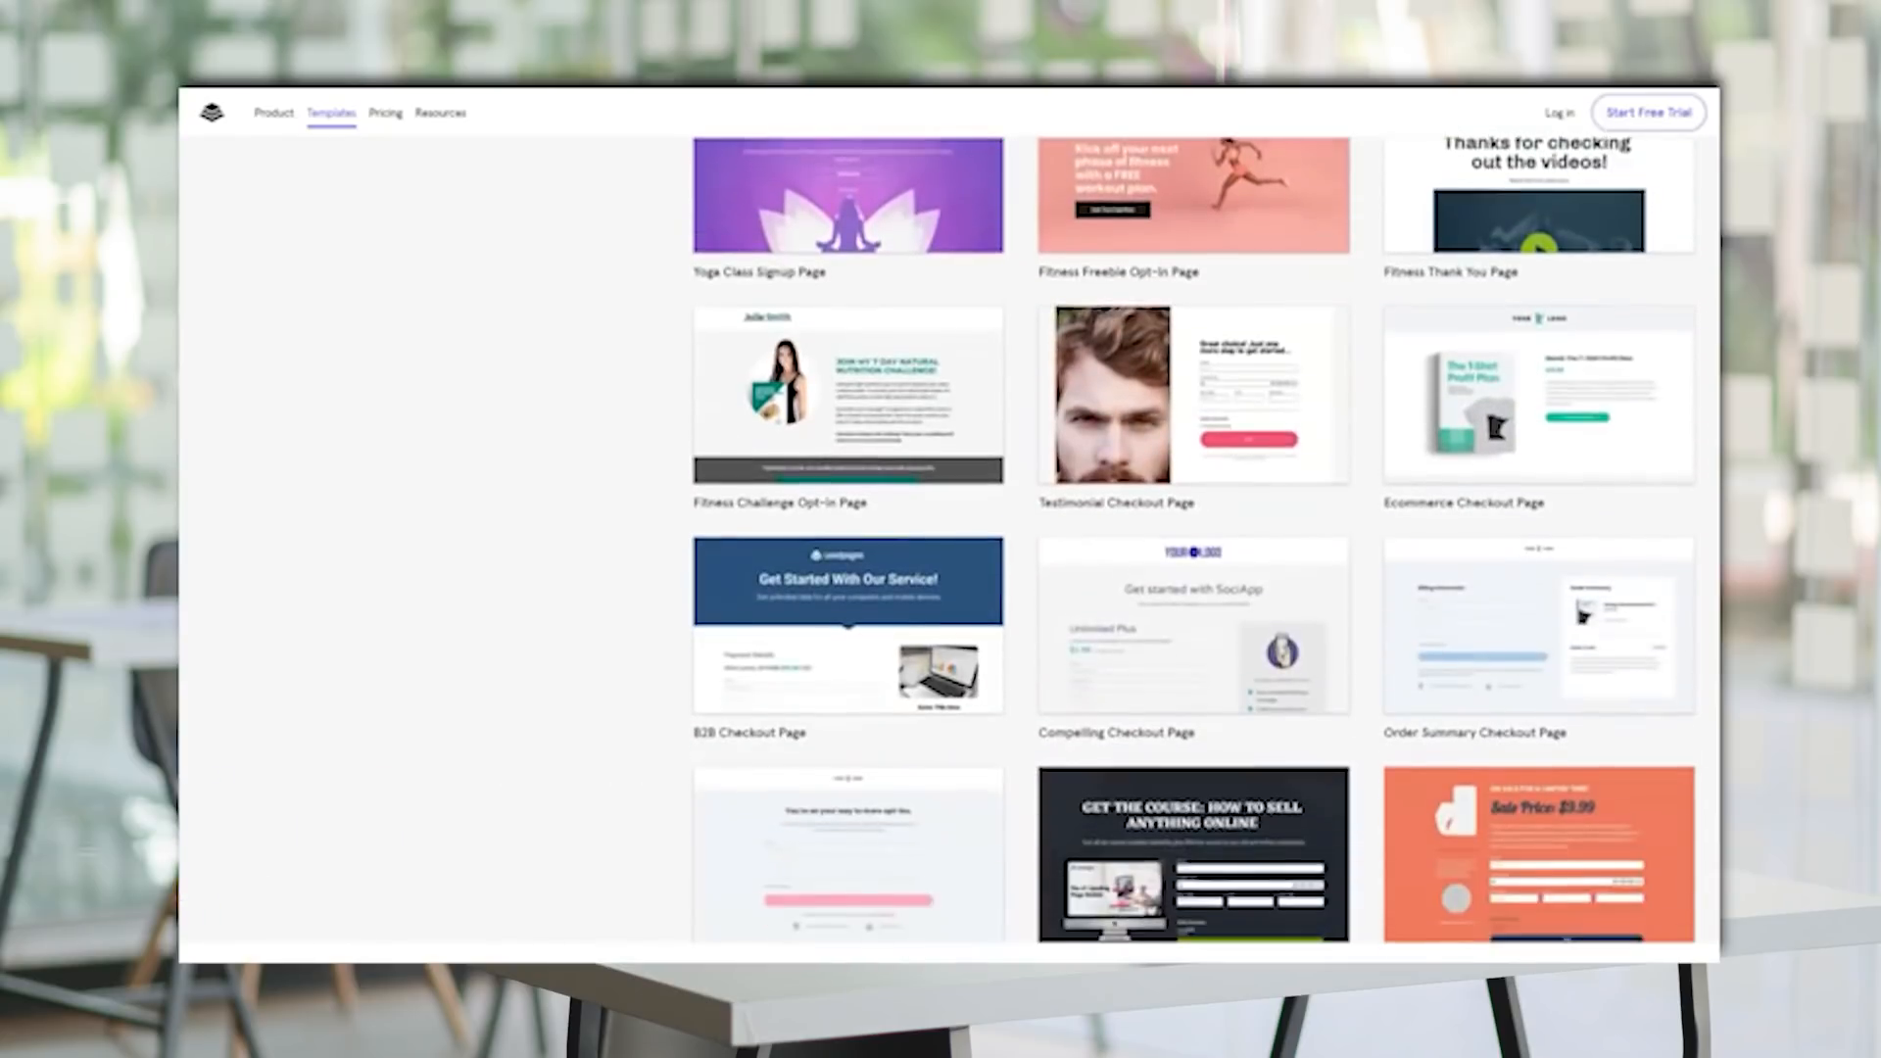
scroll("down", 3)
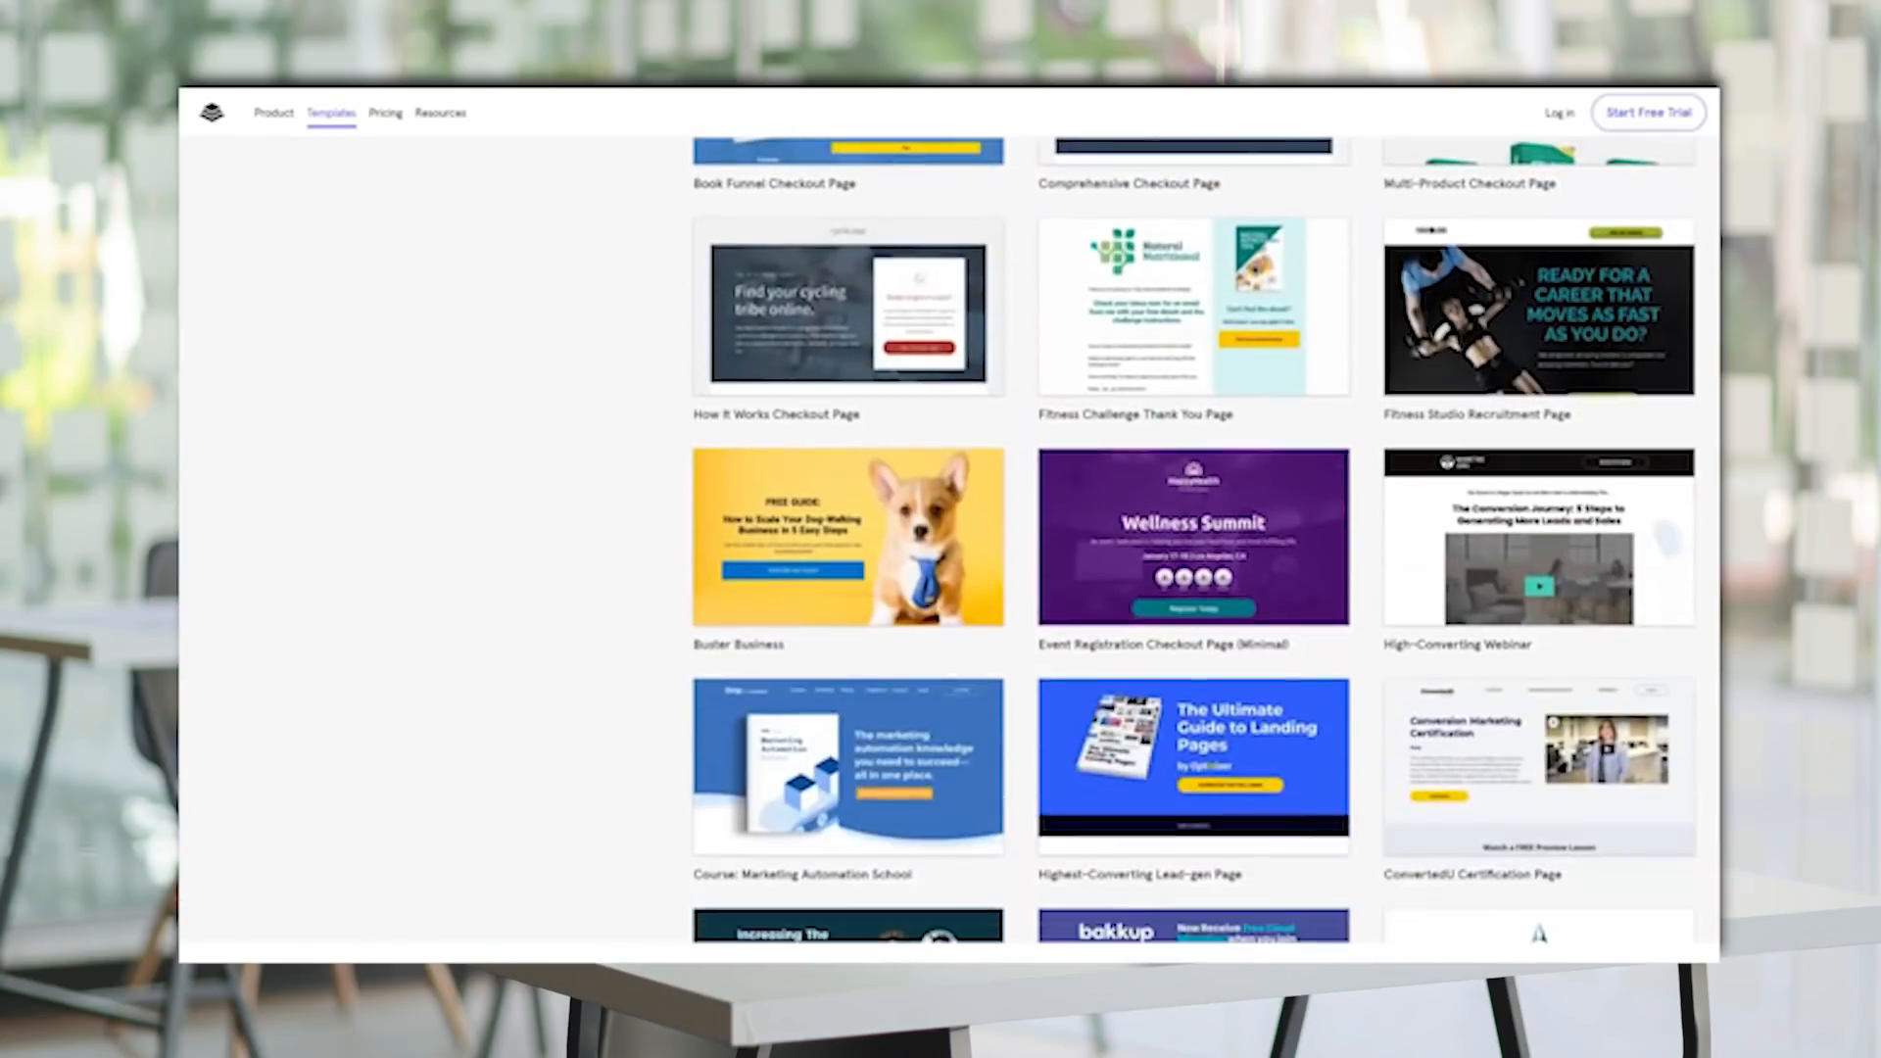
scroll("down", 3)
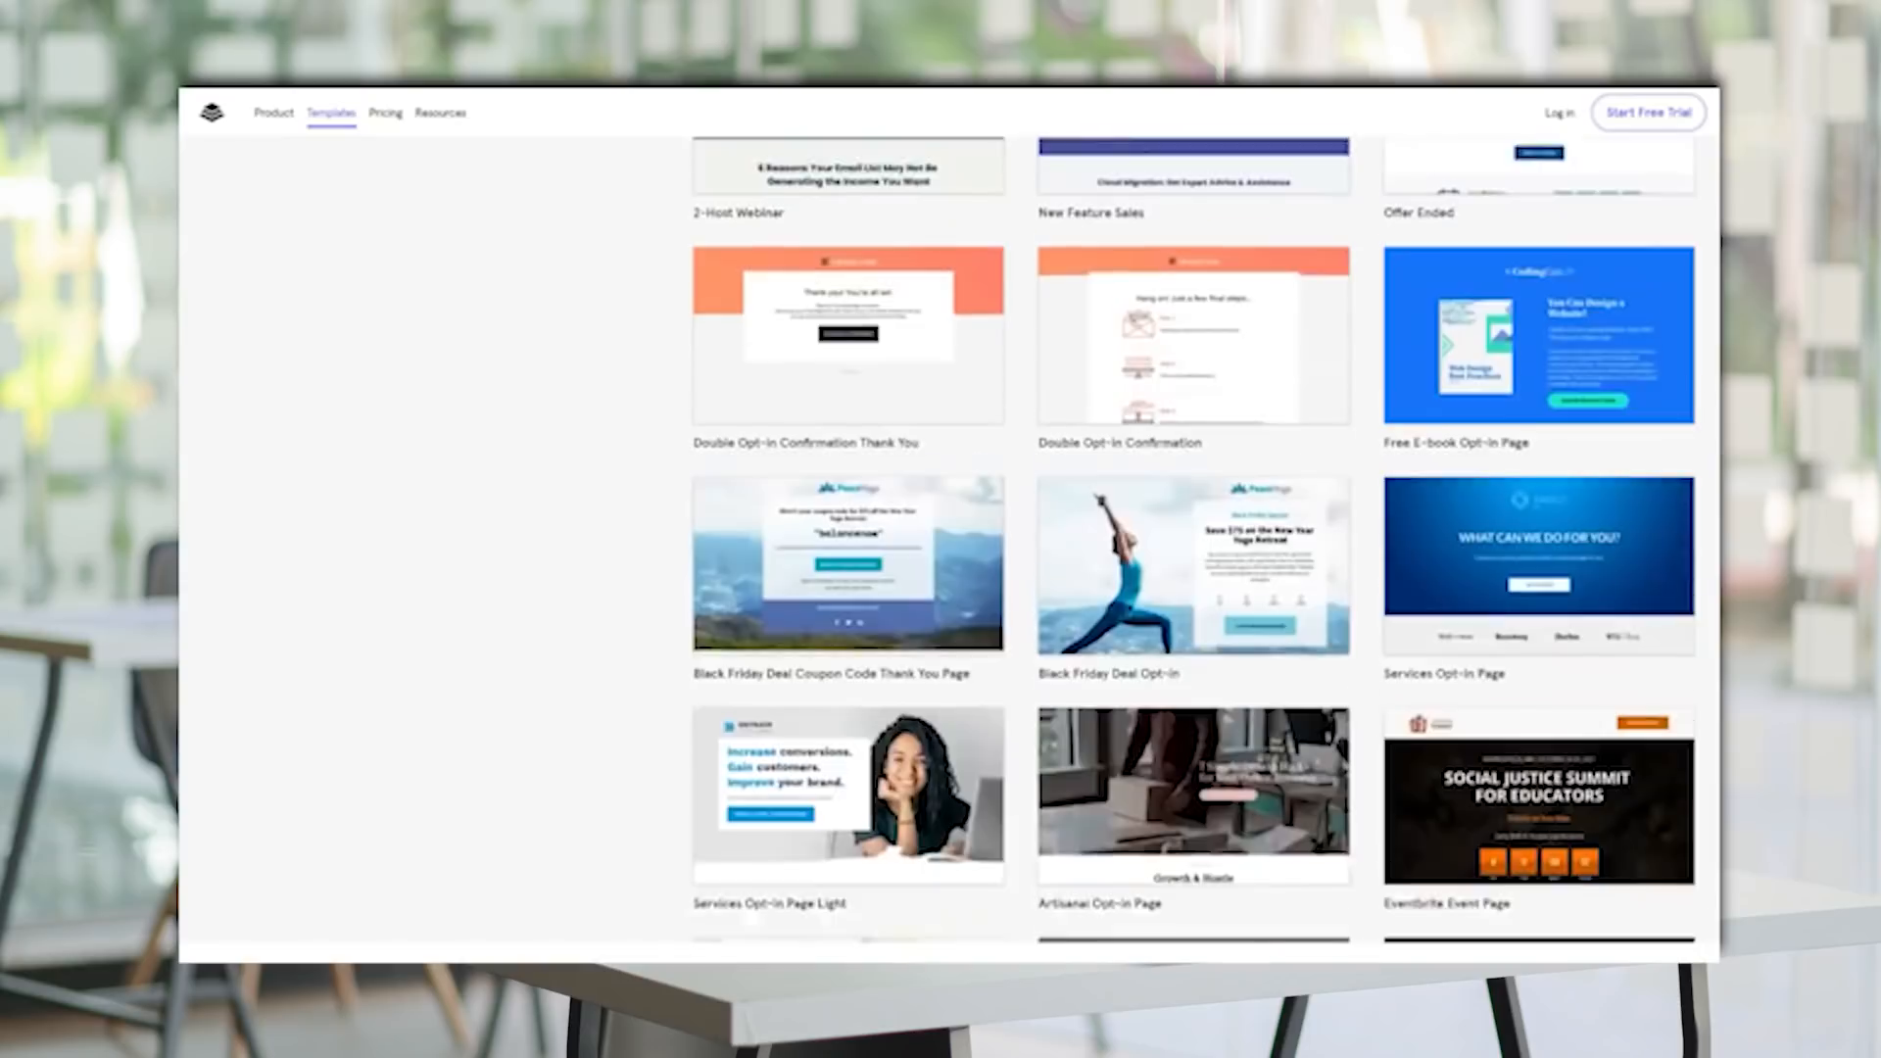
scroll("down", 3)
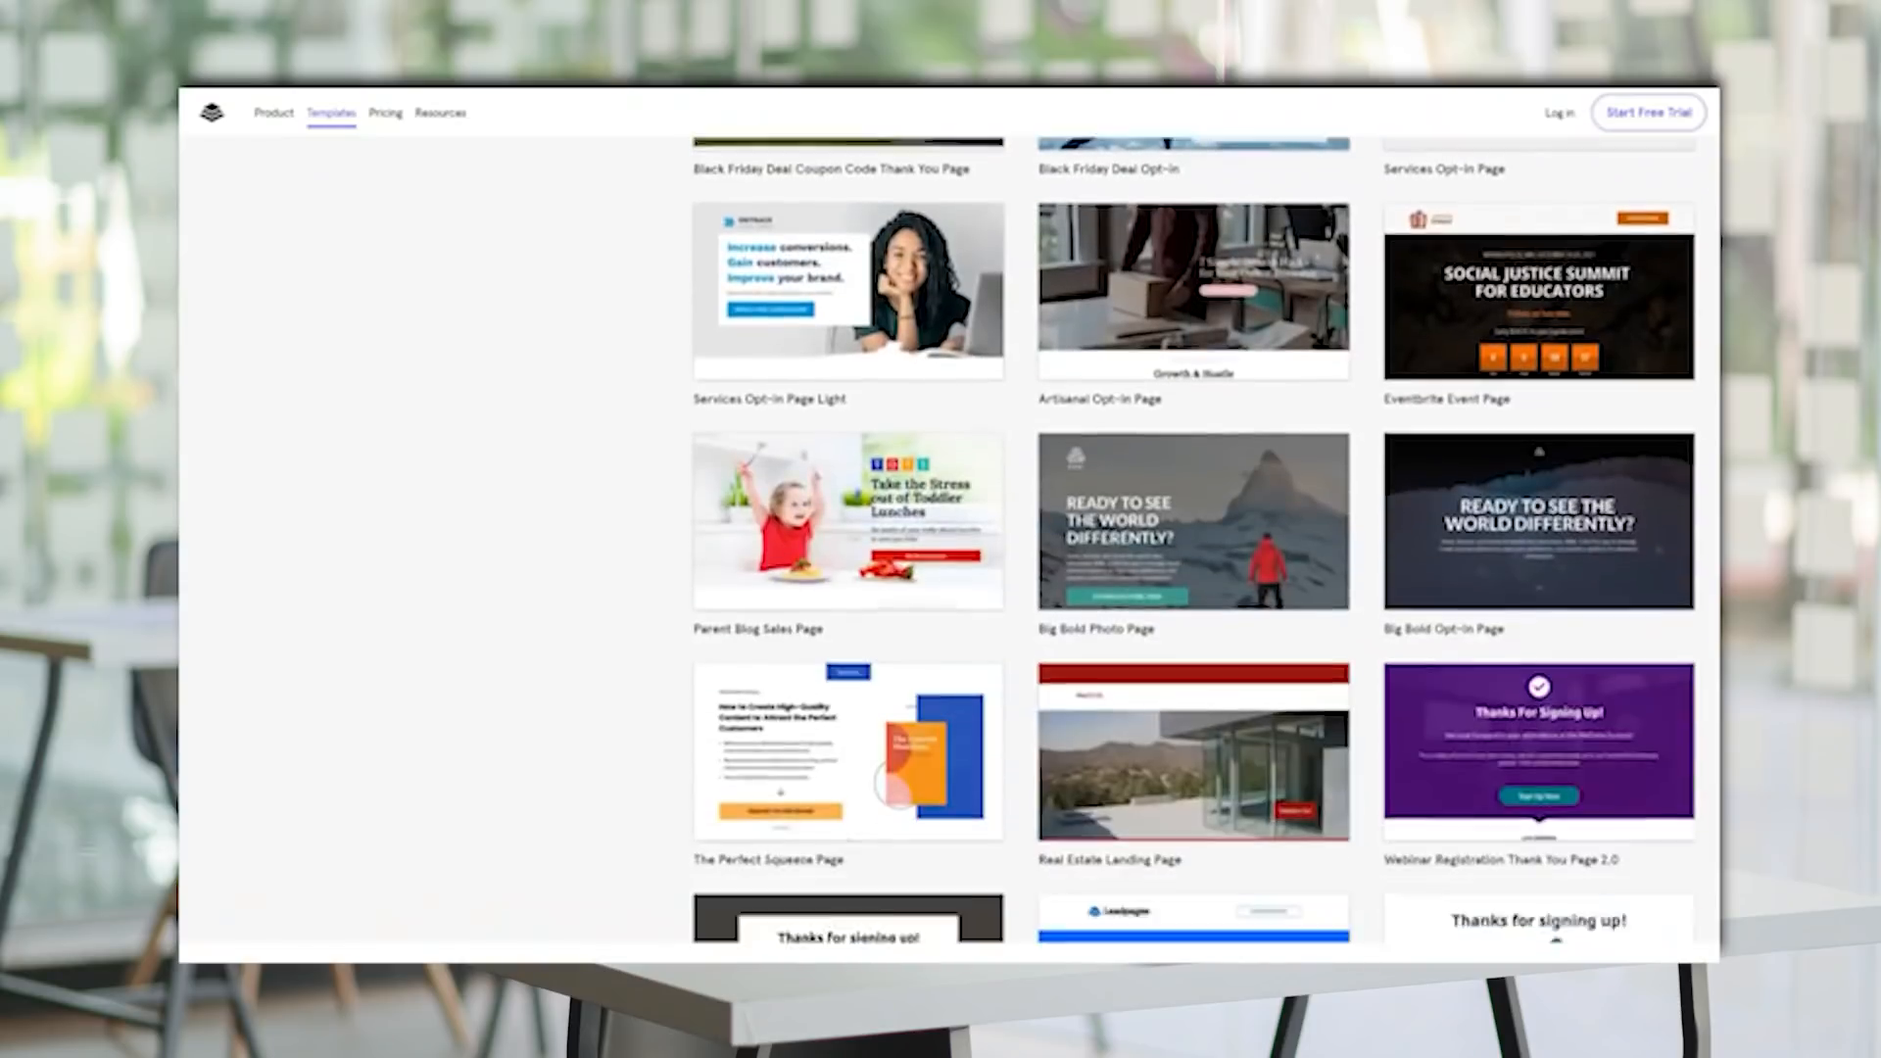
scroll("down", 3)
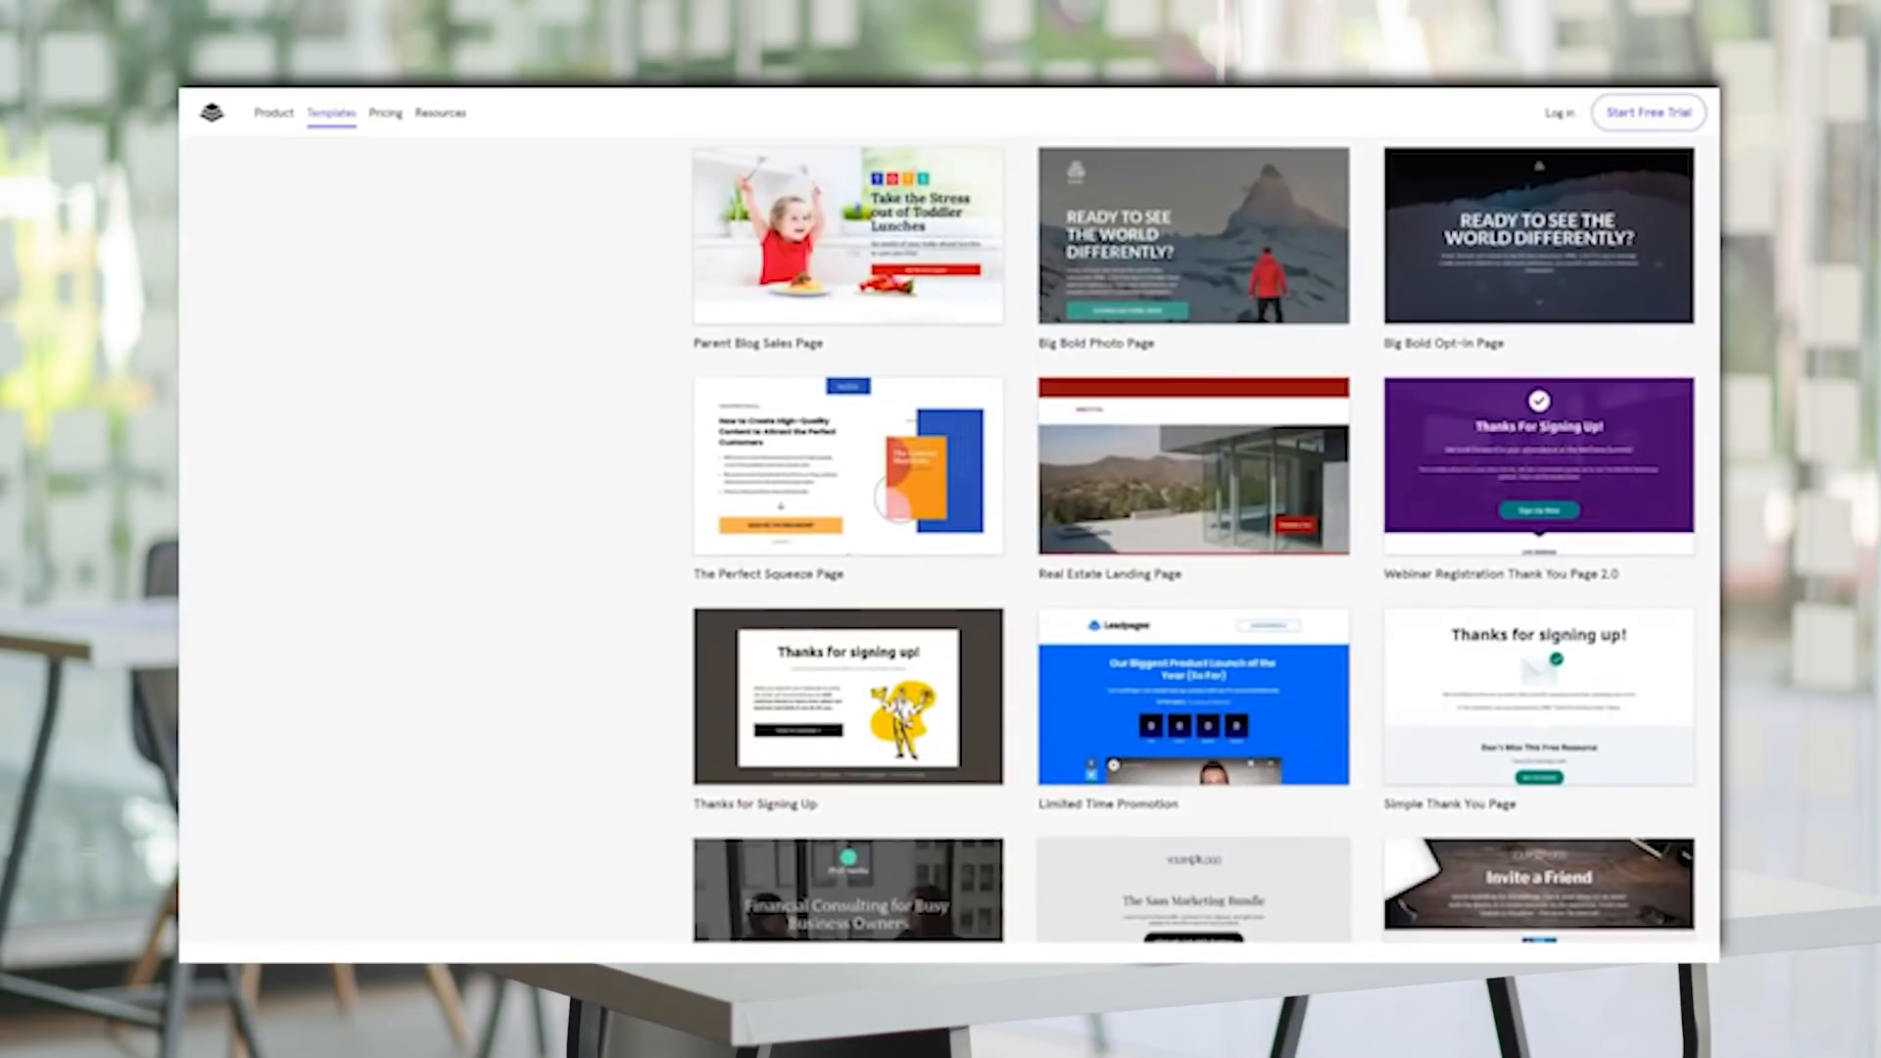
scroll("down", 3)
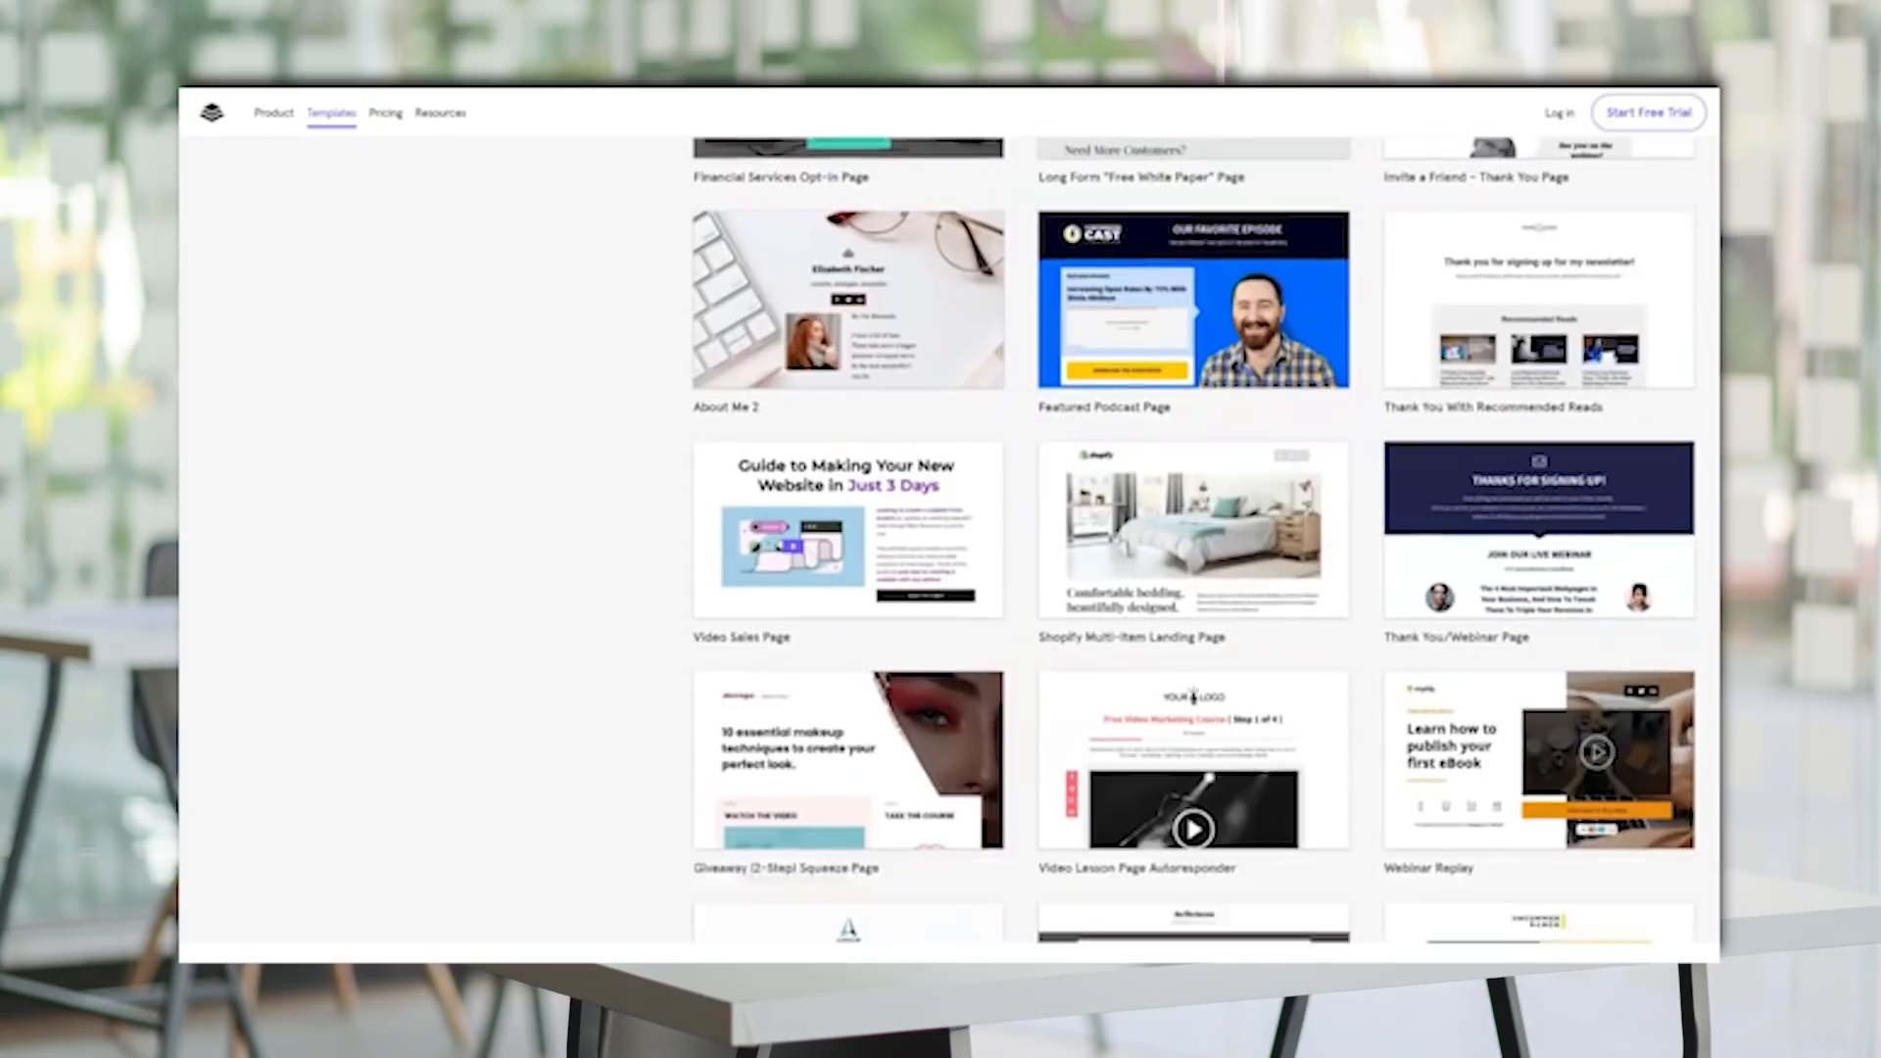
scroll("down", 3)
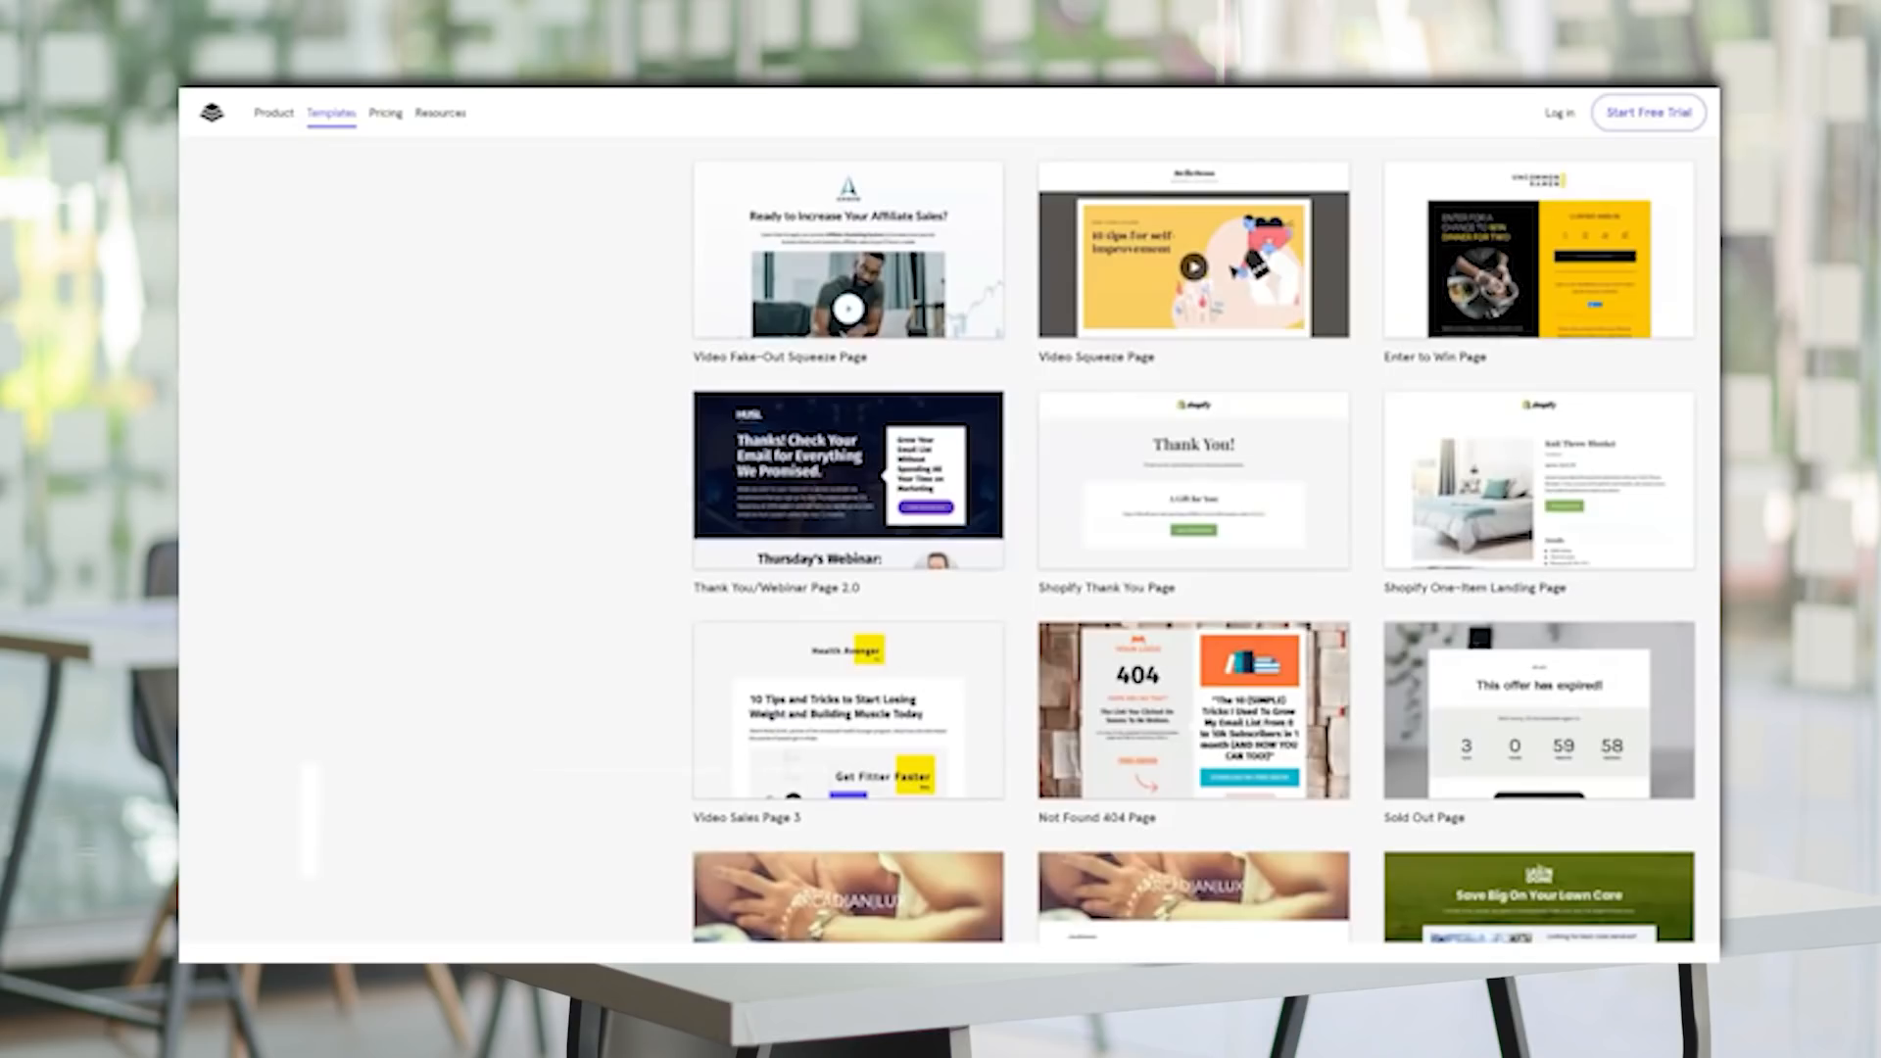
scroll("down", 3)
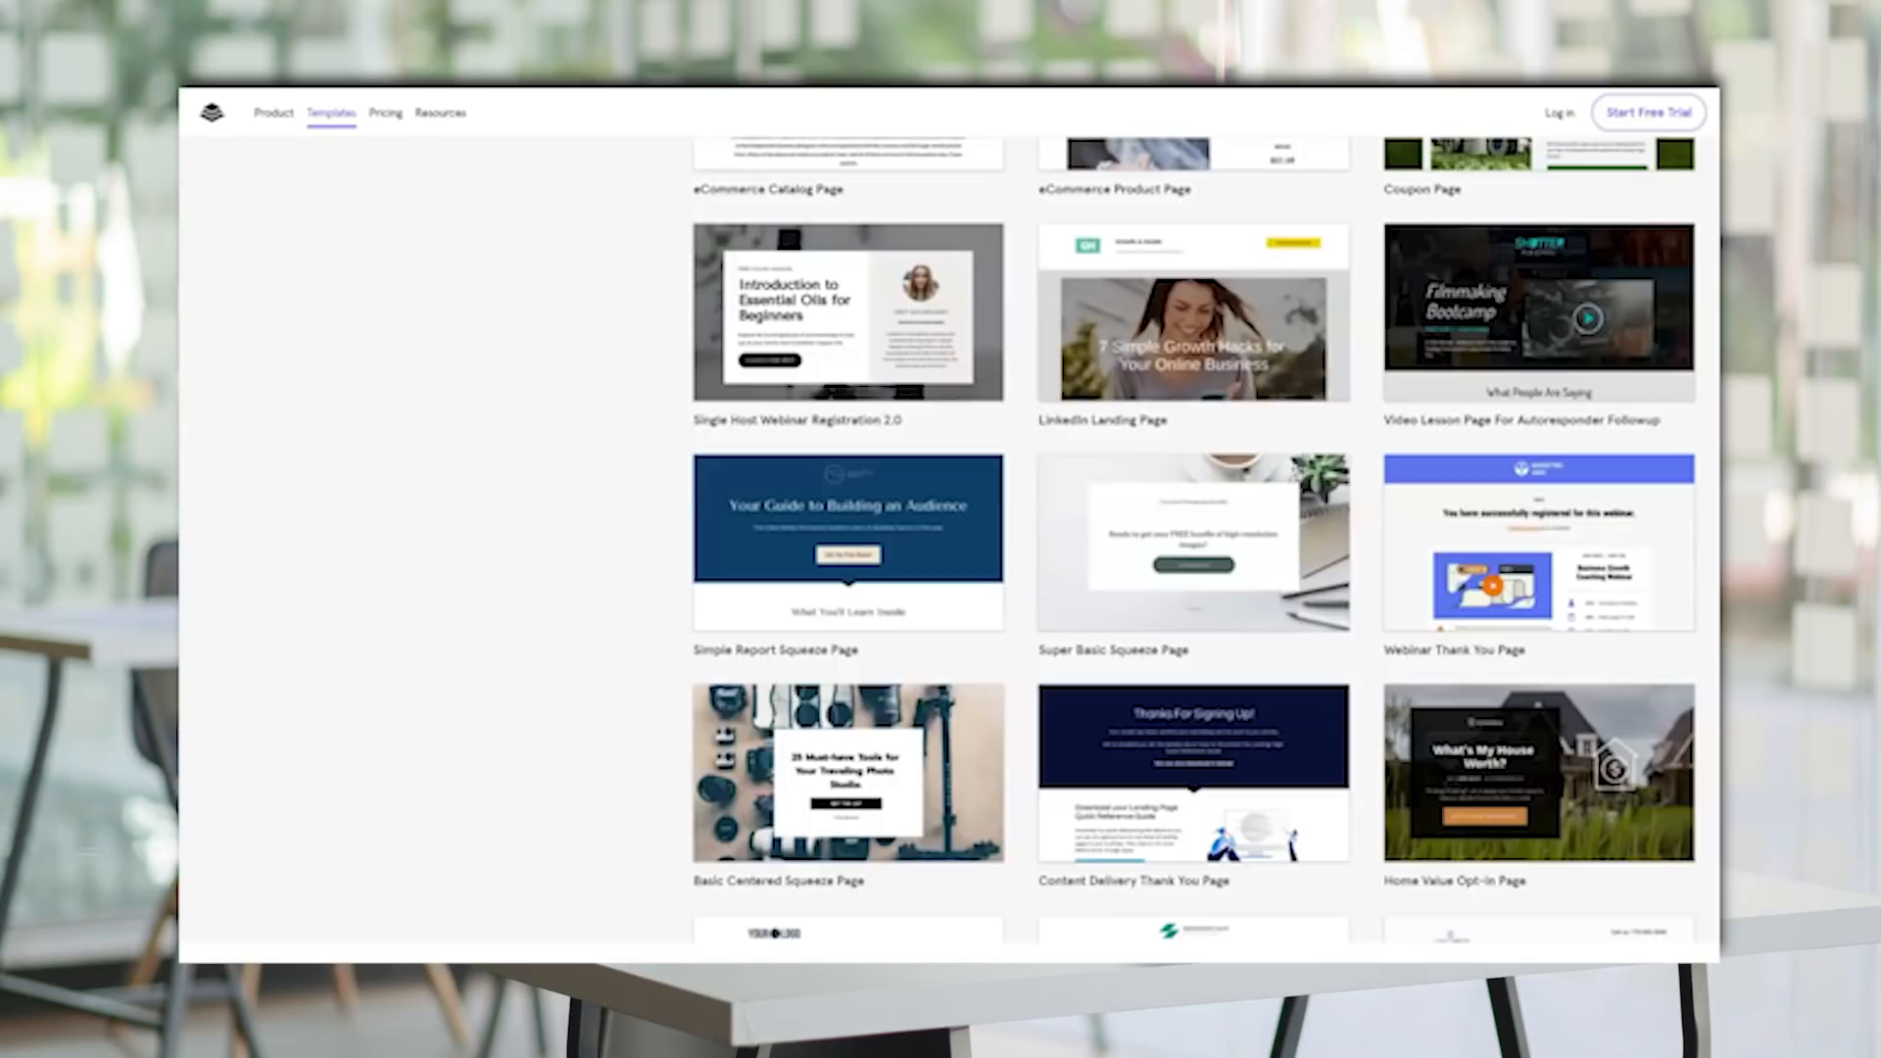
Reach the 'Ready to grow?' banner and footer, then go to the Integrations page.
scroll("down", 3)
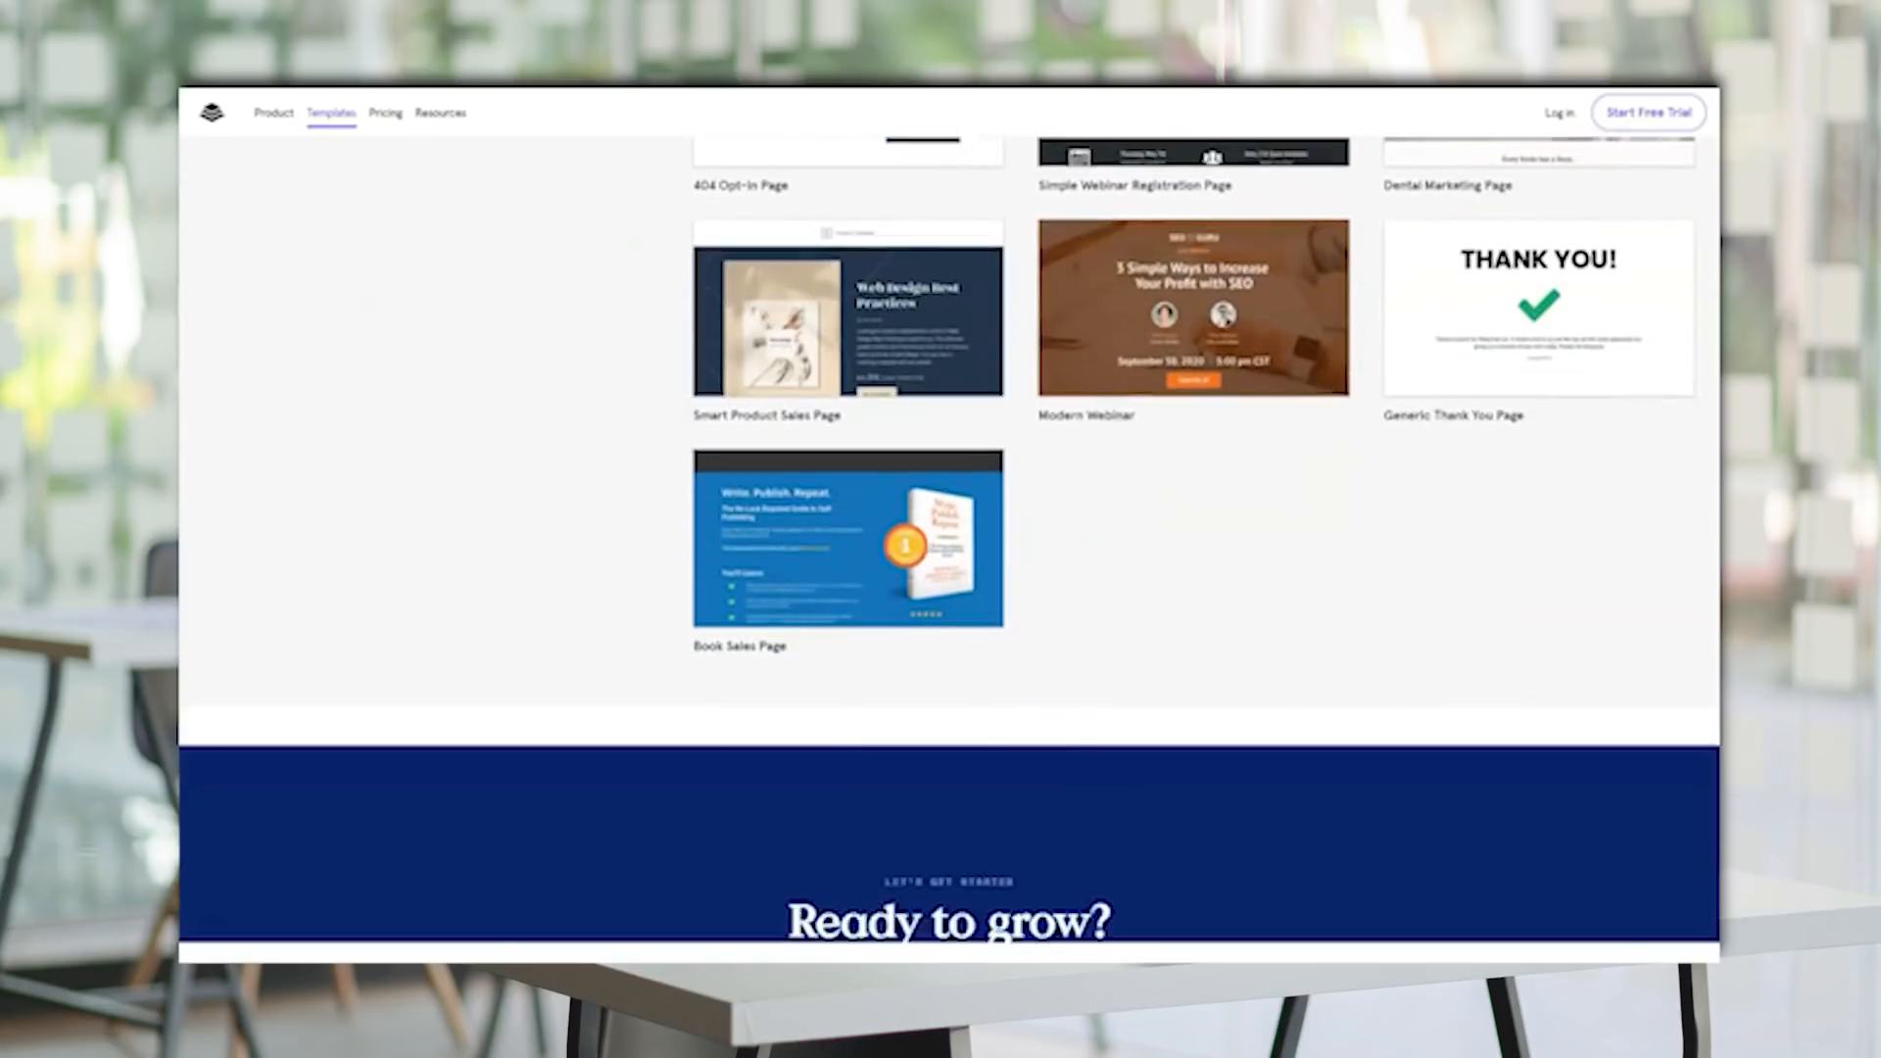
scroll("down", 3)
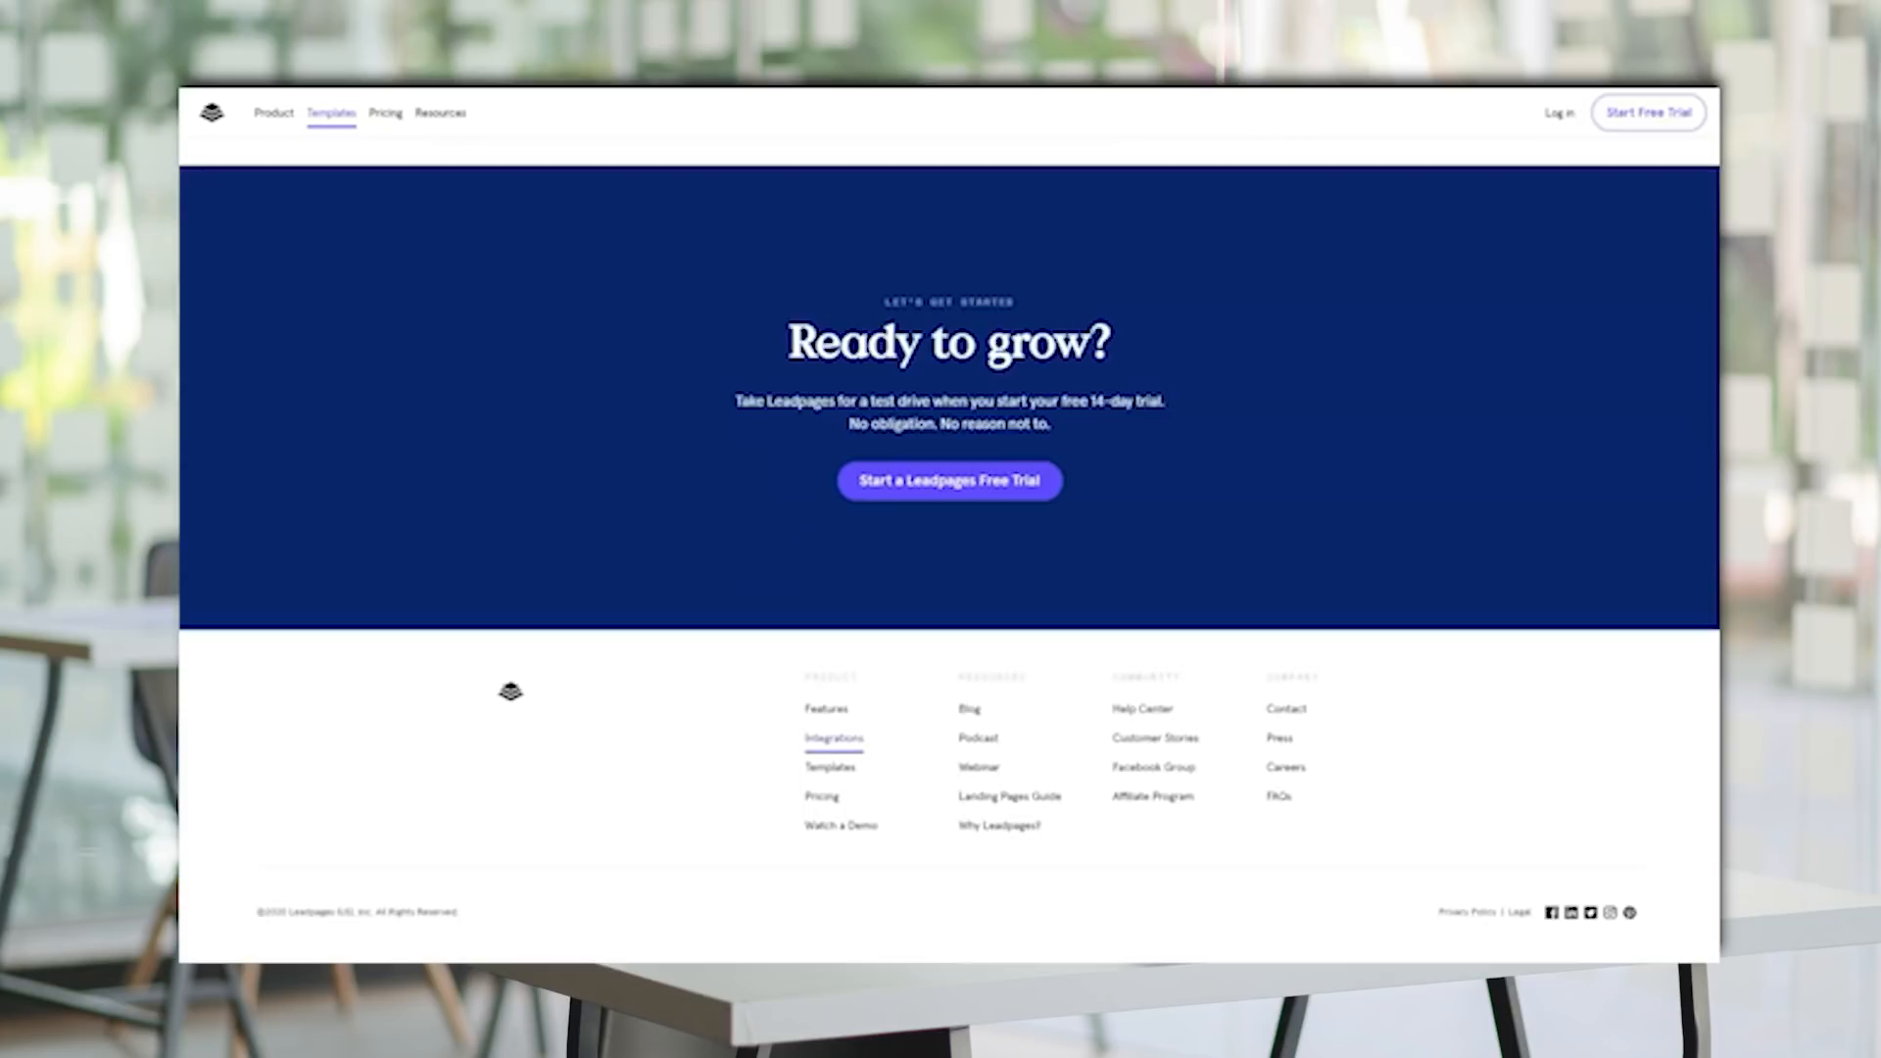
left_click(833, 739)
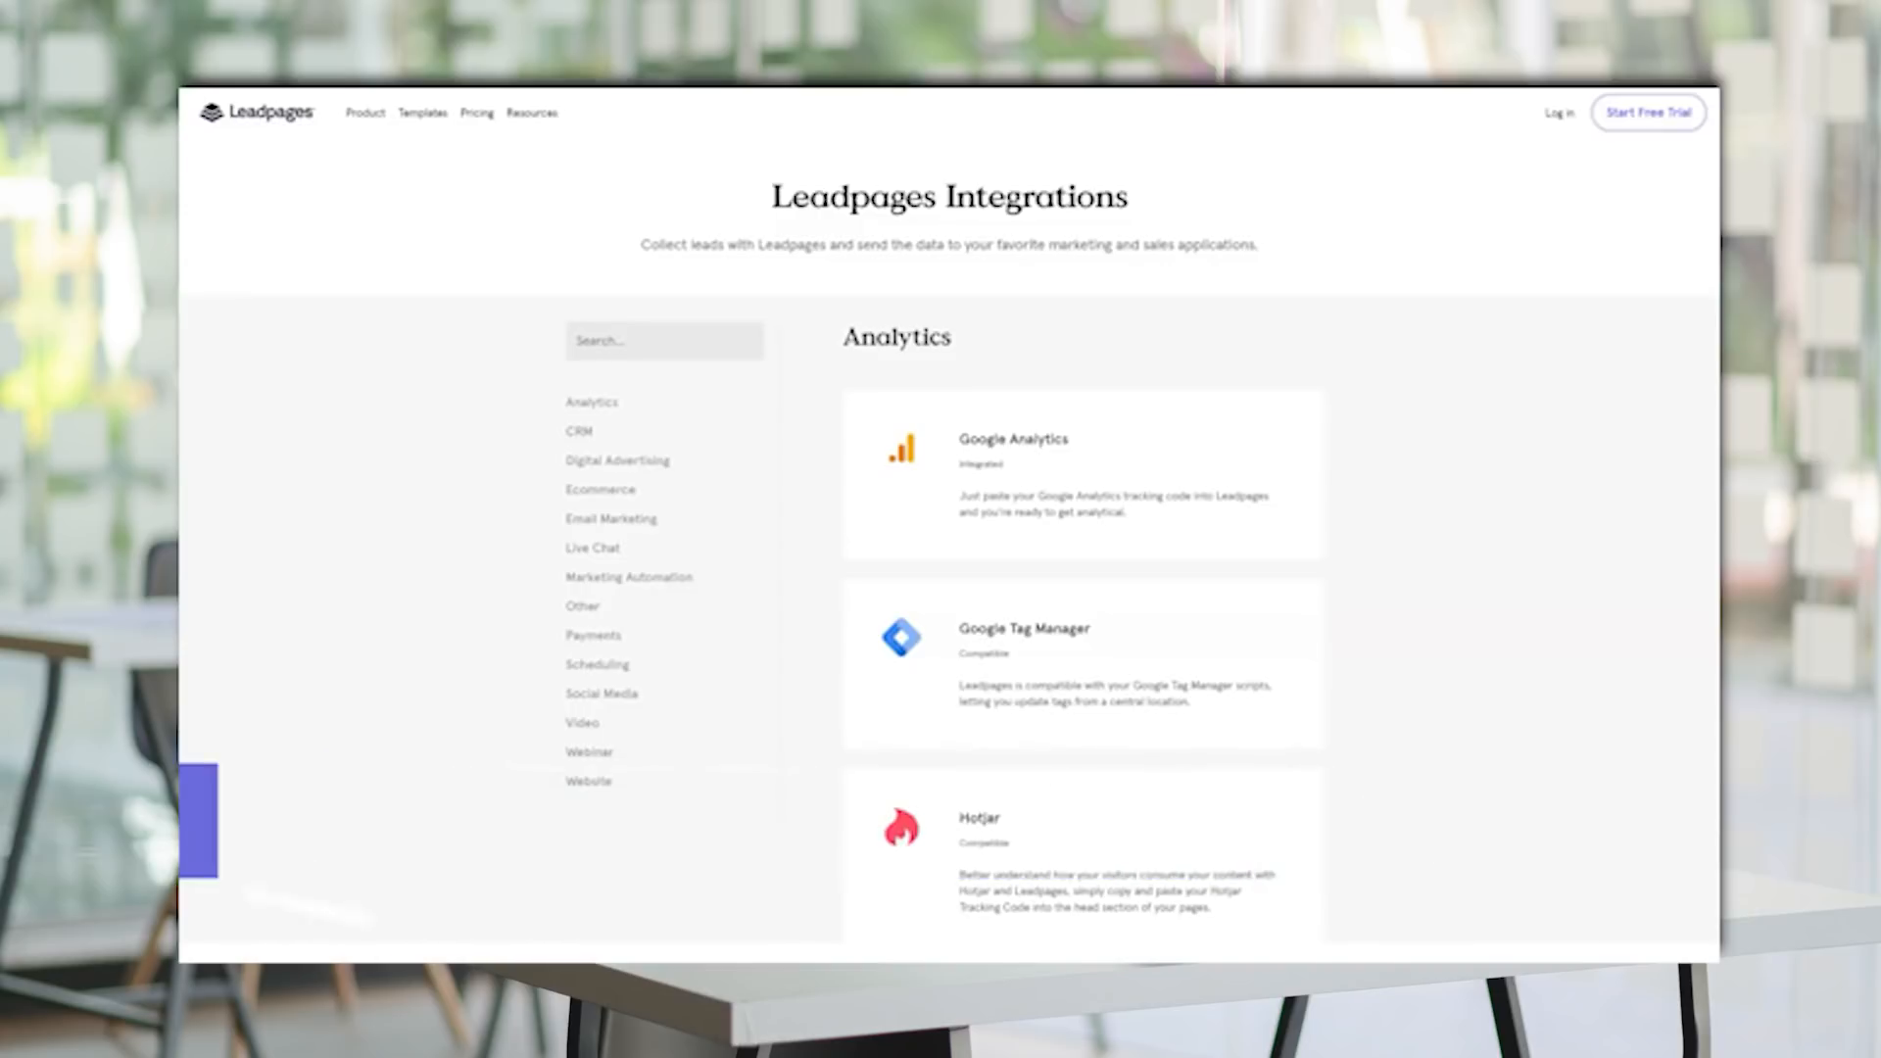
On the Pricing page, toggle billing to Monthly, showing Advanced $321, Pro $79, Standard $37.
left_click(476, 112)
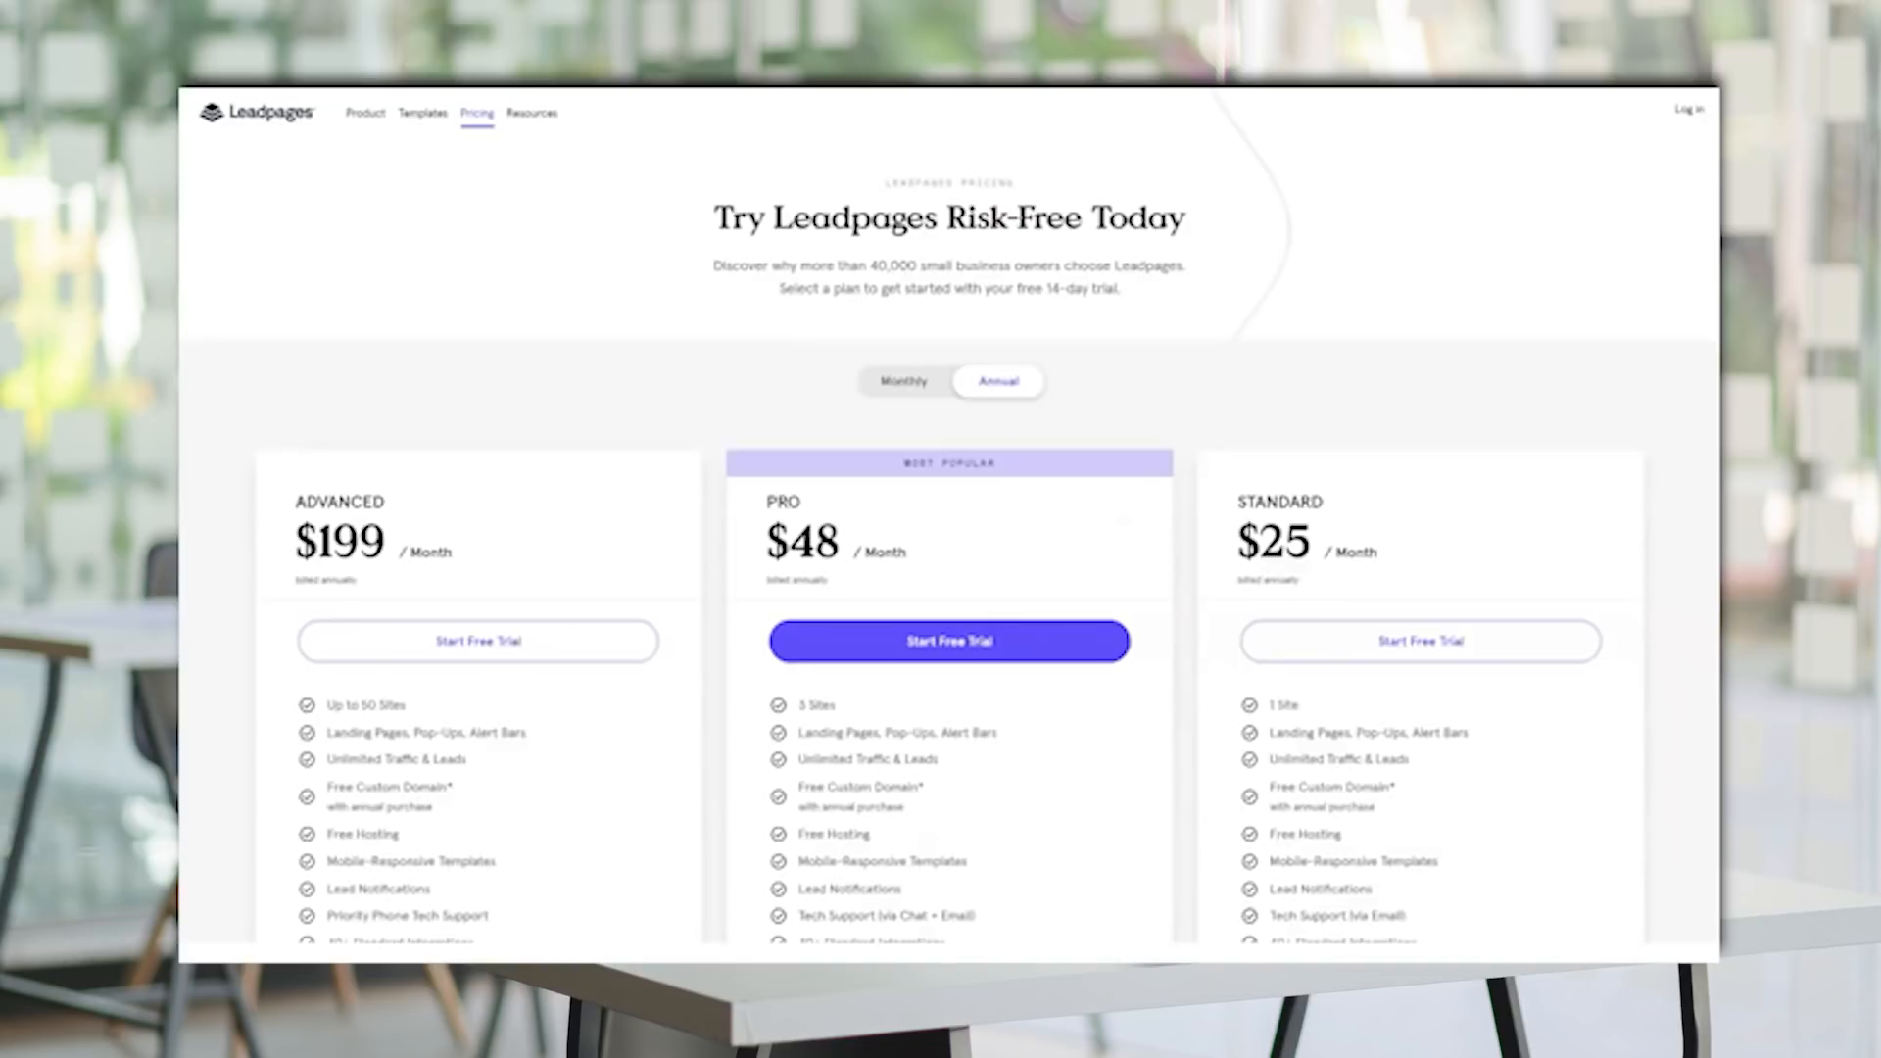
scroll("down", 3)
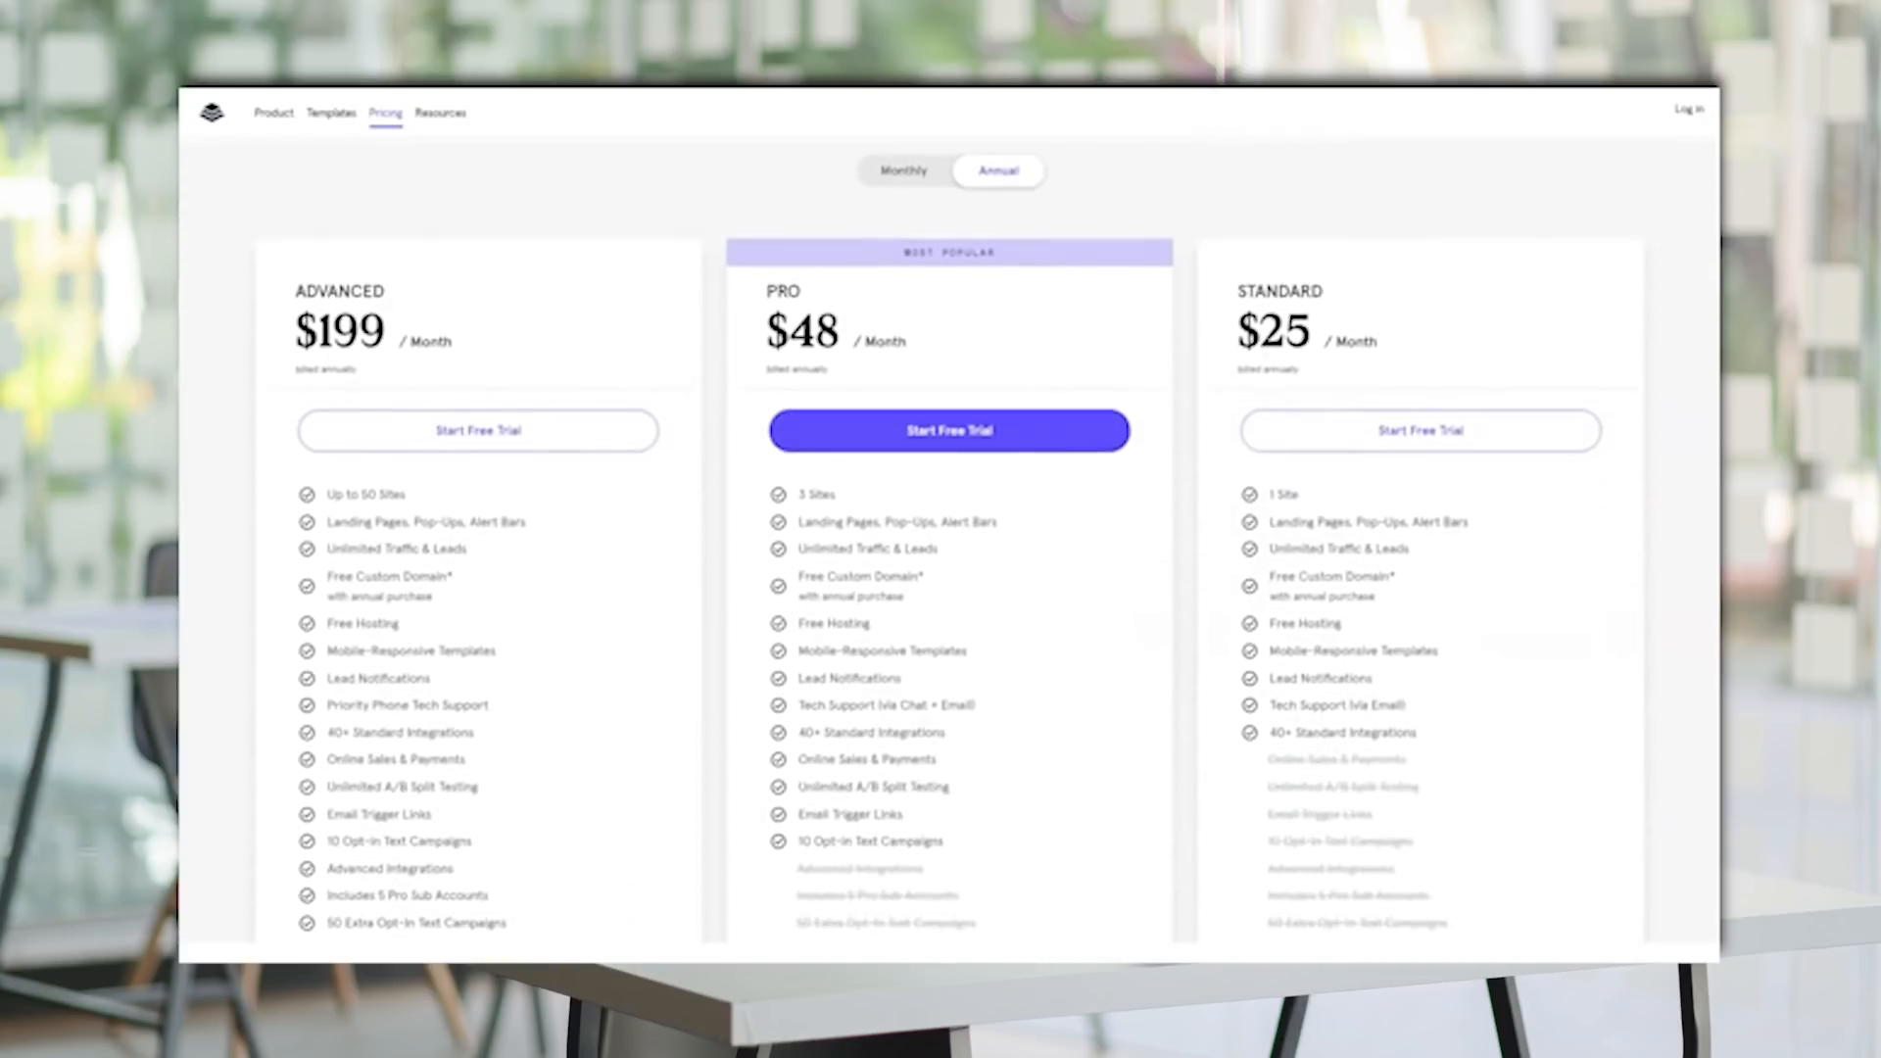
left_click(903, 170)
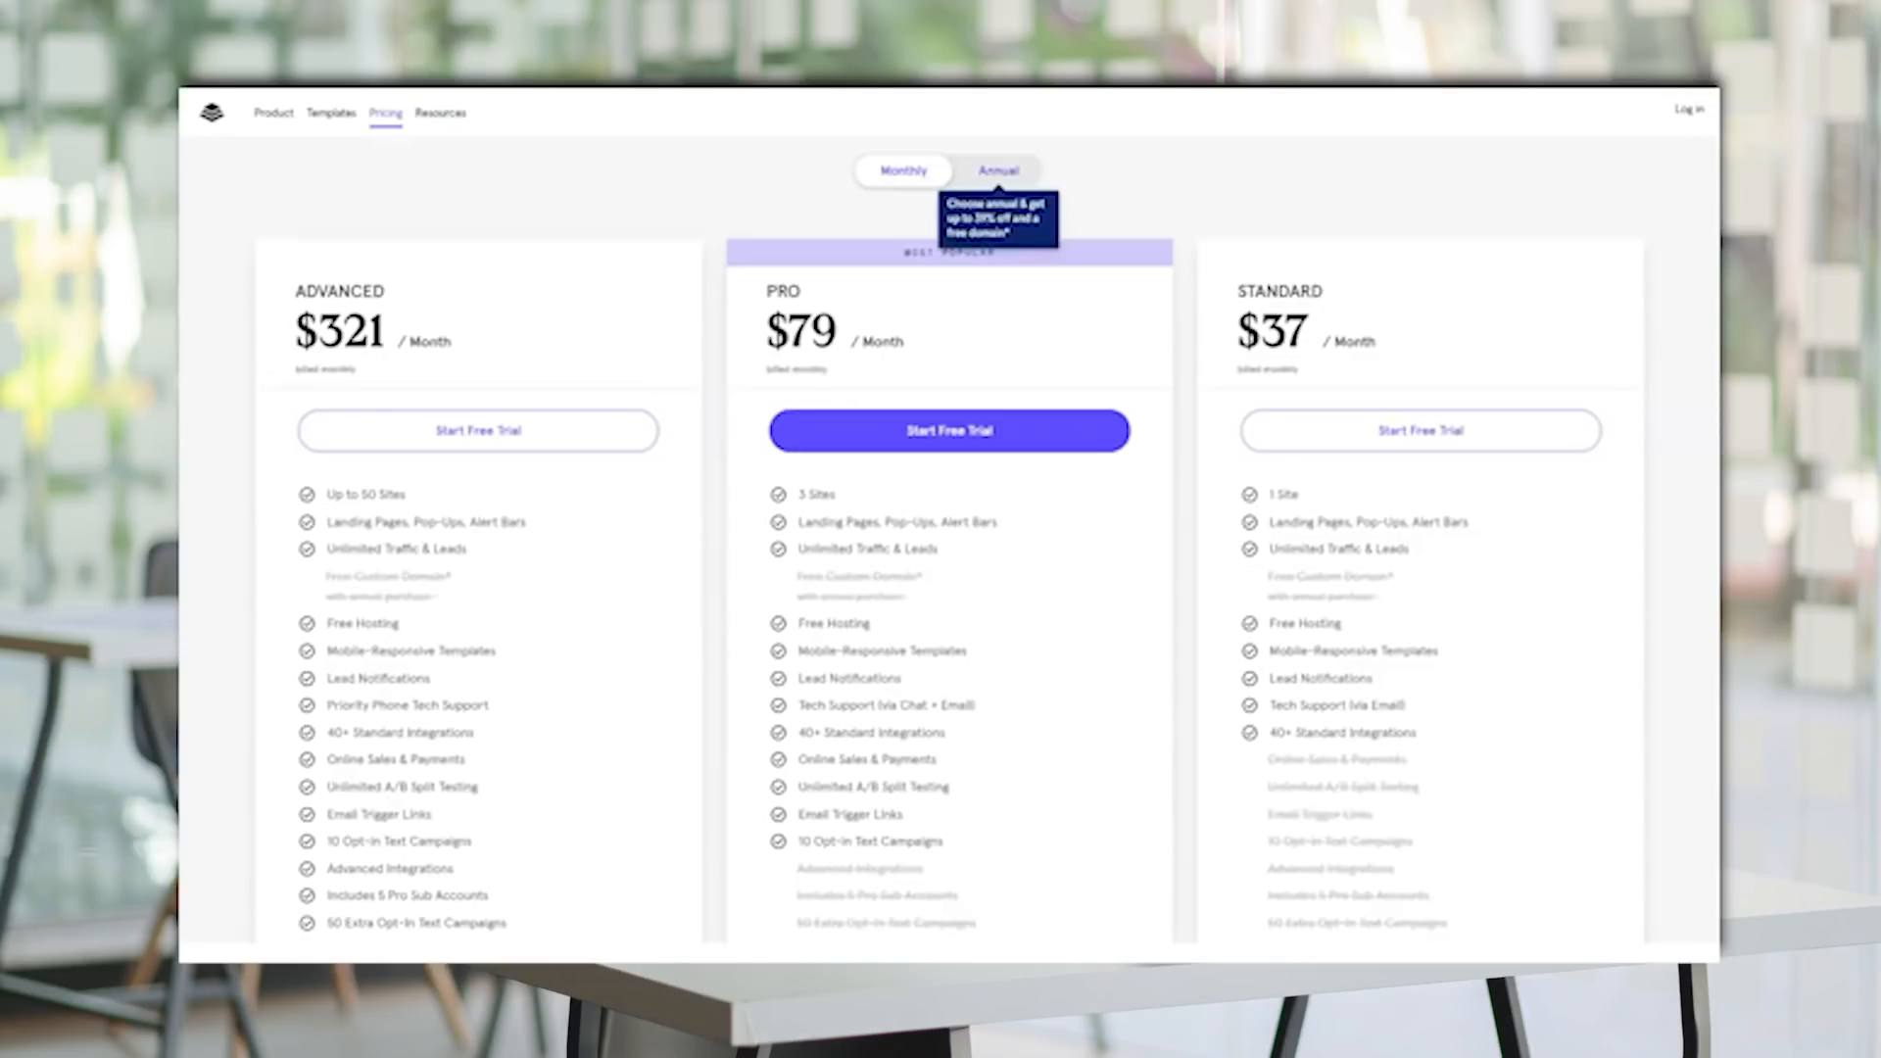
left_click(998, 170)
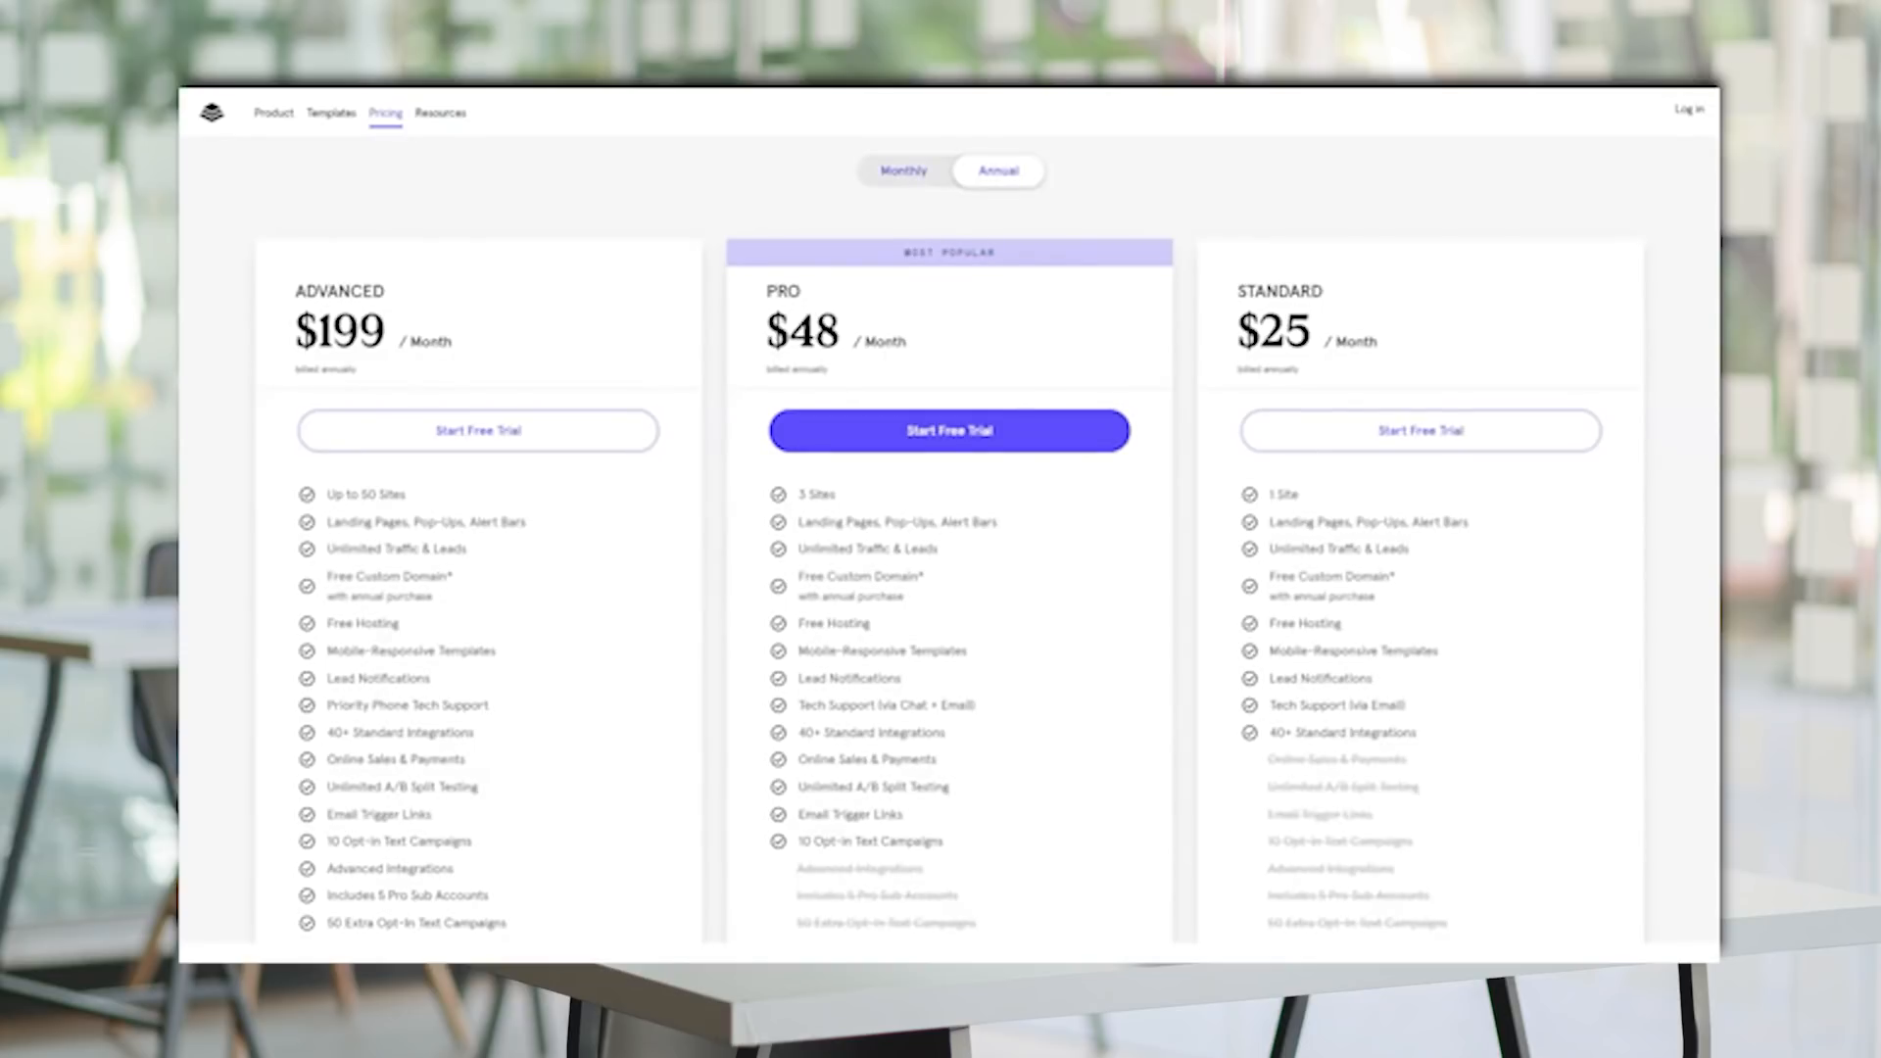
left_click(904, 169)
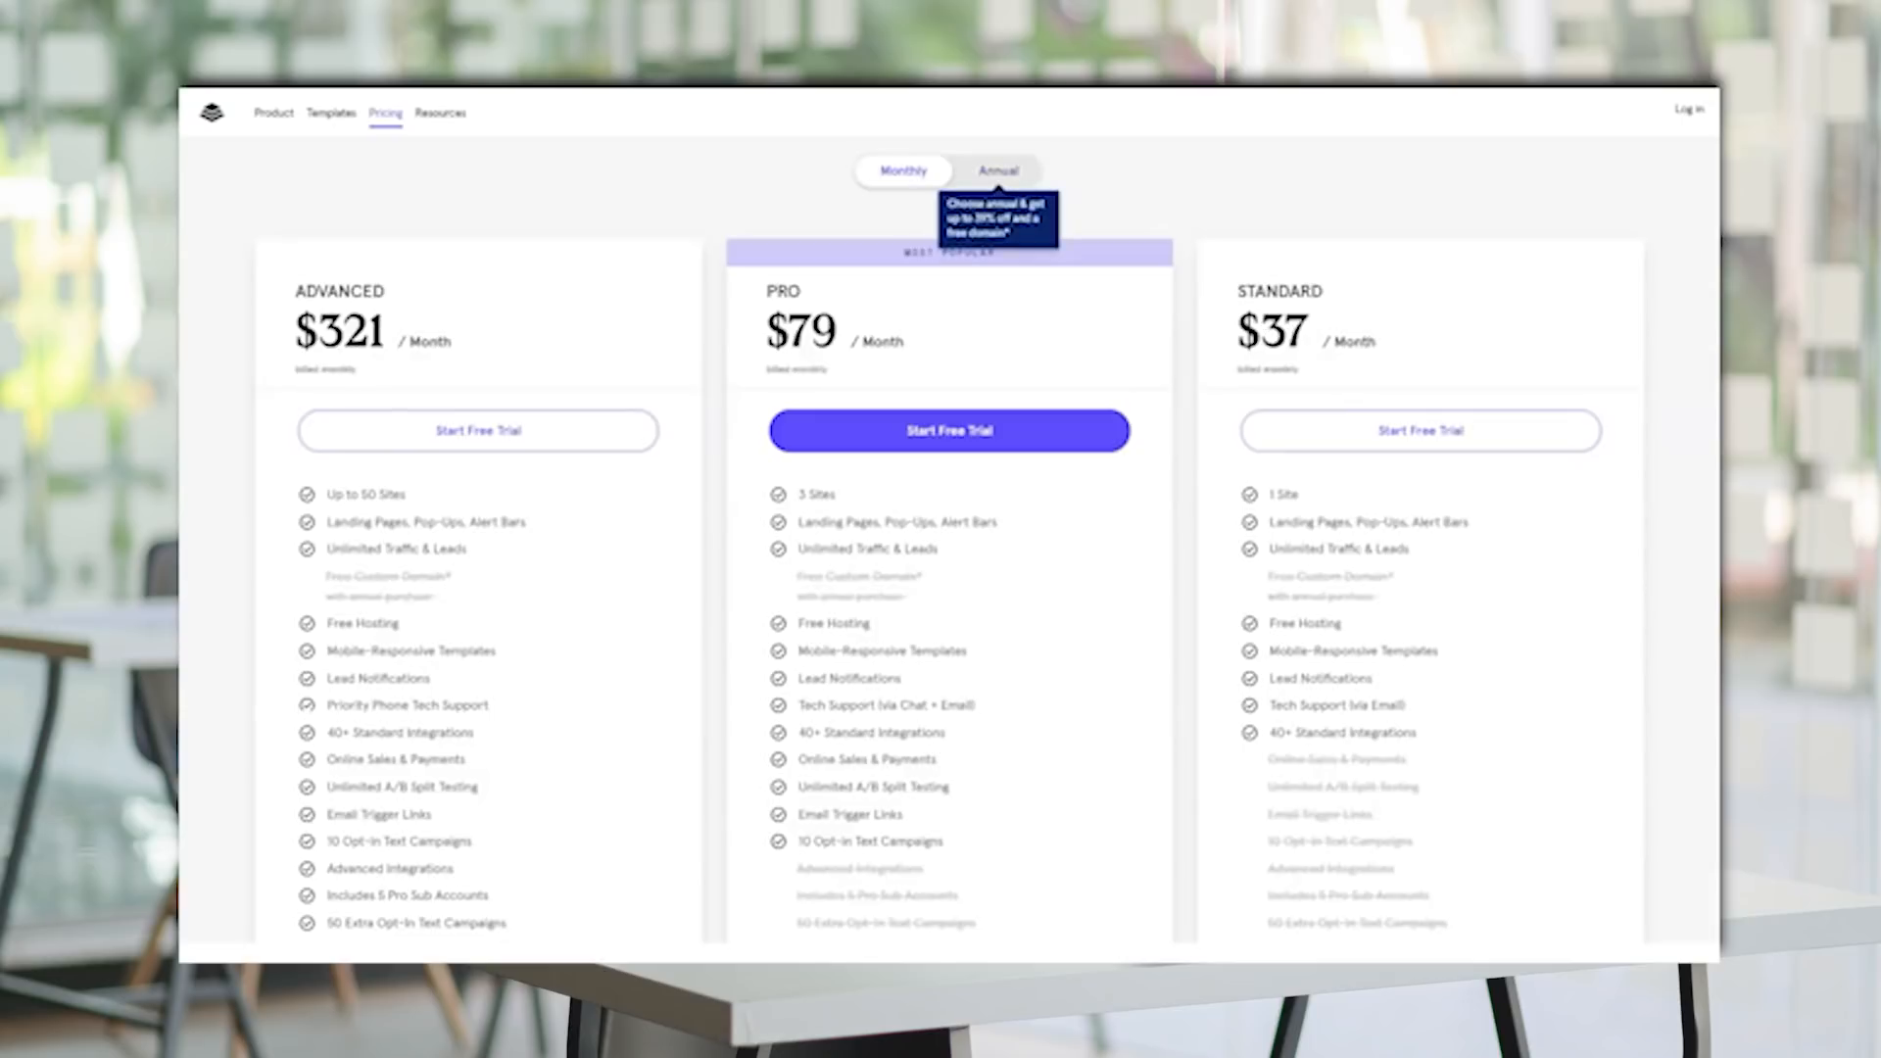